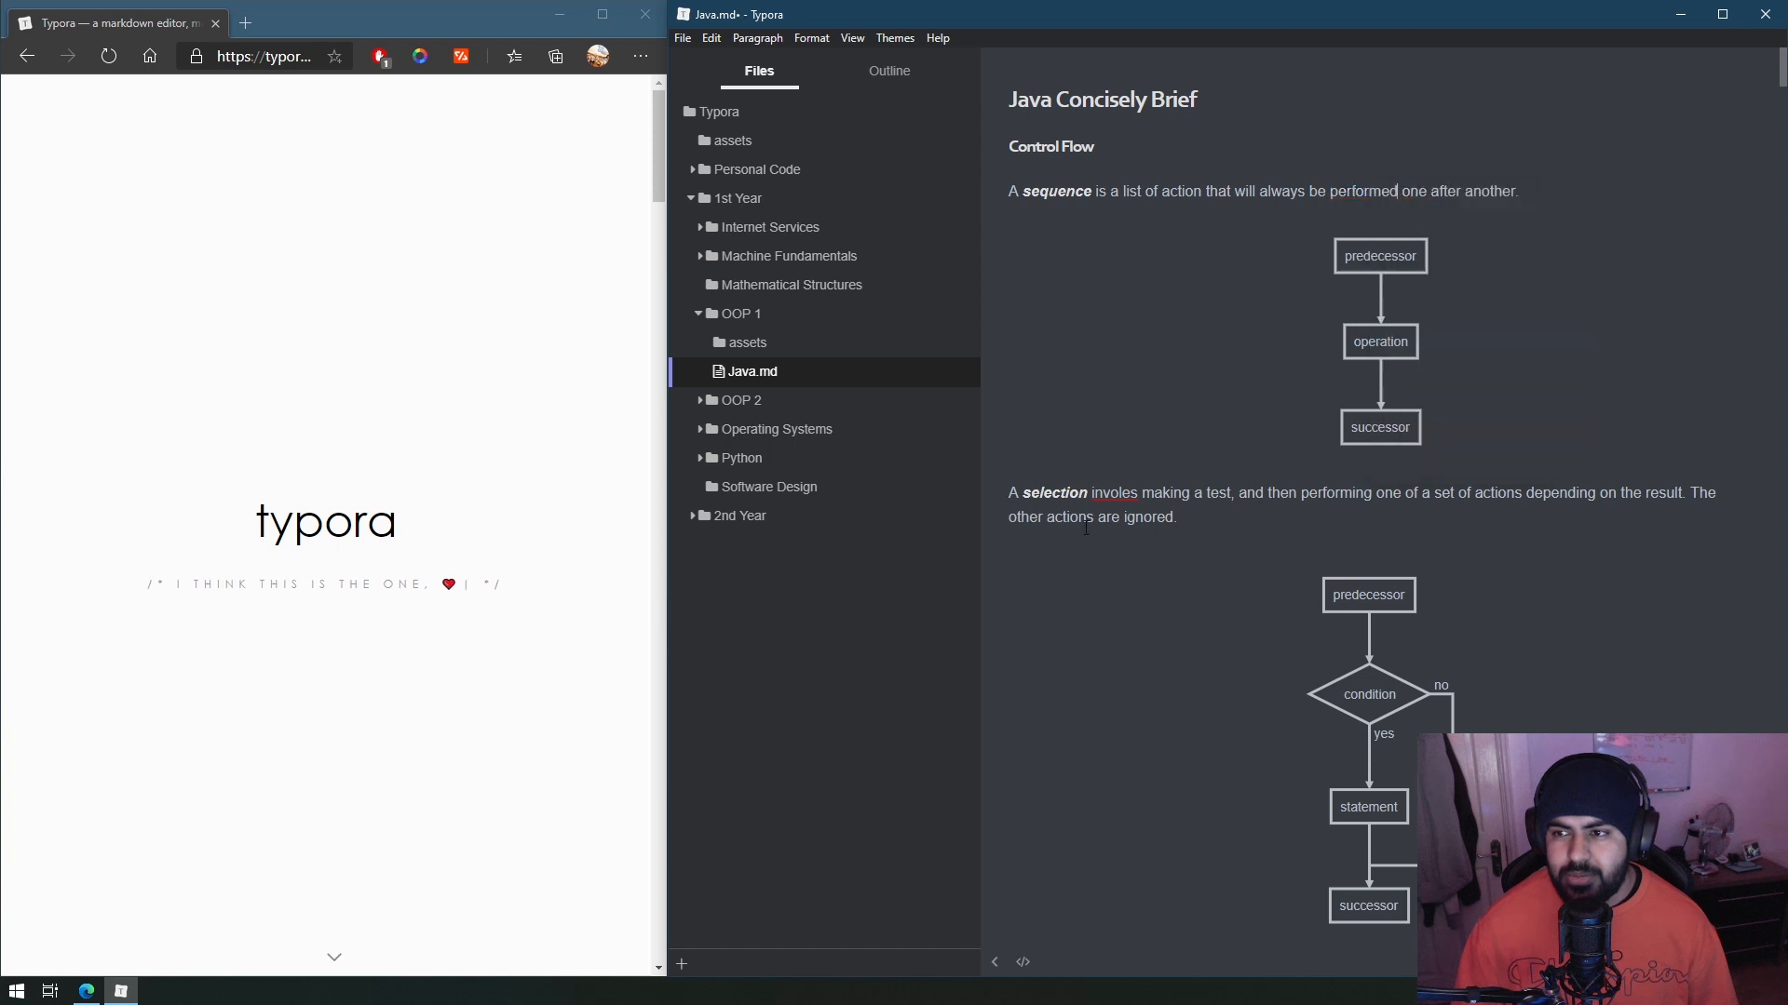
Scroll the Typora homepage down to its Readable & Writable section.
left_click(1380, 342)
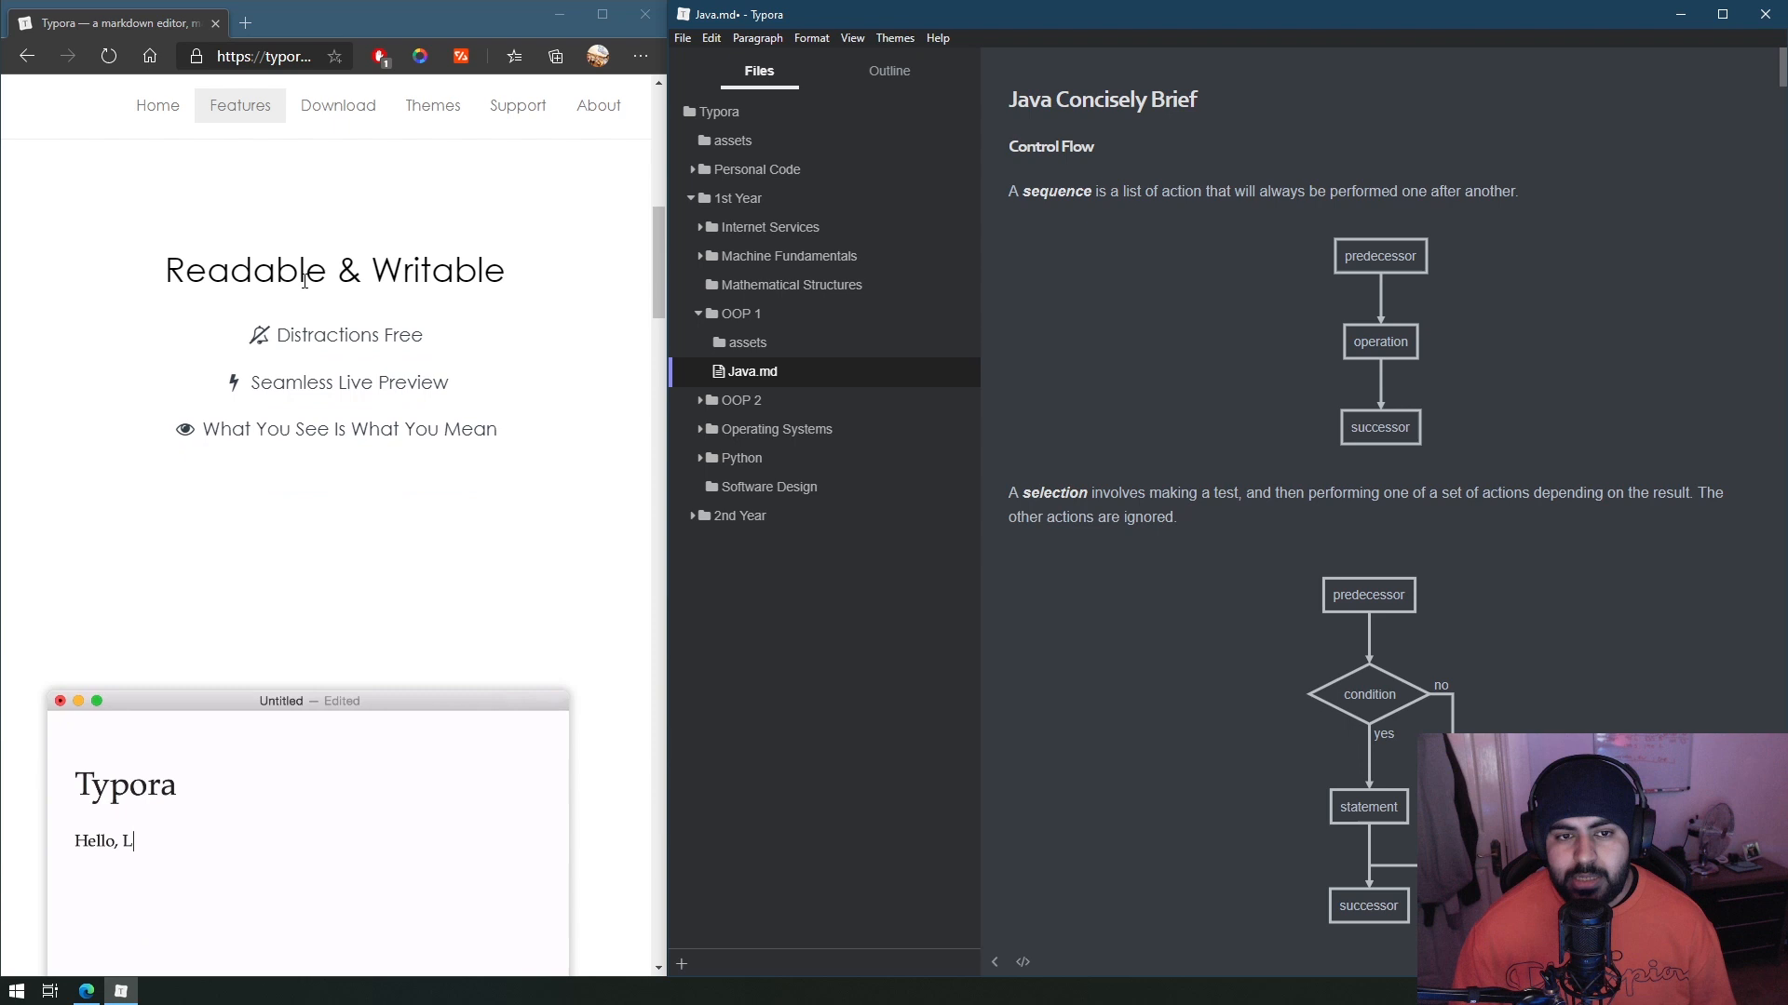
type("et'")
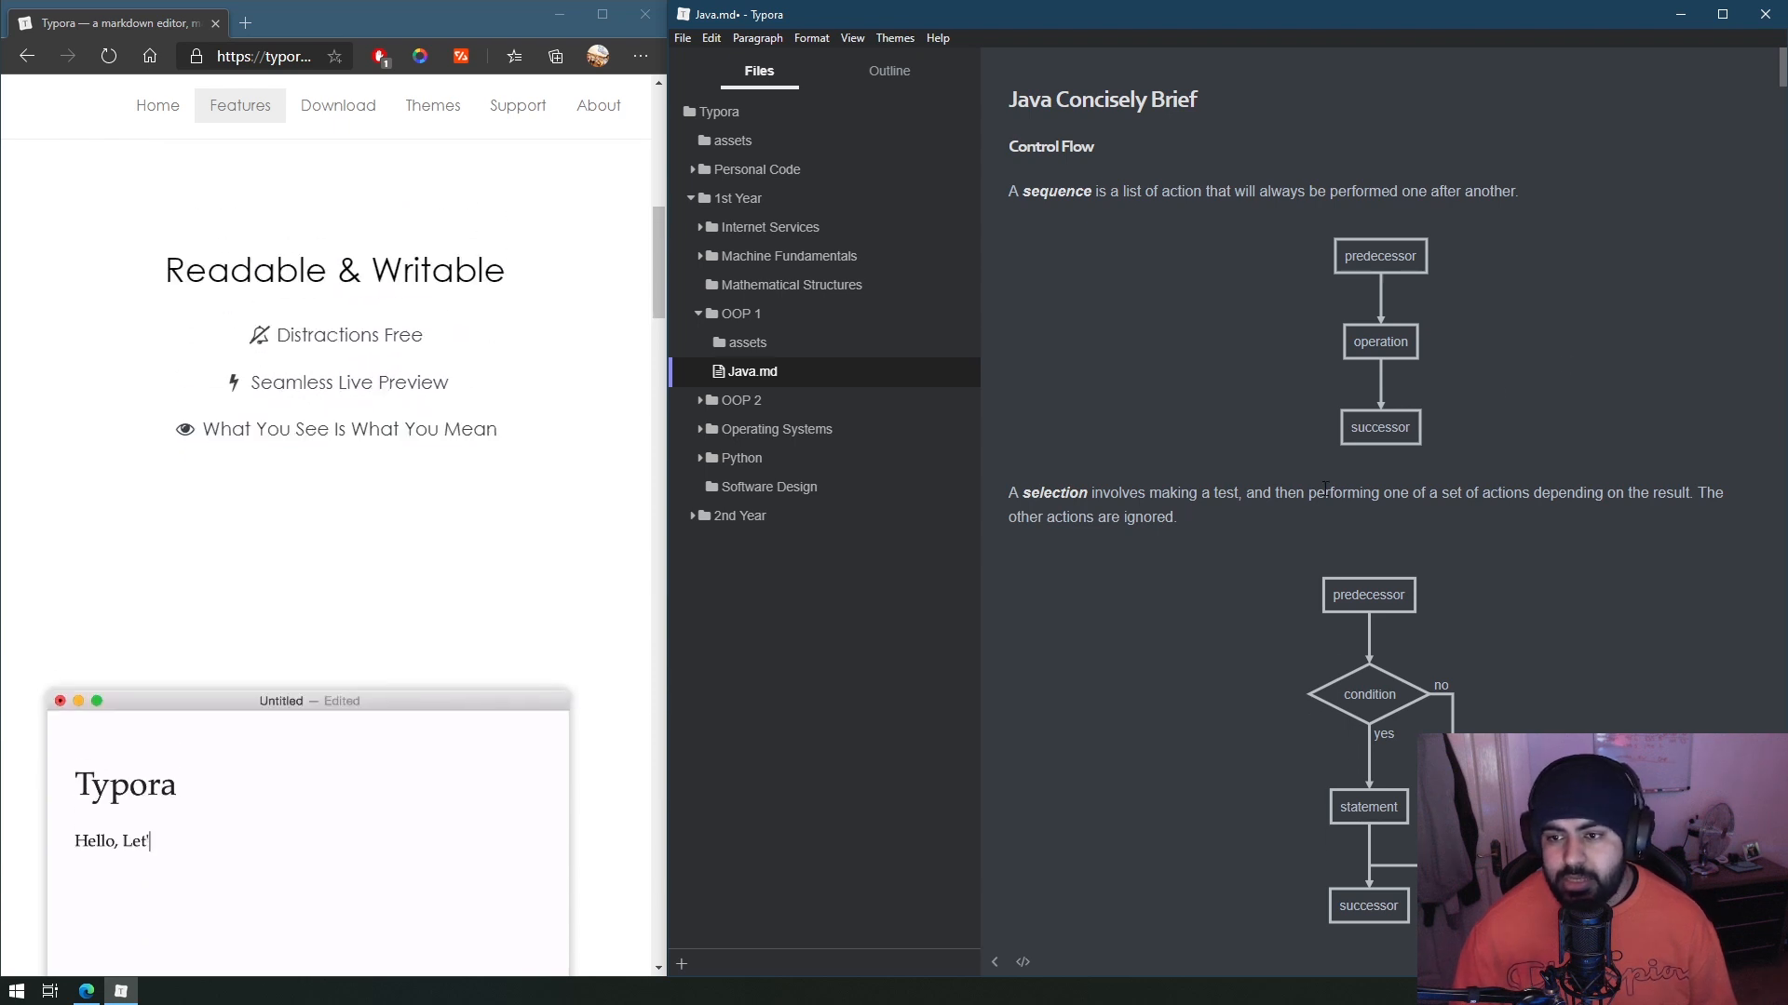
type("s meet the")
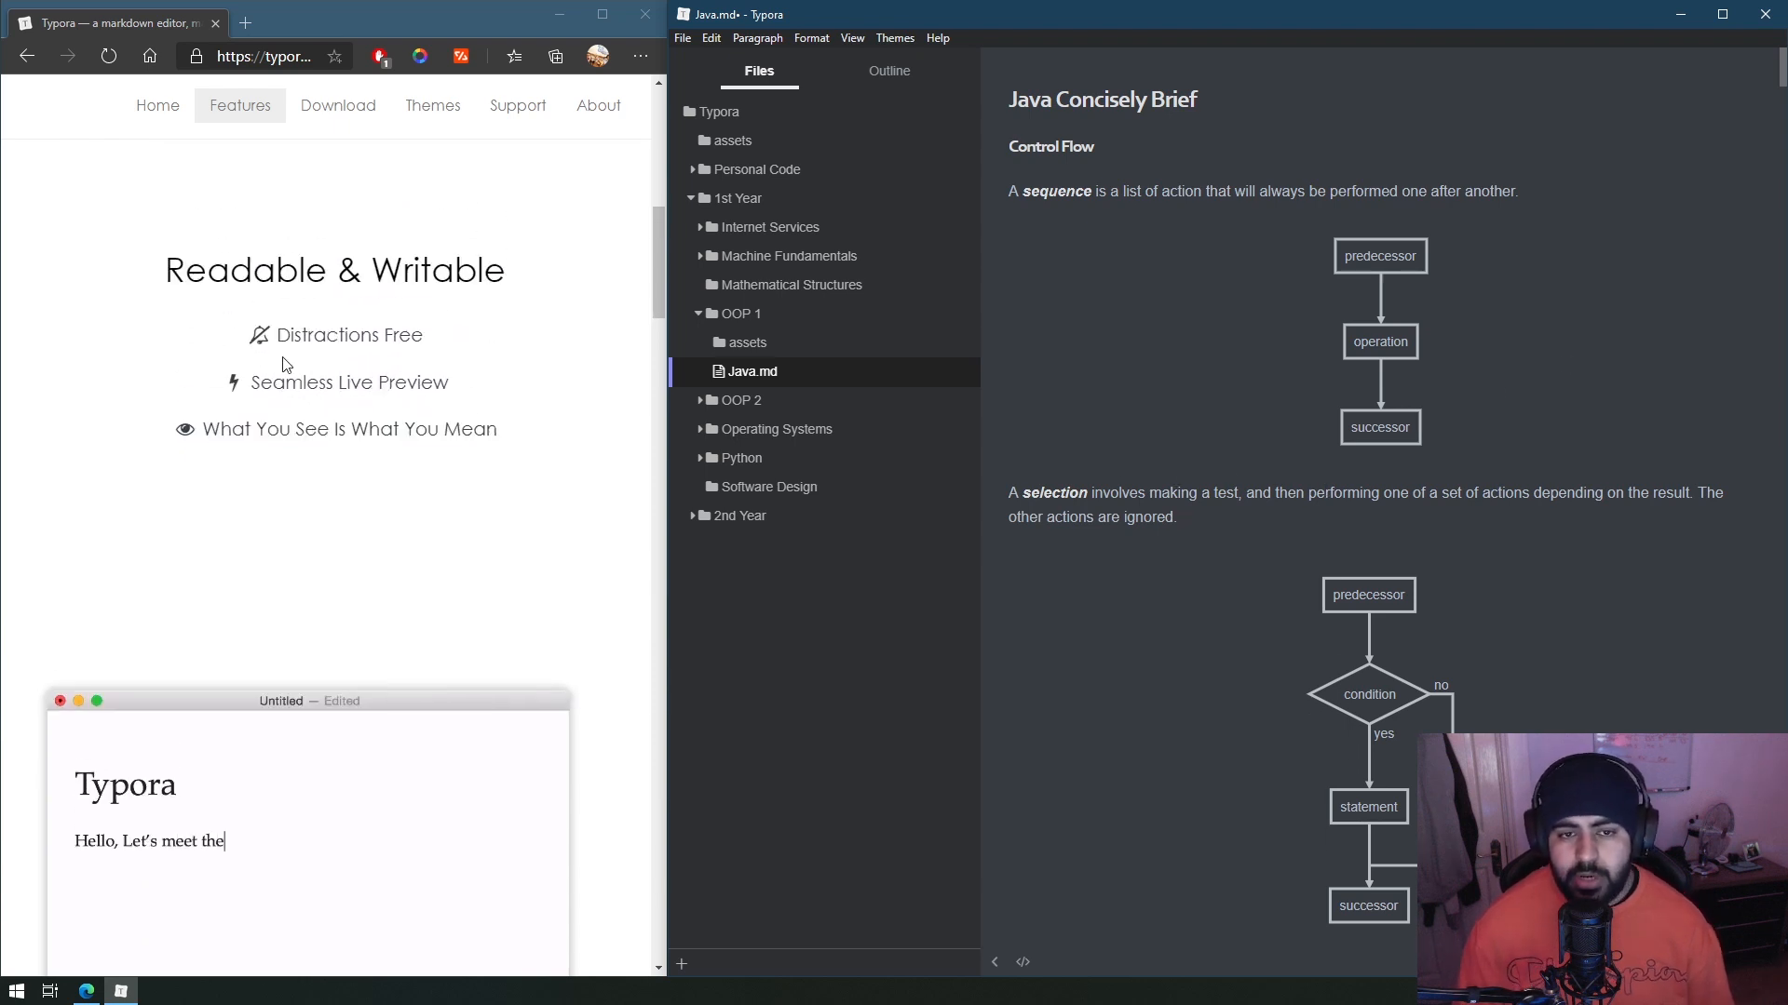
type("new")
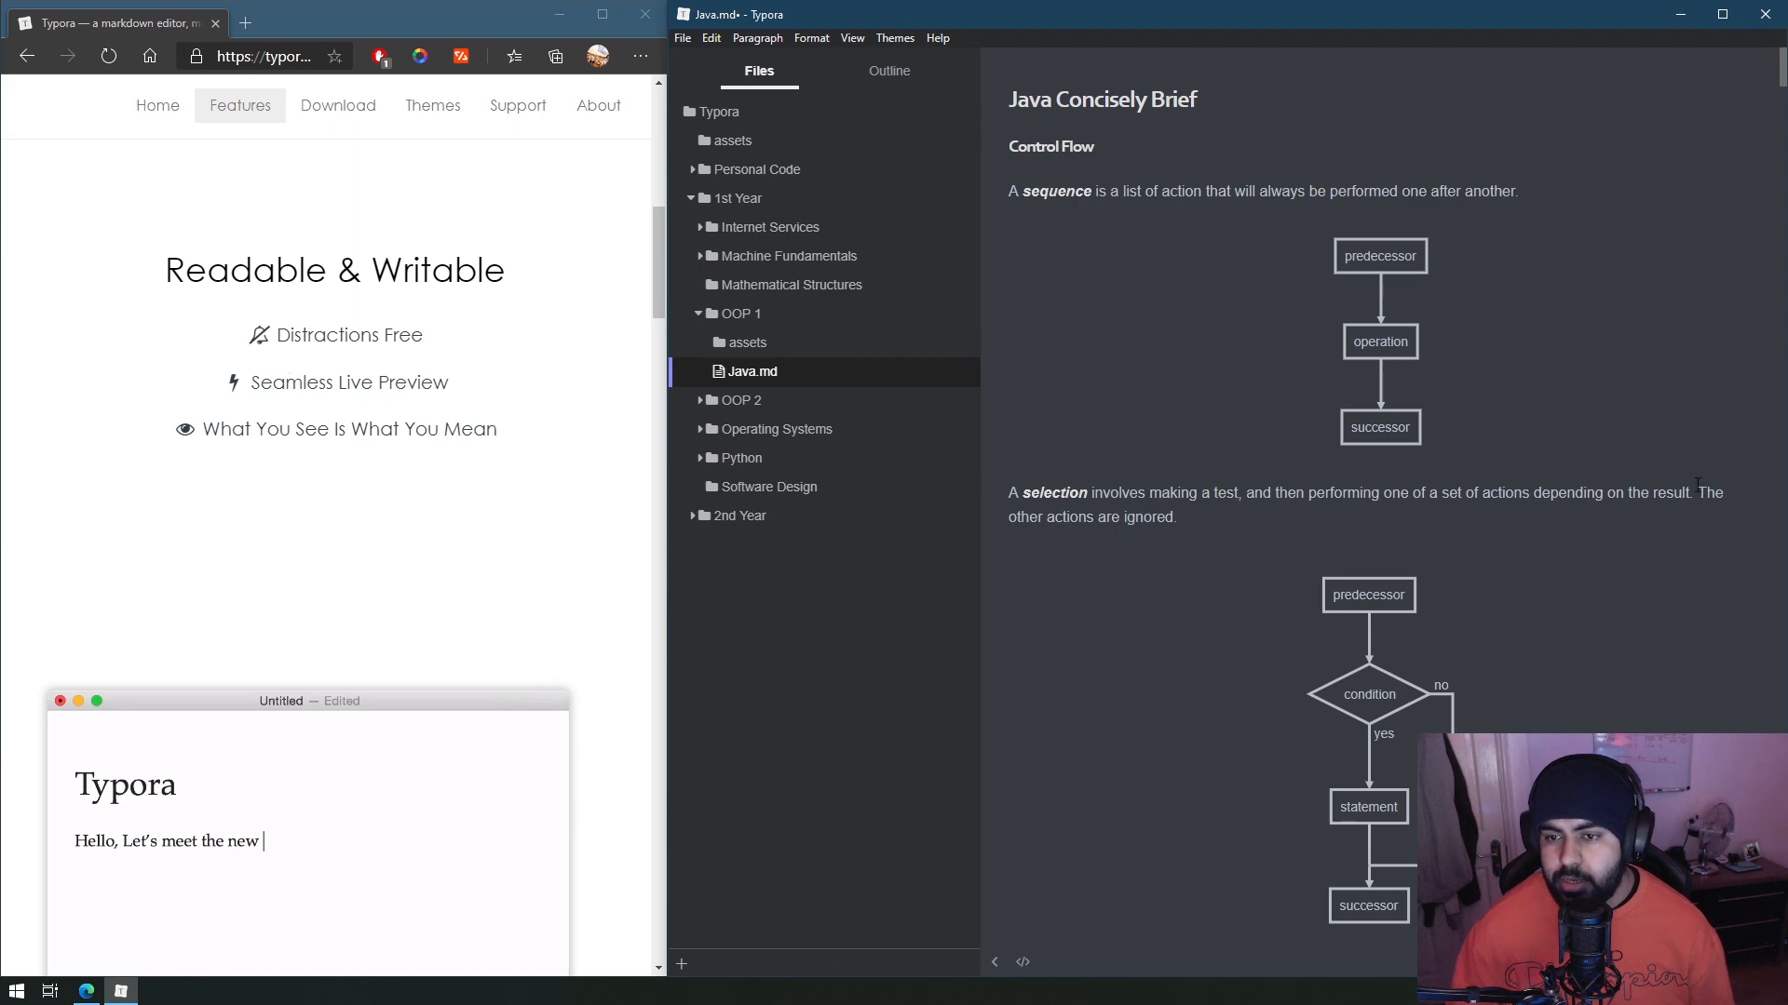
Switch the Java notes' sidebar in Typora to the heading outline while the features section loads.
left_click(888, 71)
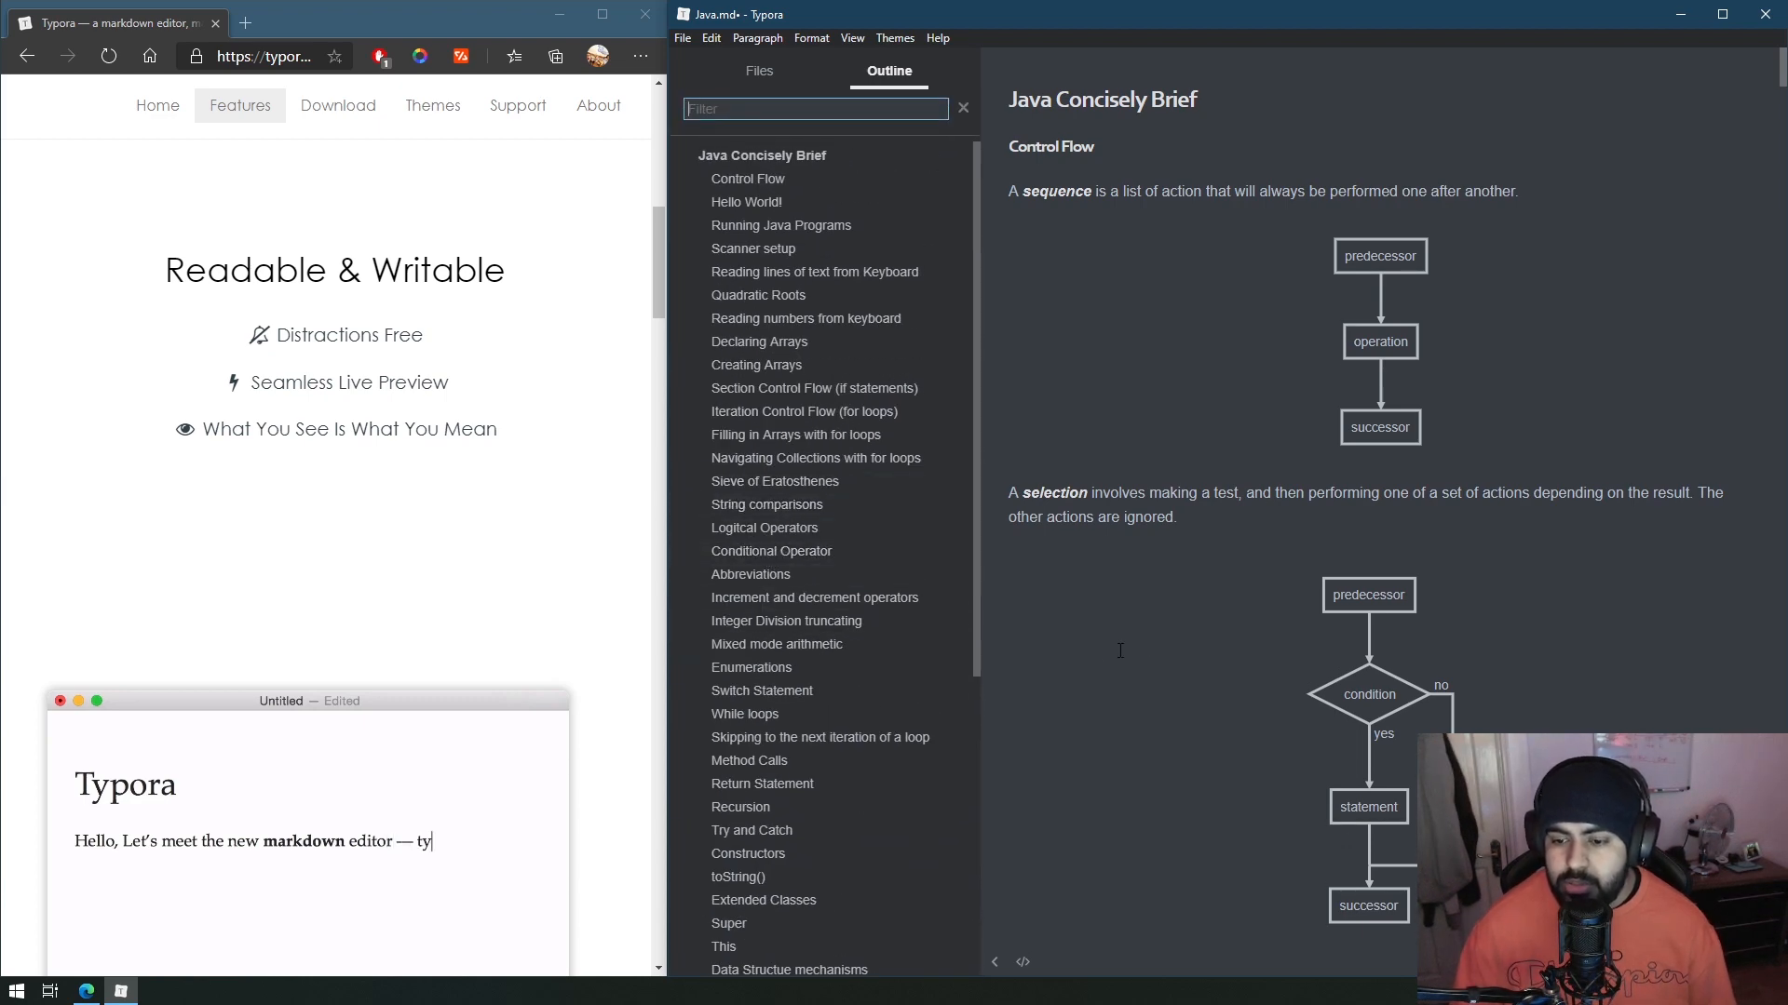
type("pora, w")
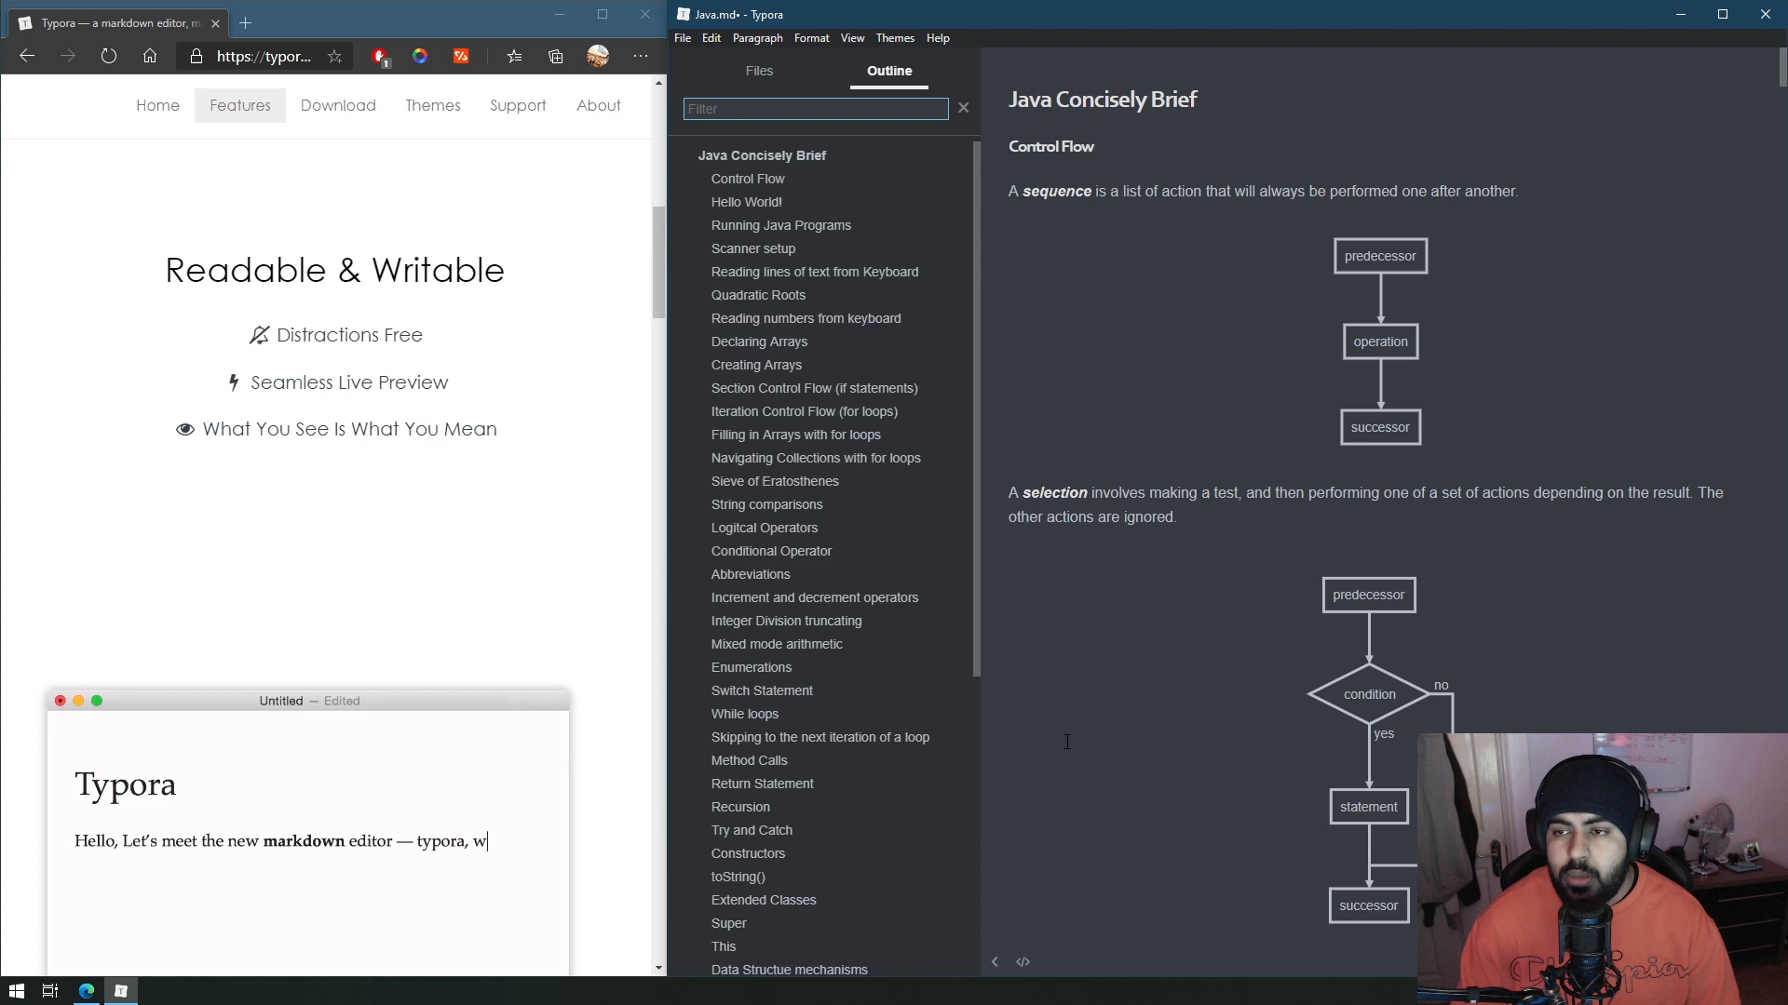
type("ith fe")
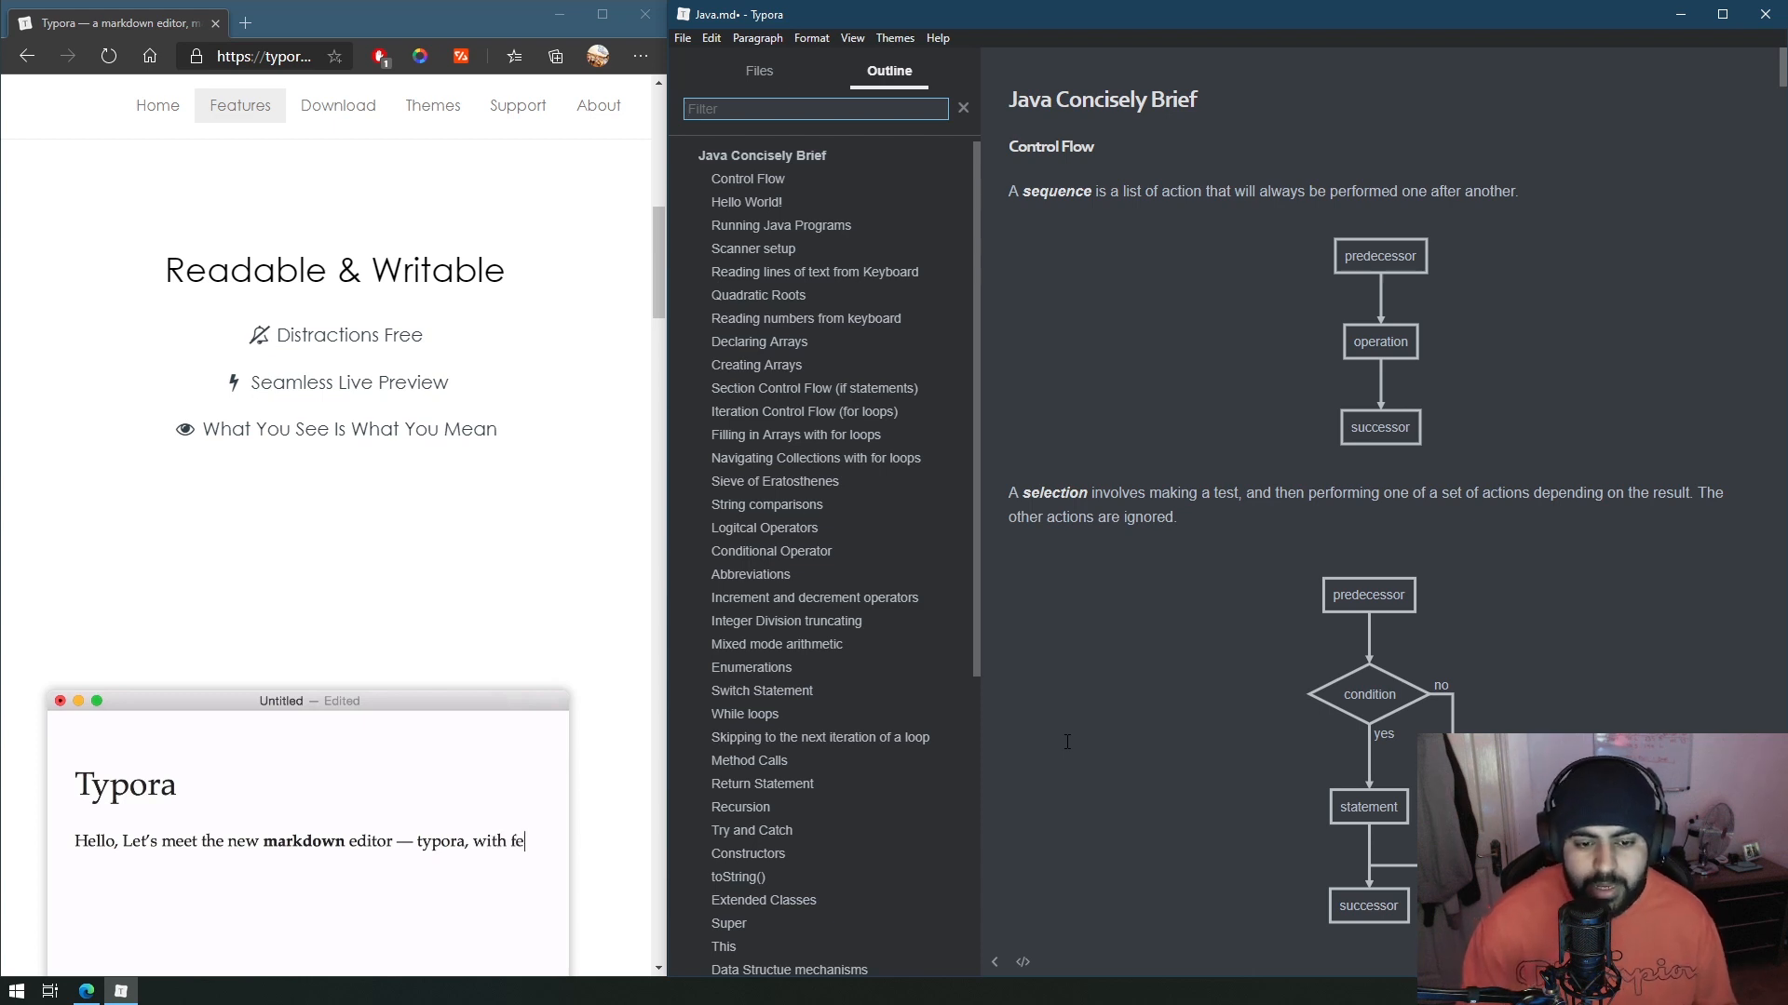
type("atures")
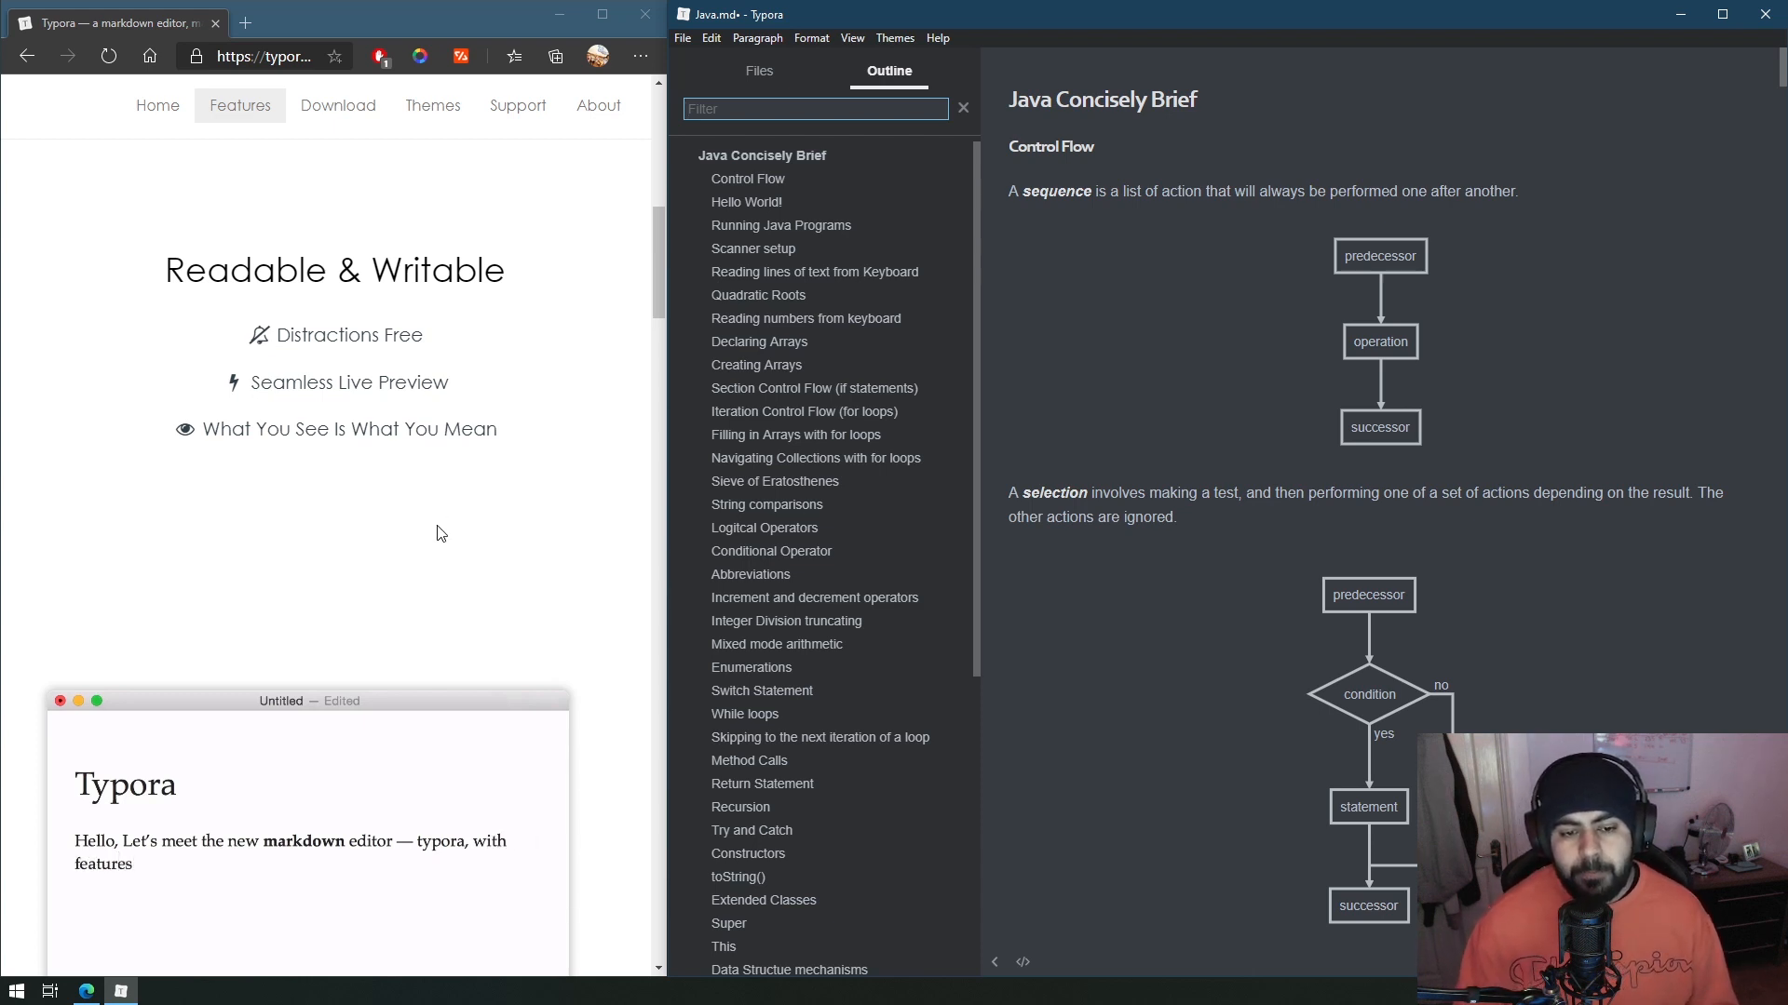
Step through the Simple, yet Powerful demos: Tables, Mathematics, Code Fences, Diagrams and Images.
scroll("down", 3)
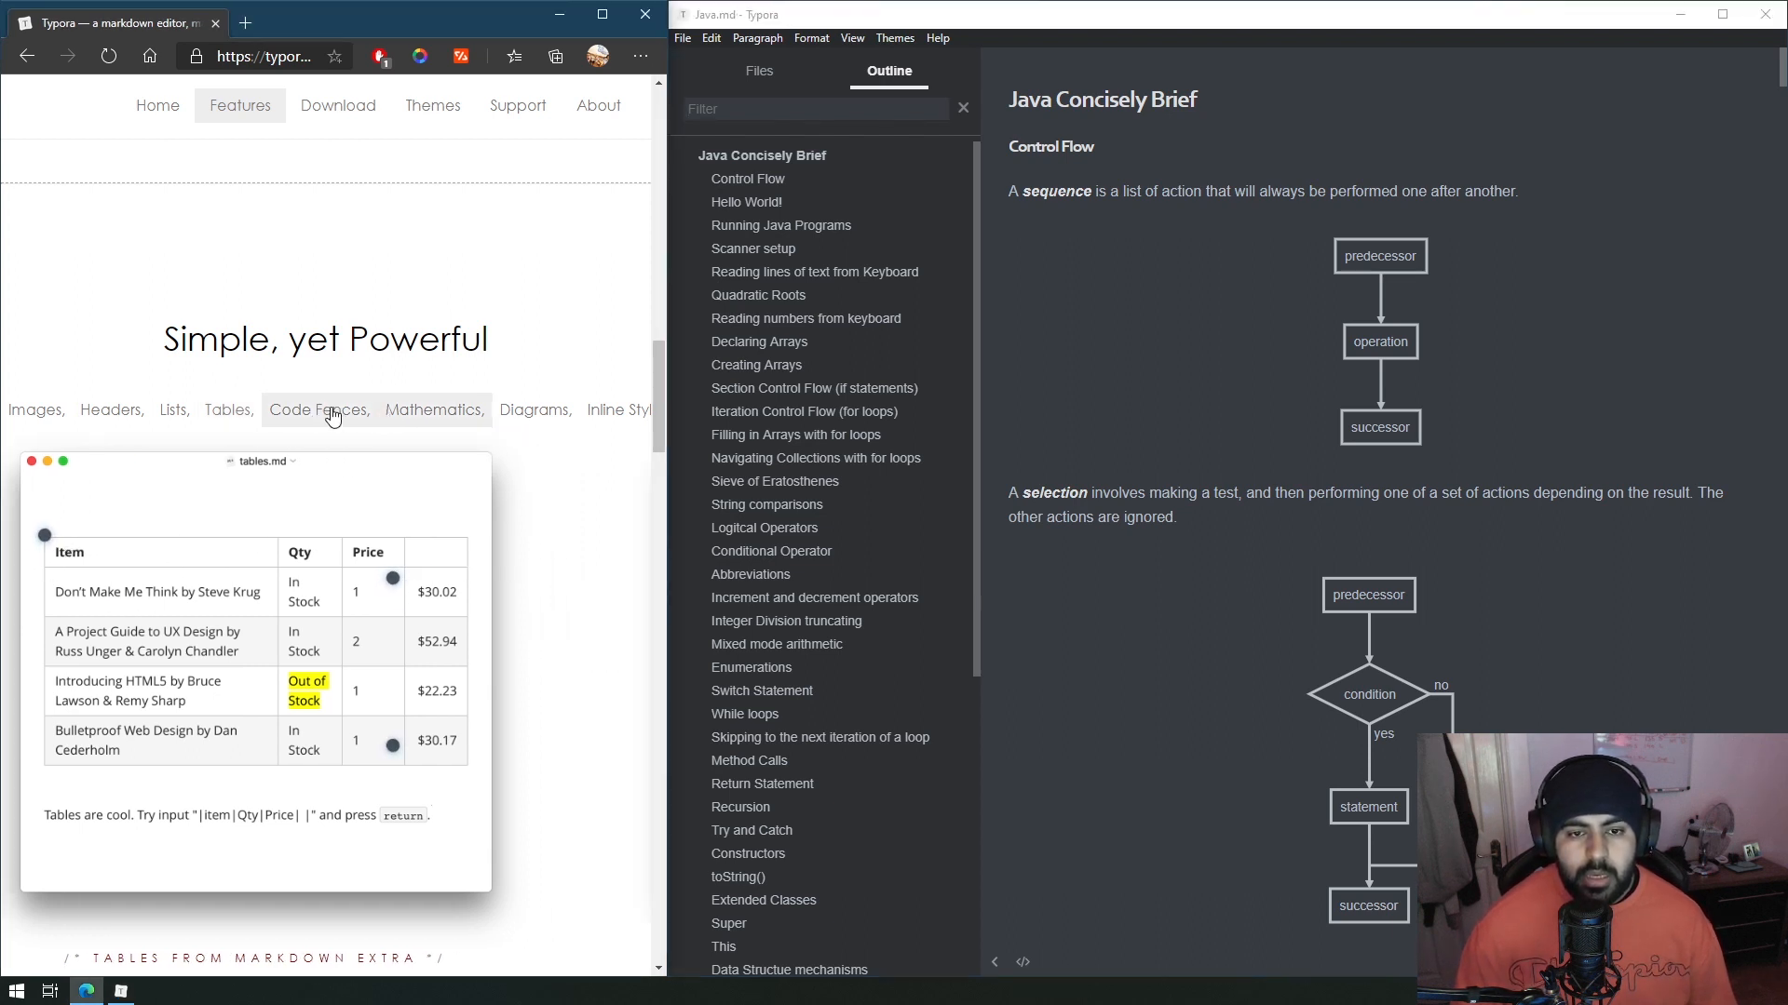
left_click(432, 410)
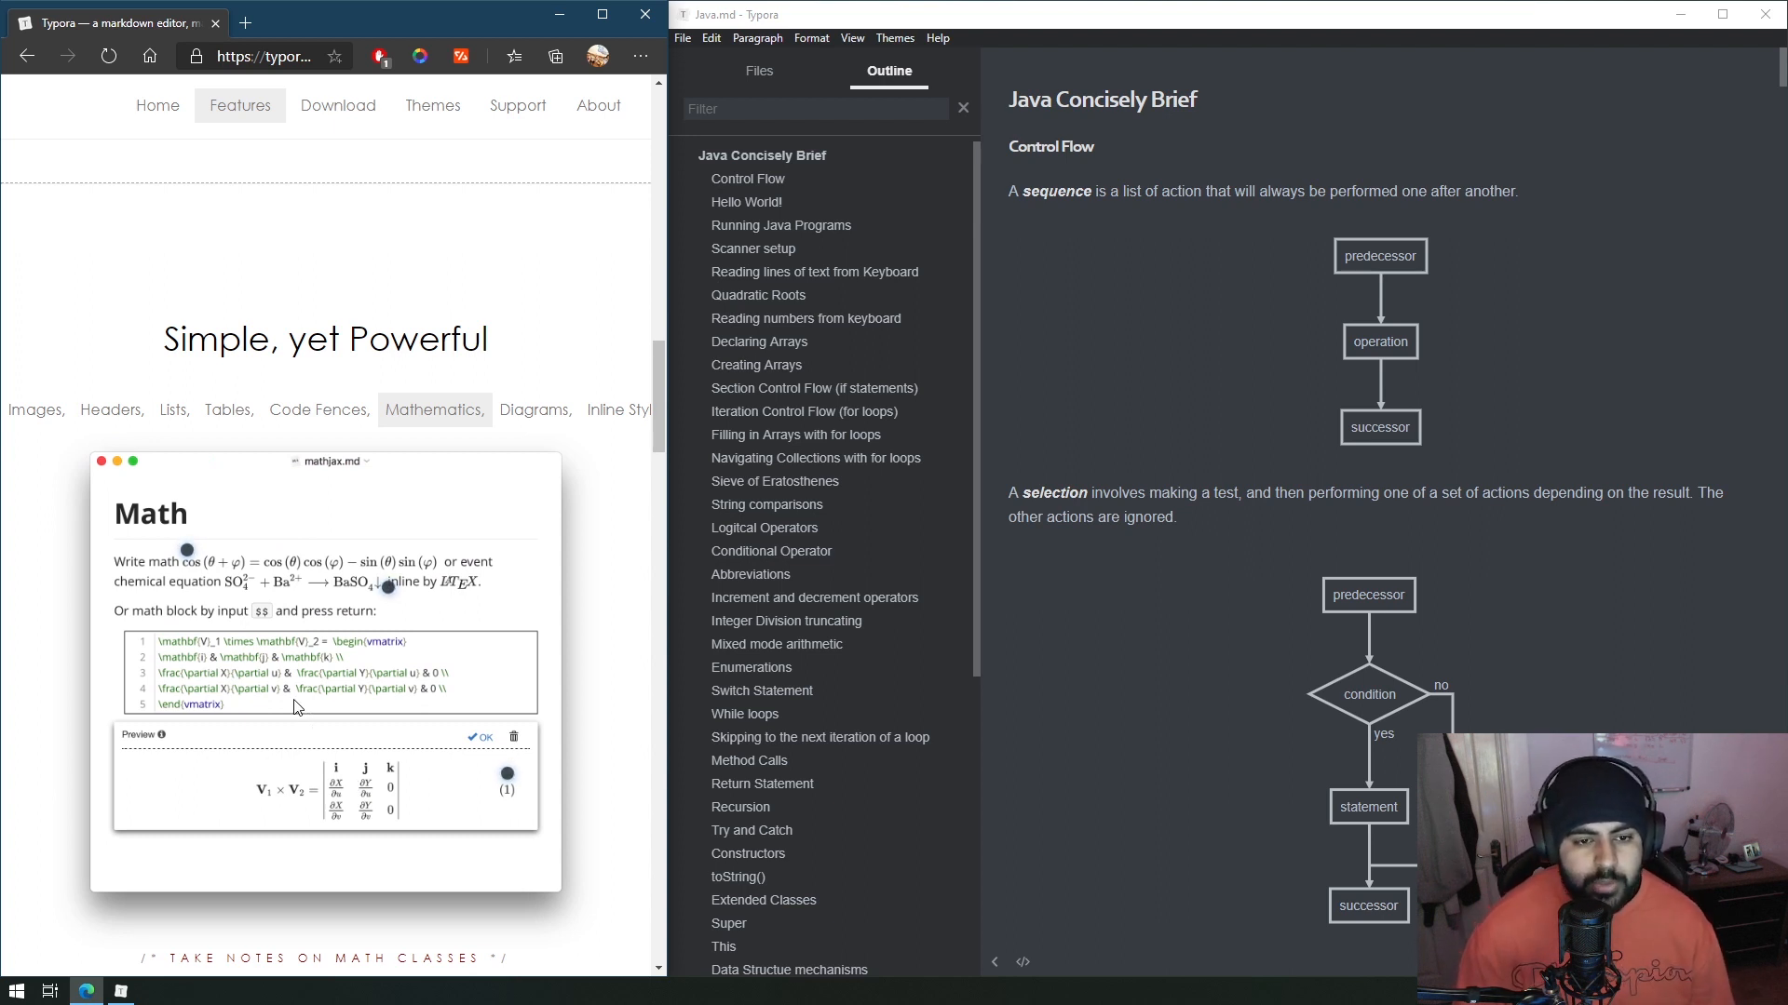
mouse_move(293, 760)
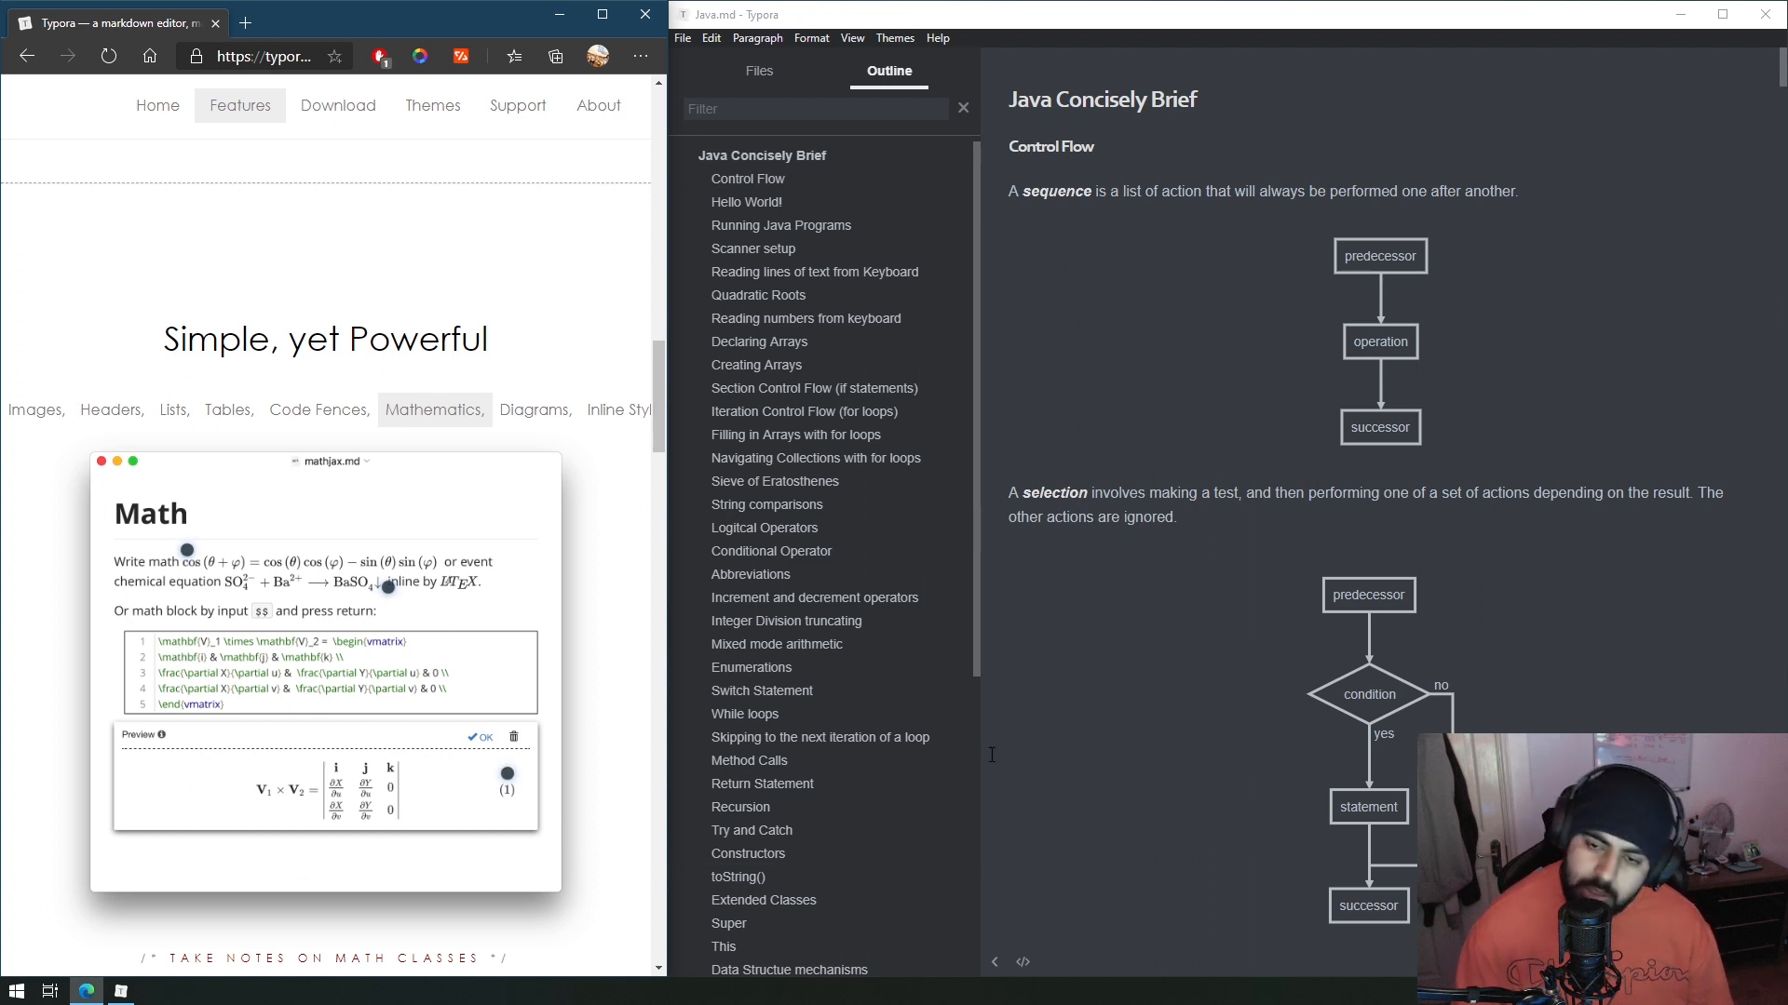
mouse_move(465, 430)
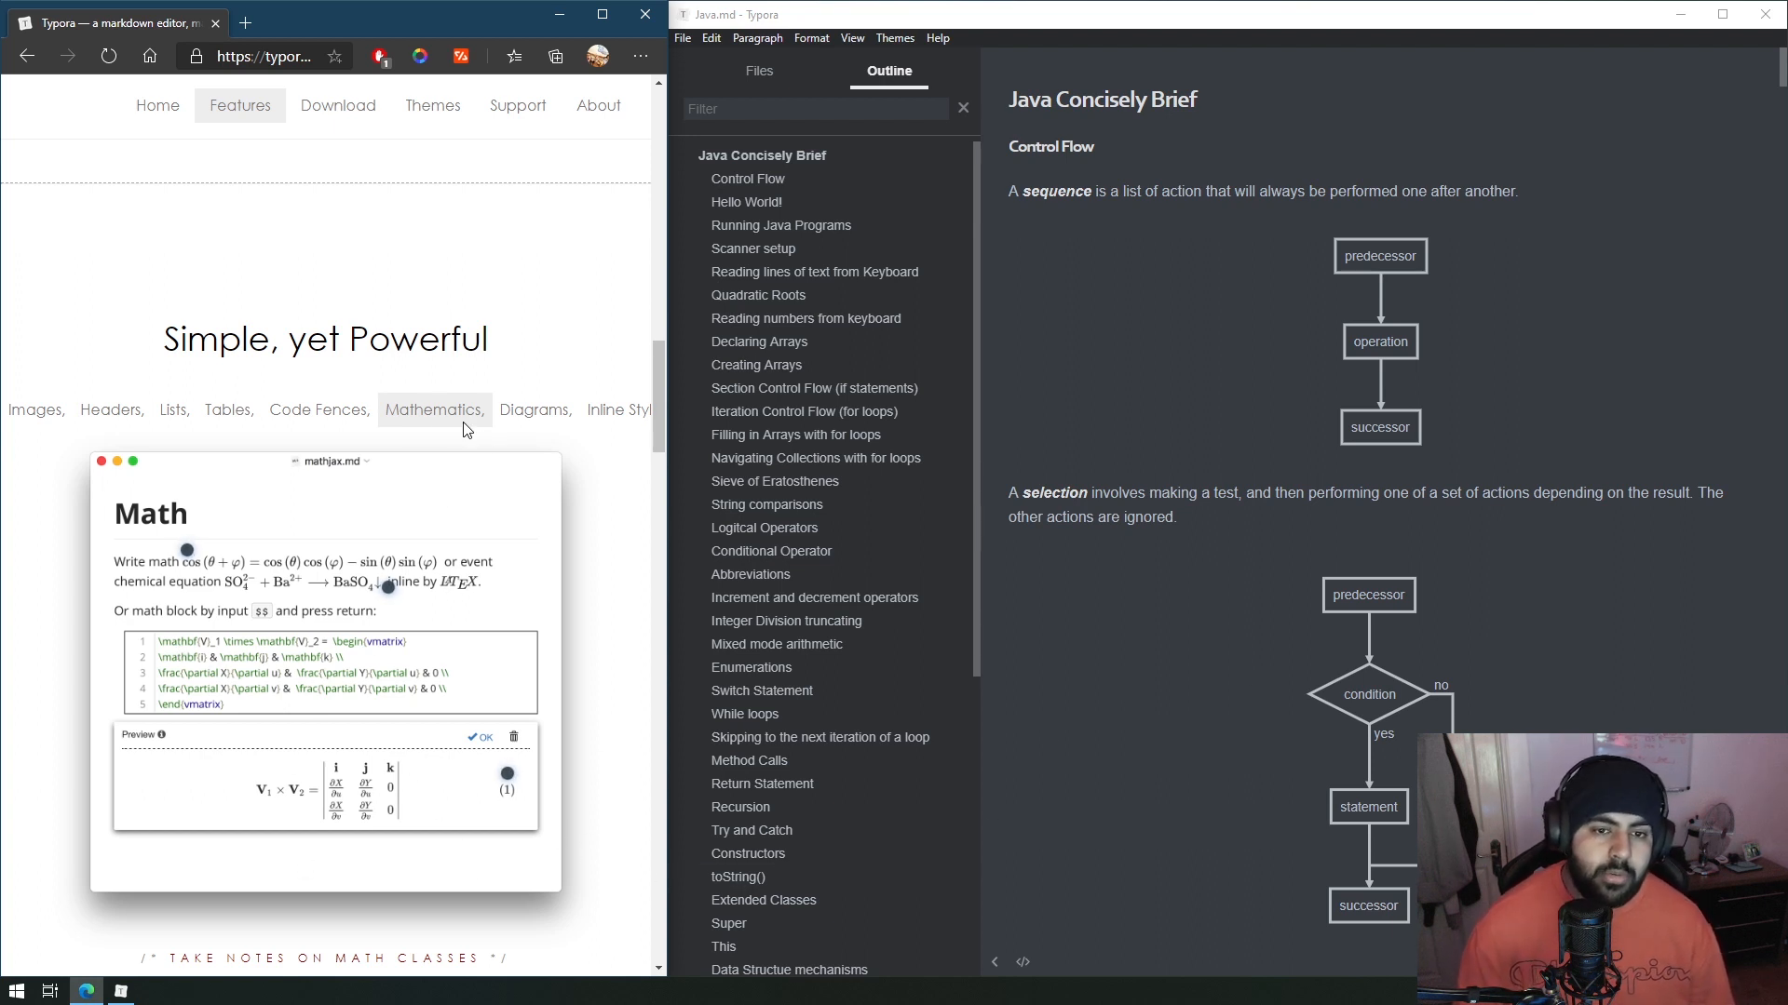
left_click(318, 410)
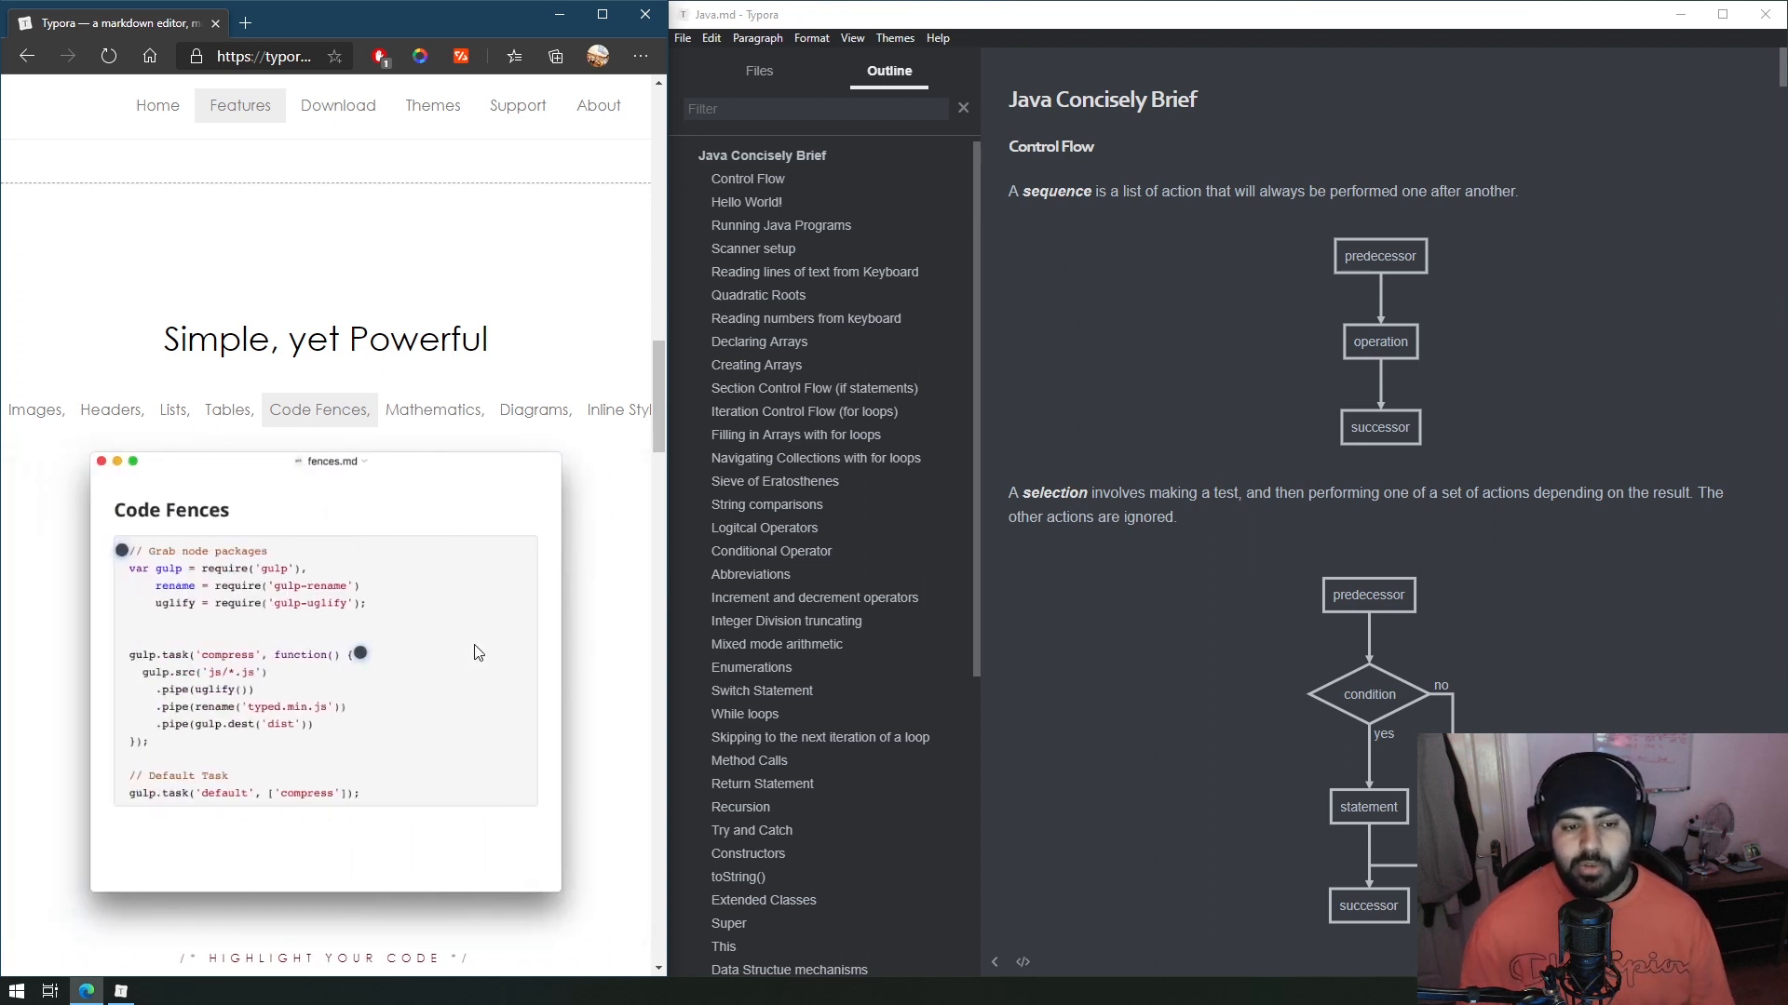
mouse_move(276, 505)
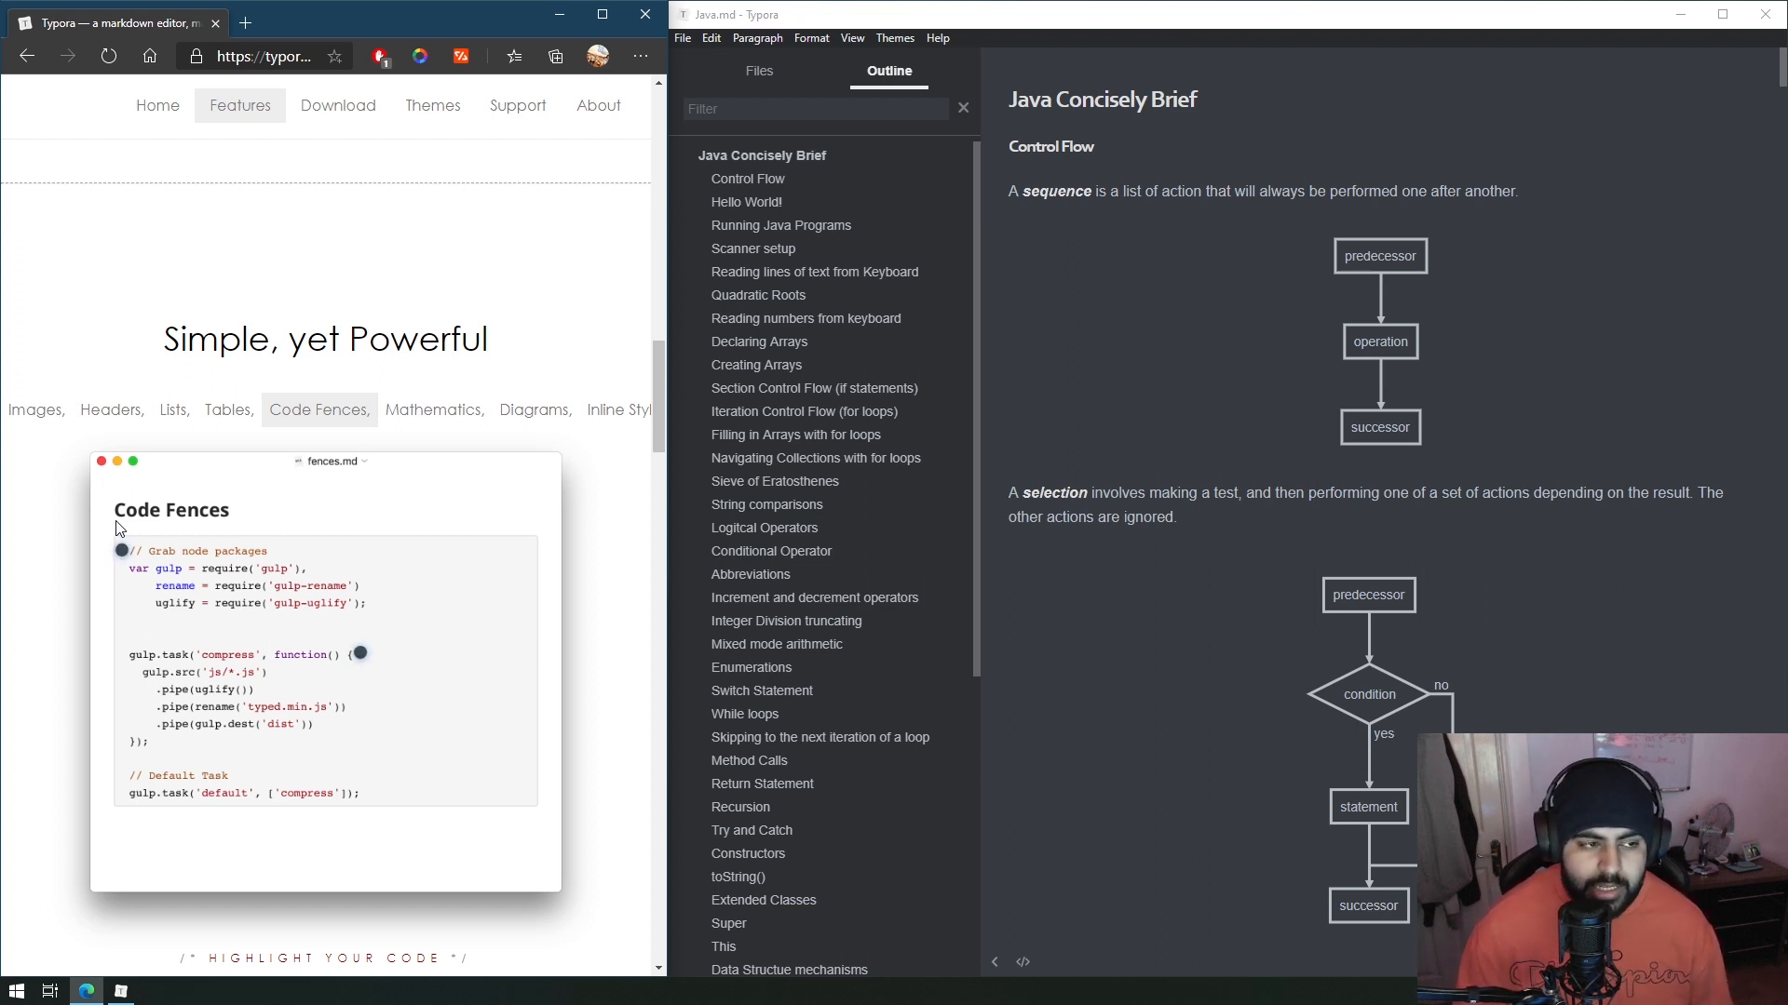
mouse_move(506, 395)
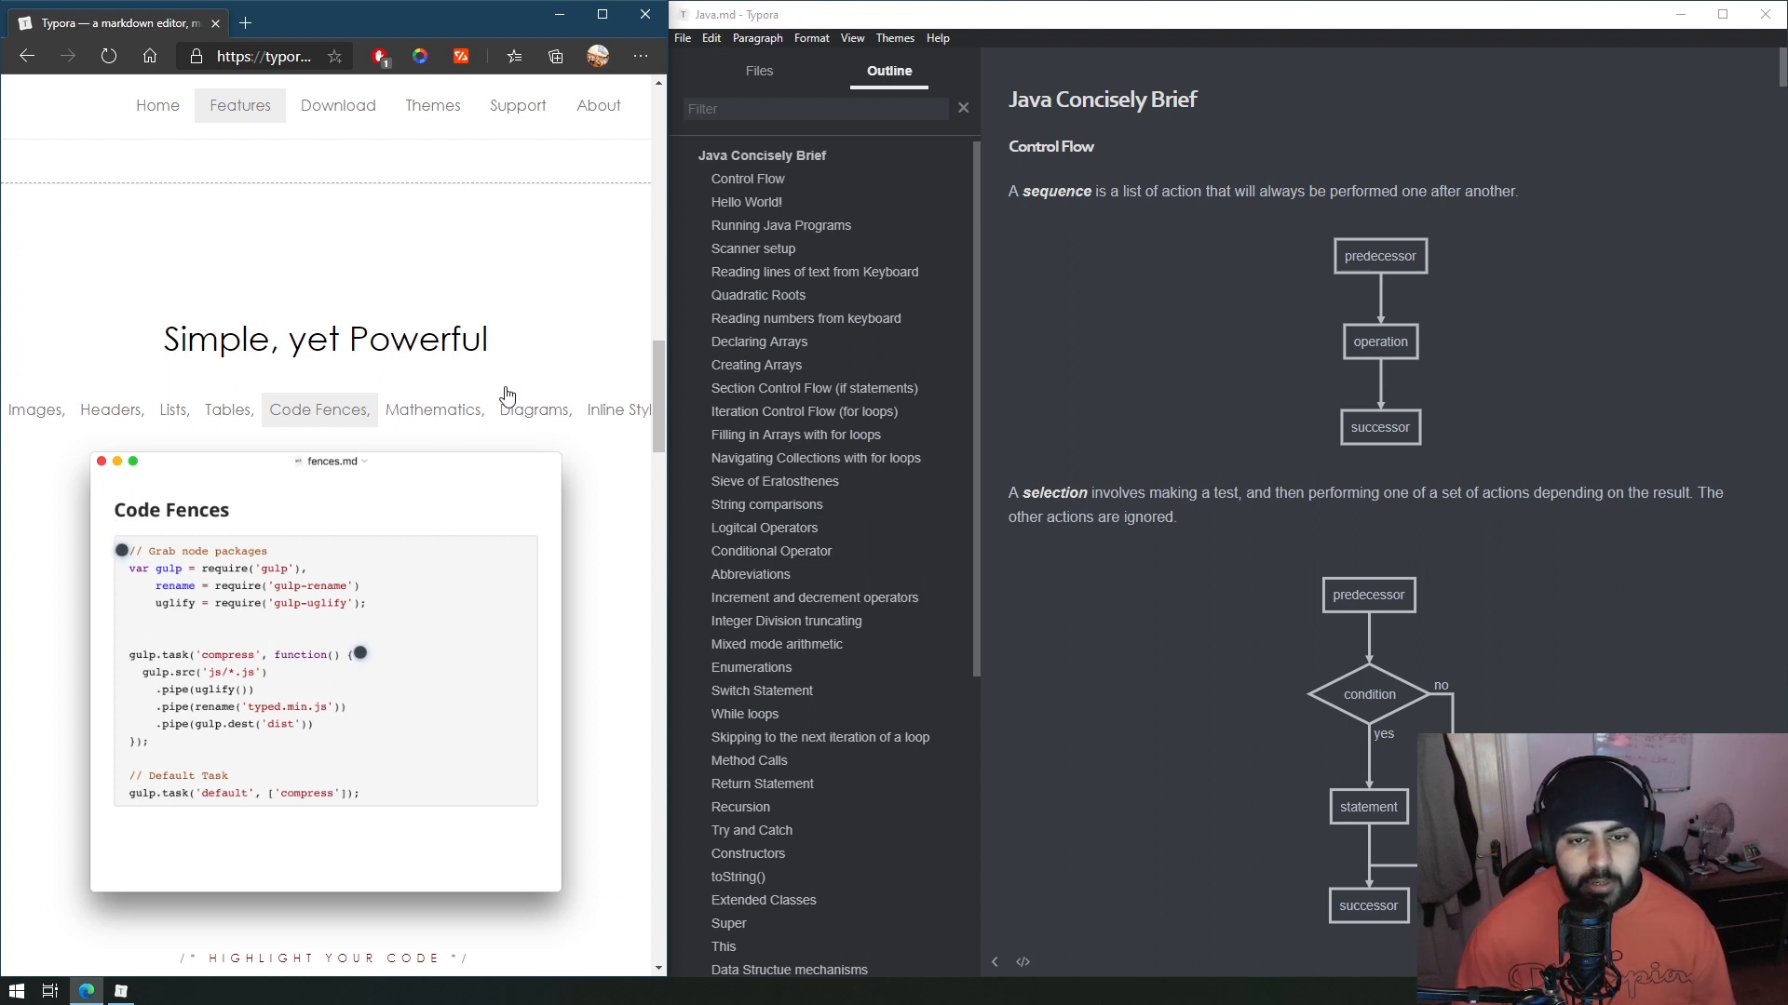
left_click(534, 409)
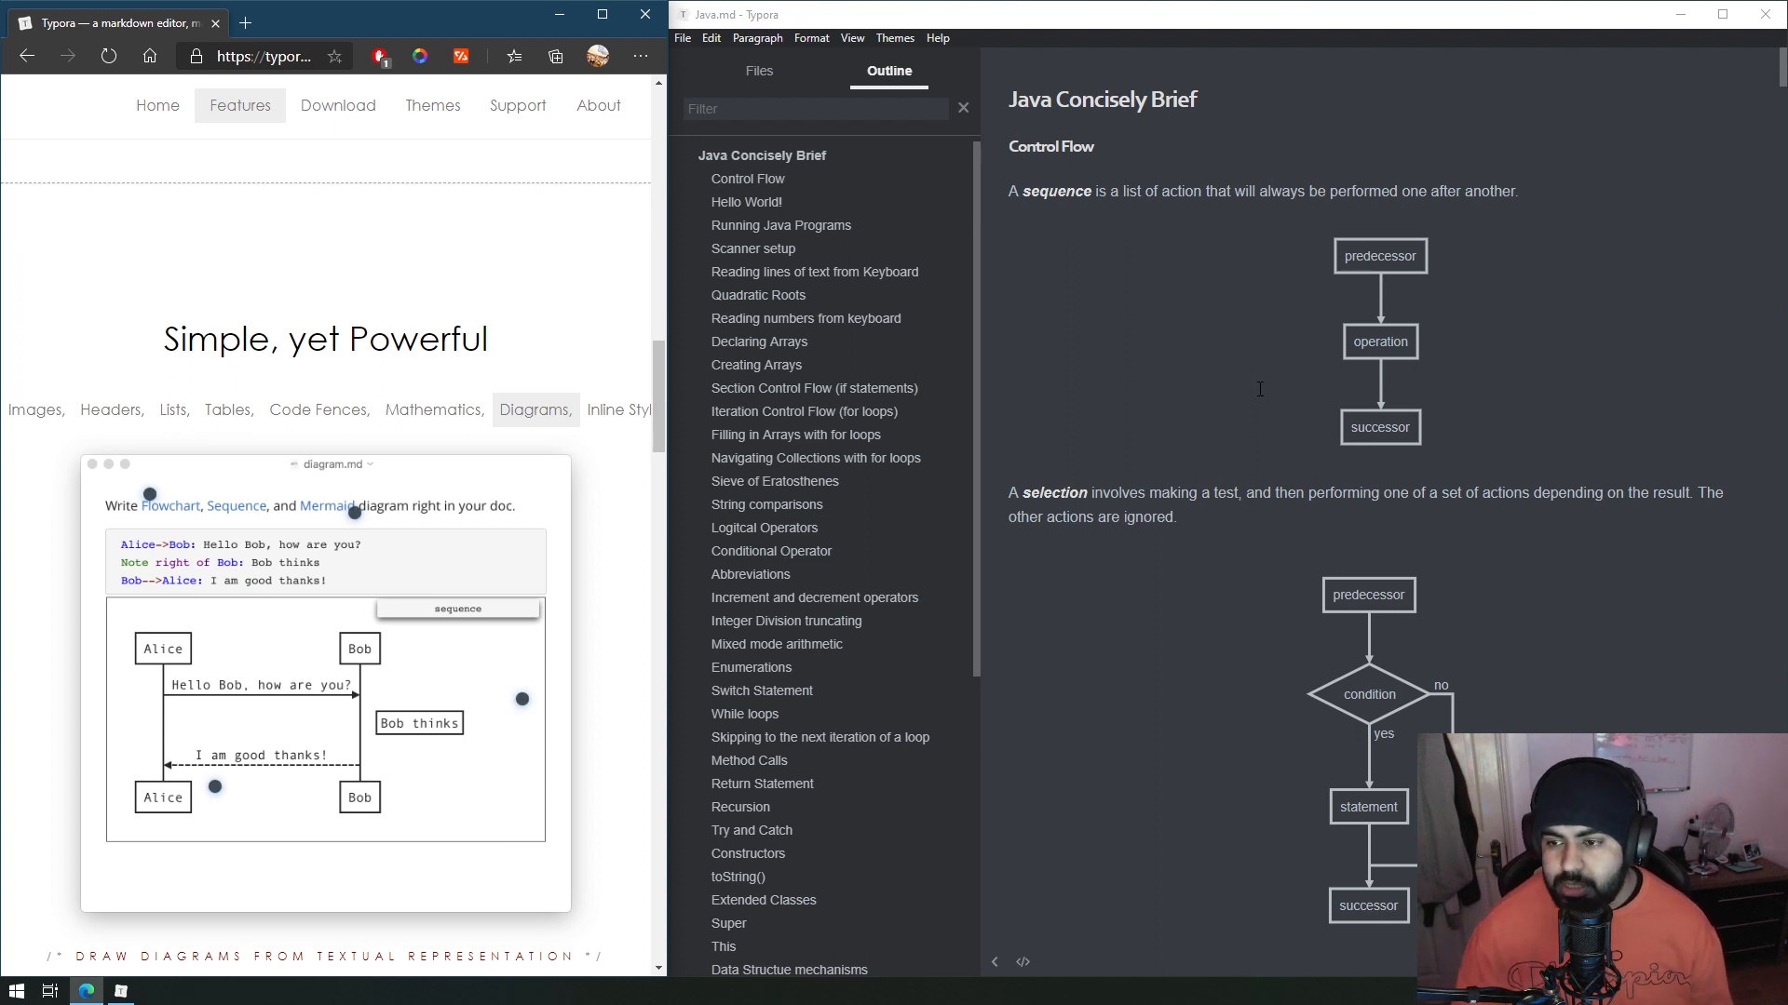
mouse_move(536, 419)
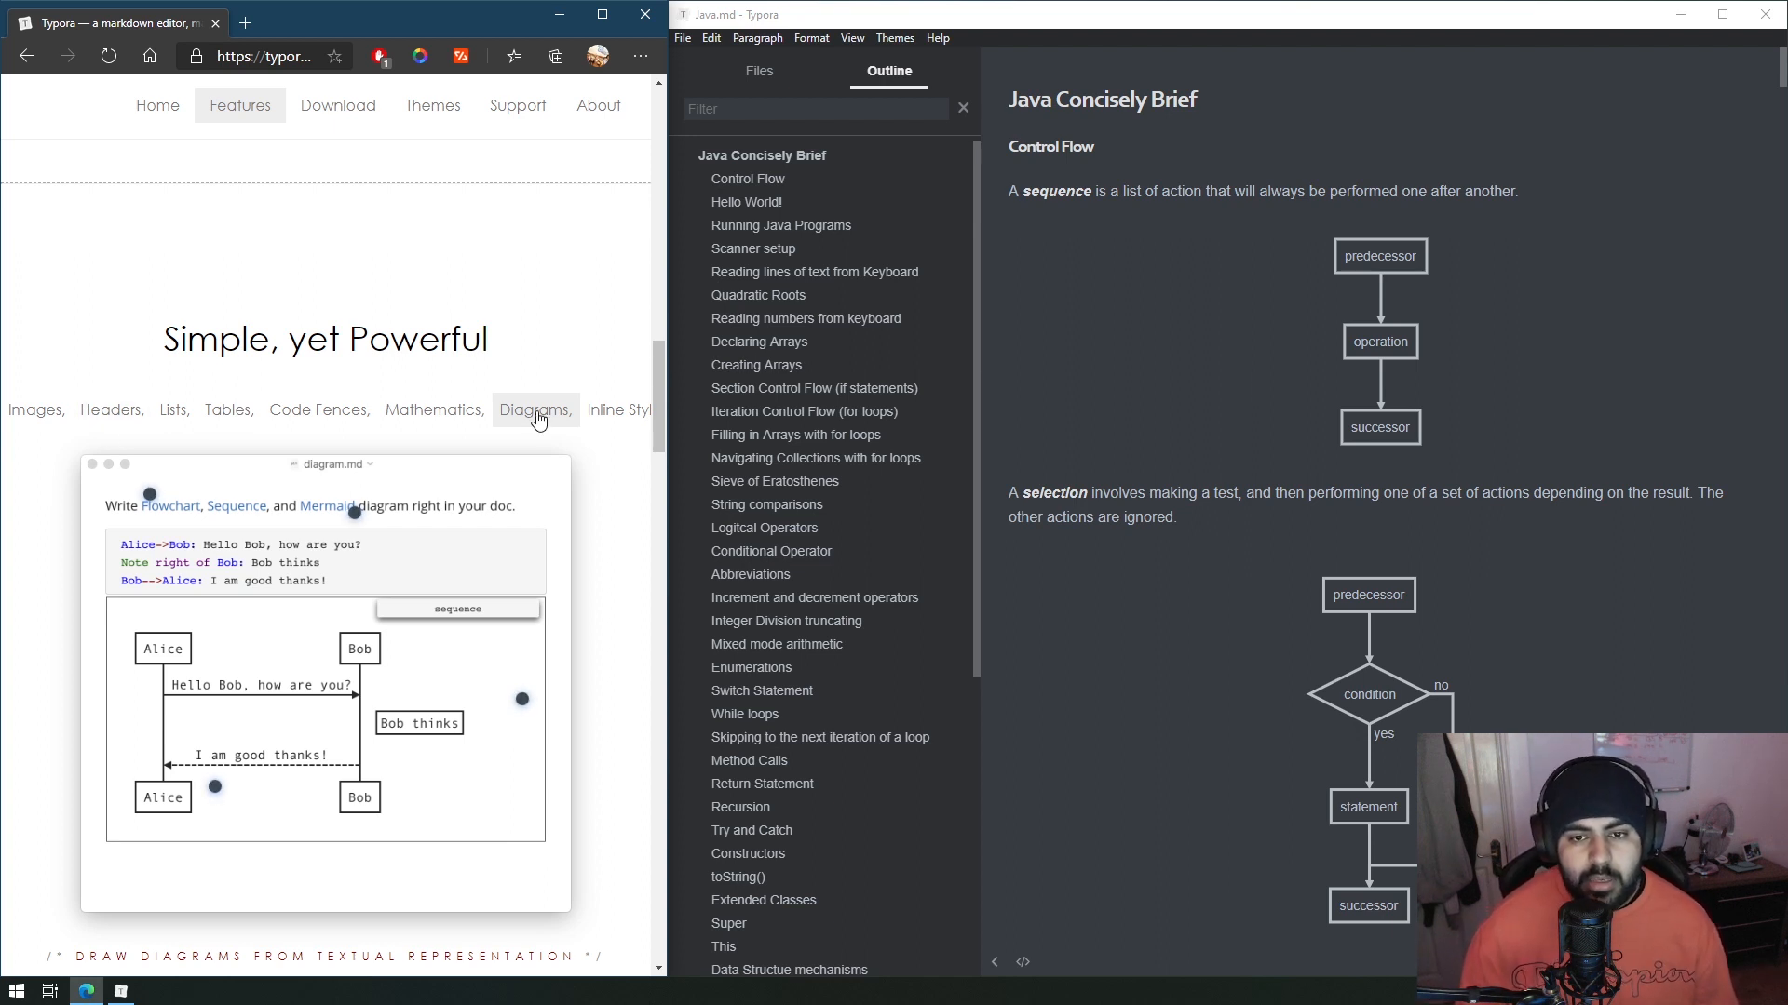
left_click(618, 410)
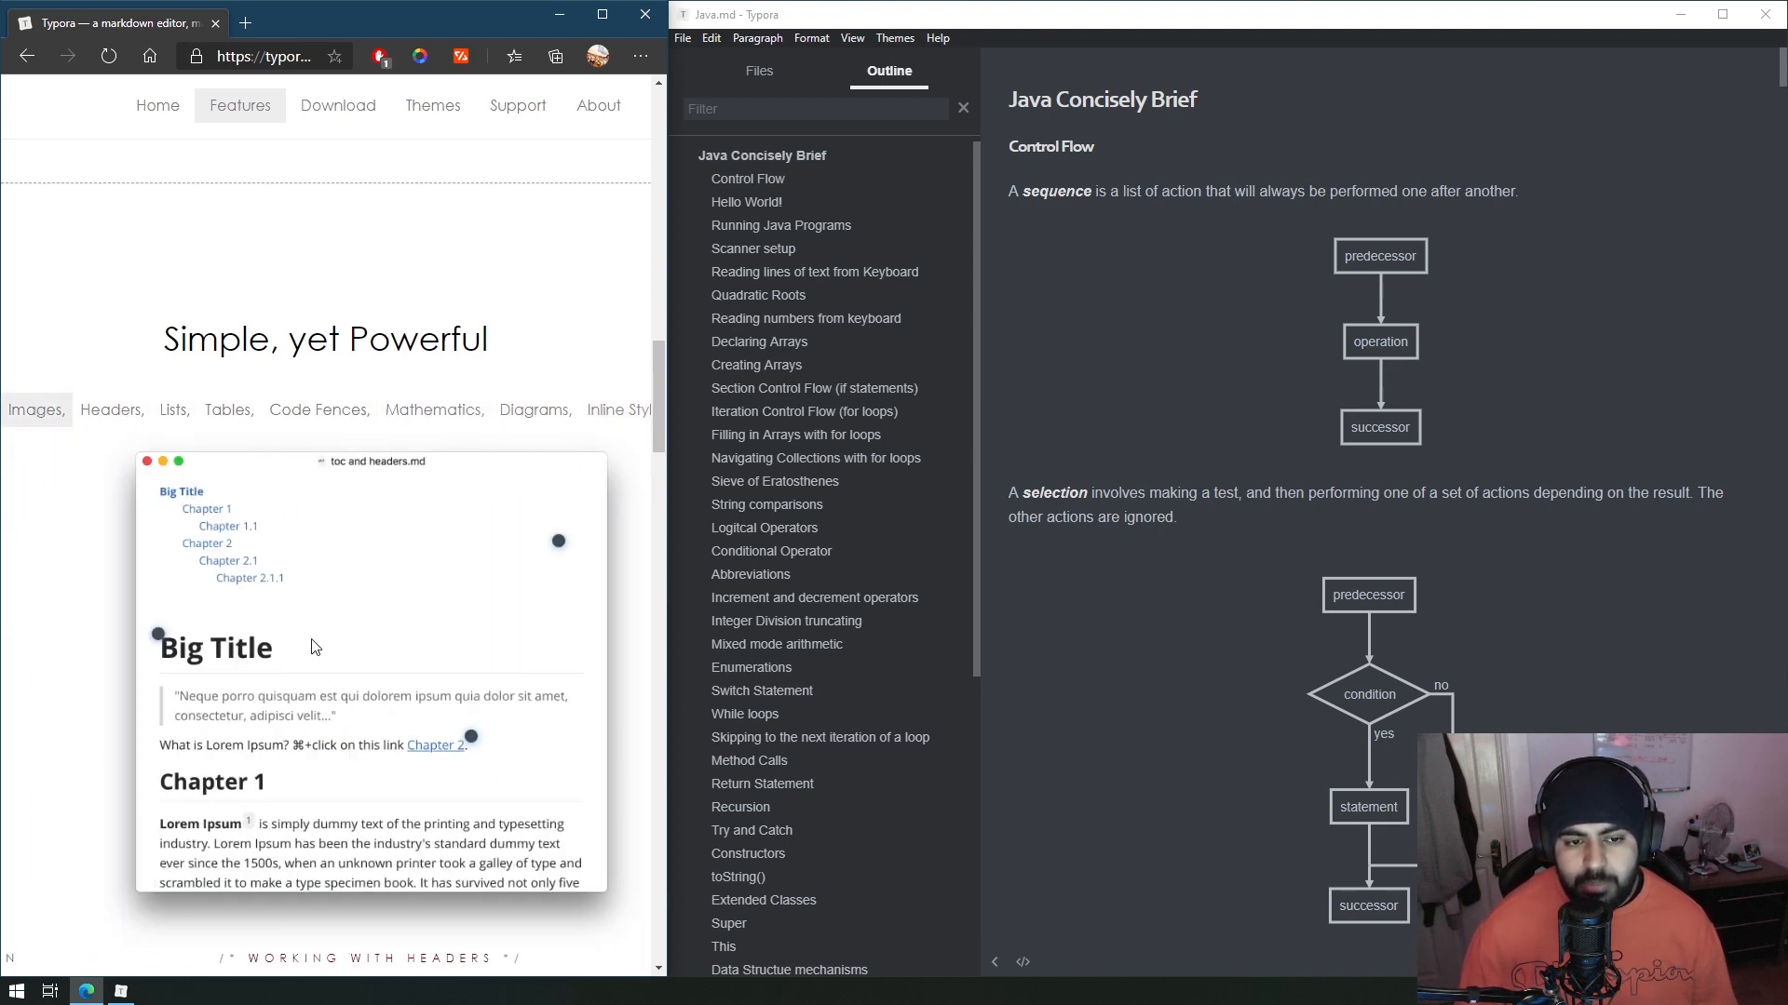
left_click(110, 409)
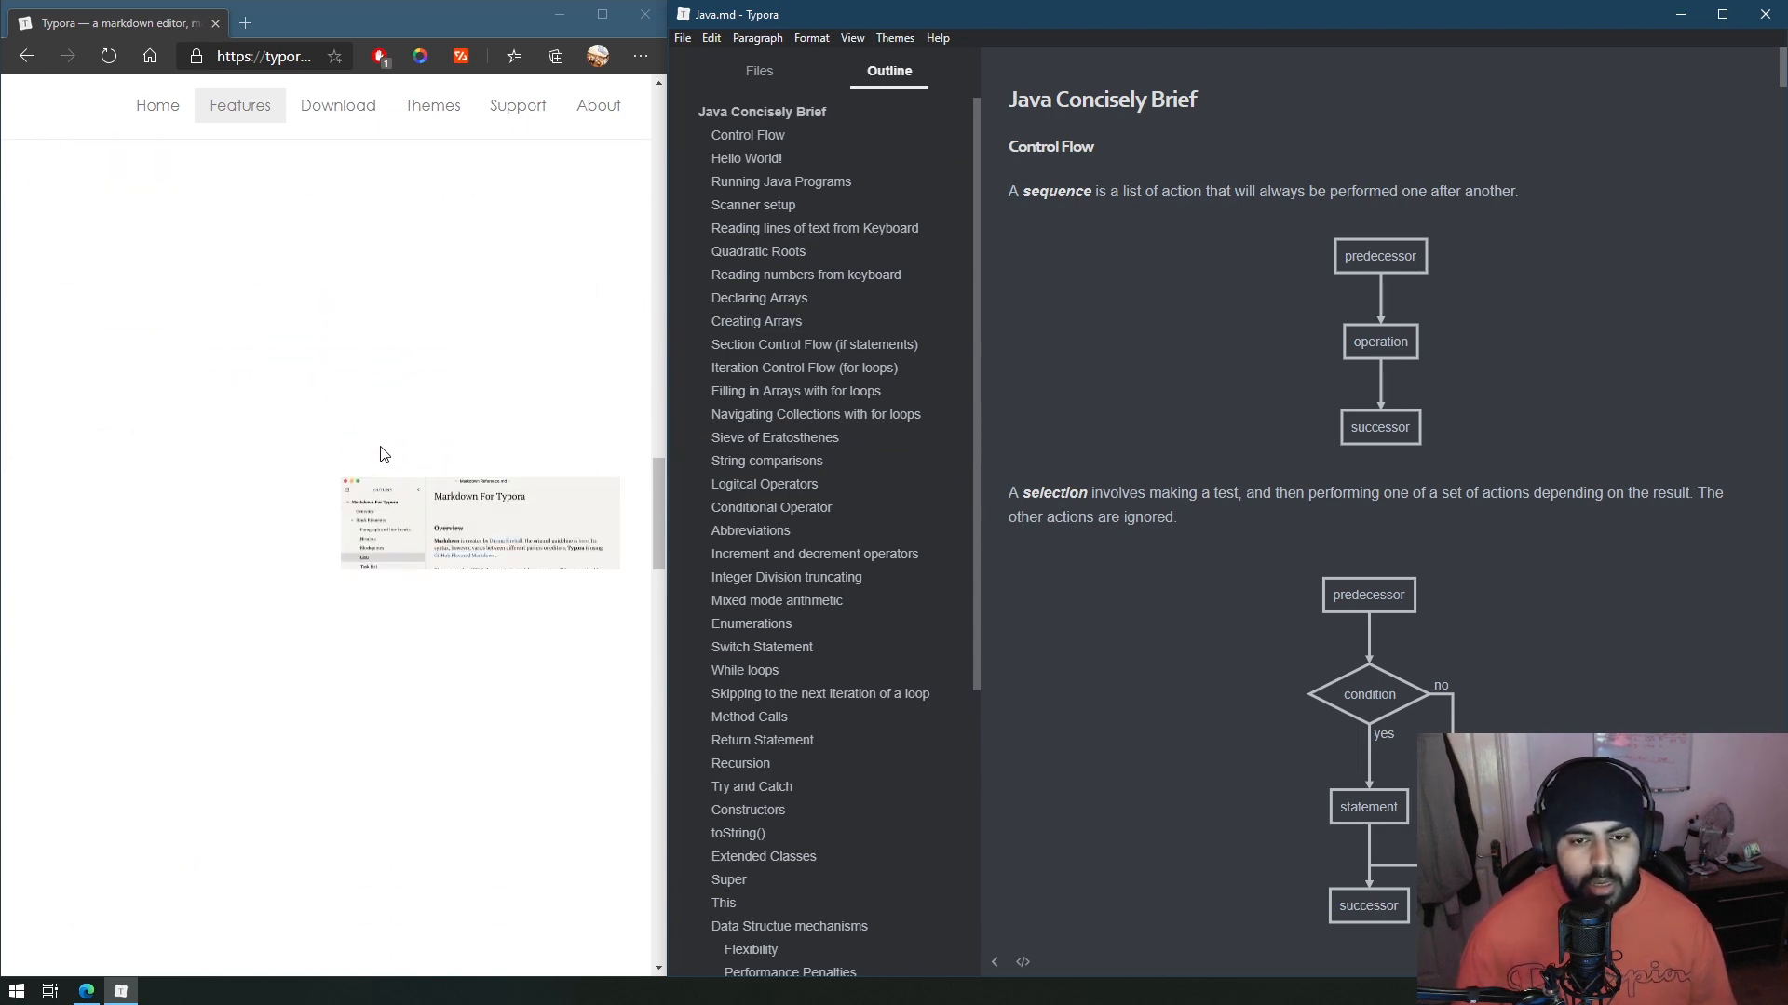
Scroll past Organize Files, Outline Panel and Word Count to the macOS/Windows/Linux download section.
scroll("down", 3)
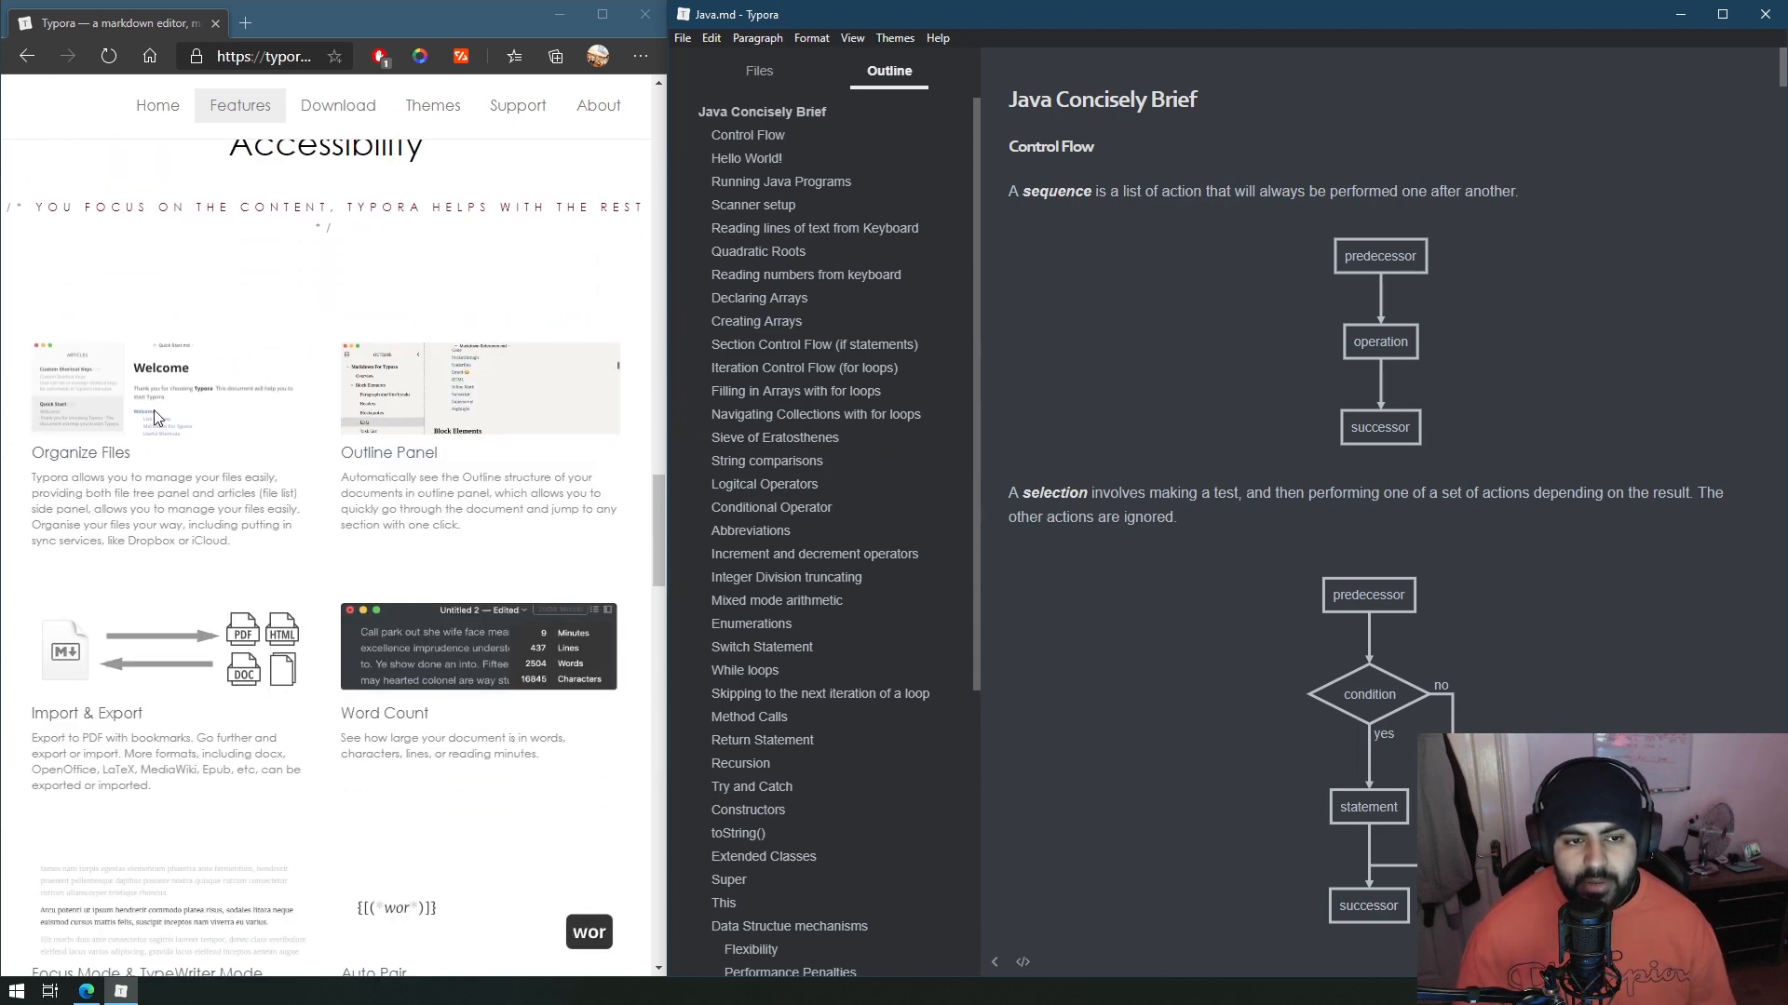
scroll("down", 3)
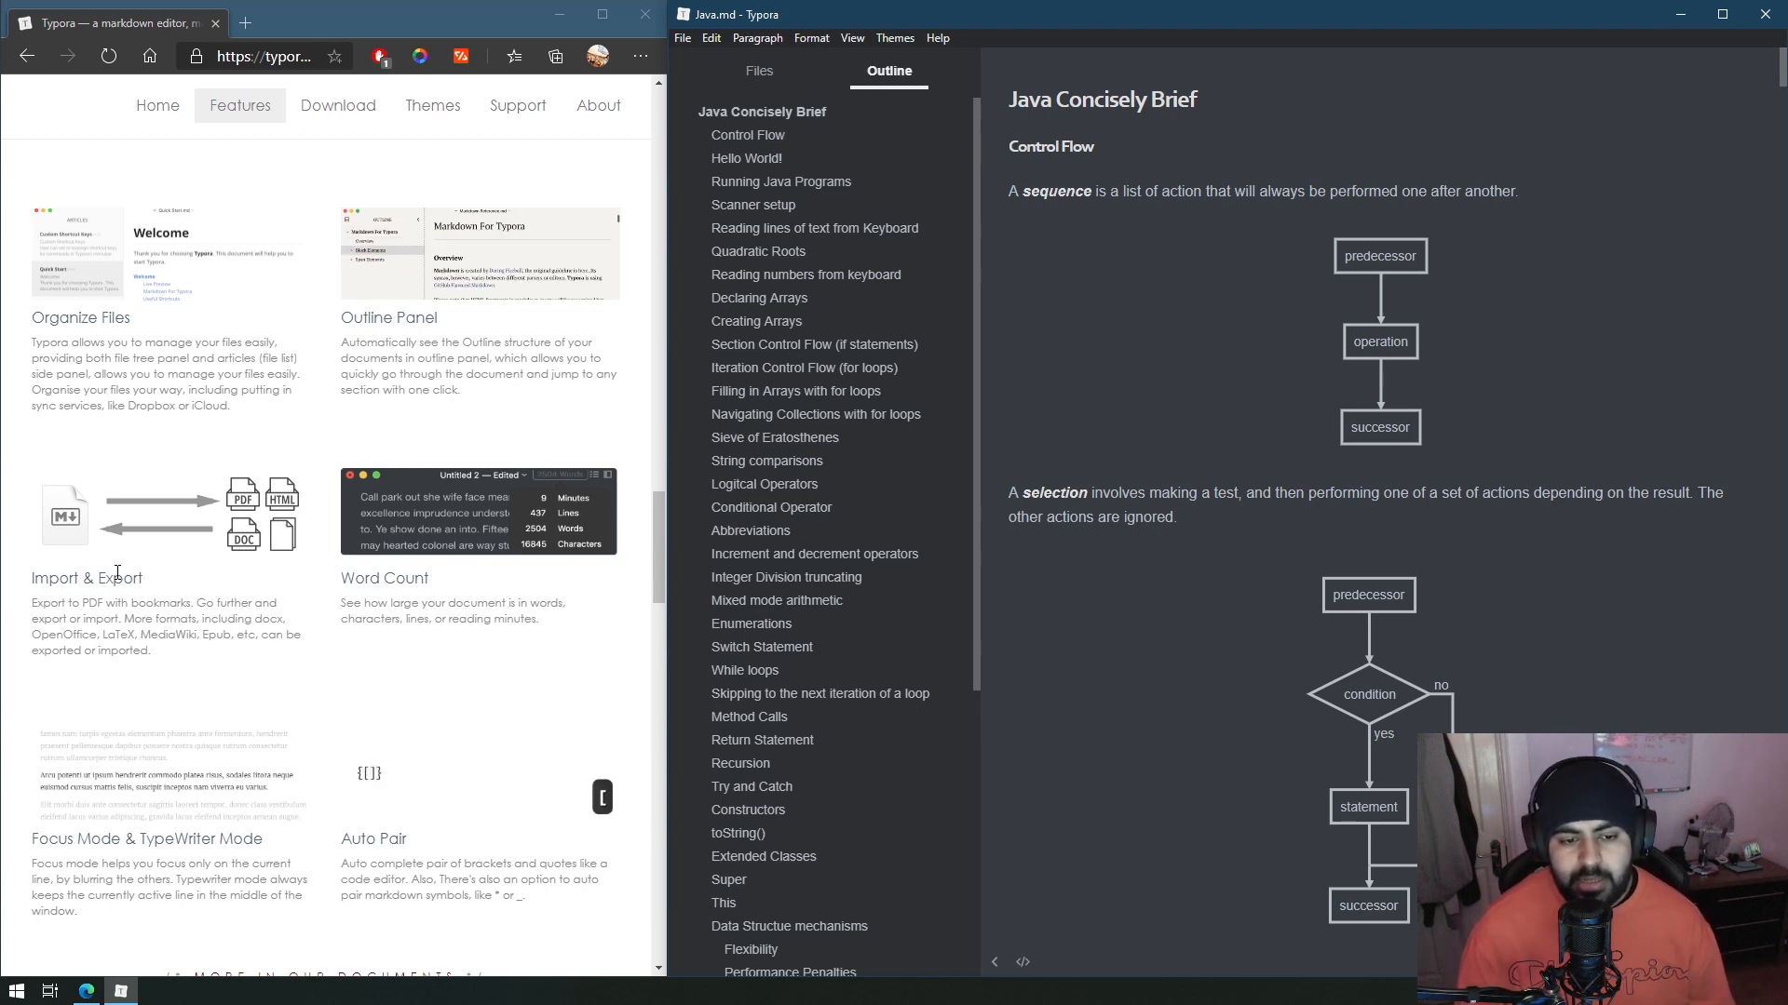
scroll("down", 3)
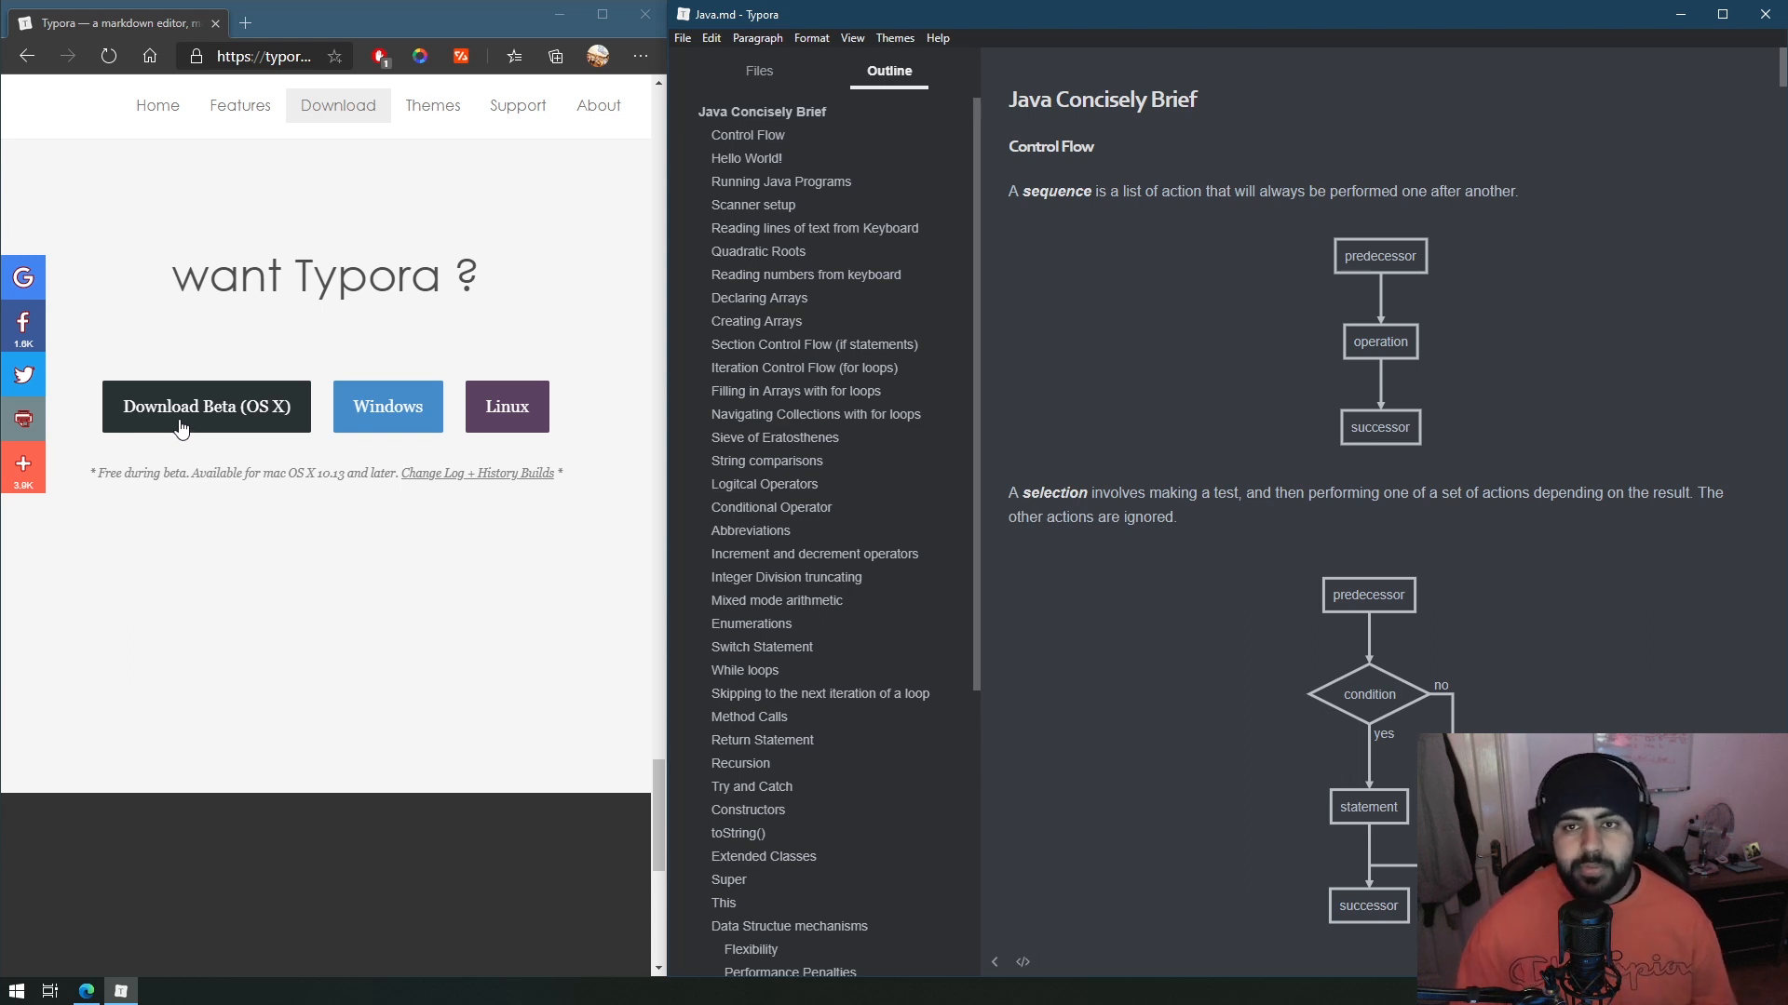
left_click(758, 70)
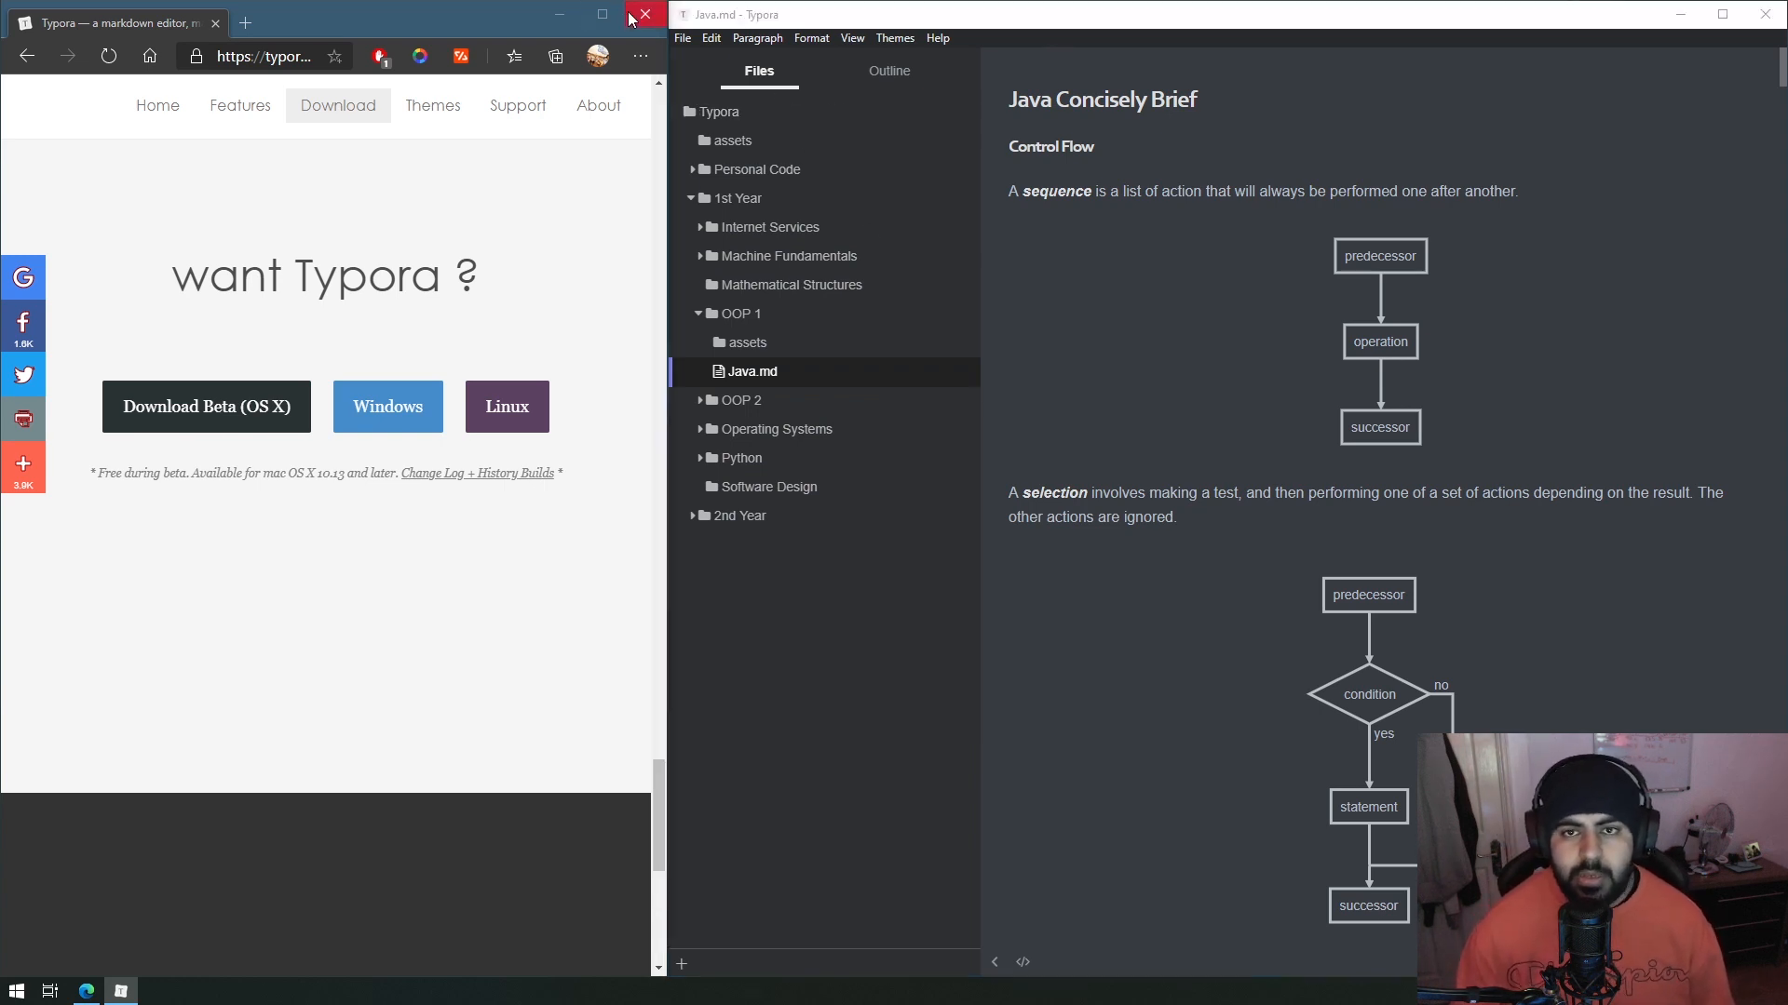
Close Edge and open DartforJavaDevs.md from Personal Code > Flutter in Typora's file tree.
left_click(644, 15)
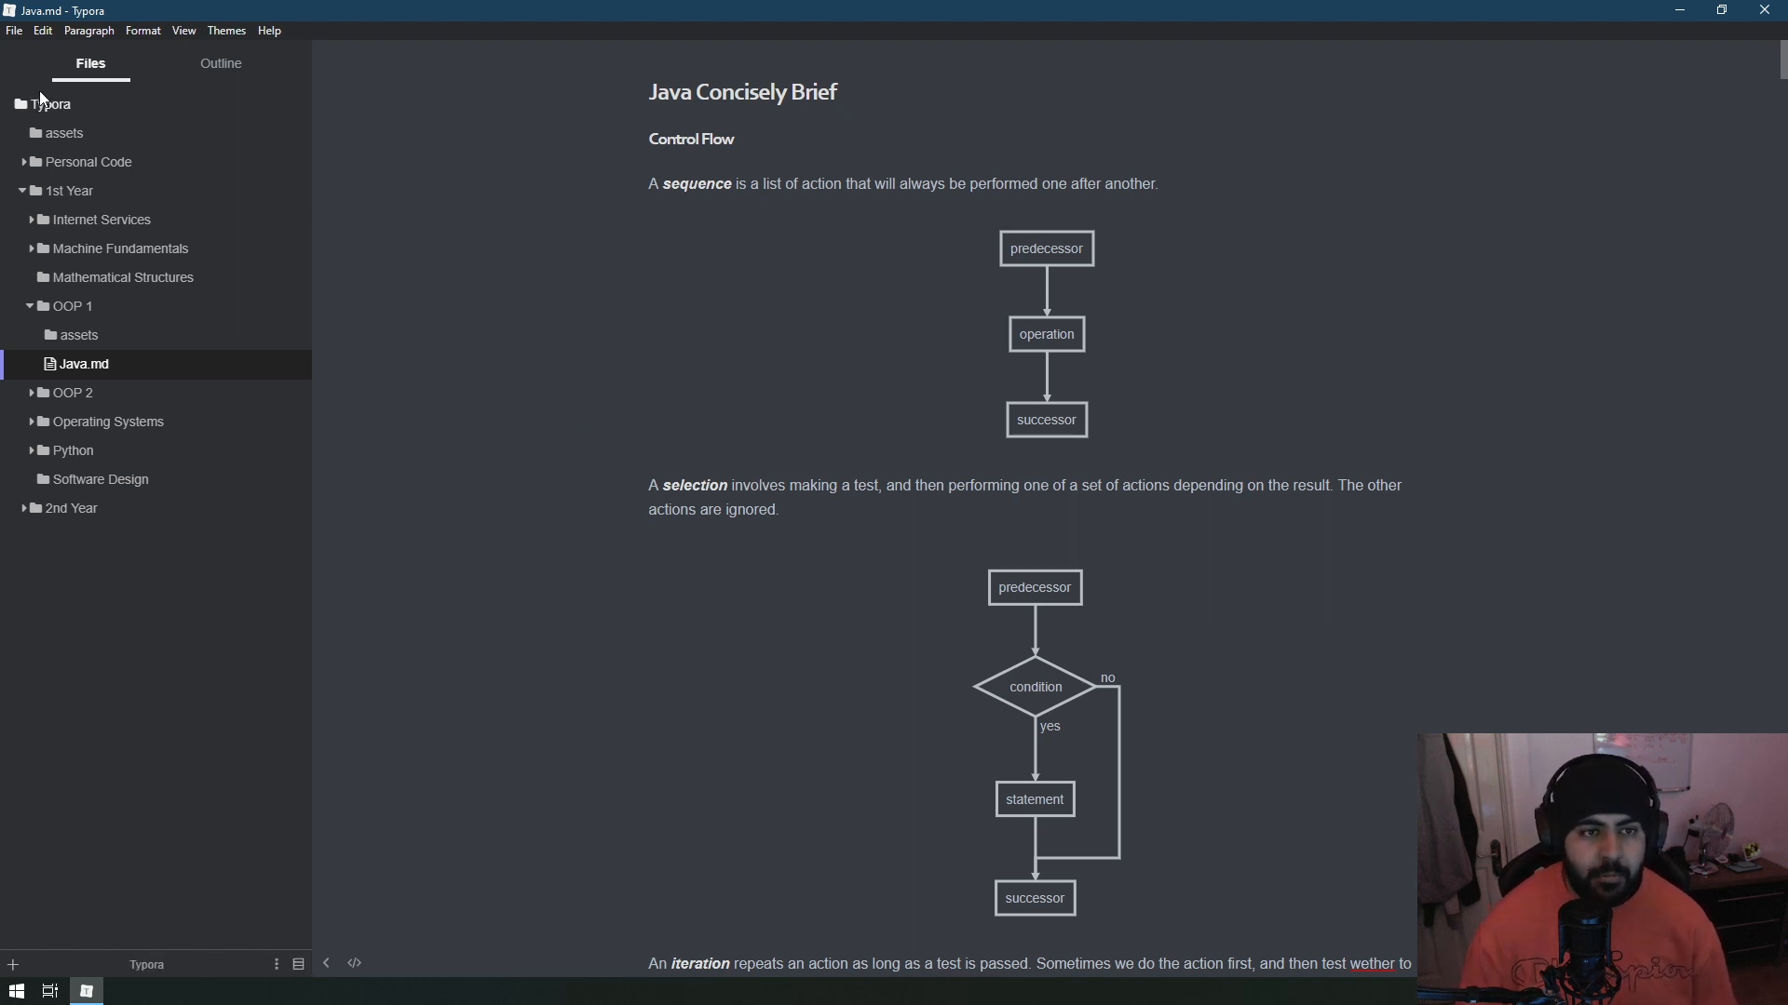
mouse_move(65, 149)
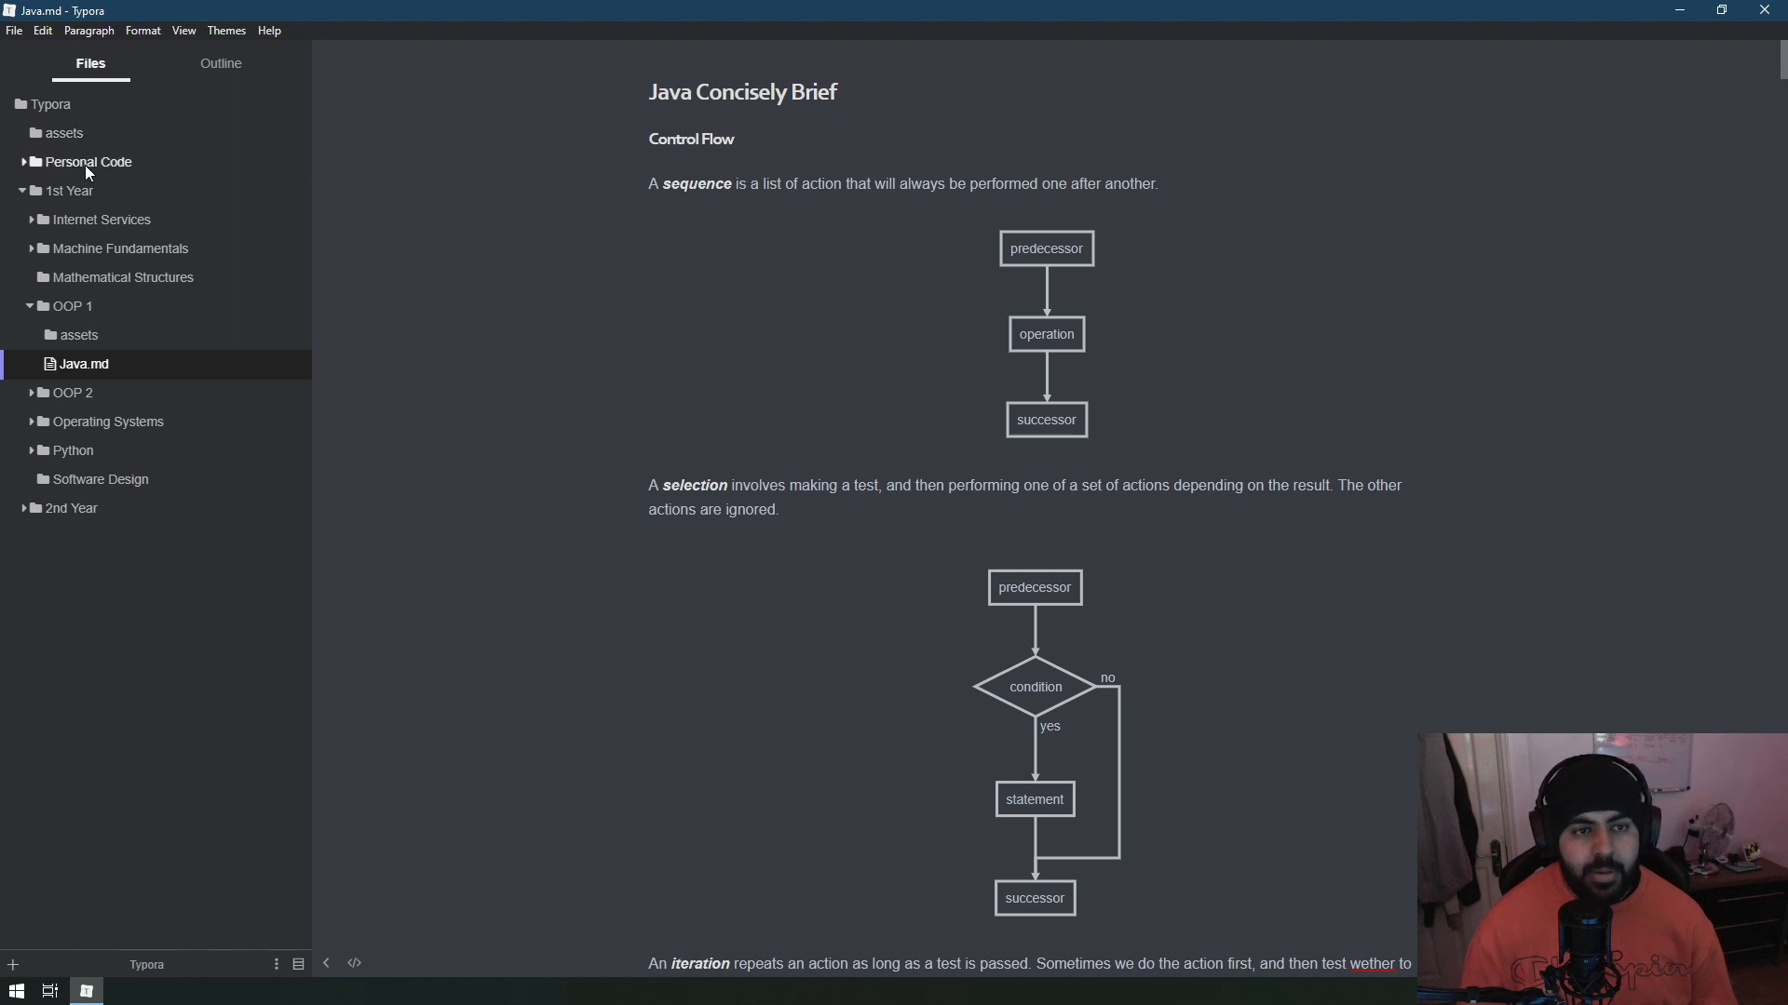
left_click(86, 160)
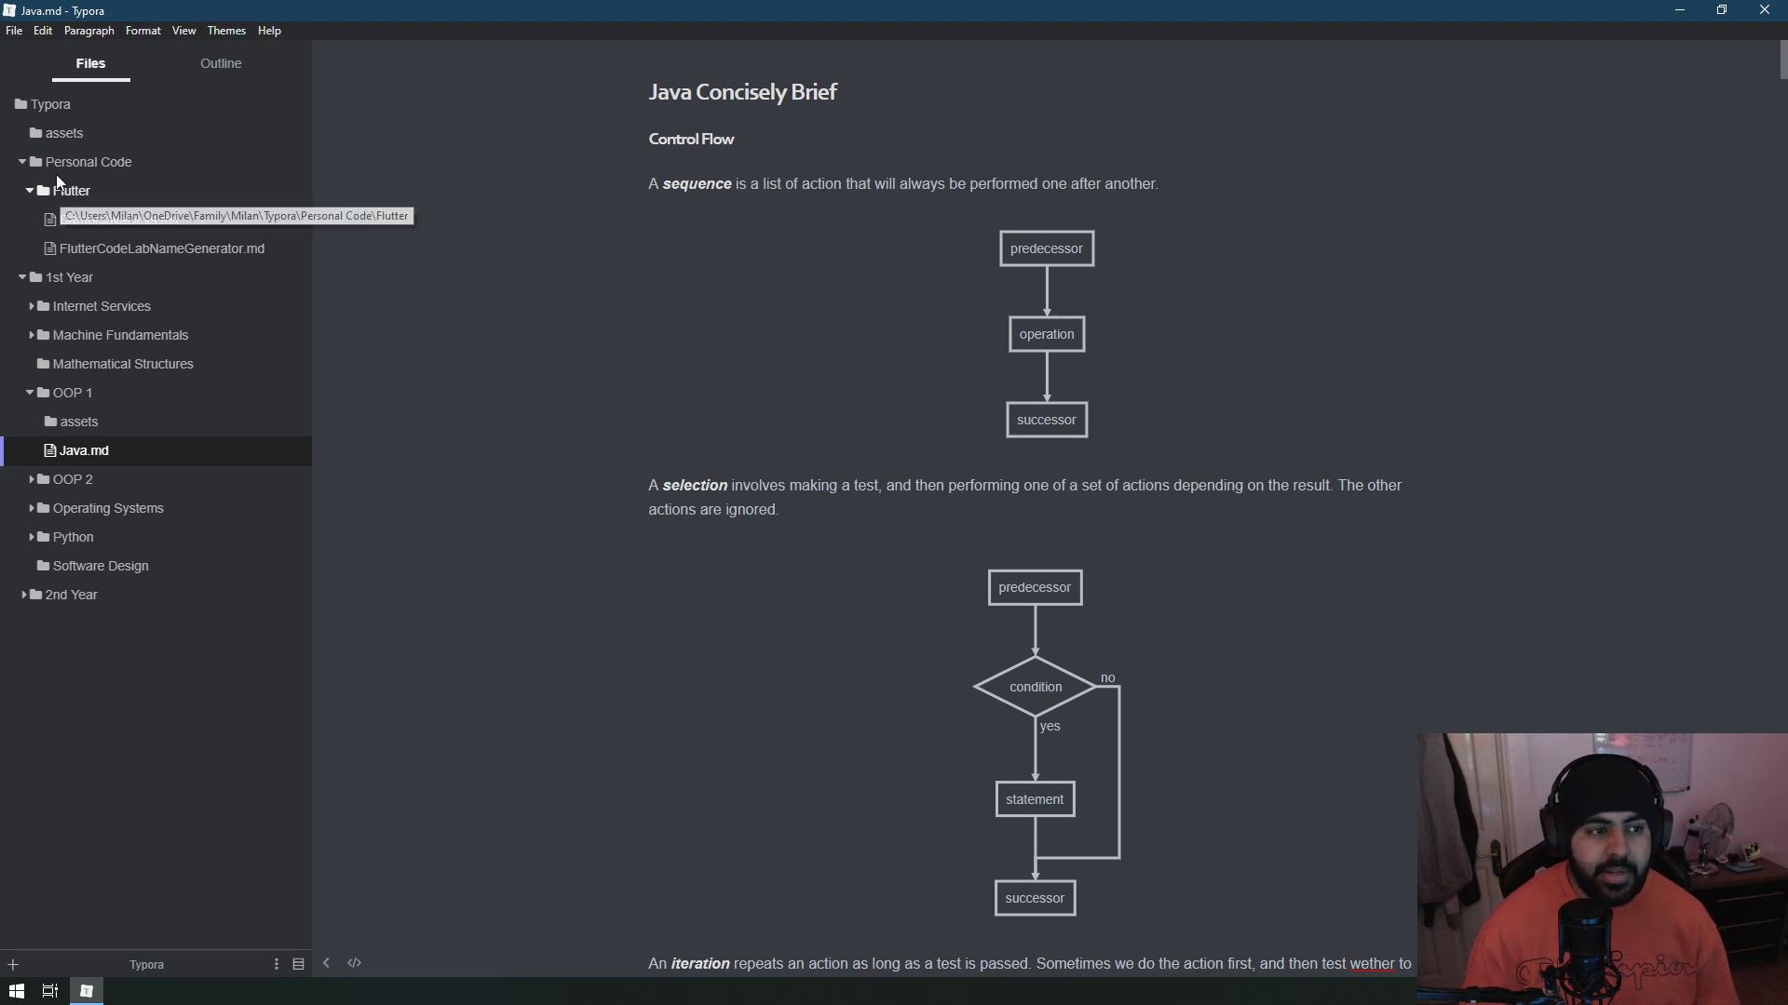
left_click(115, 220)
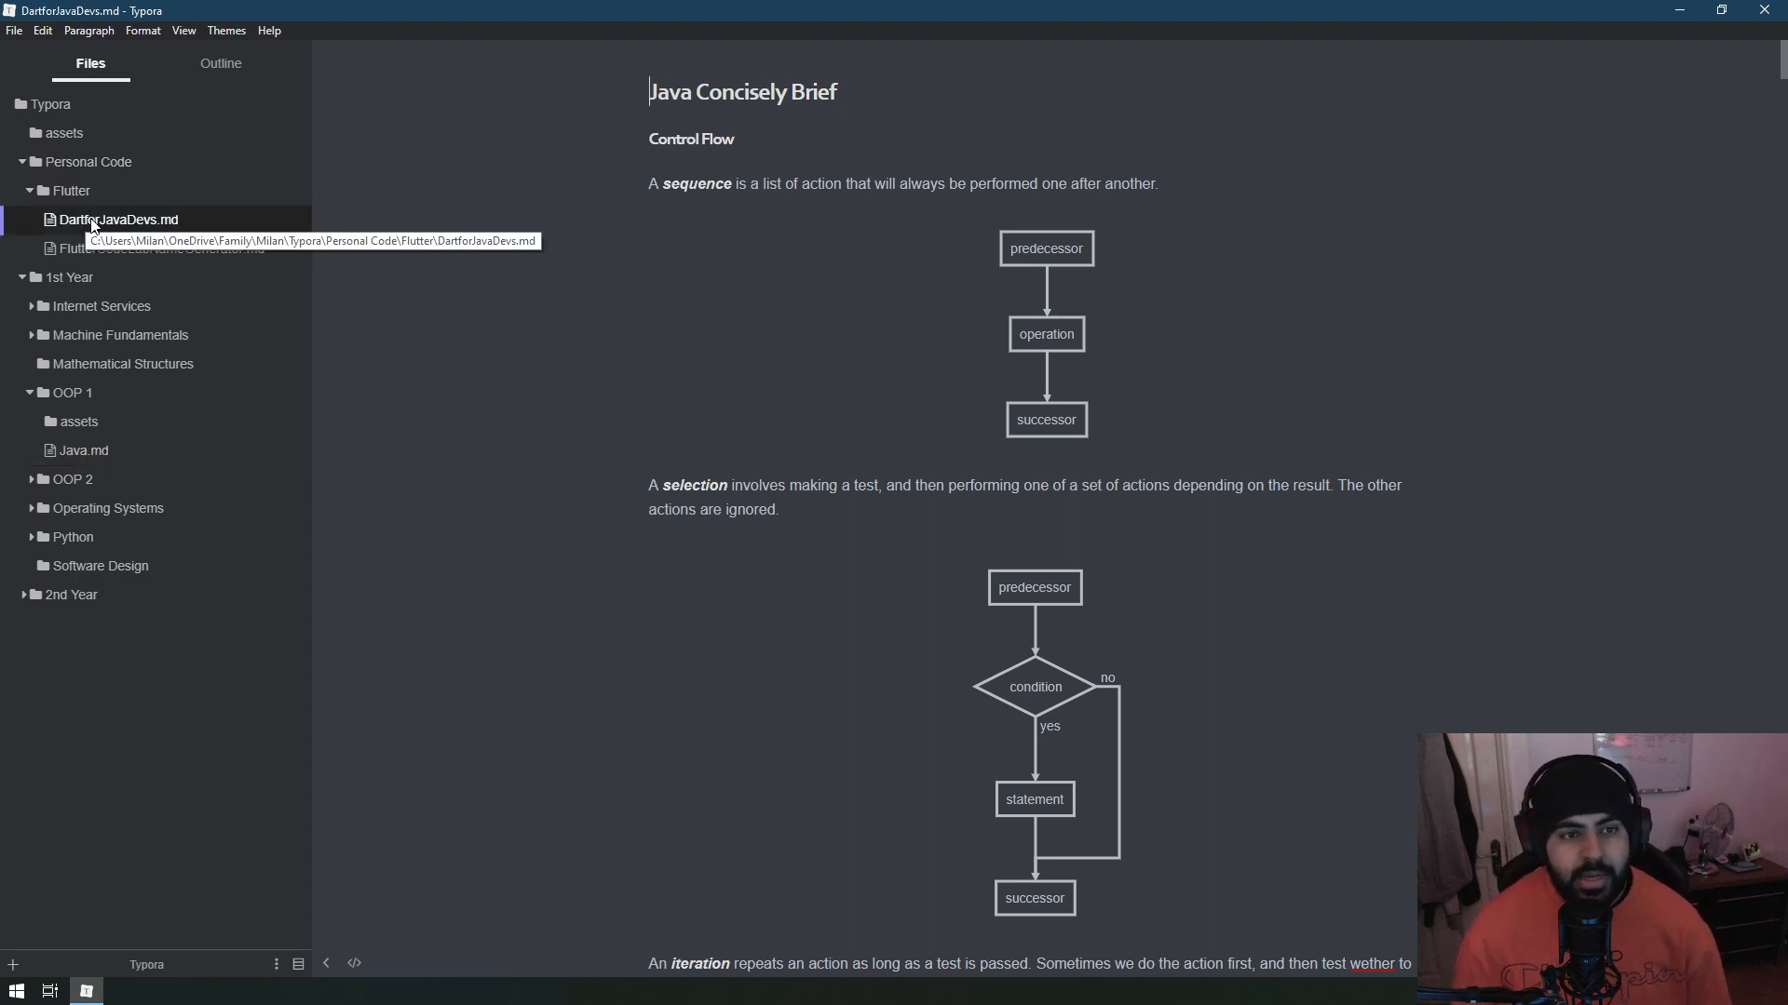
Read FlutterCodeLabNameGenerator.md down to its Part 2 sections, then collapse the Flutter folder.
scroll("down", 3)
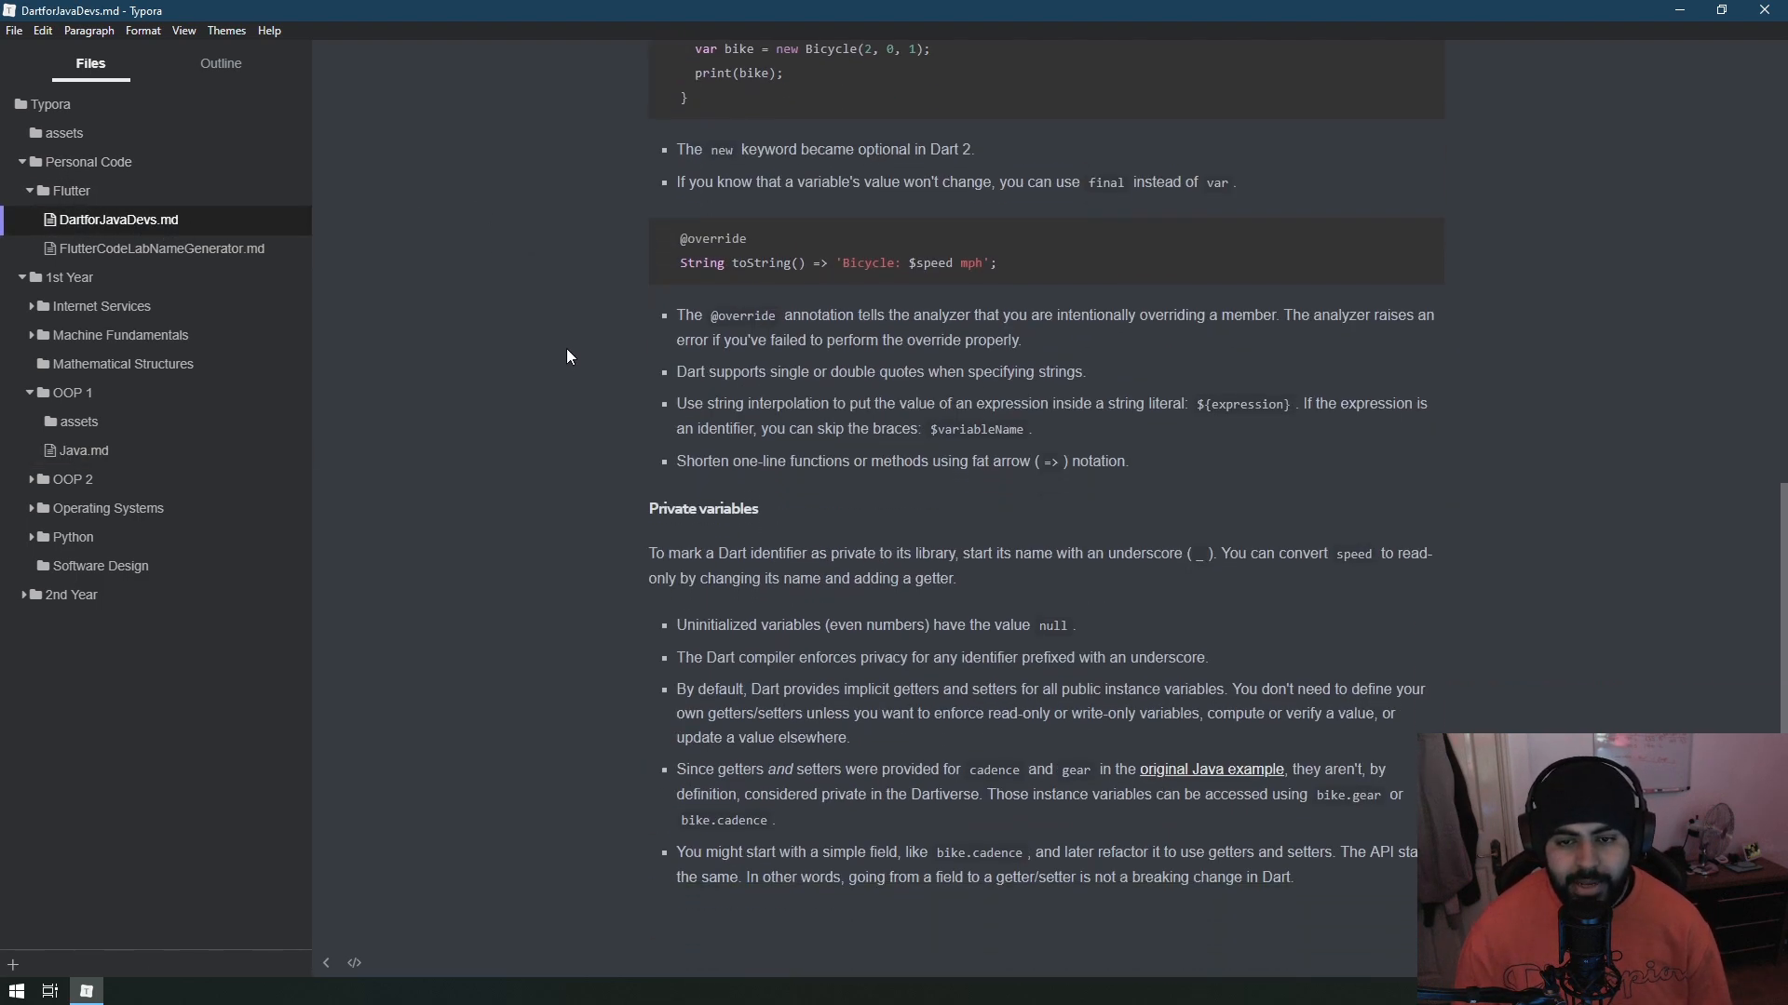
left_click(162, 247)
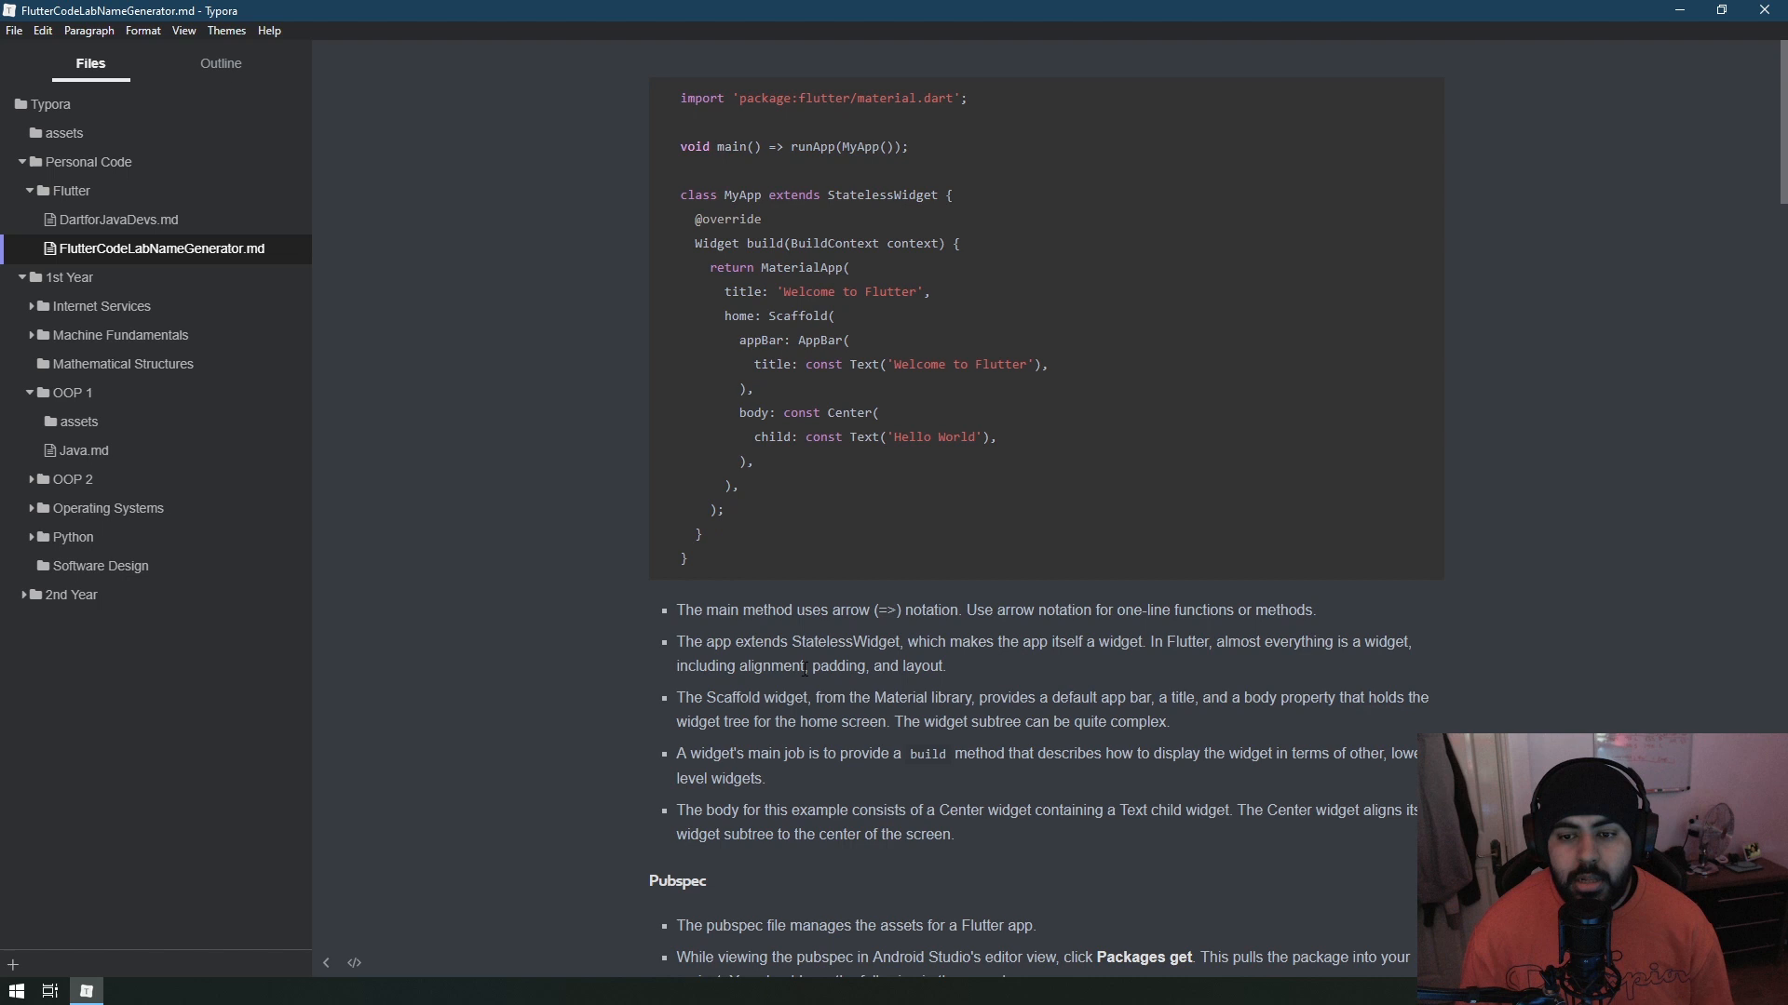
mouse_move(542, 551)
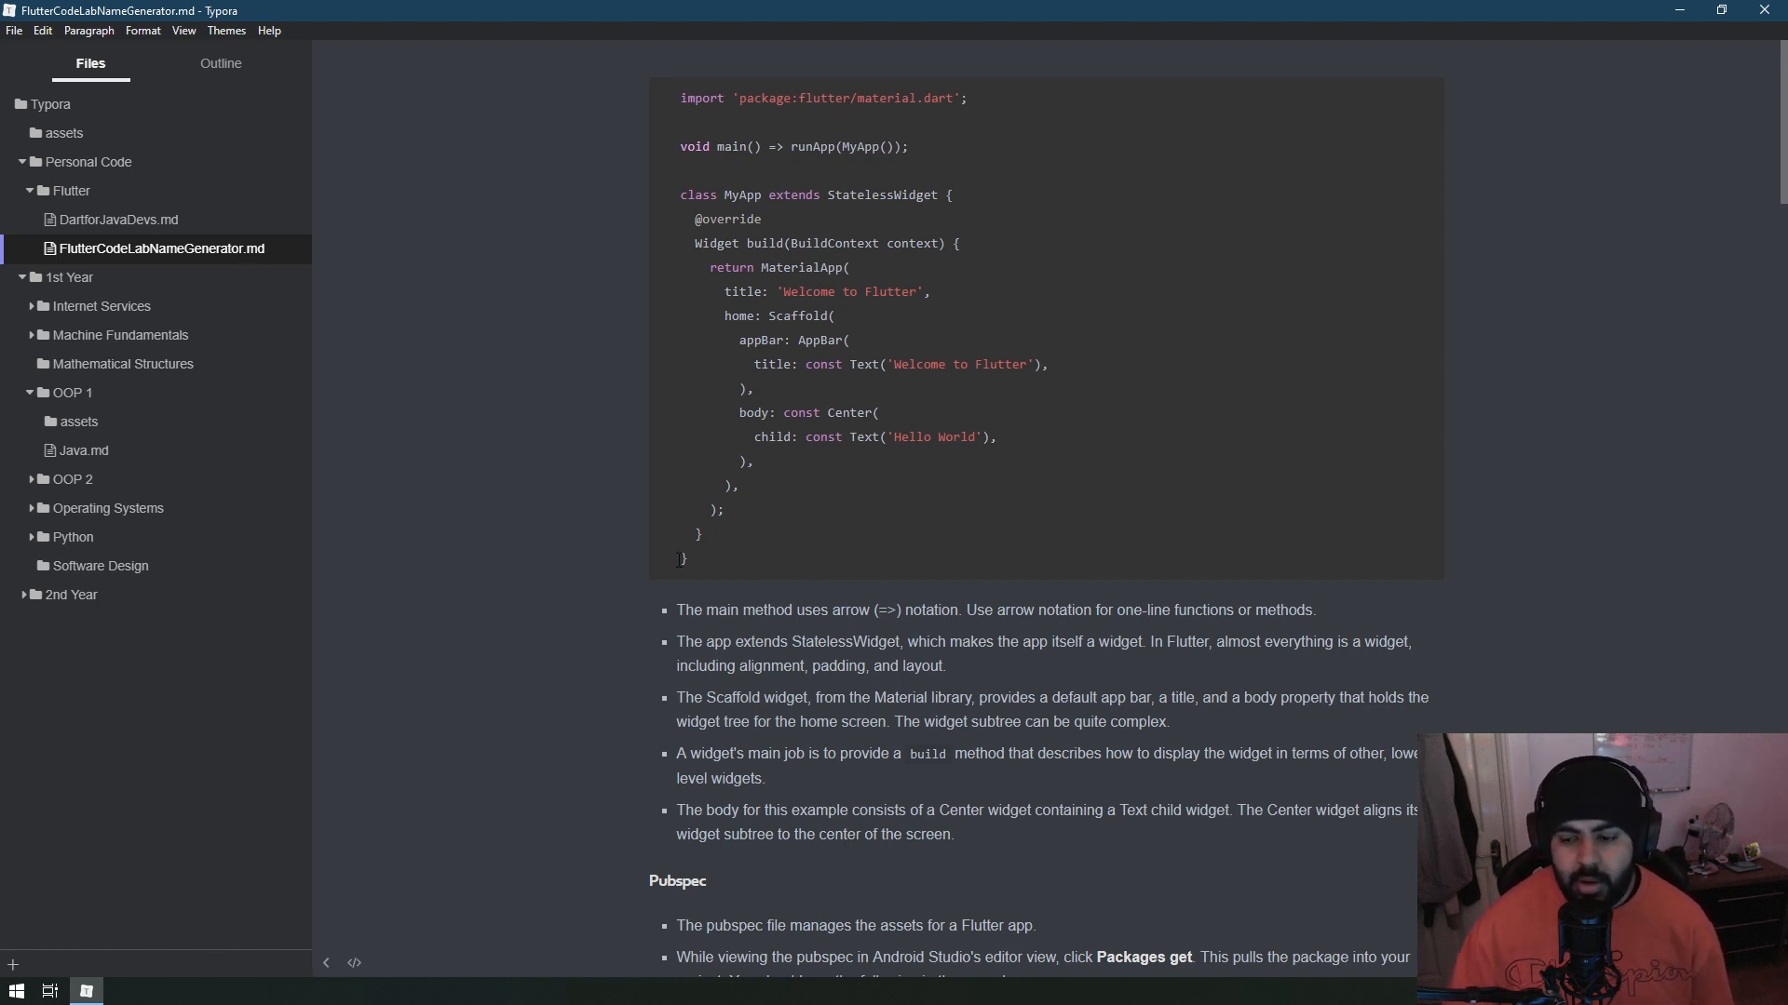
scroll("down", 3)
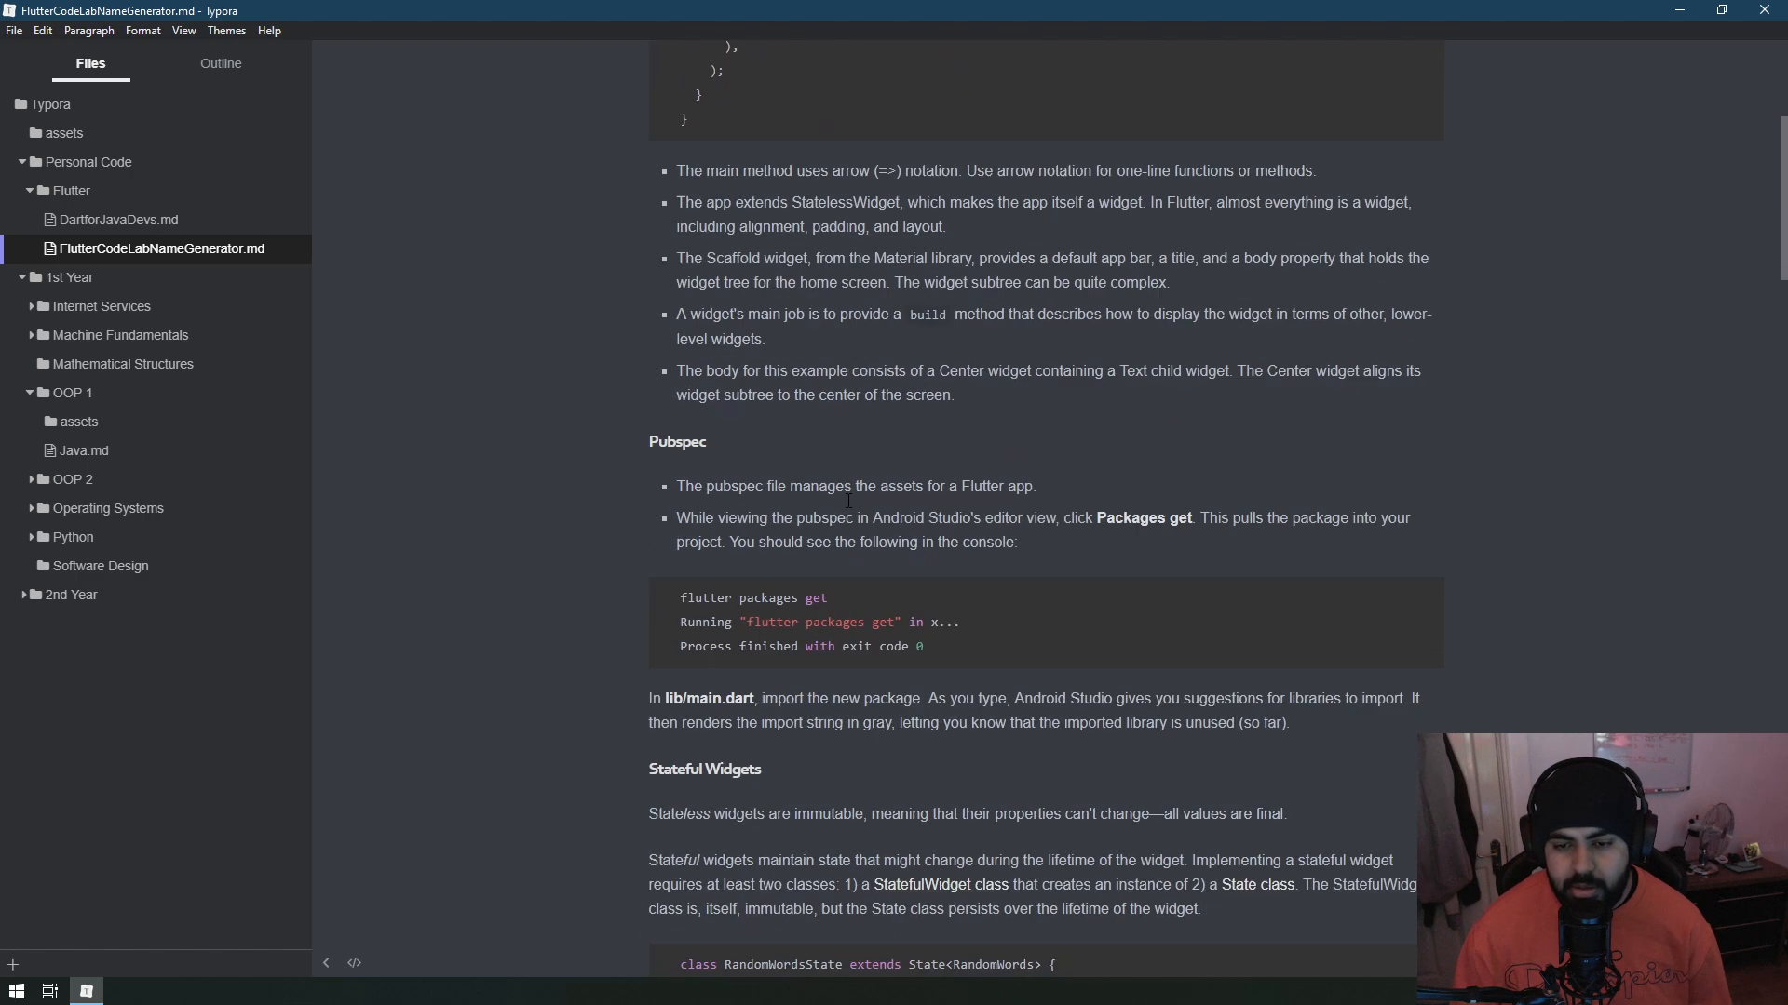
scroll("down", 3)
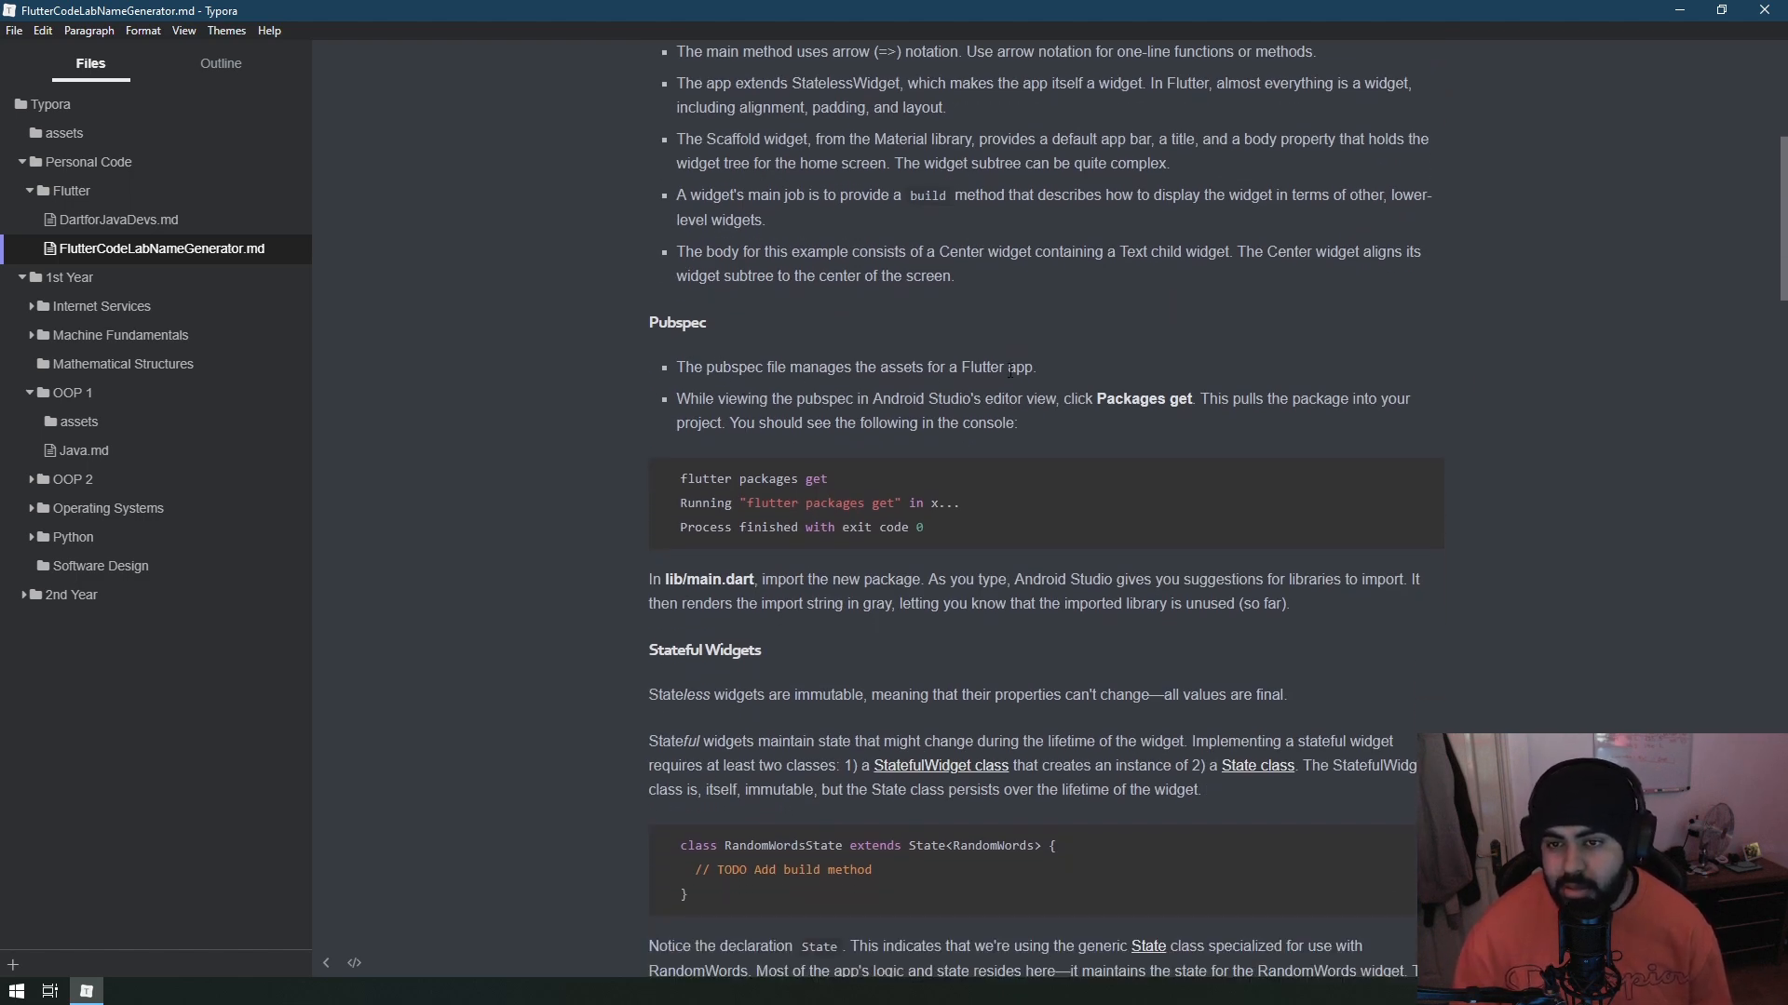
scroll("down", 3)
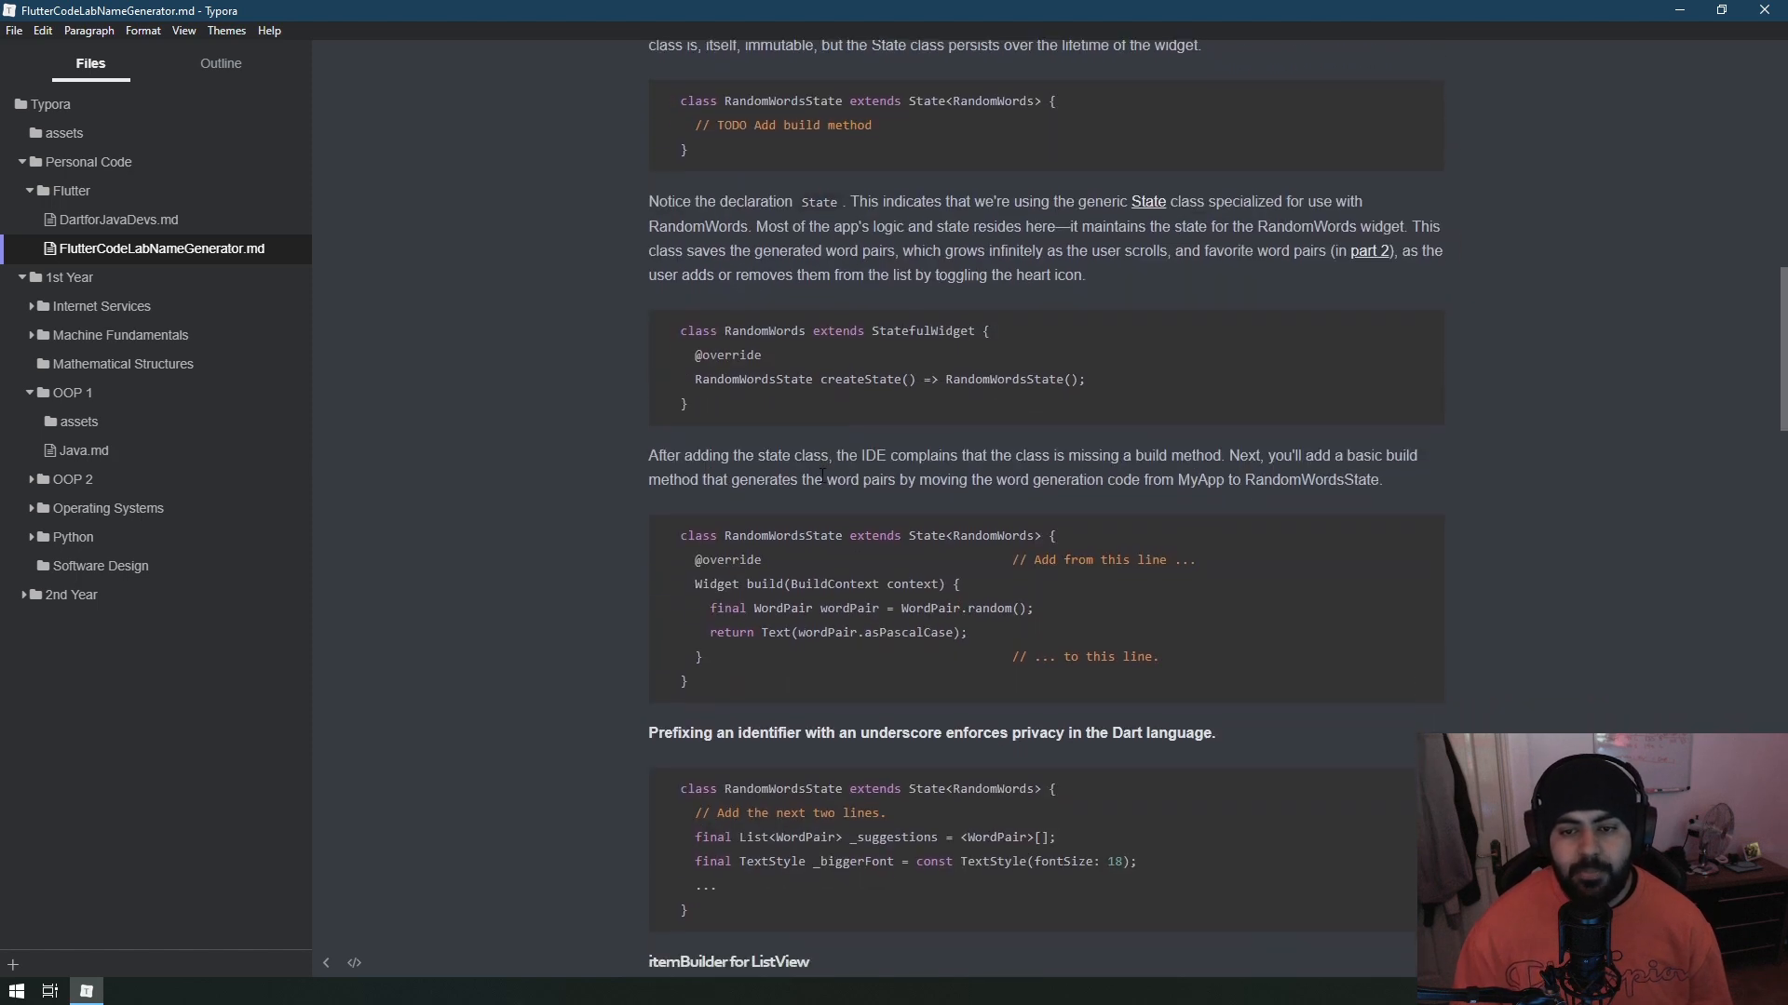
scroll("down", 3)
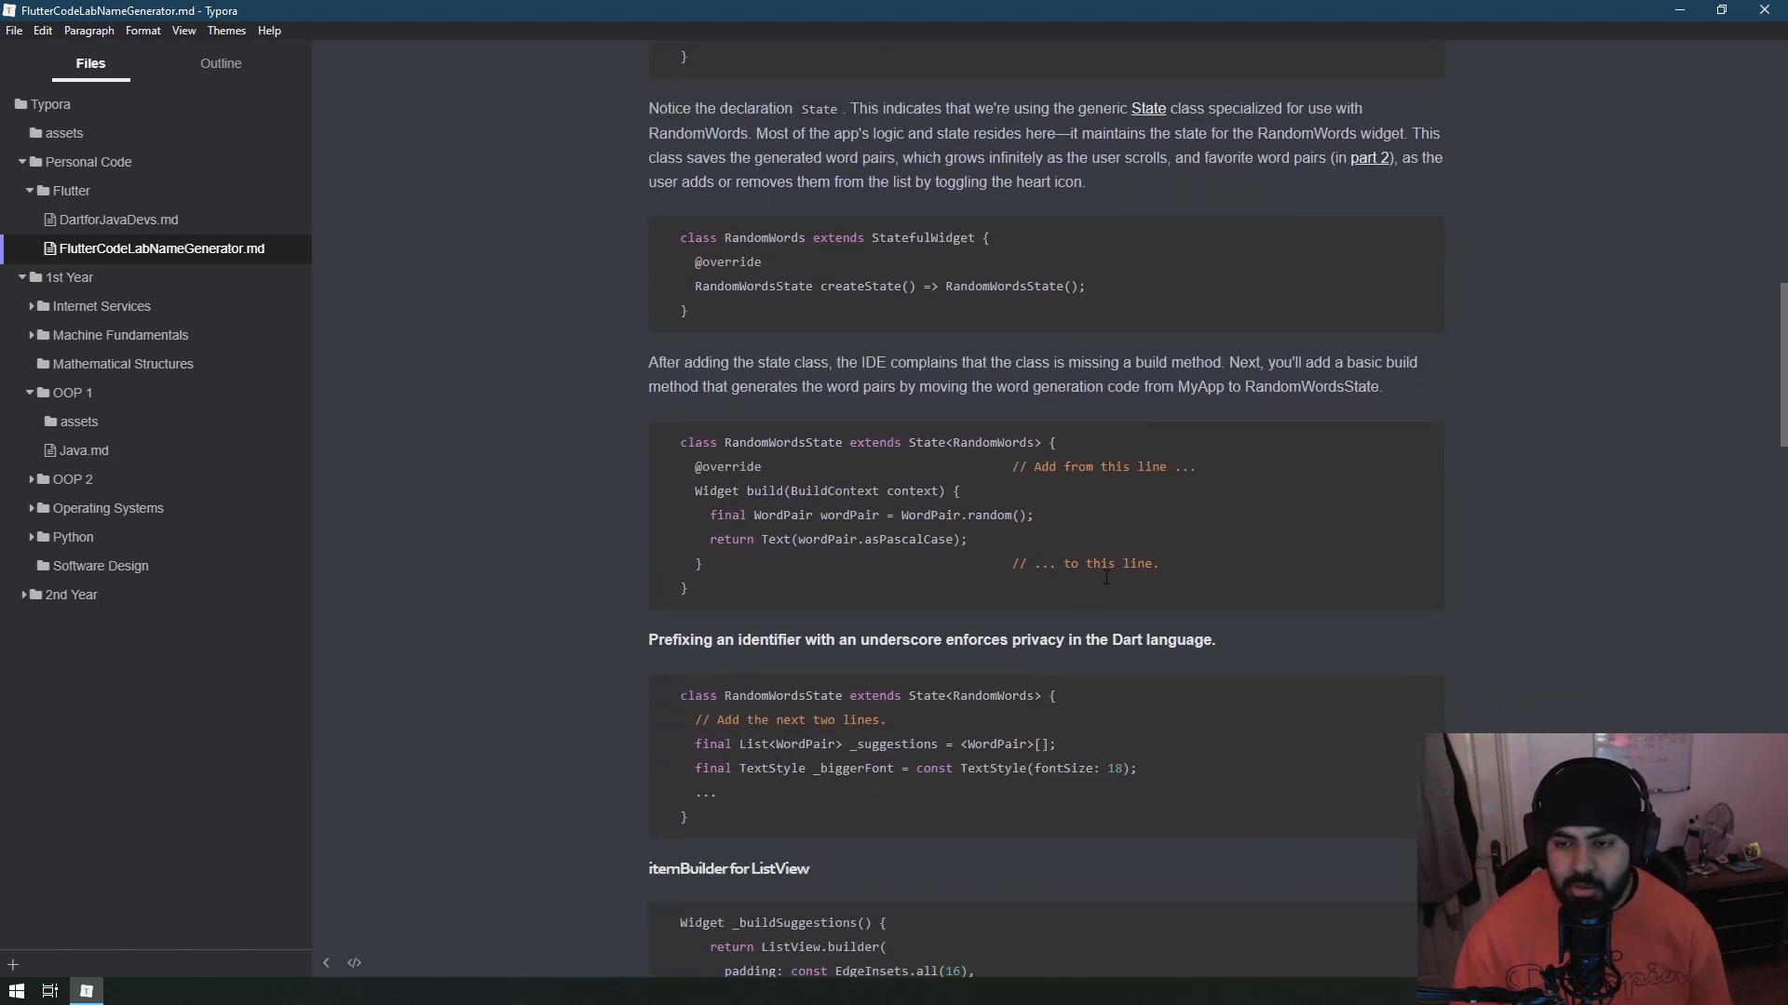
scroll("down", 3)
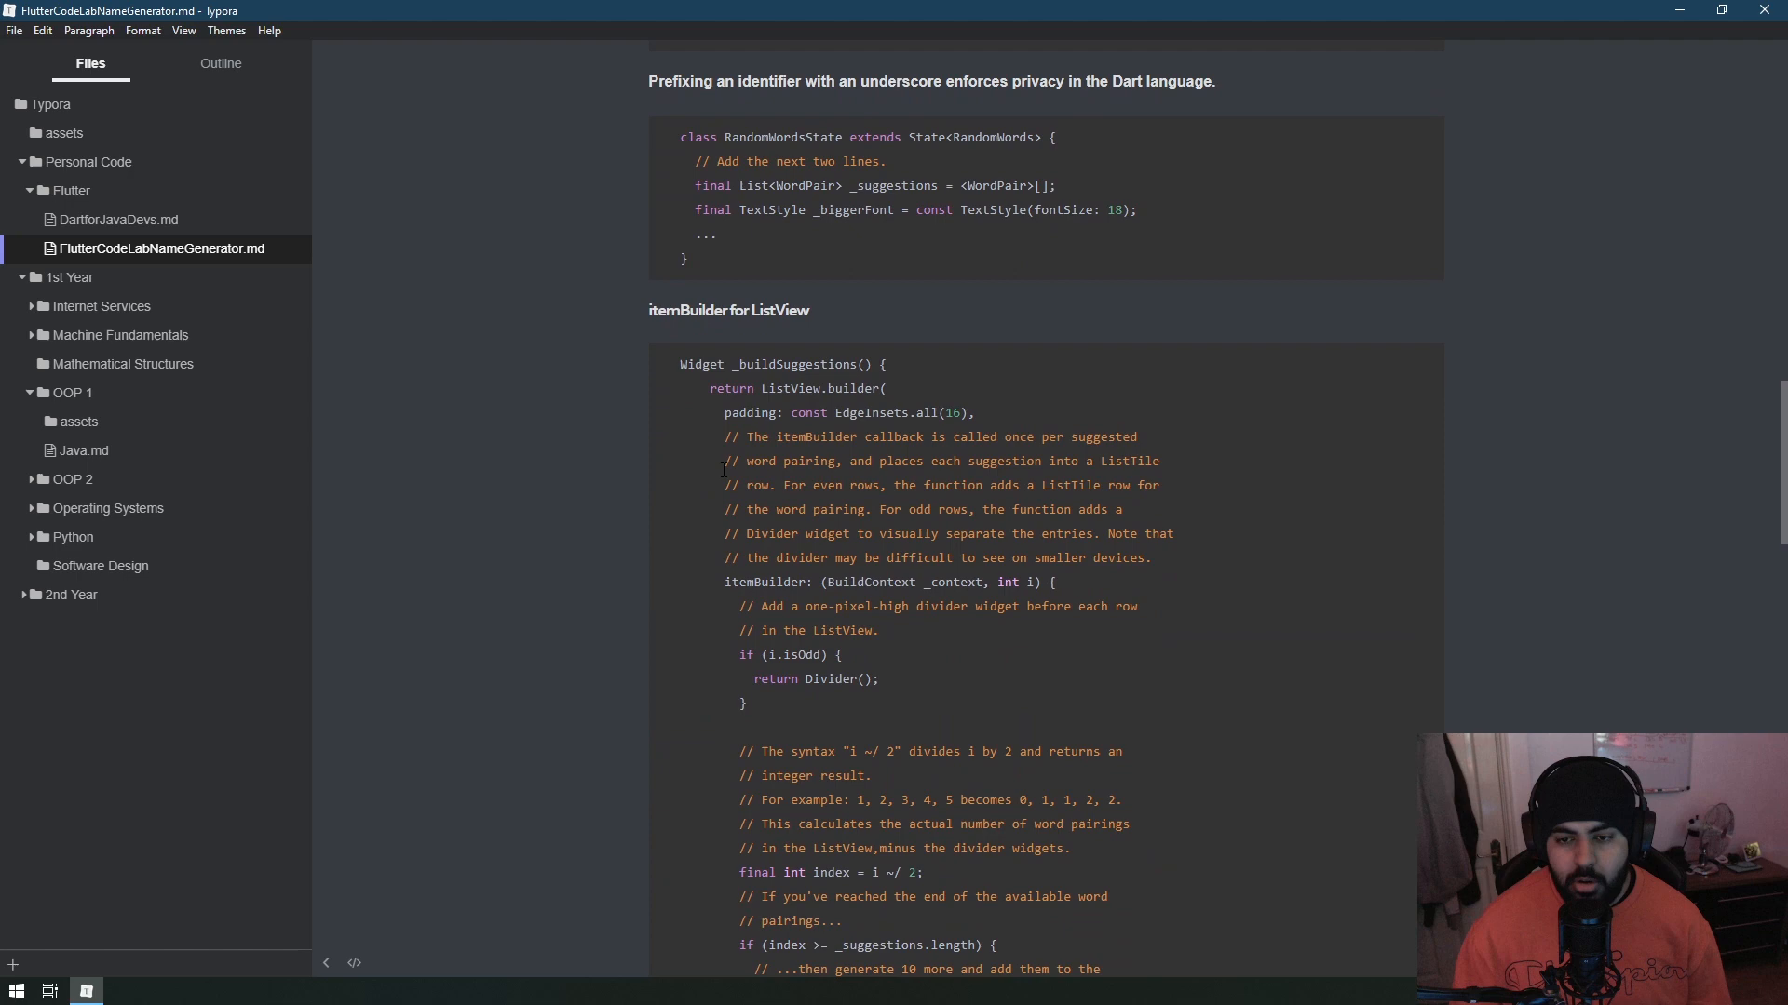
scroll("down", 3)
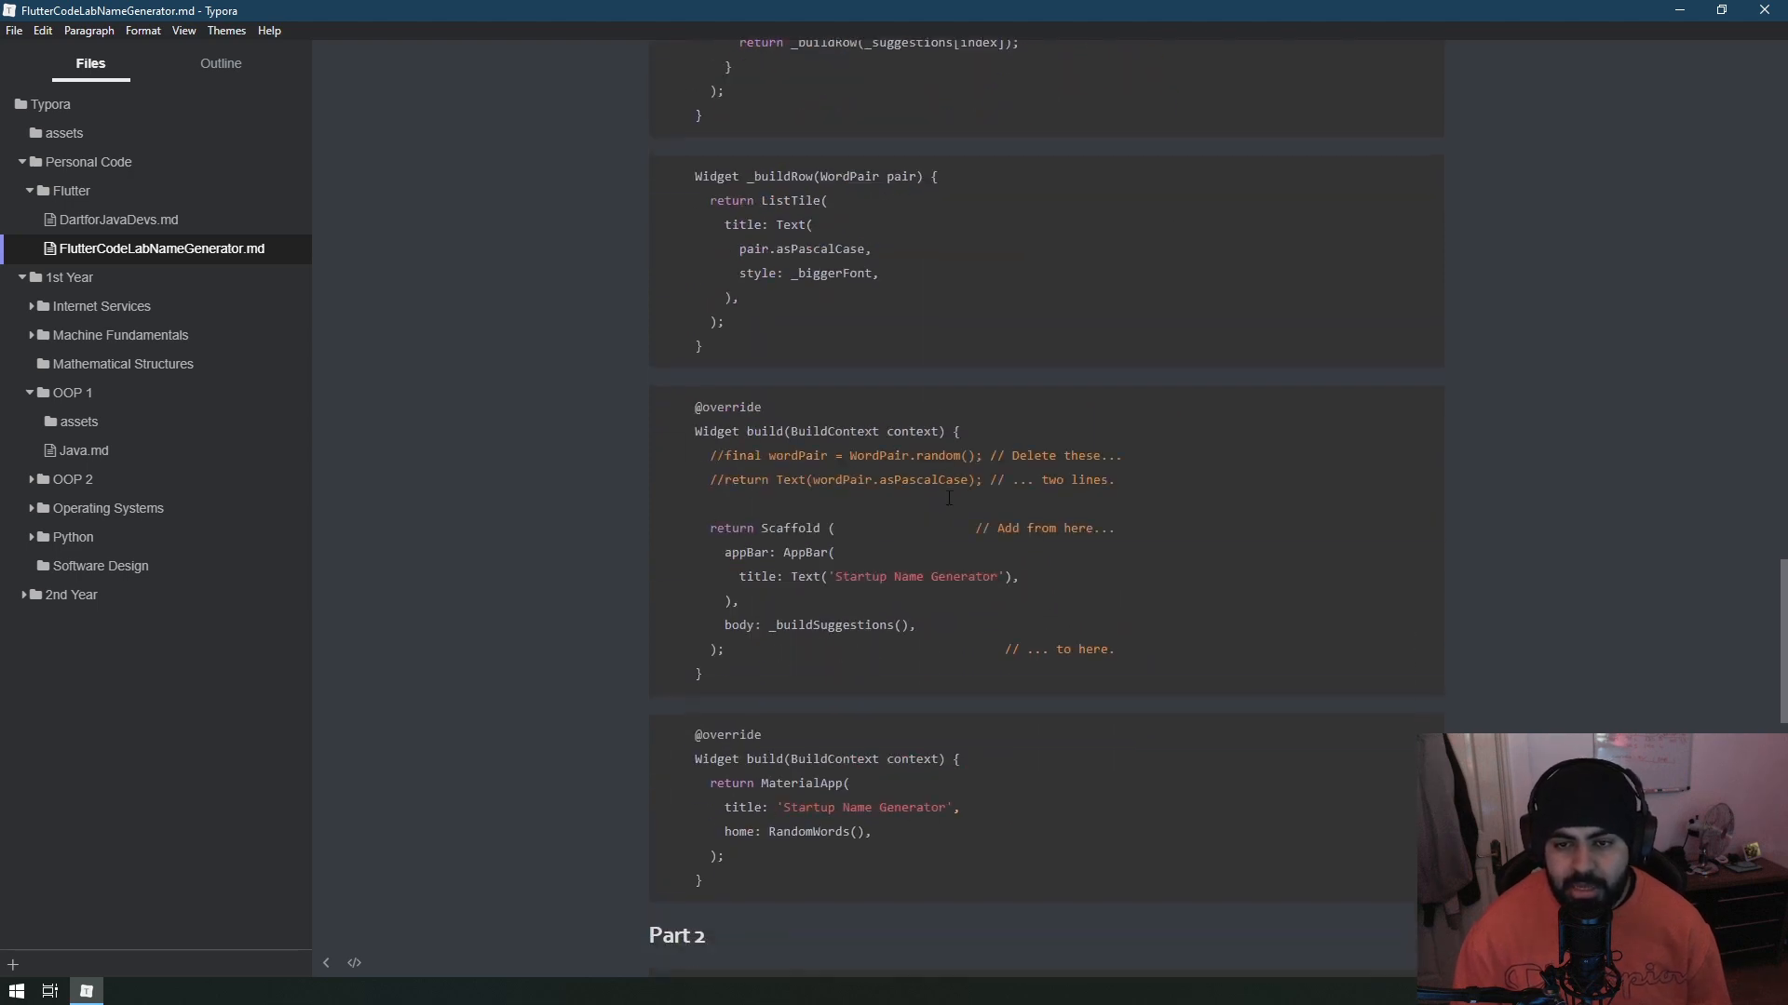
scroll("down", 3)
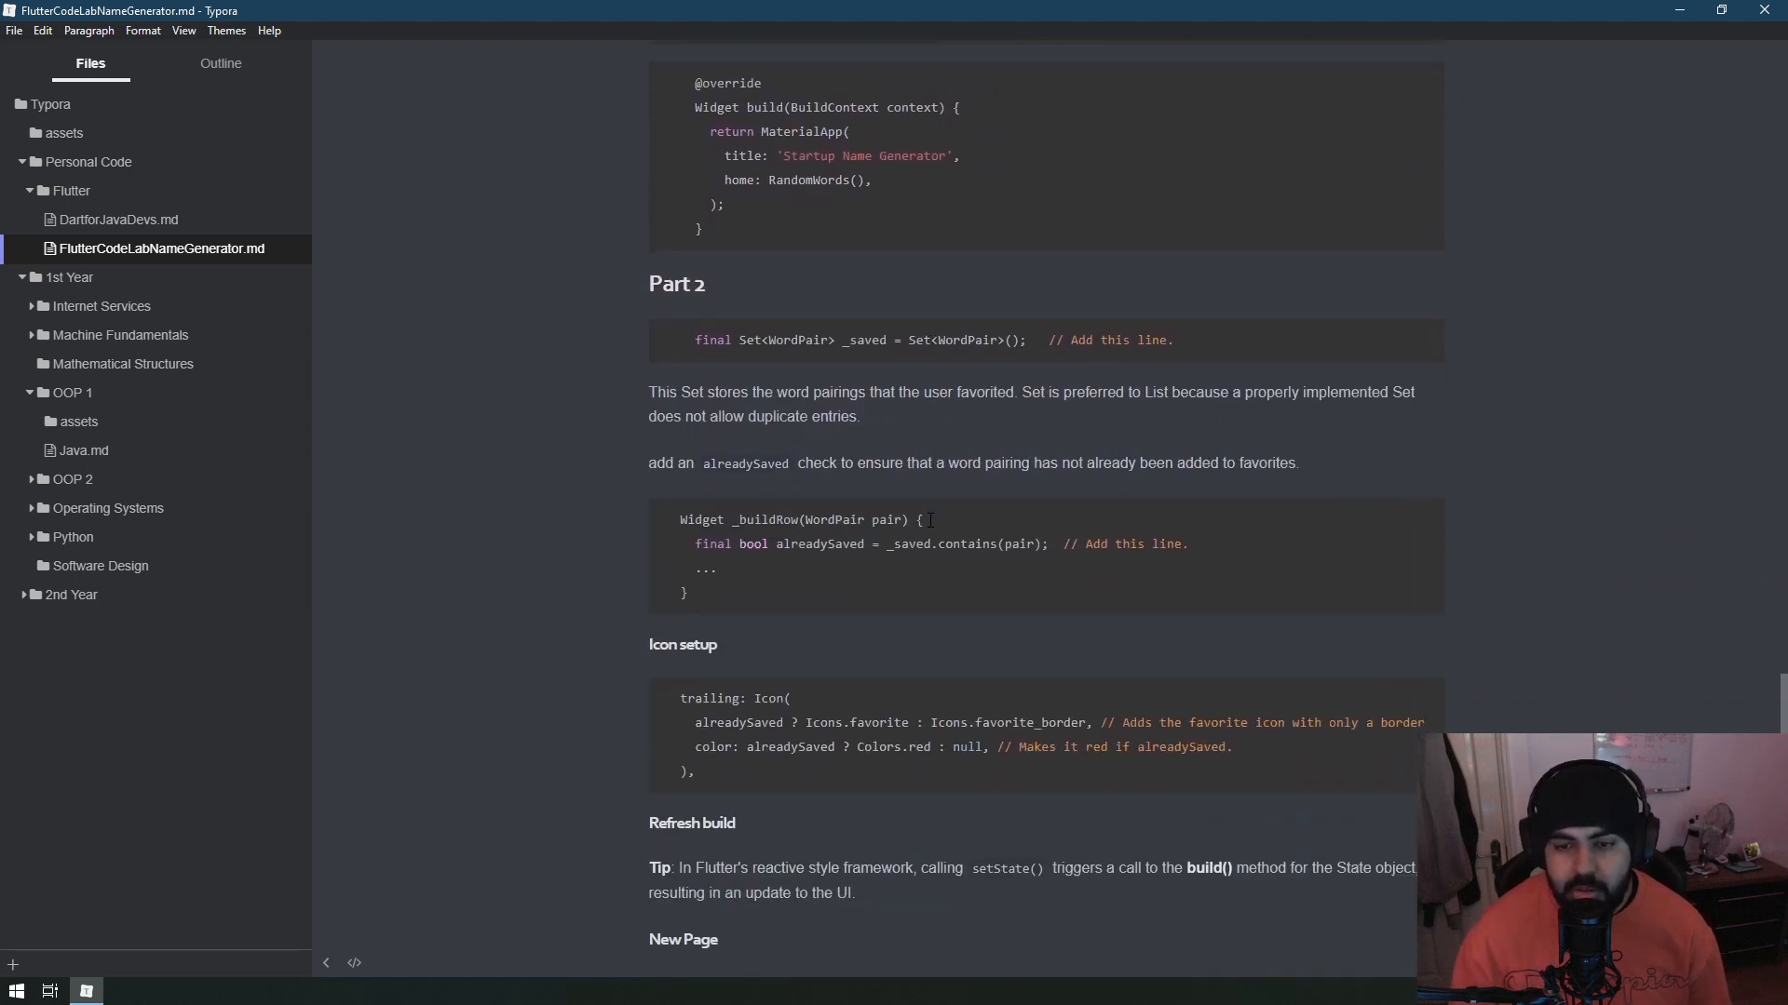
scroll("down", 3)
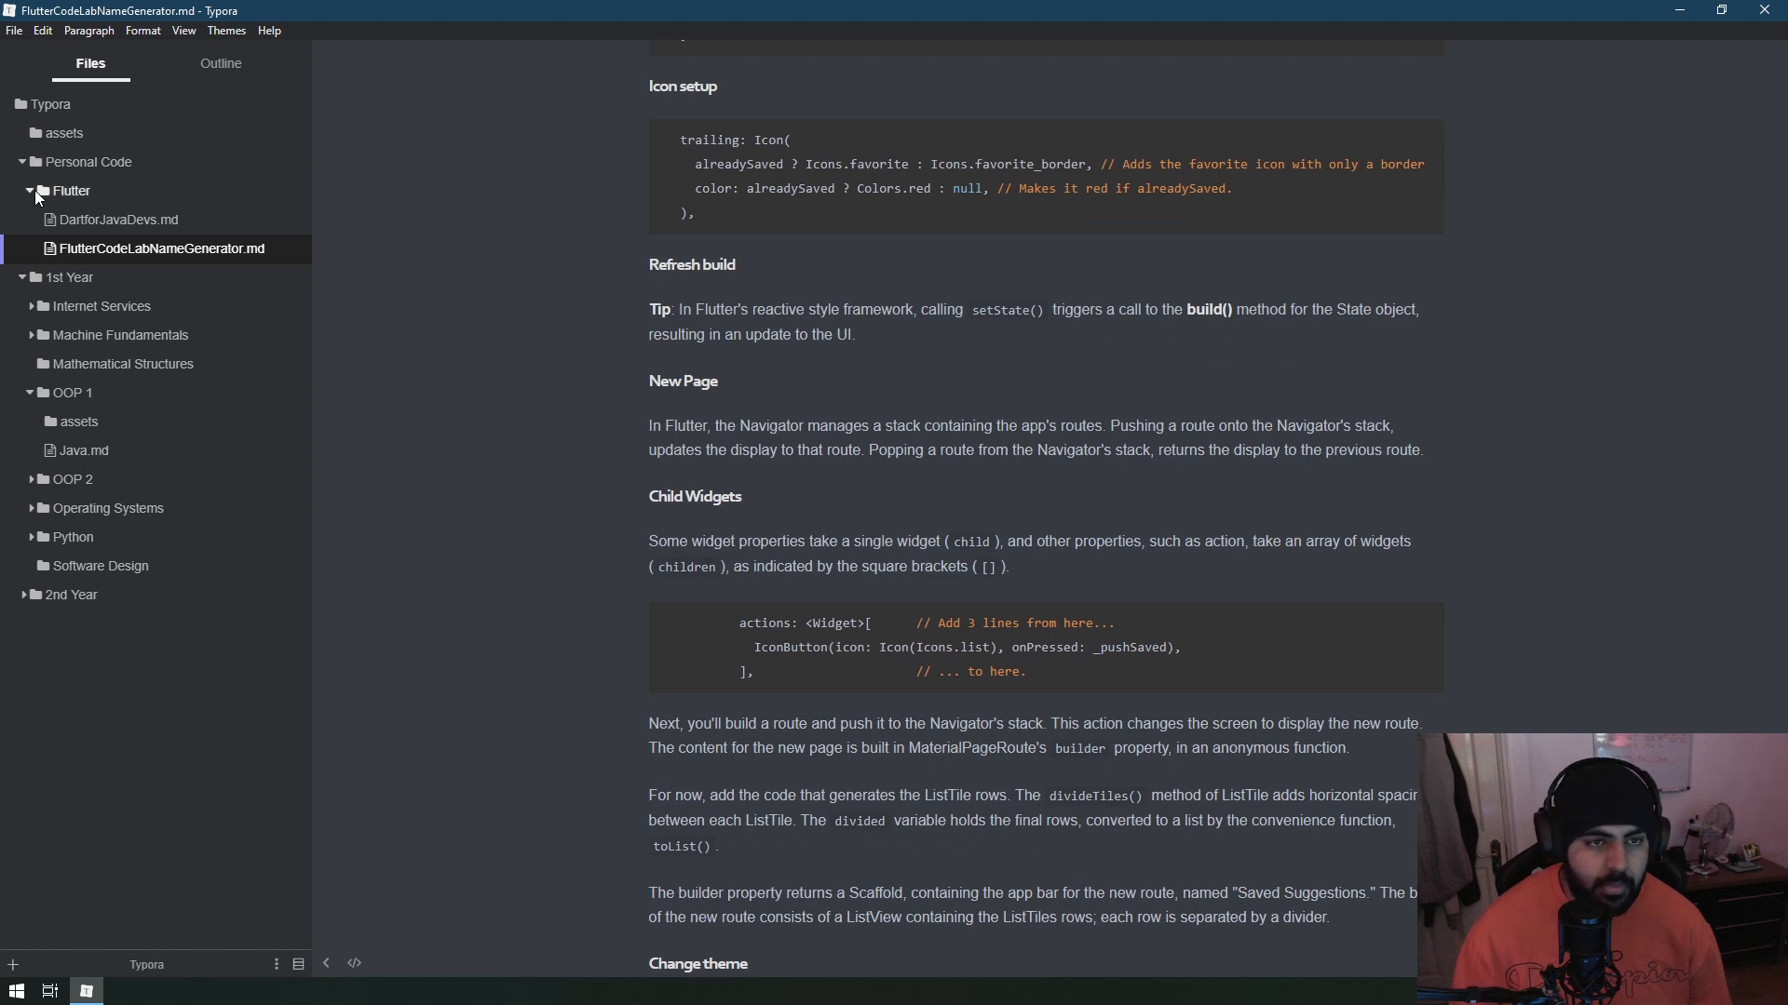
left_click(39, 190)
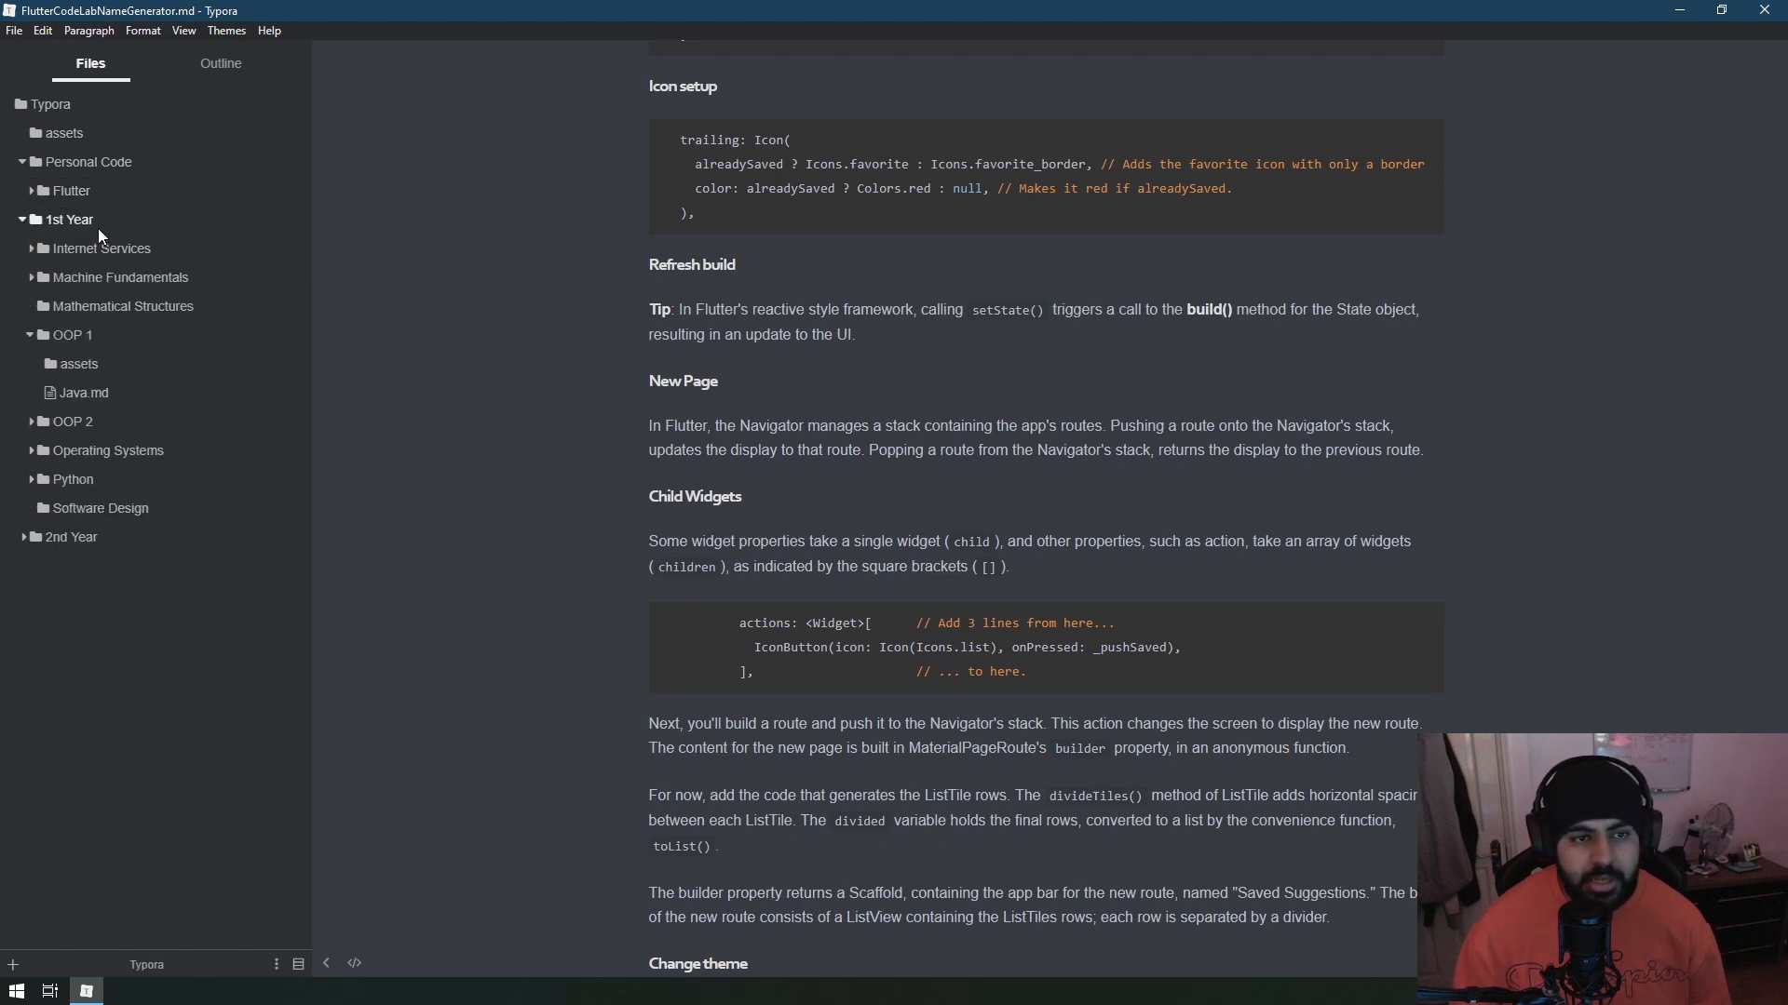
Expand Internet Services, skim html.md and Javascript.md, then open XML.md.
left_click(102, 248)
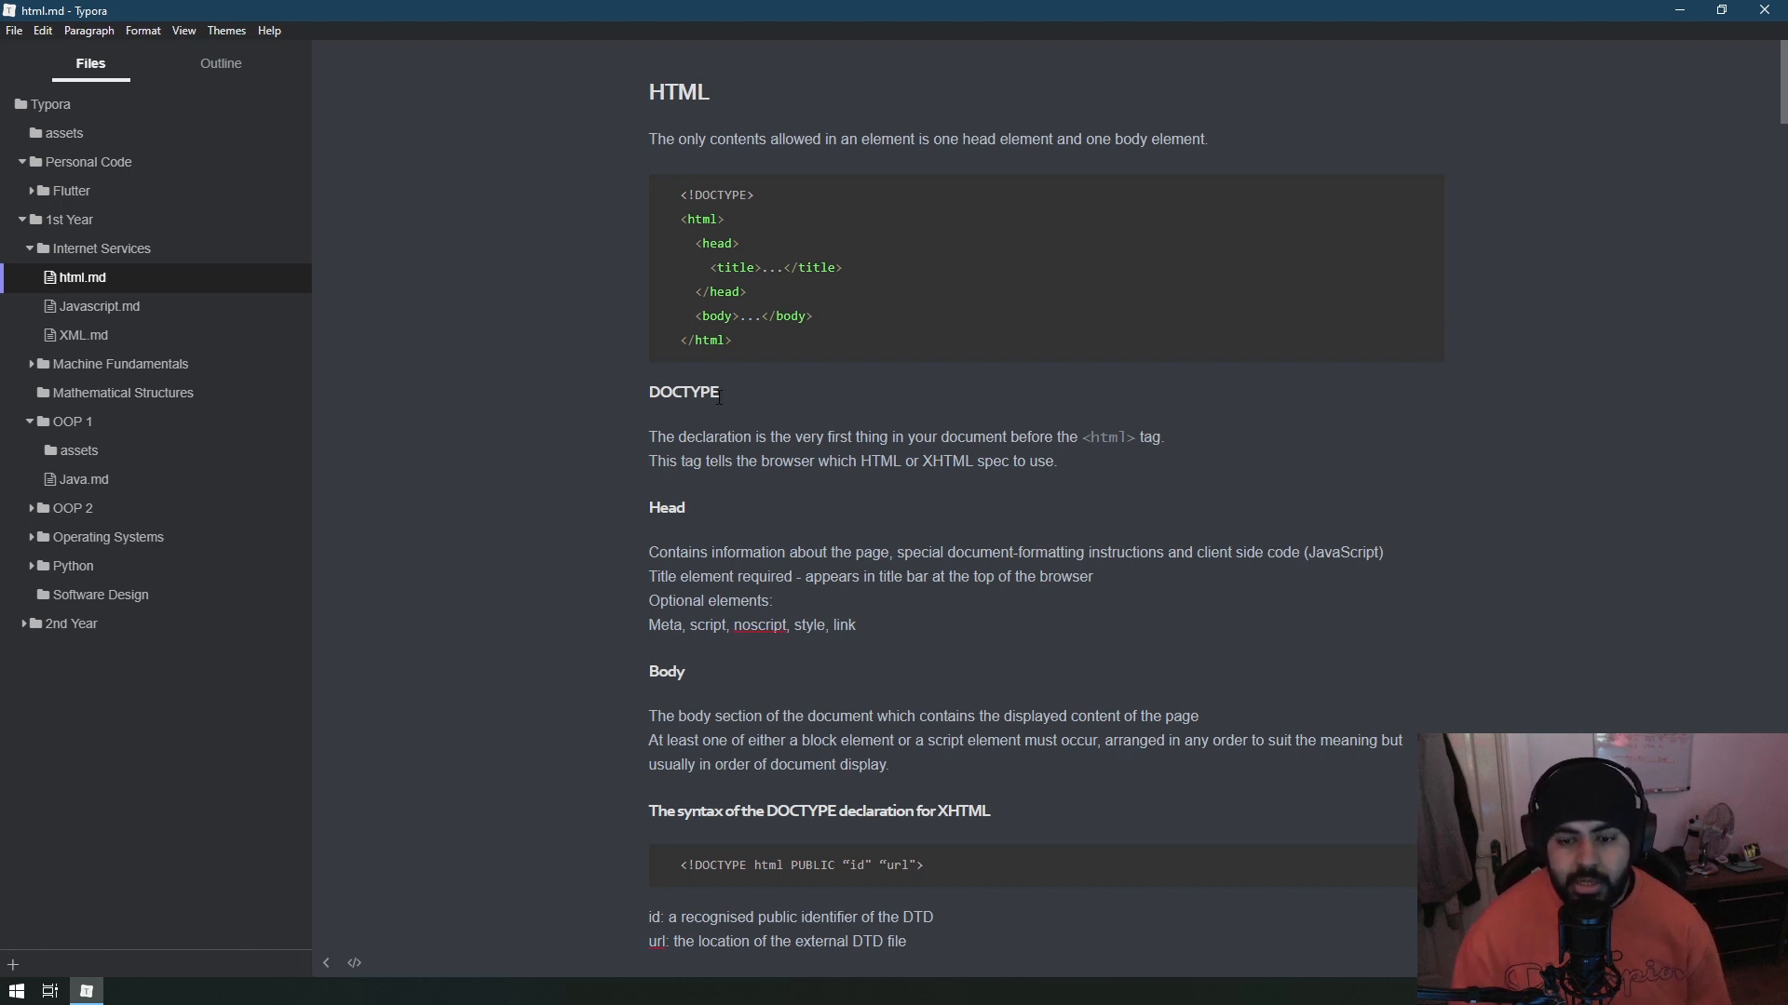
scroll("down", 3)
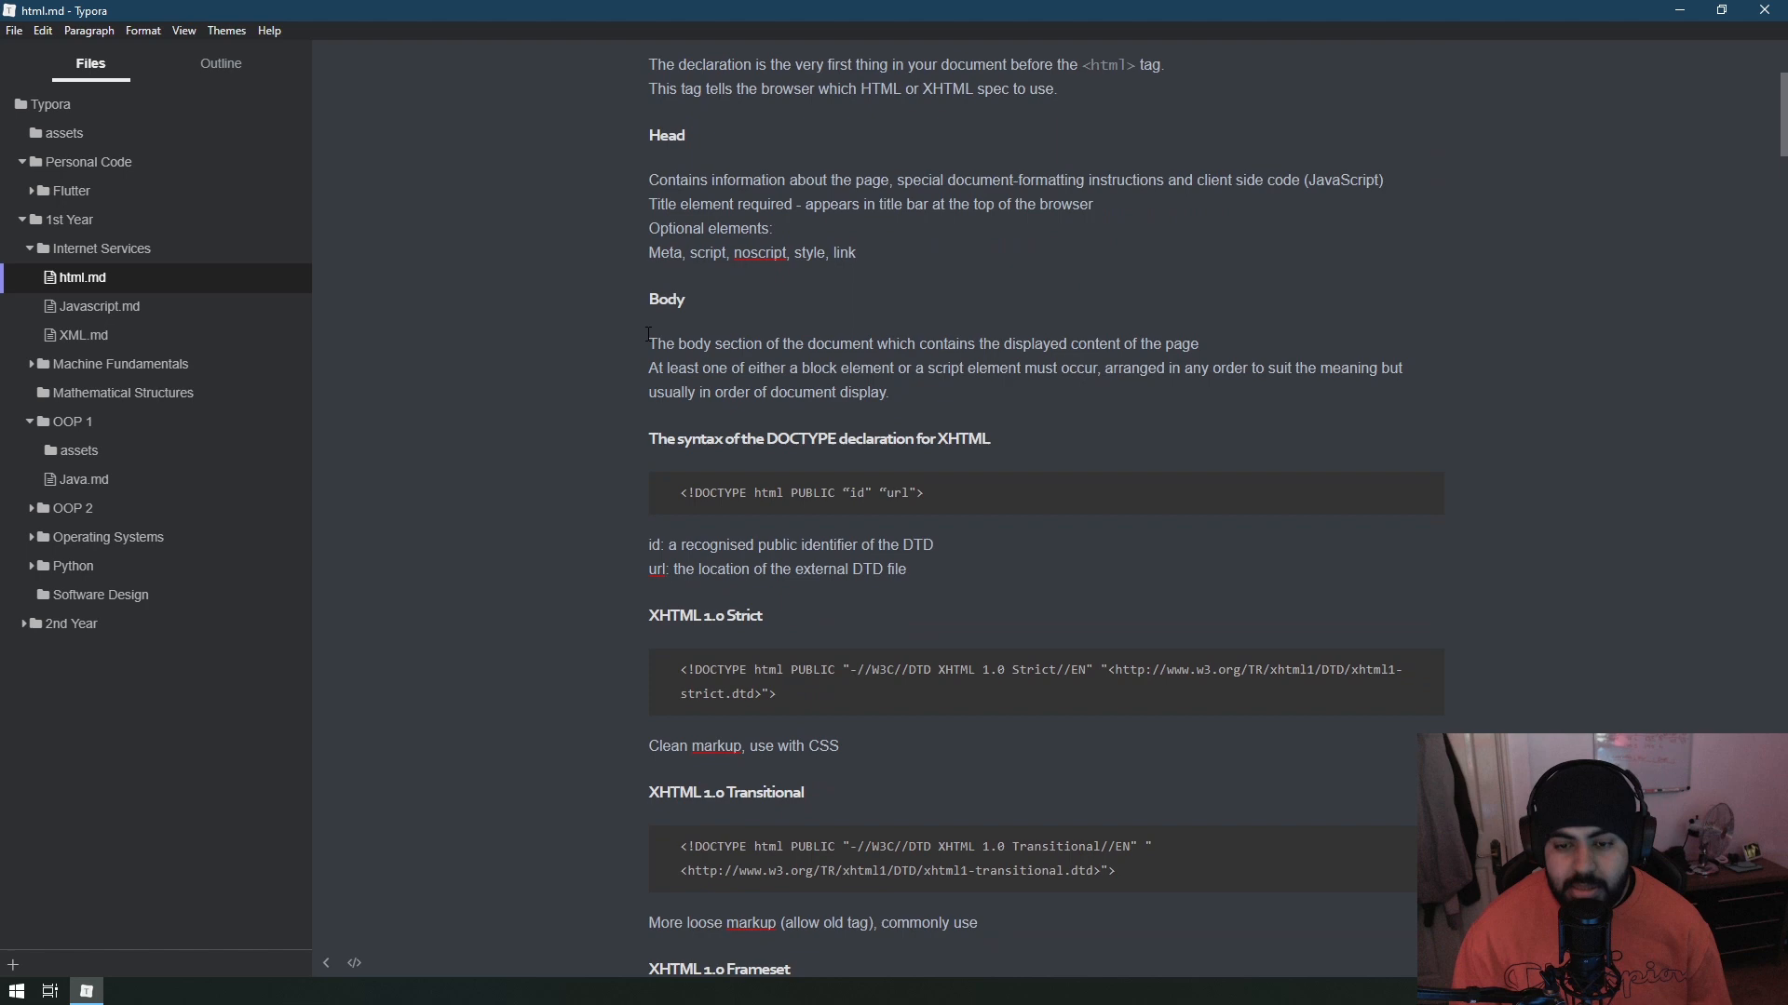
scroll("down", 3)
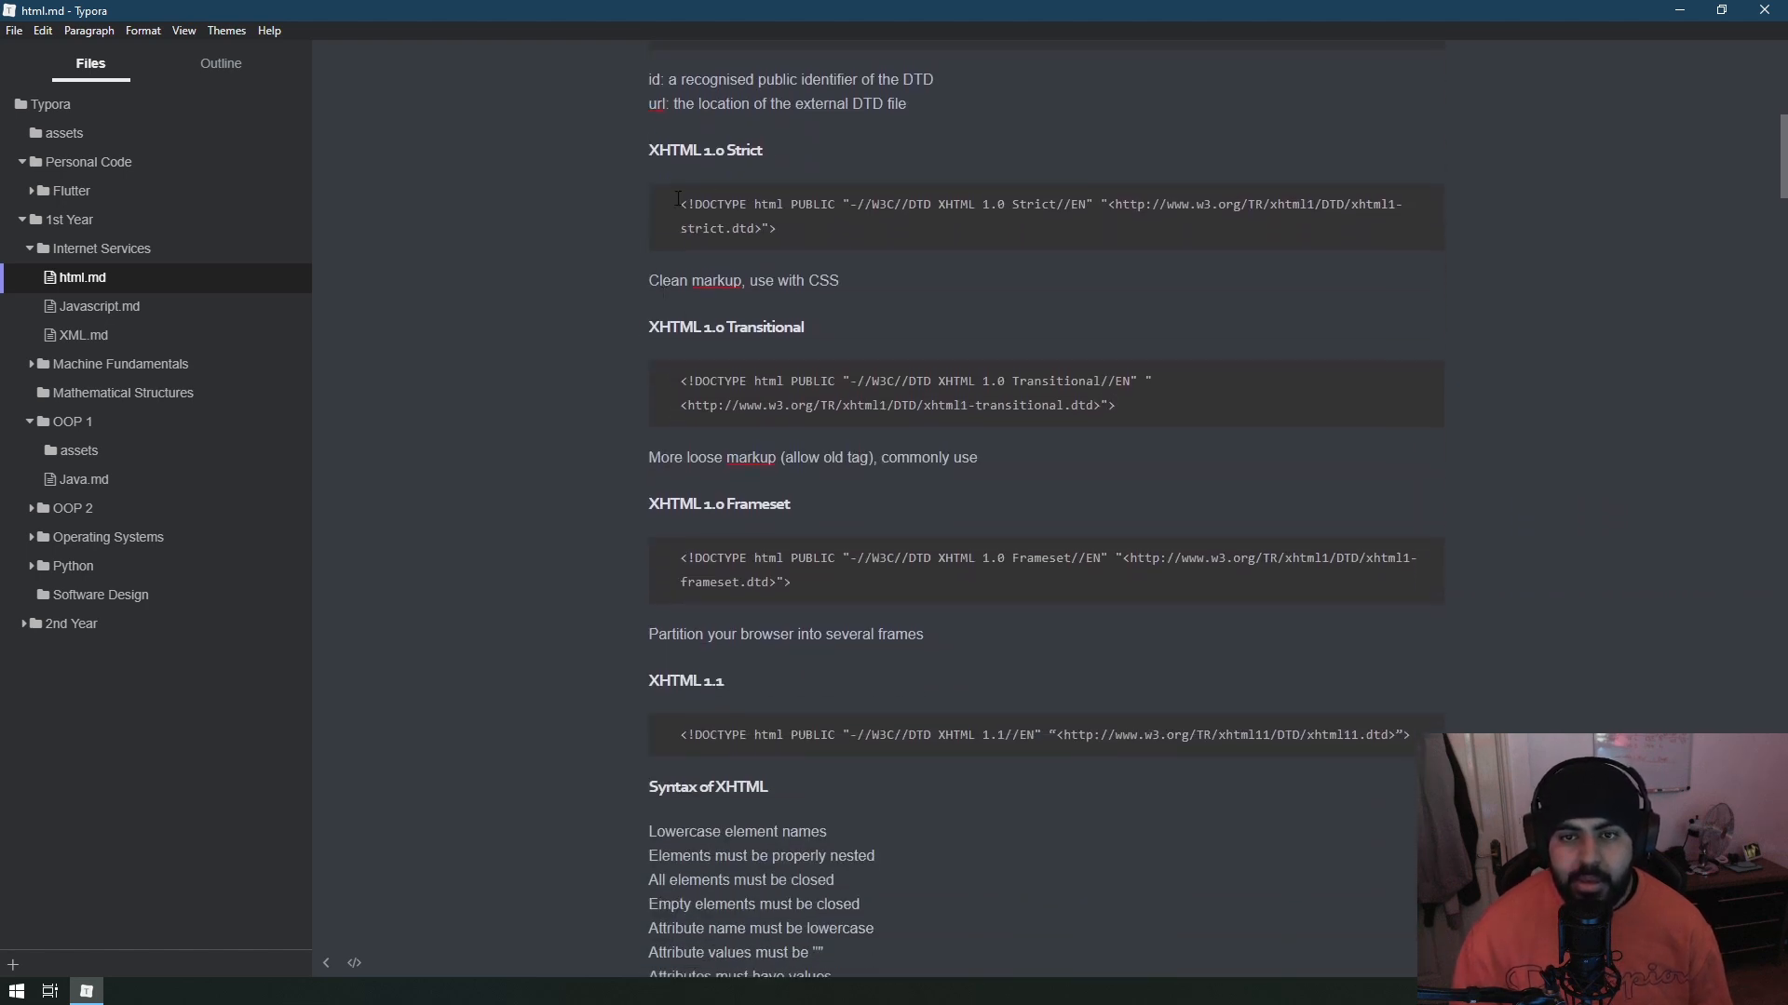
scroll("down", 3)
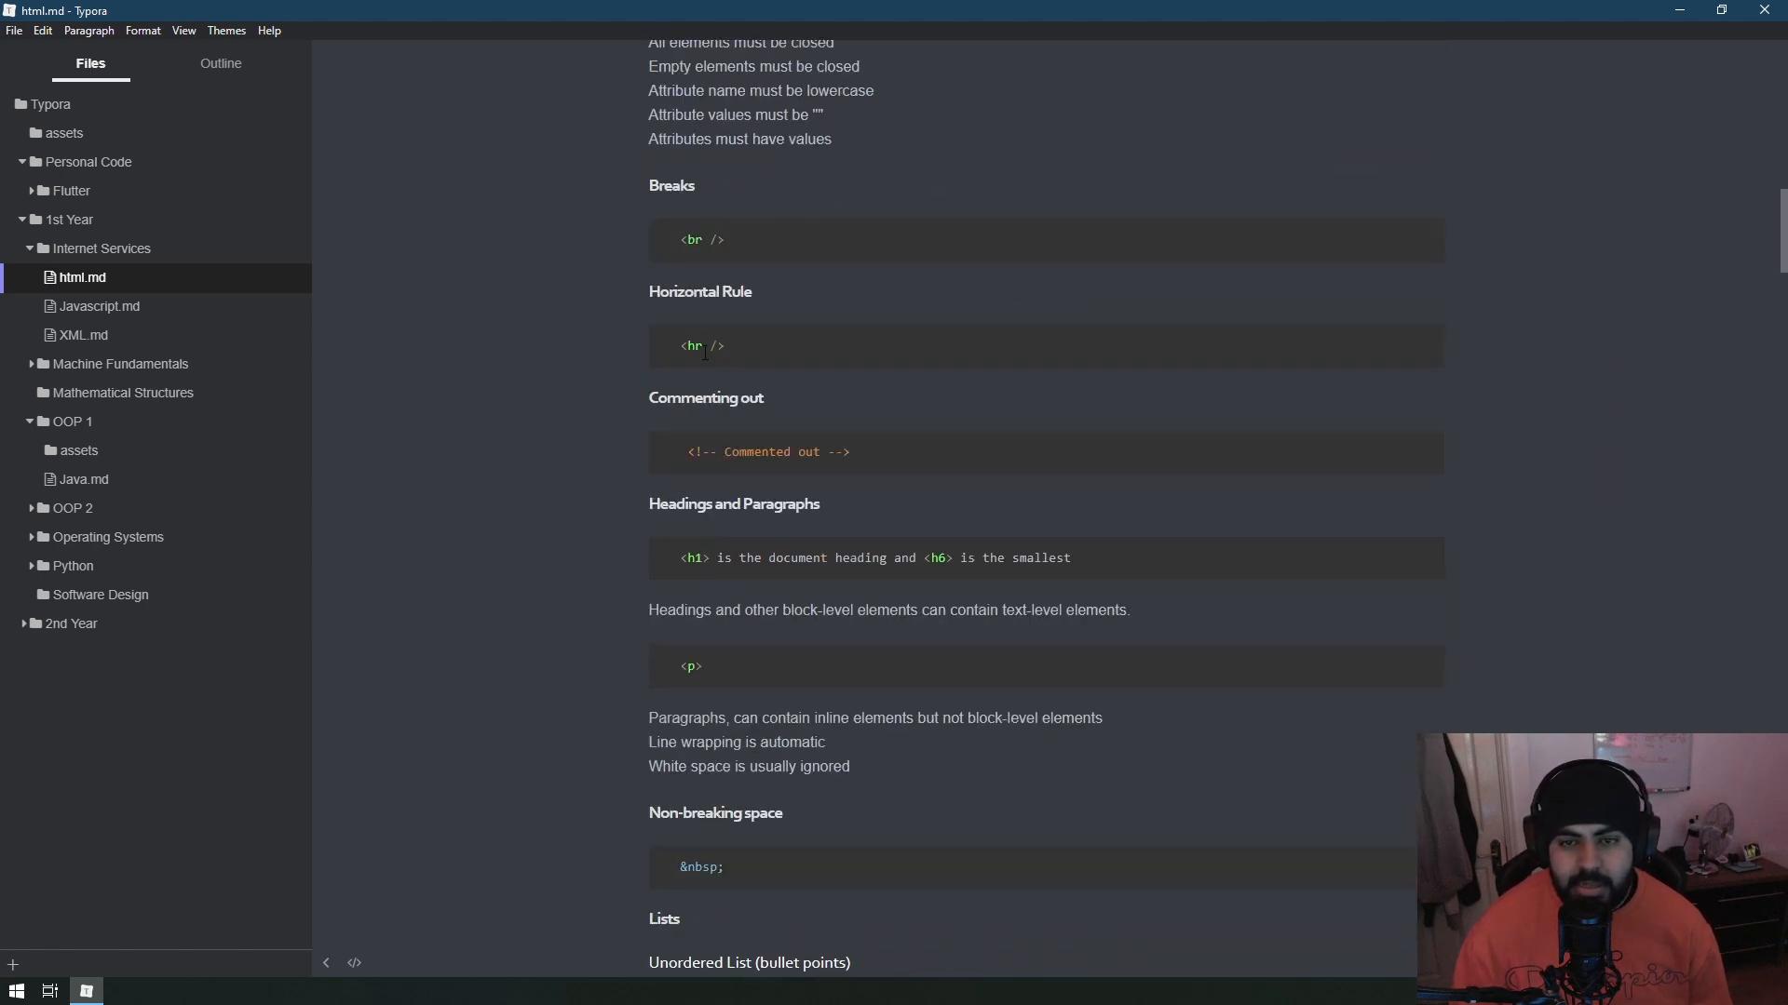
mouse_move(1358, 501)
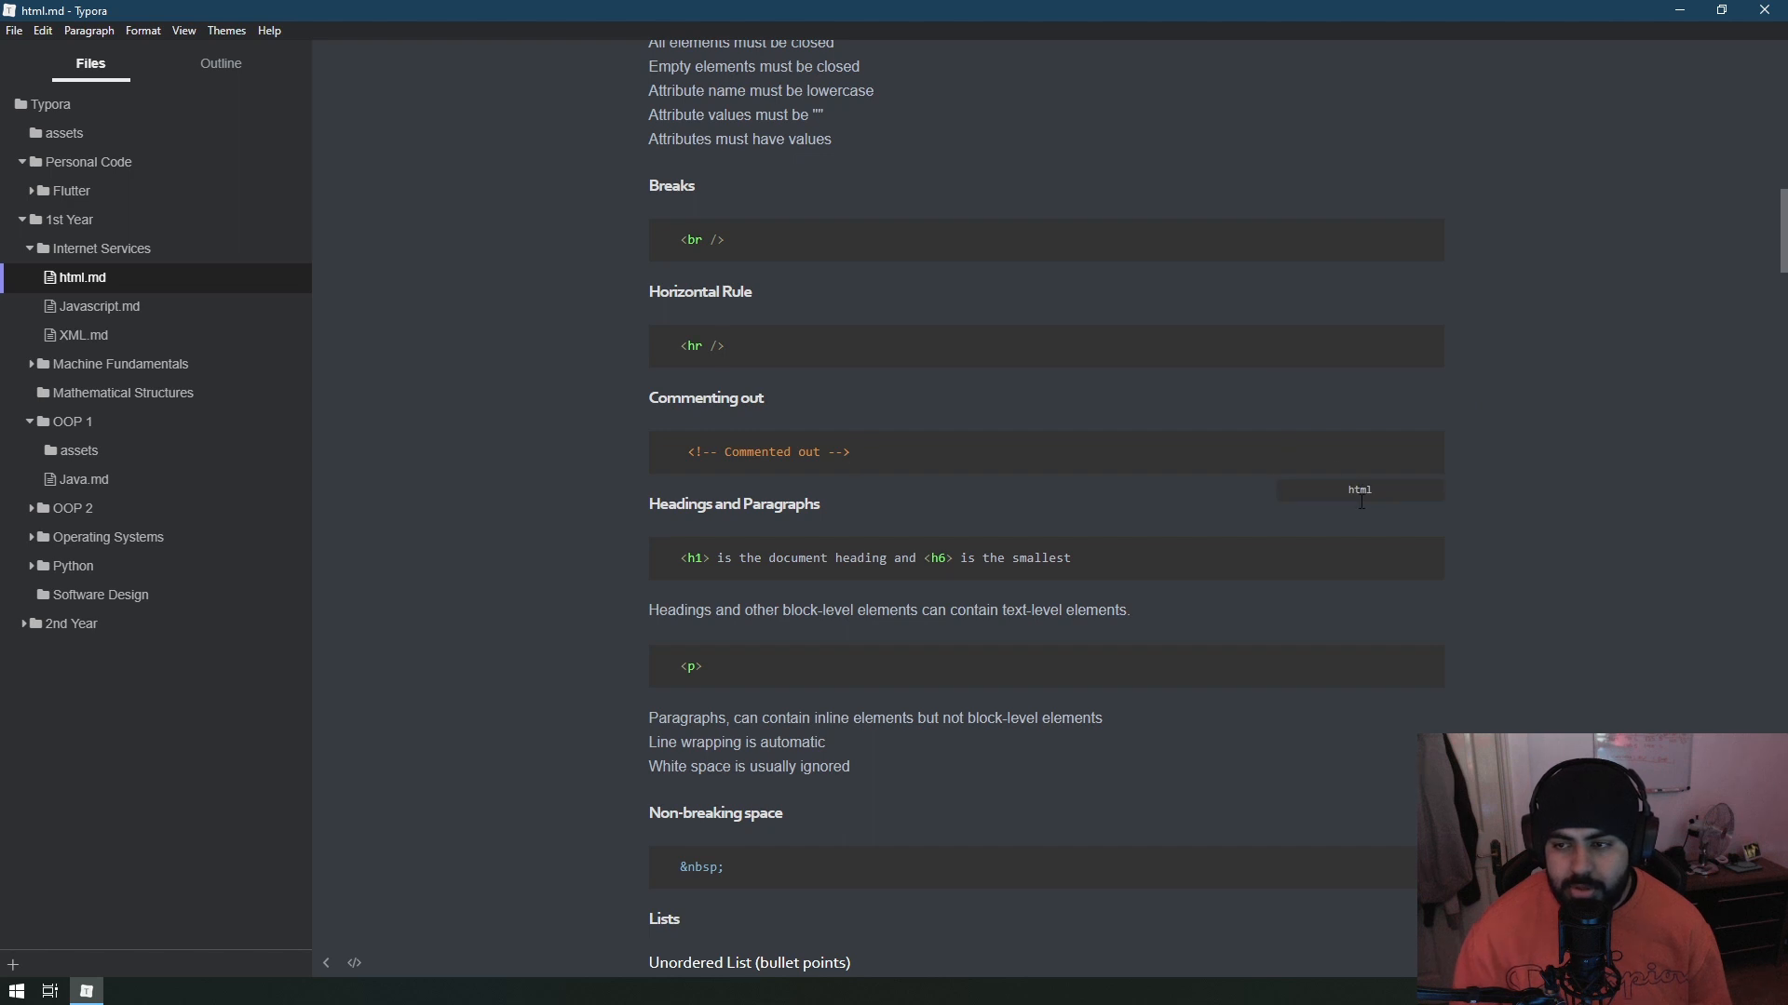
mouse_move(1227, 572)
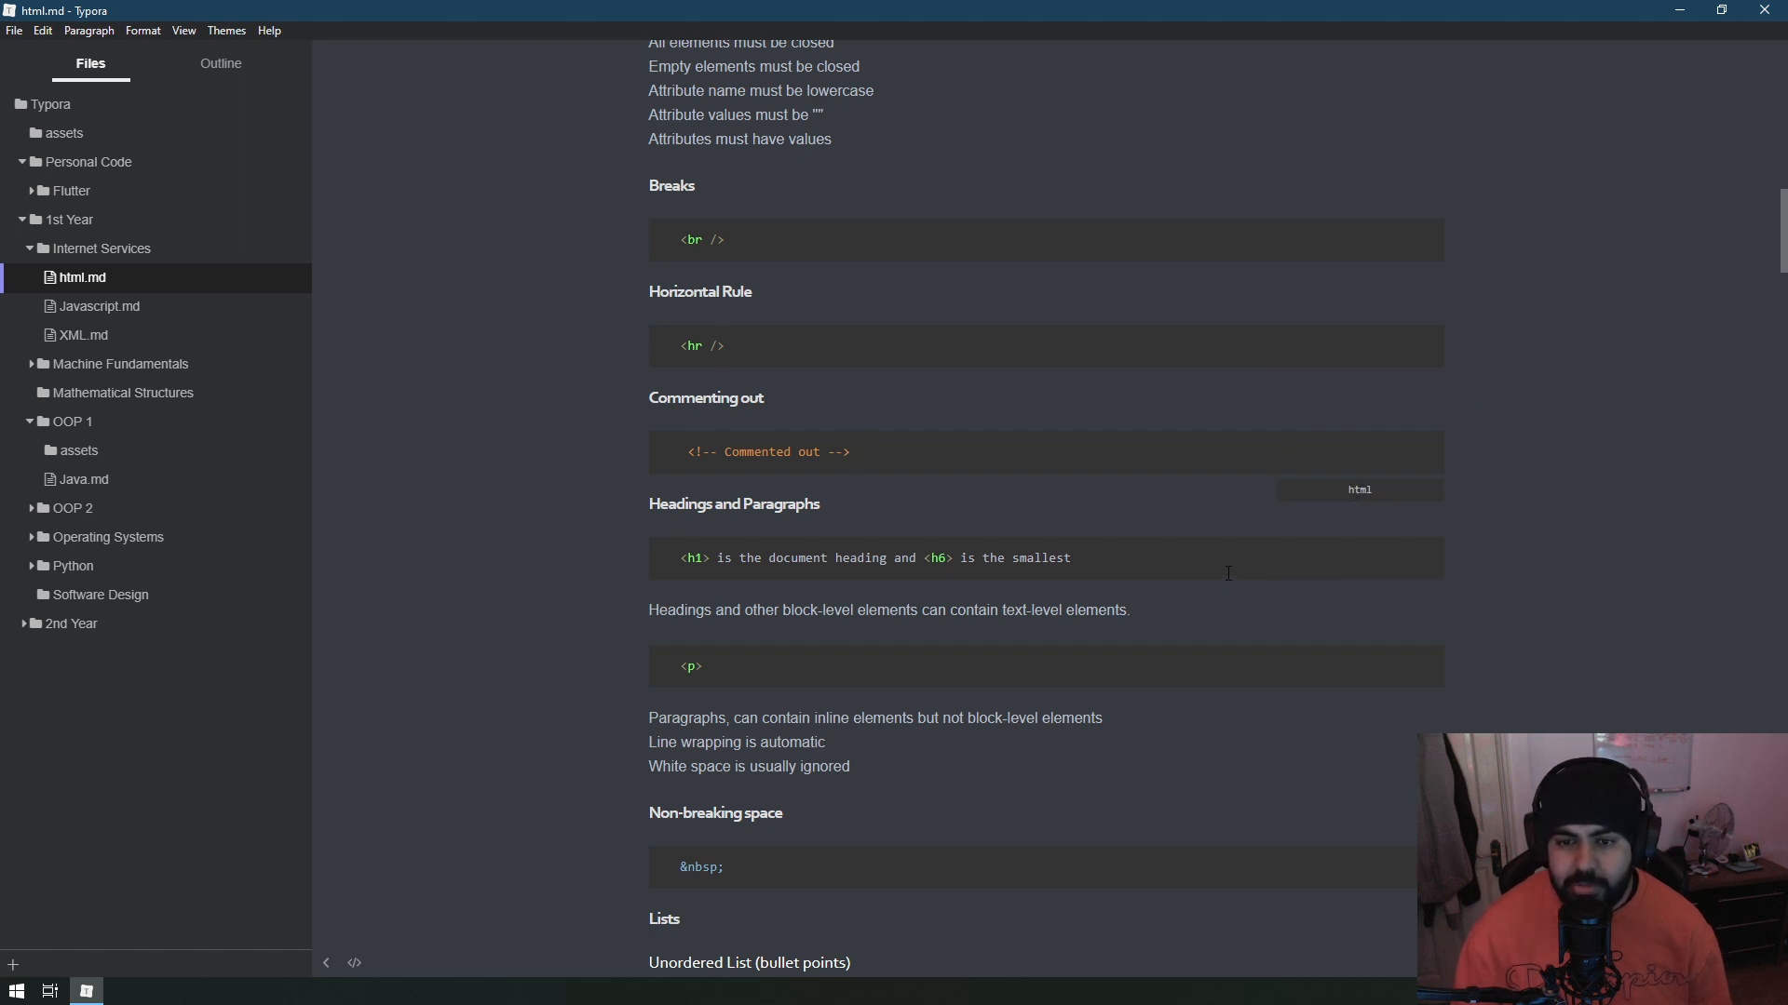
mouse_move(368, 314)
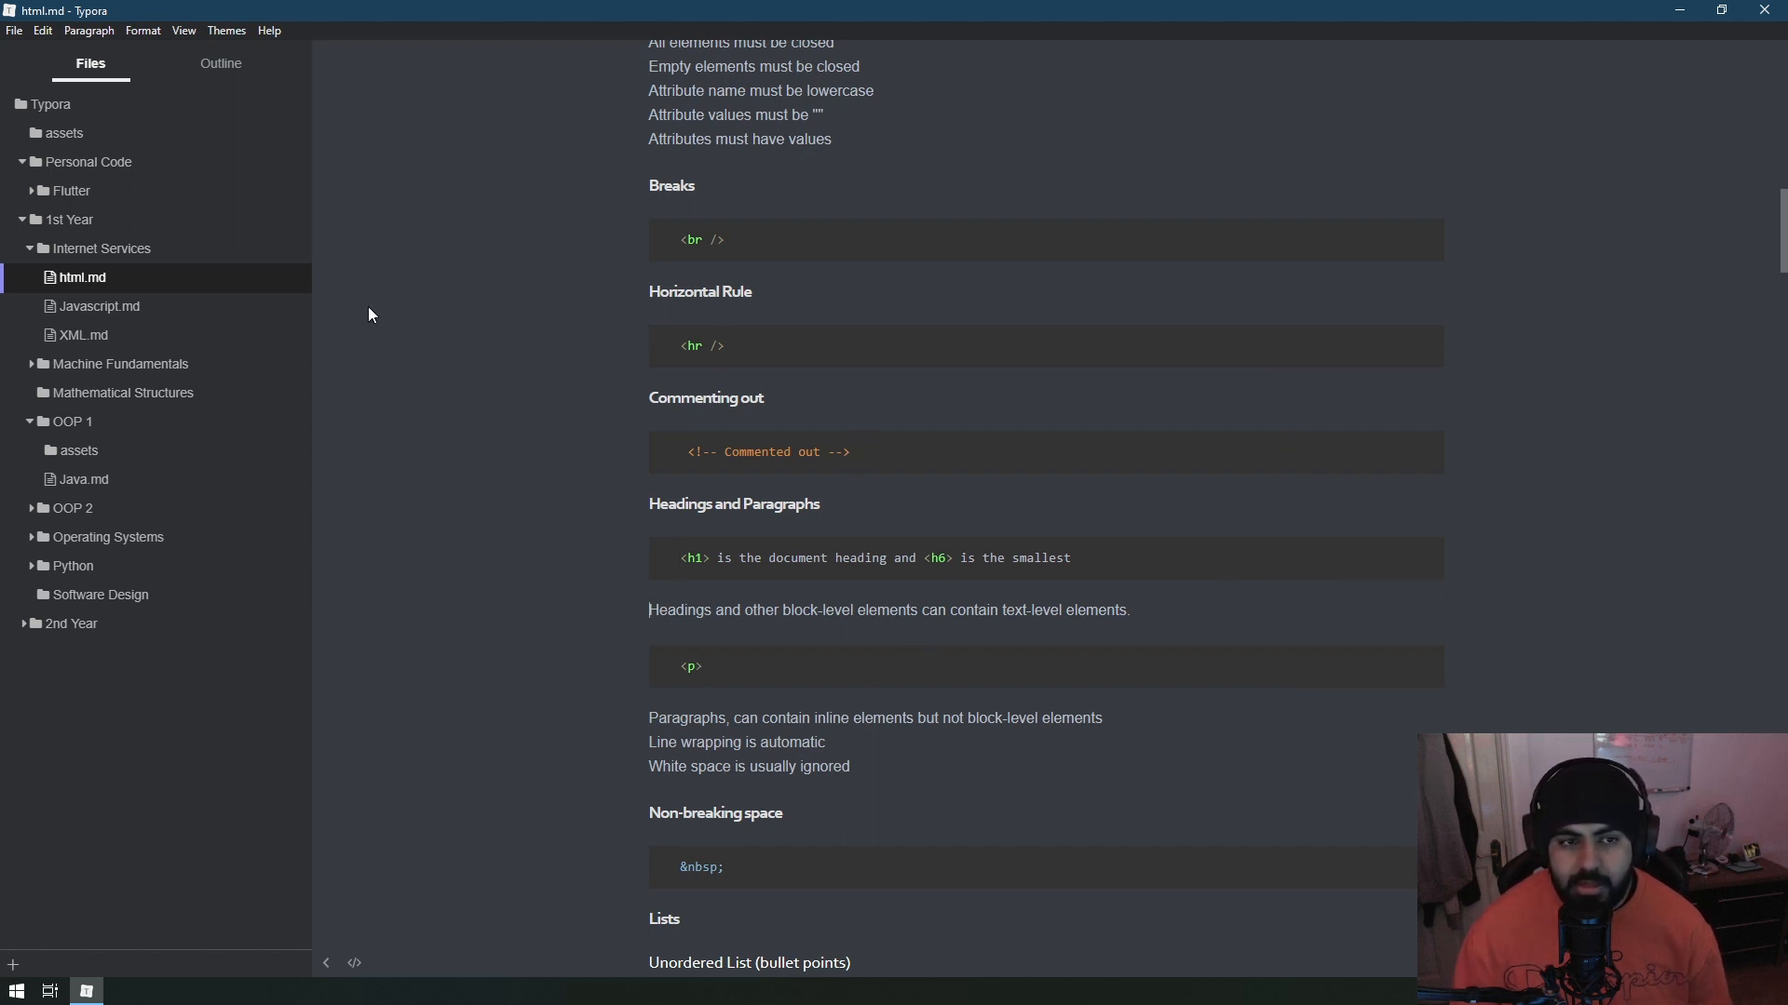
left_click(99, 305)
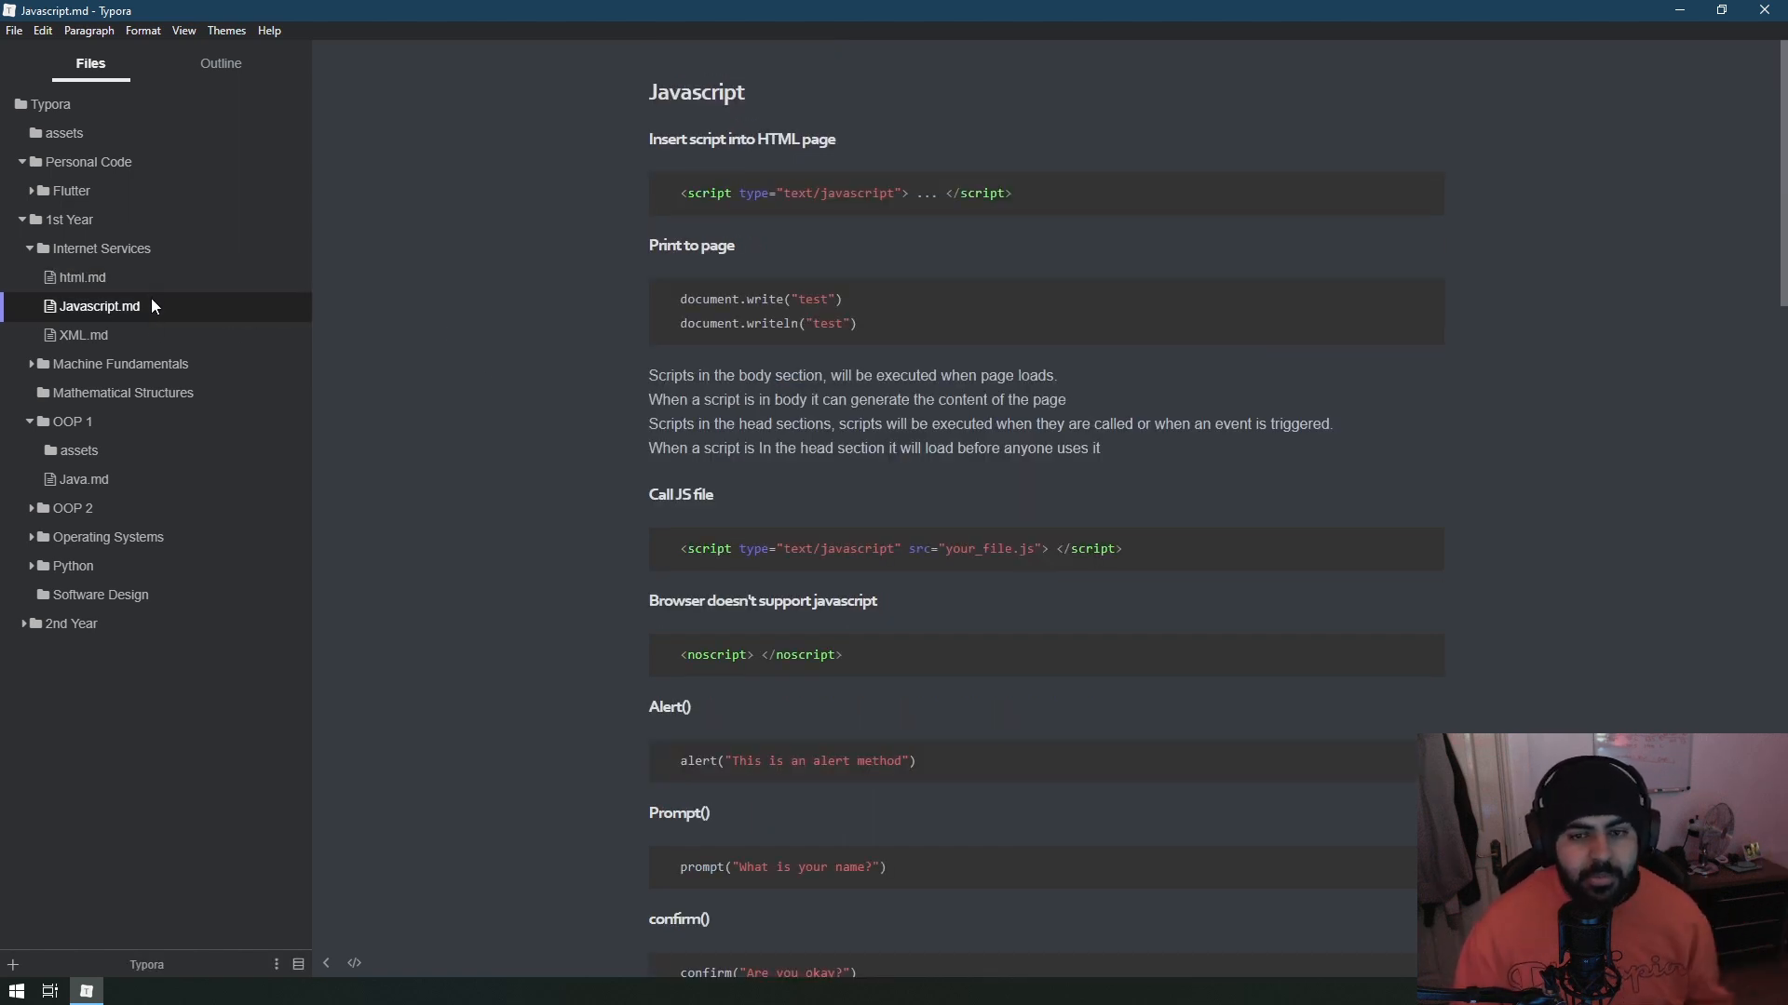
mouse_move(80, 277)
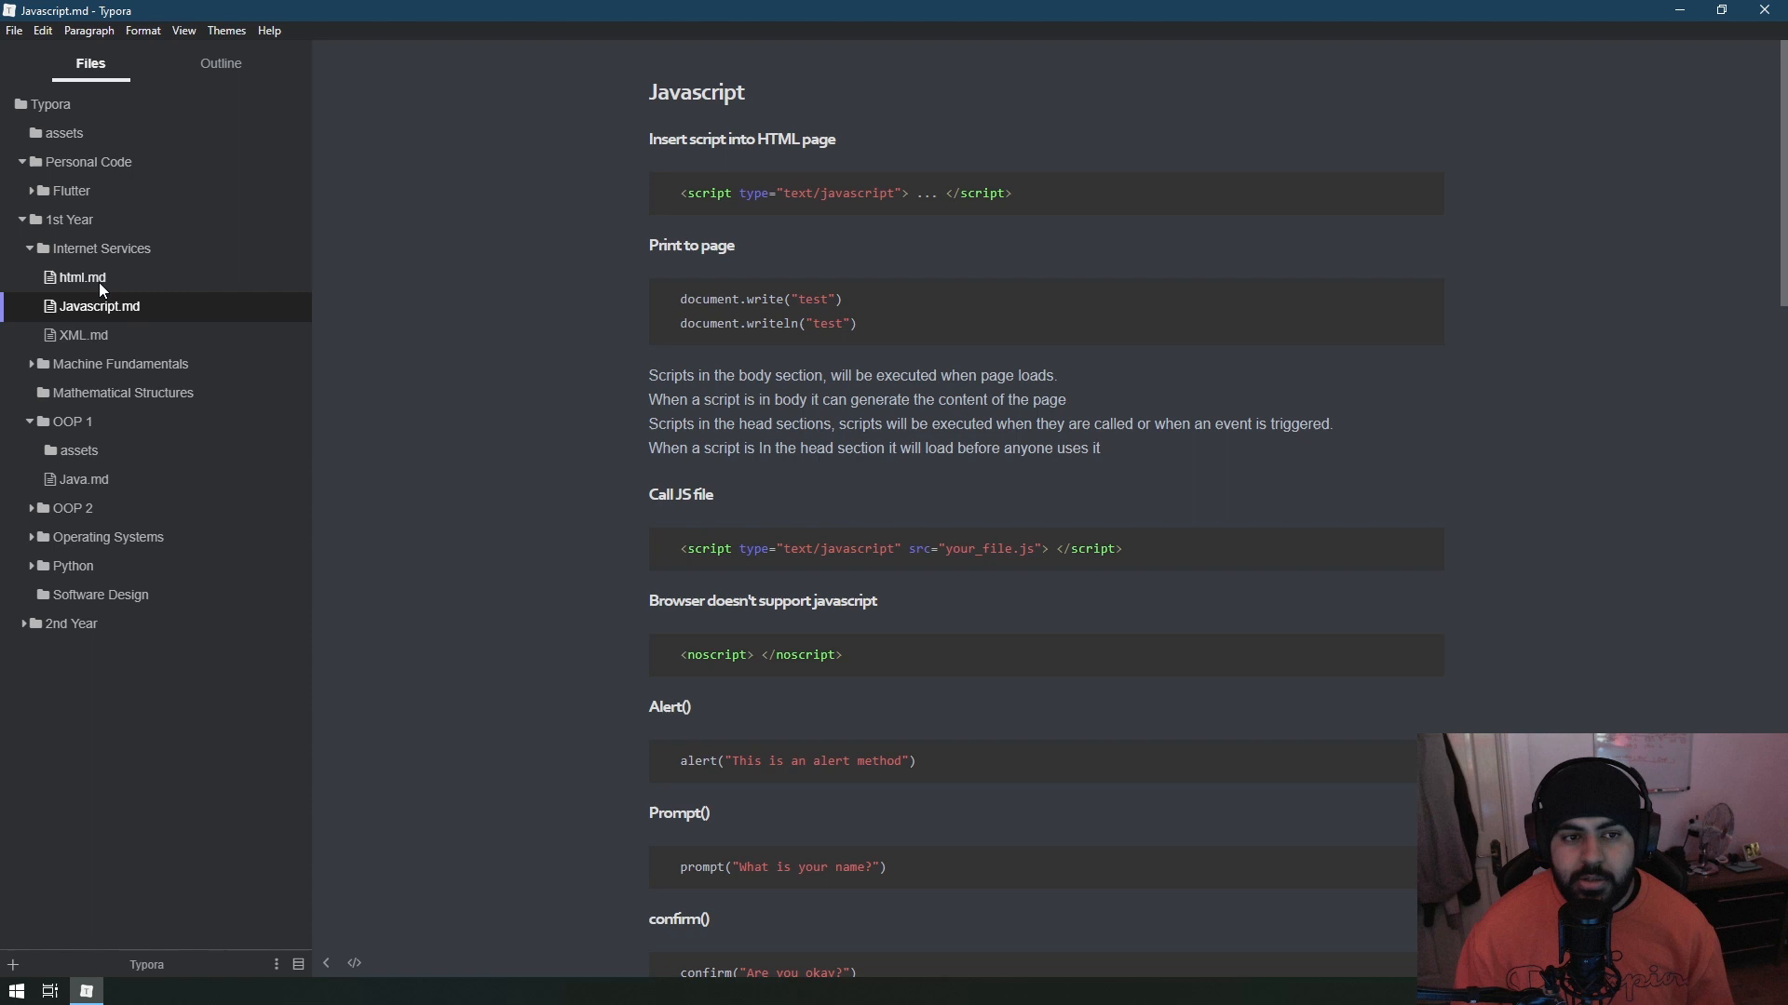
left_click(82, 333)
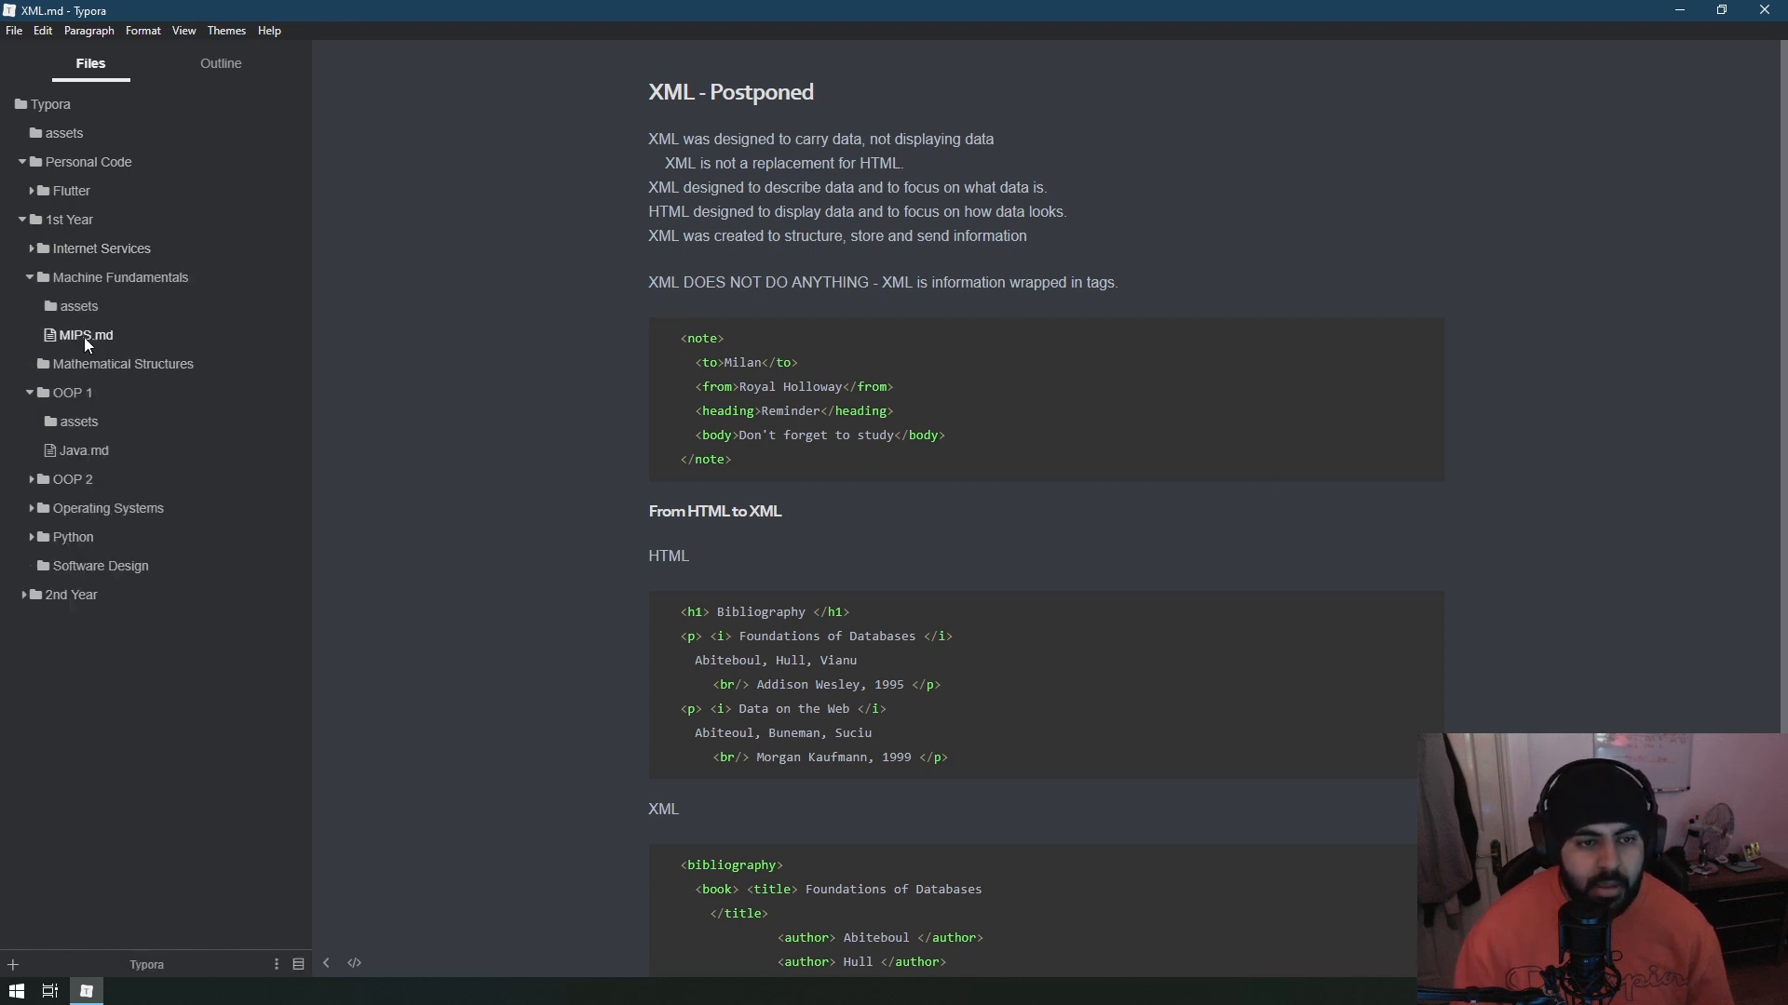
Open MIPS.md from Machine Fundamentals and read down through it.
left_click(84, 333)
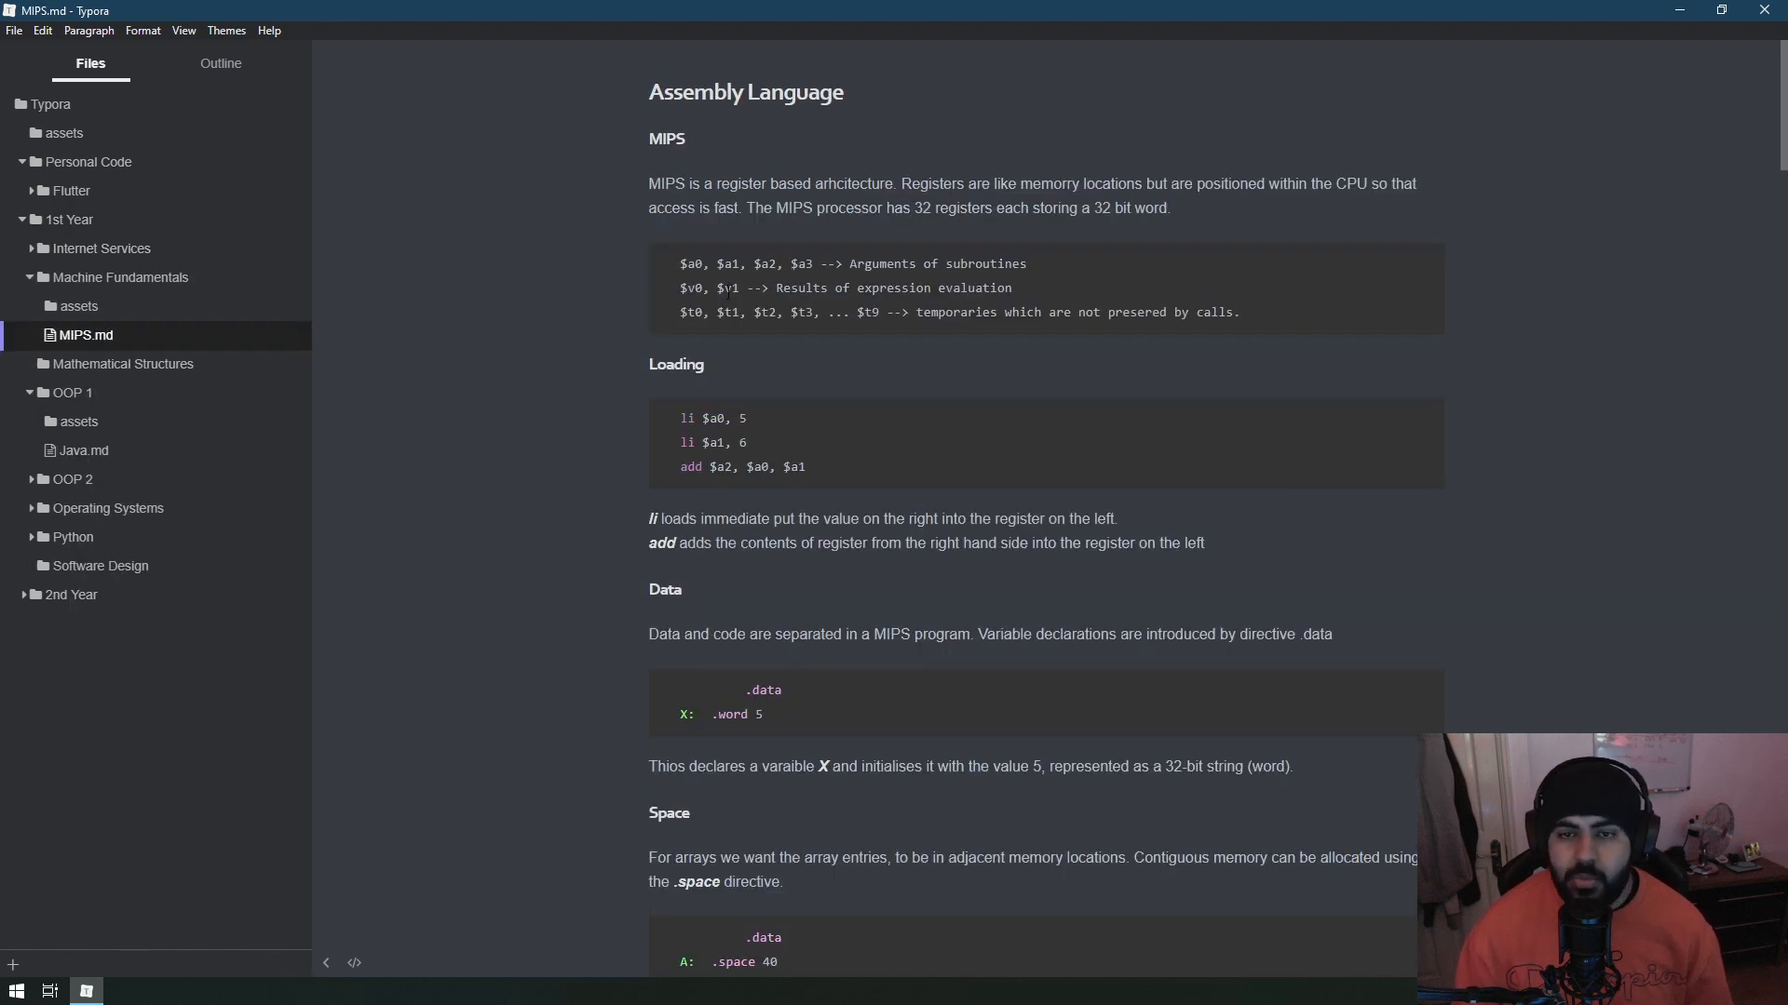
scroll("down", 3)
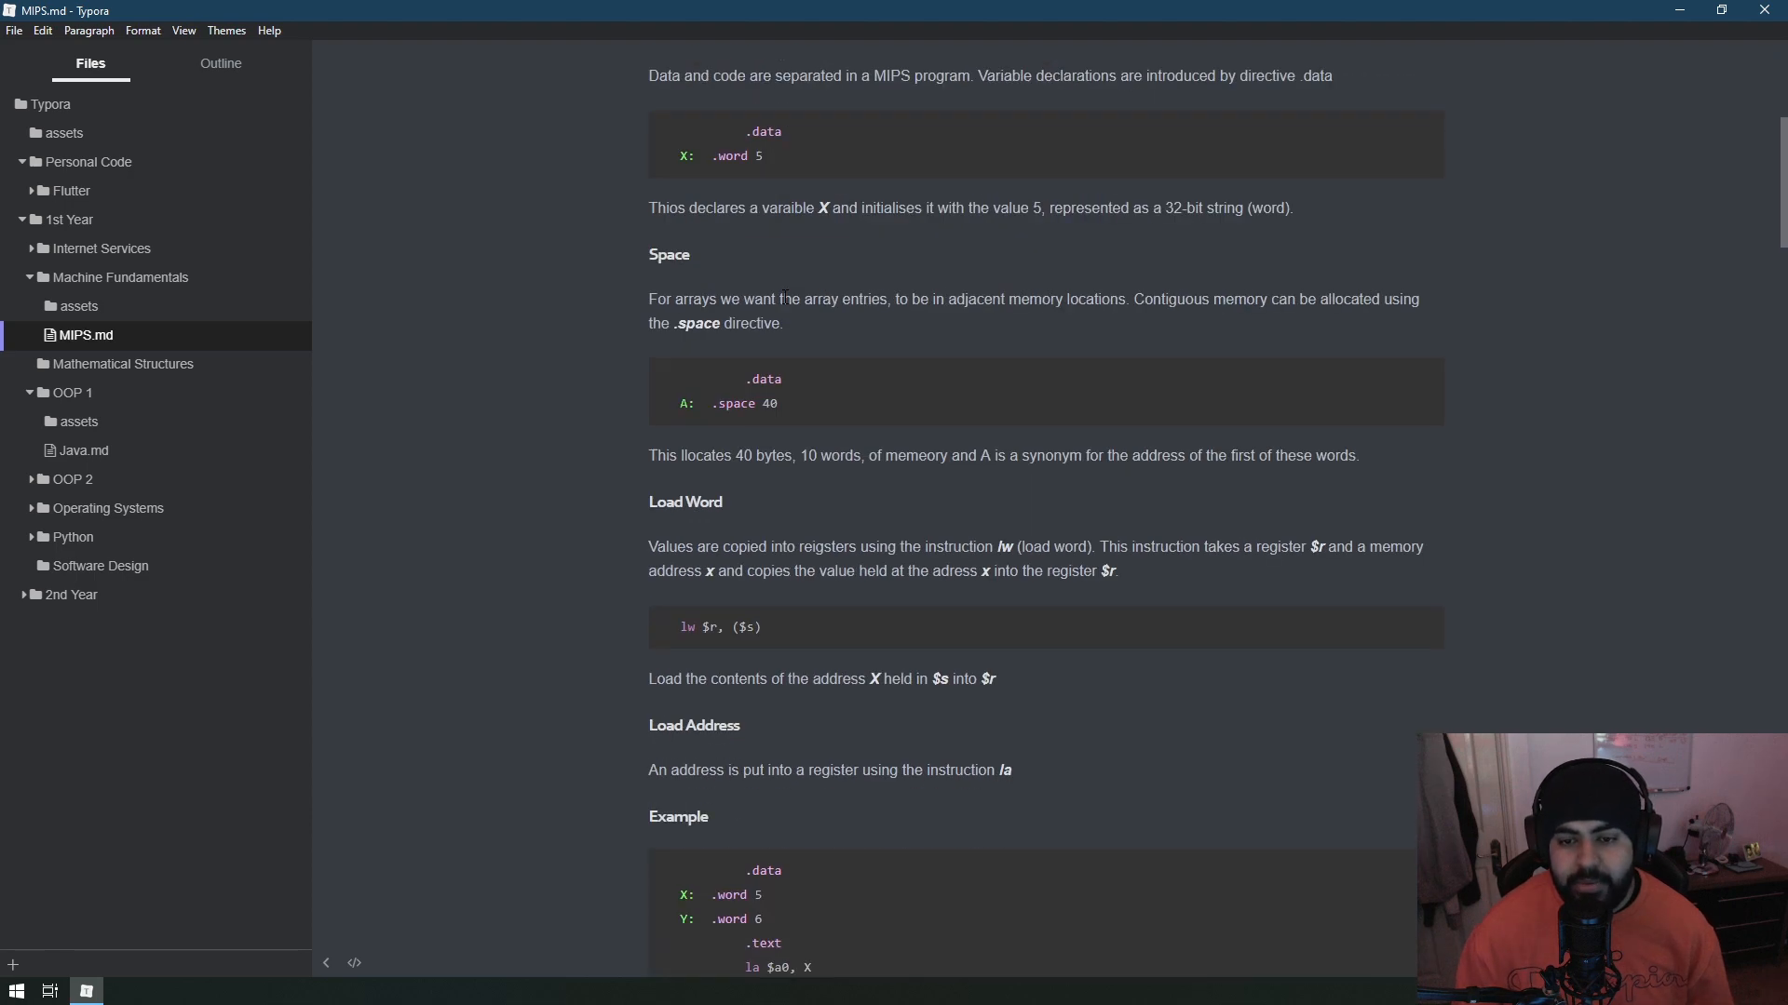
scroll("down", 3)
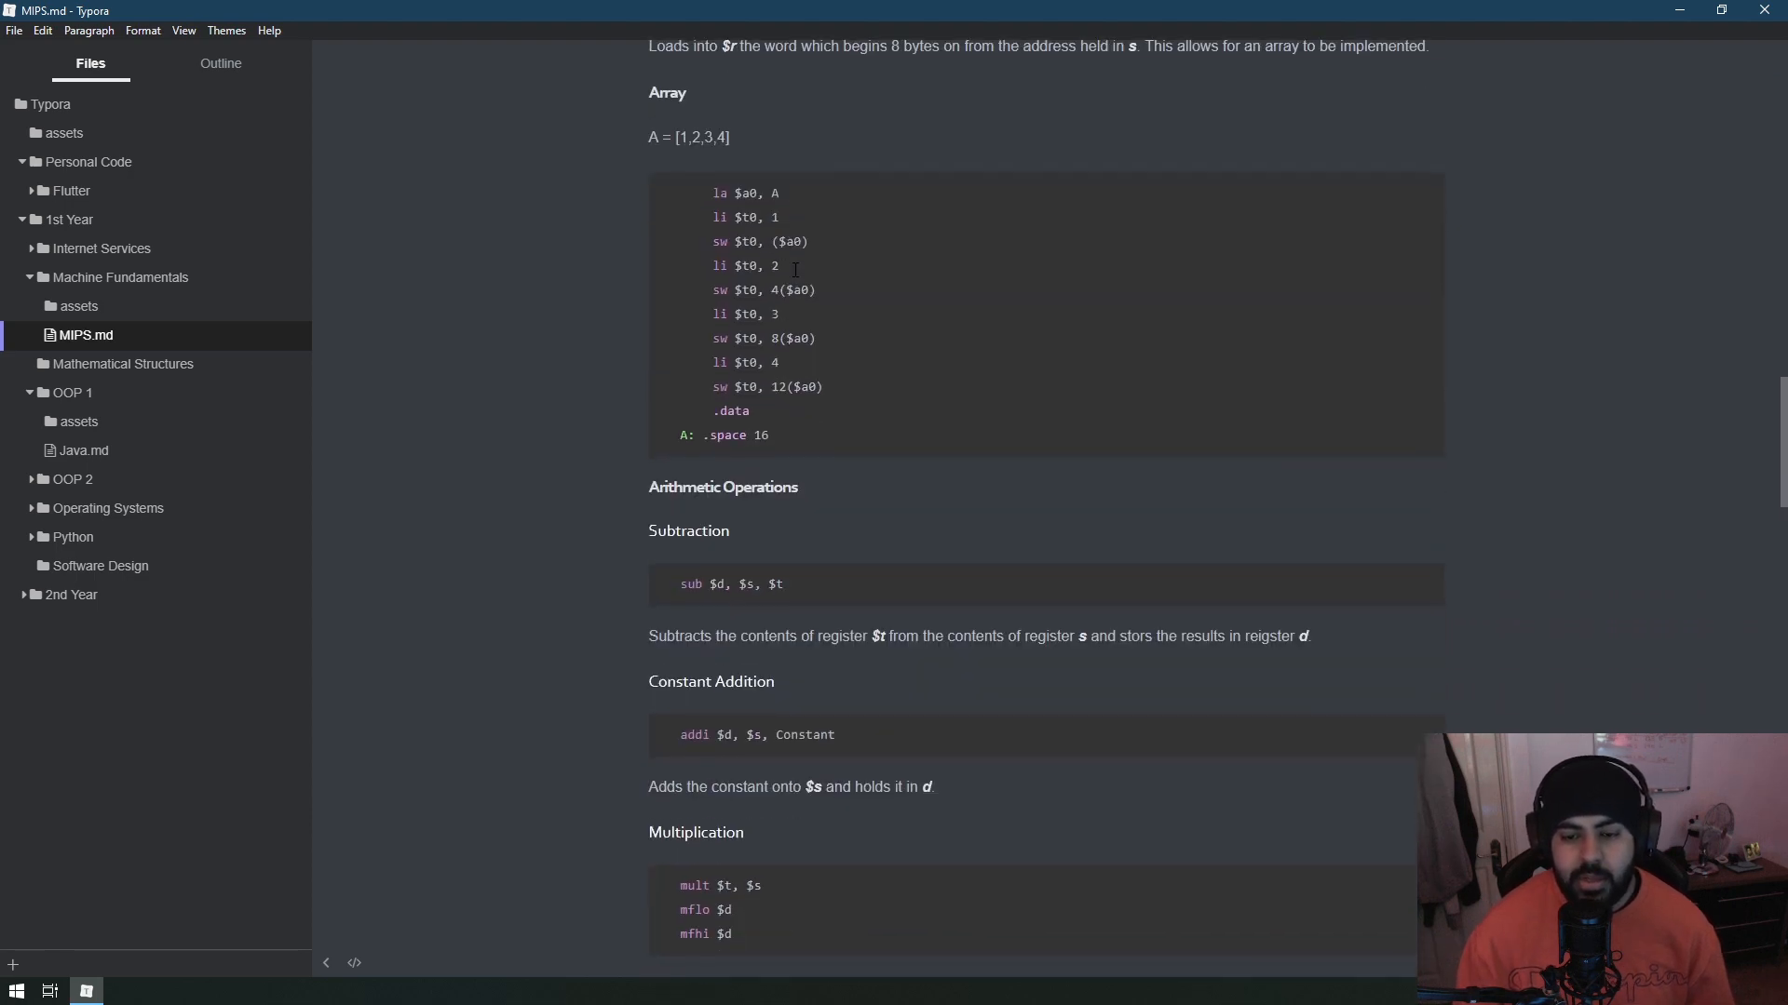
scroll("down", 3)
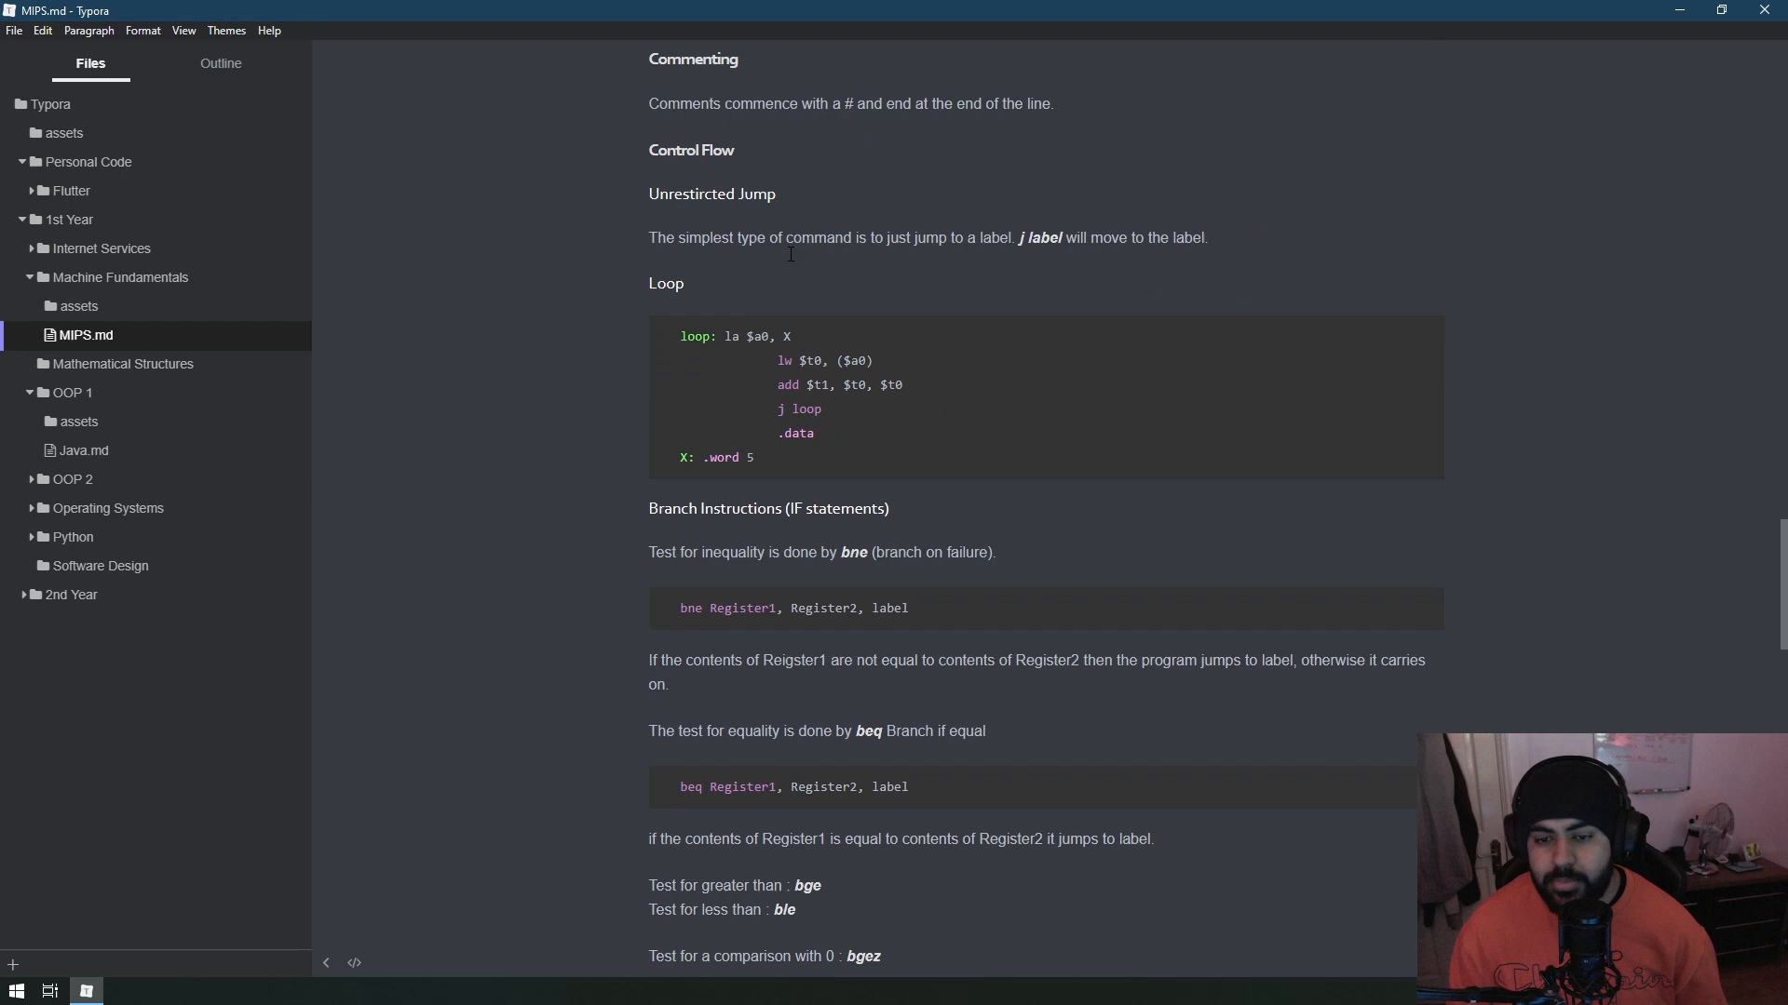
scroll("down", 3)
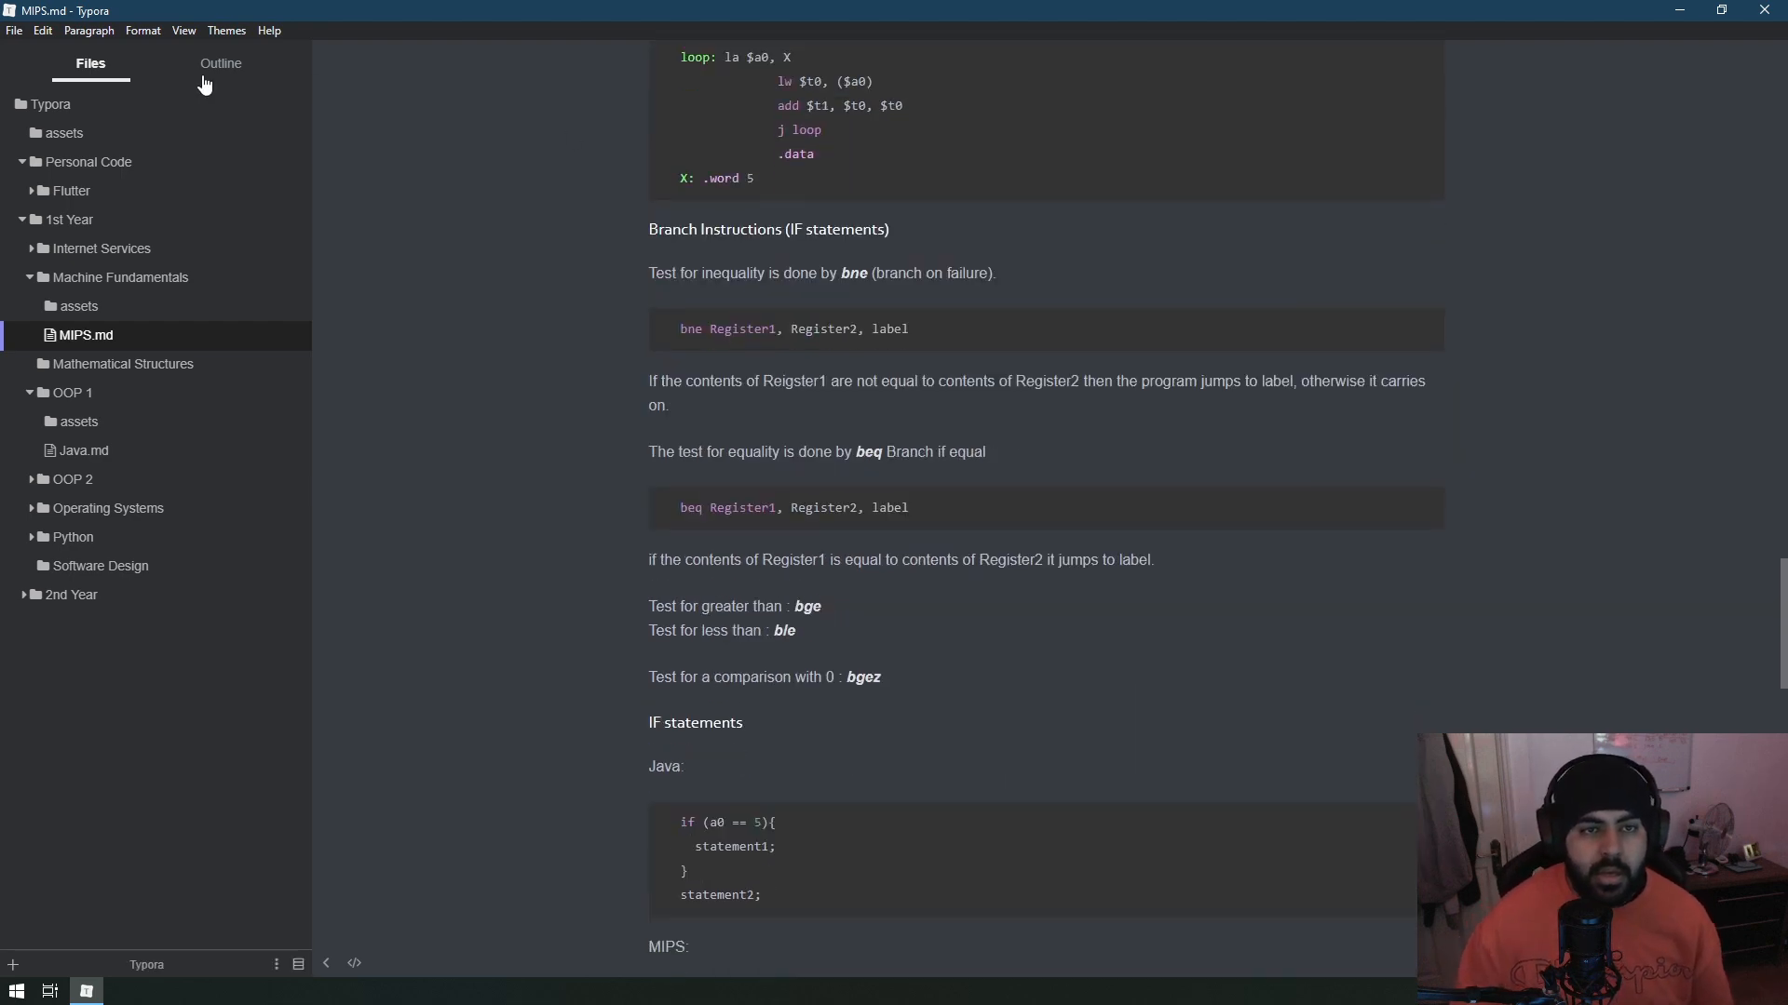
Browse MIPS.md via its heading outline, then collapse the Machine Fundamentals folder in the file tree.
left_click(220, 63)
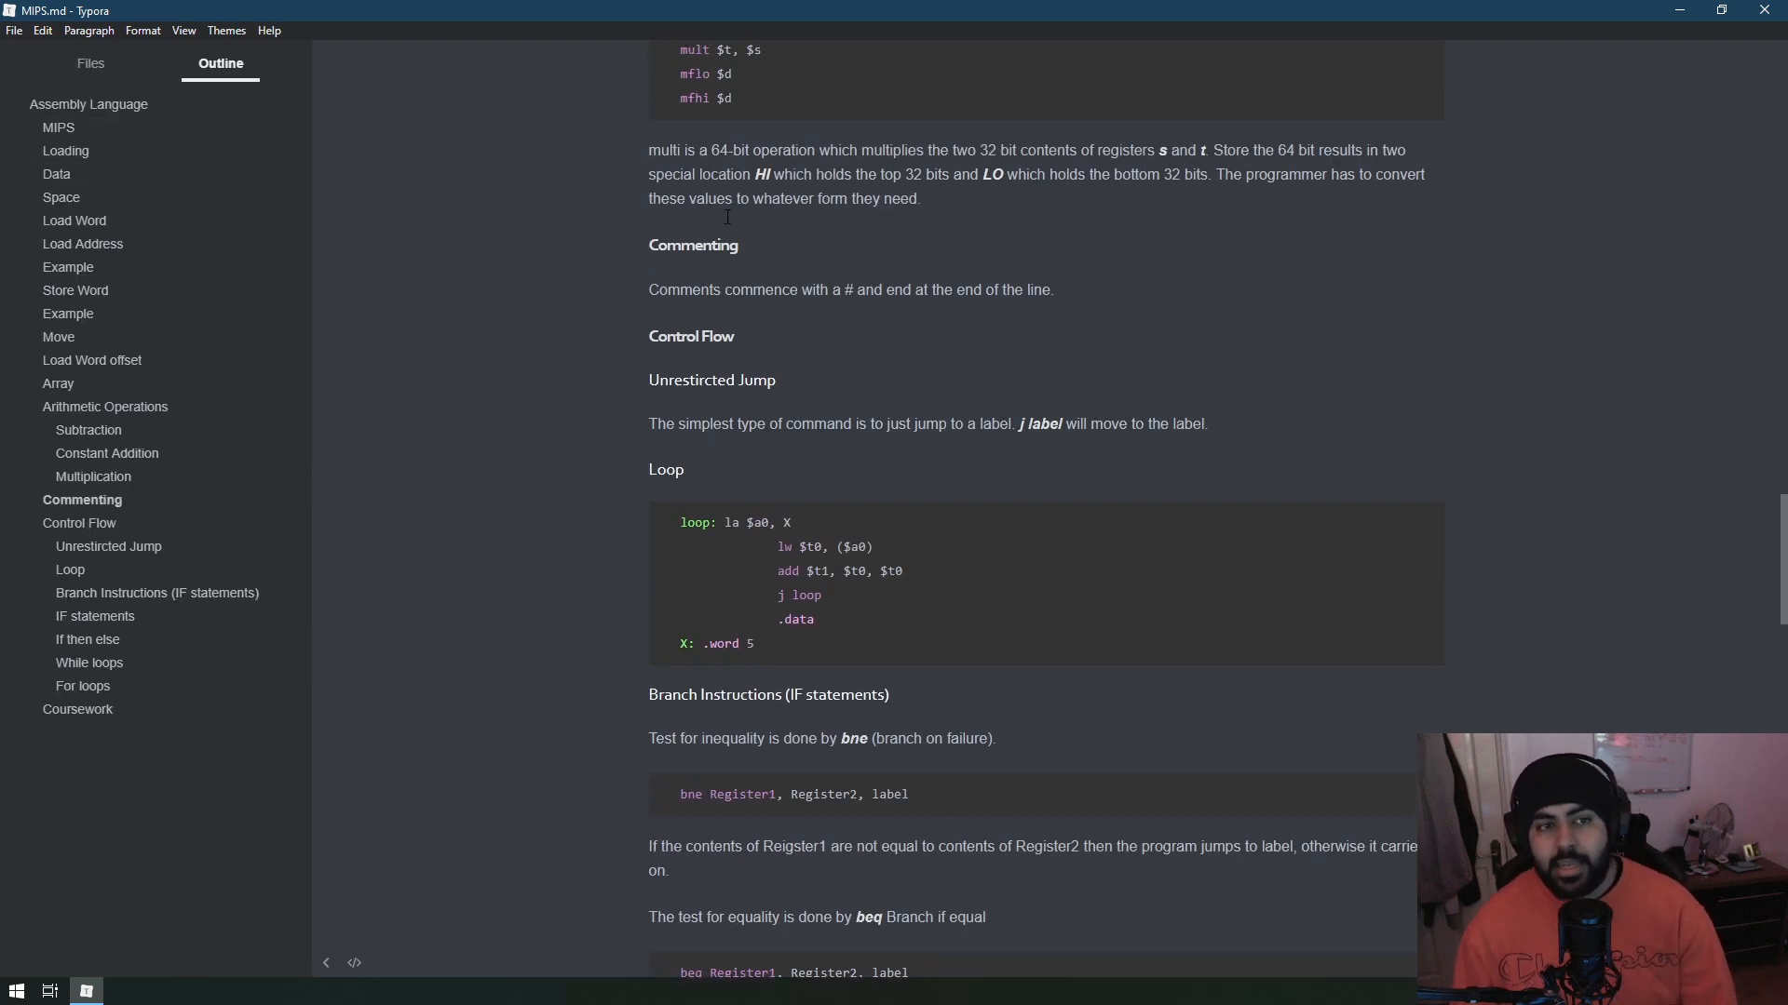
scroll("up", 3)
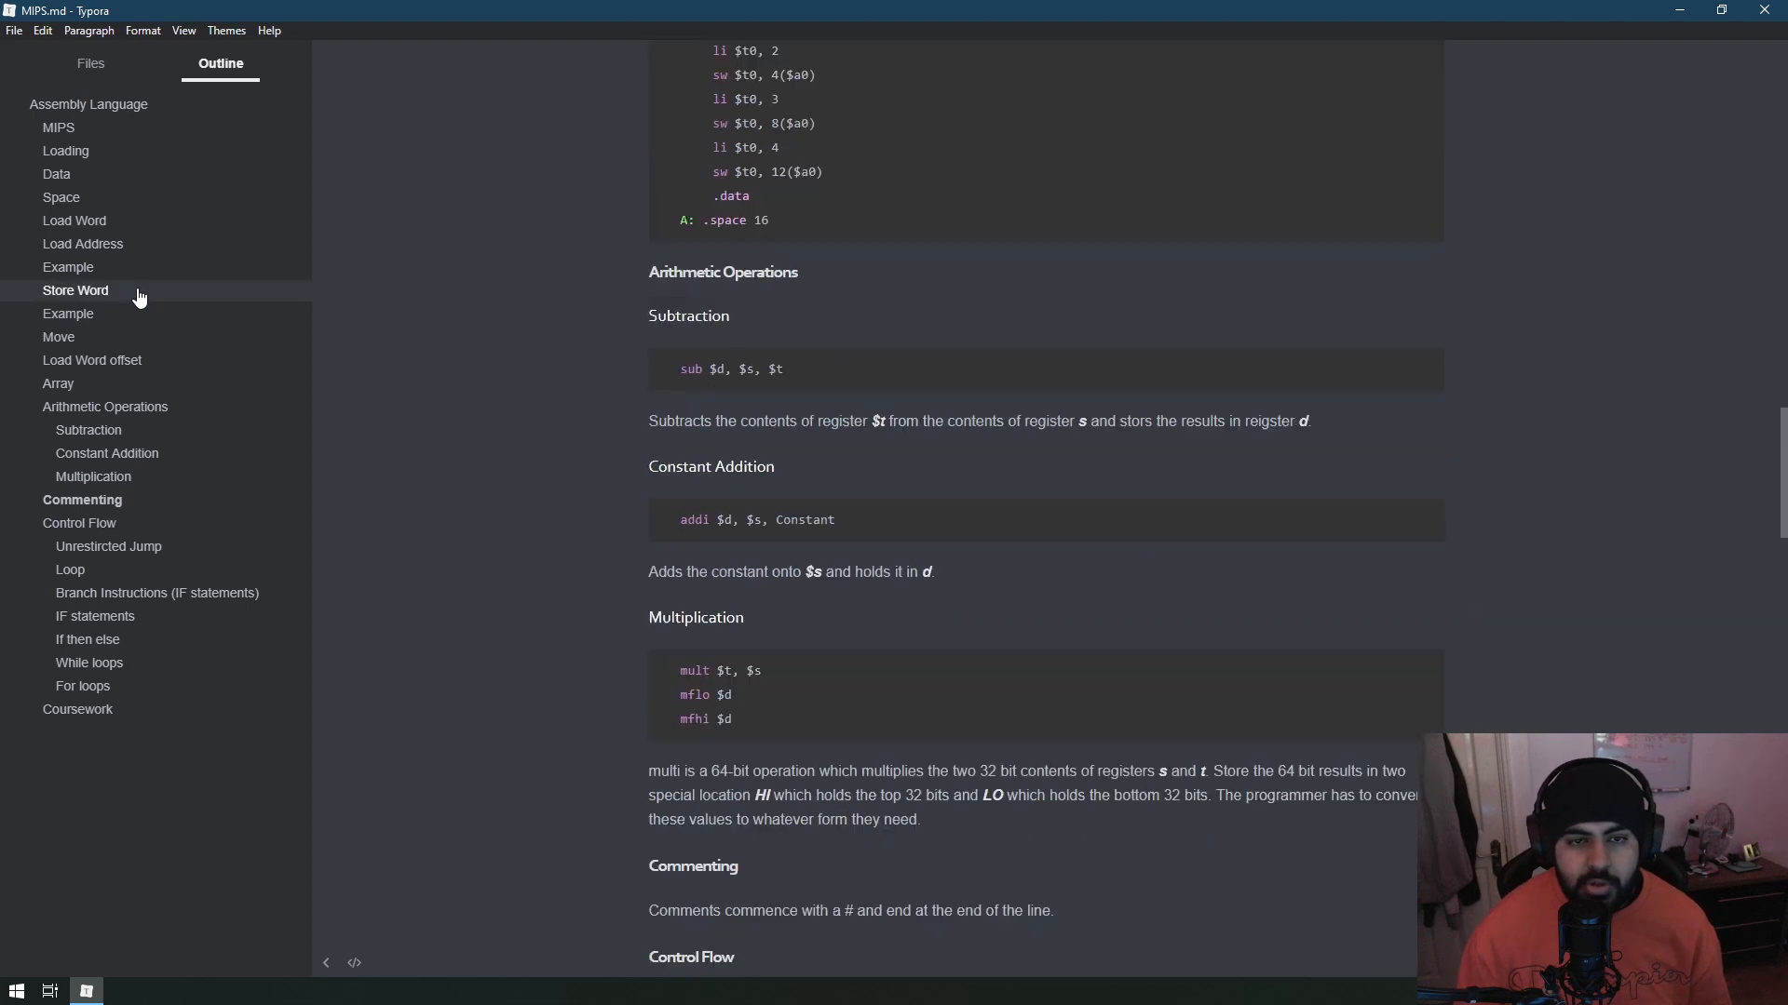
scroll("up", 3)
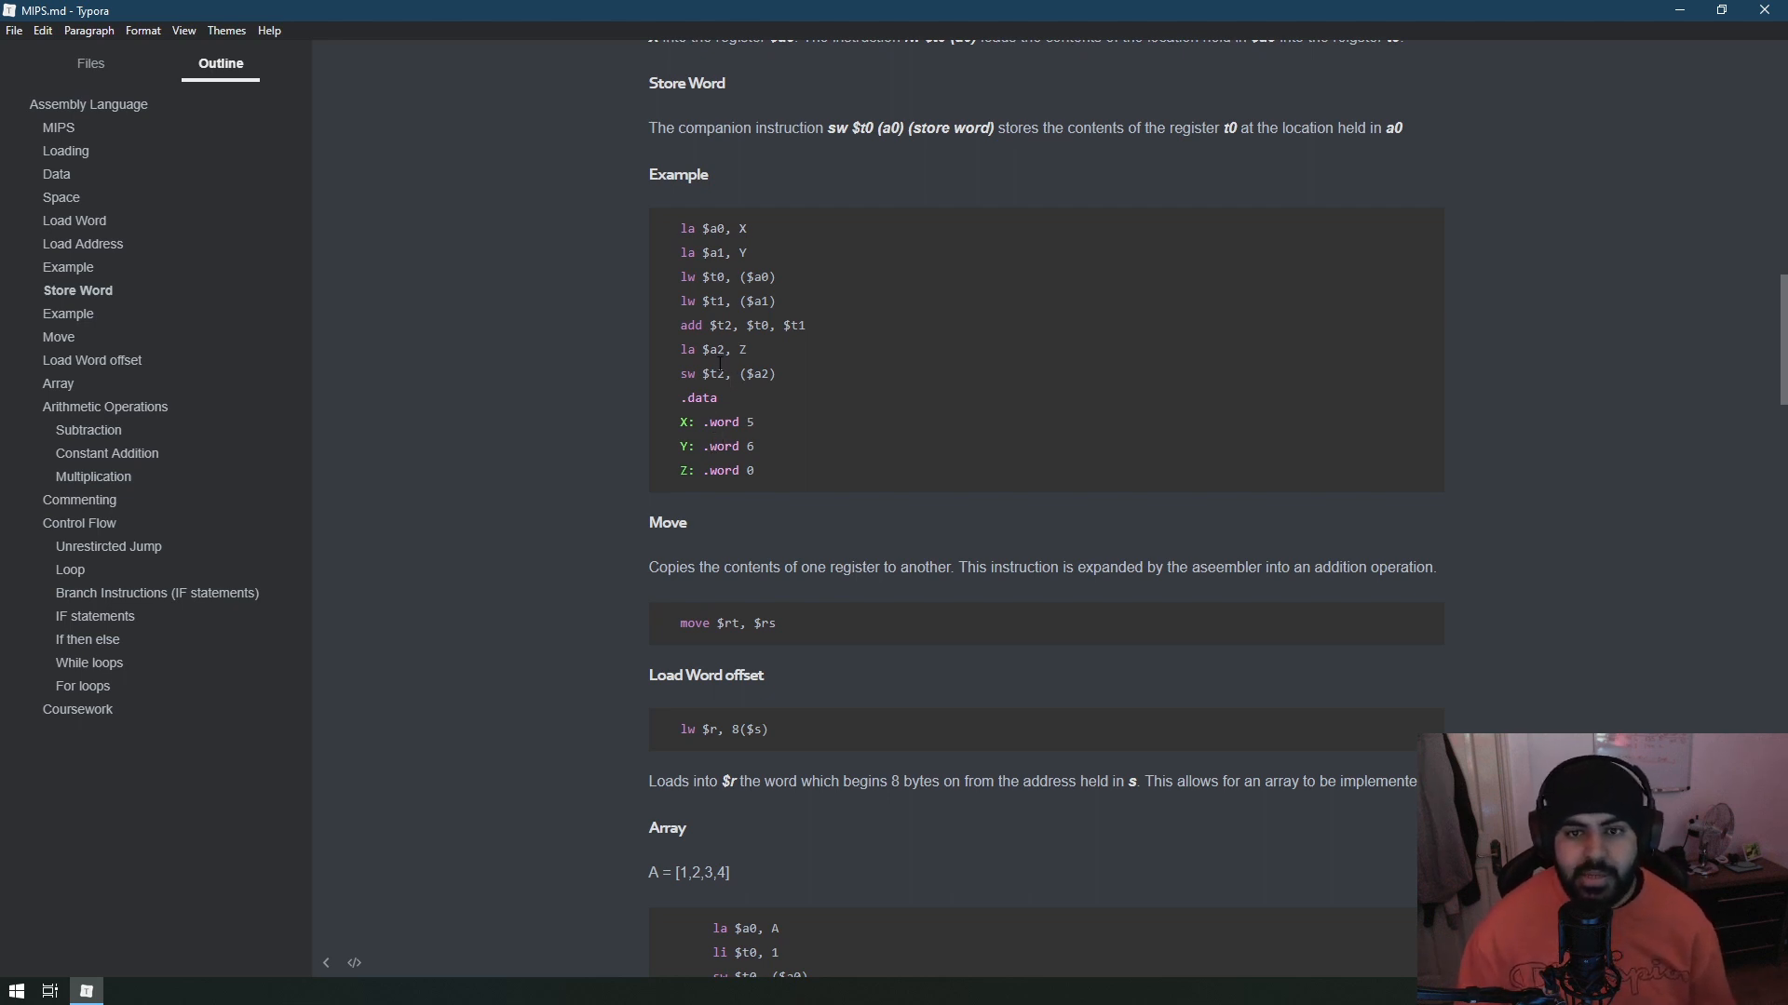
left_click(89, 63)
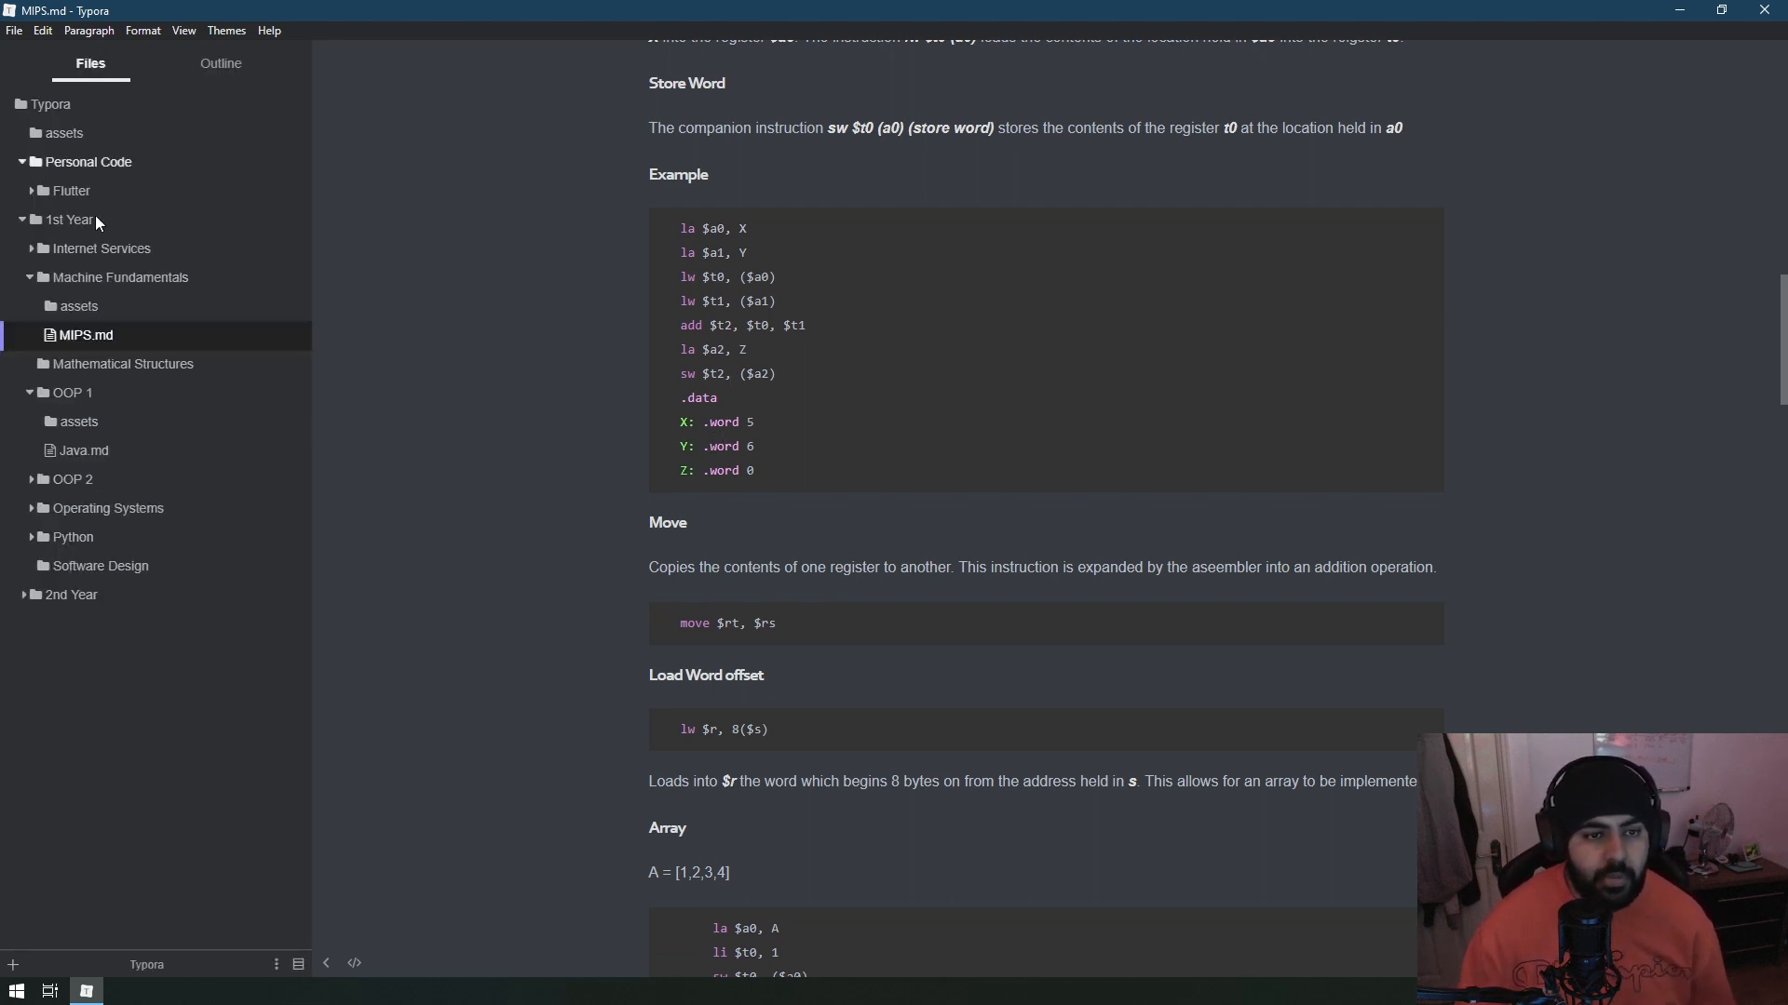
mouse_move(37, 281)
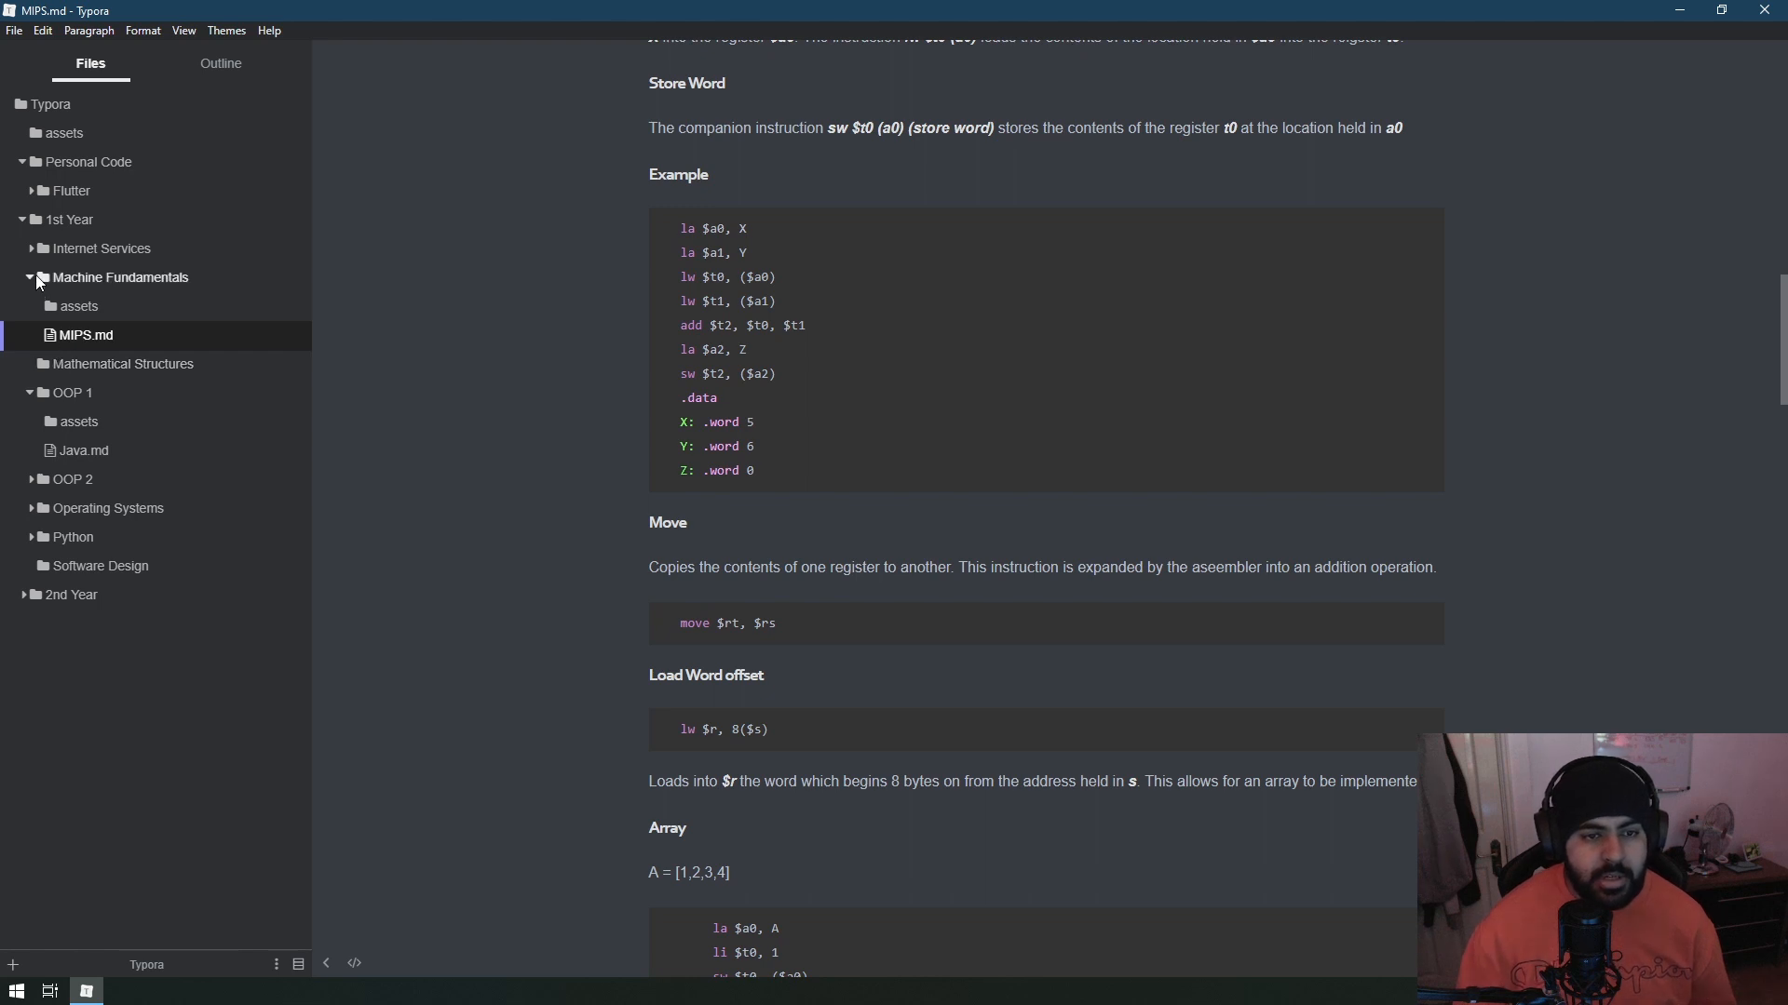
left_click(34, 278)
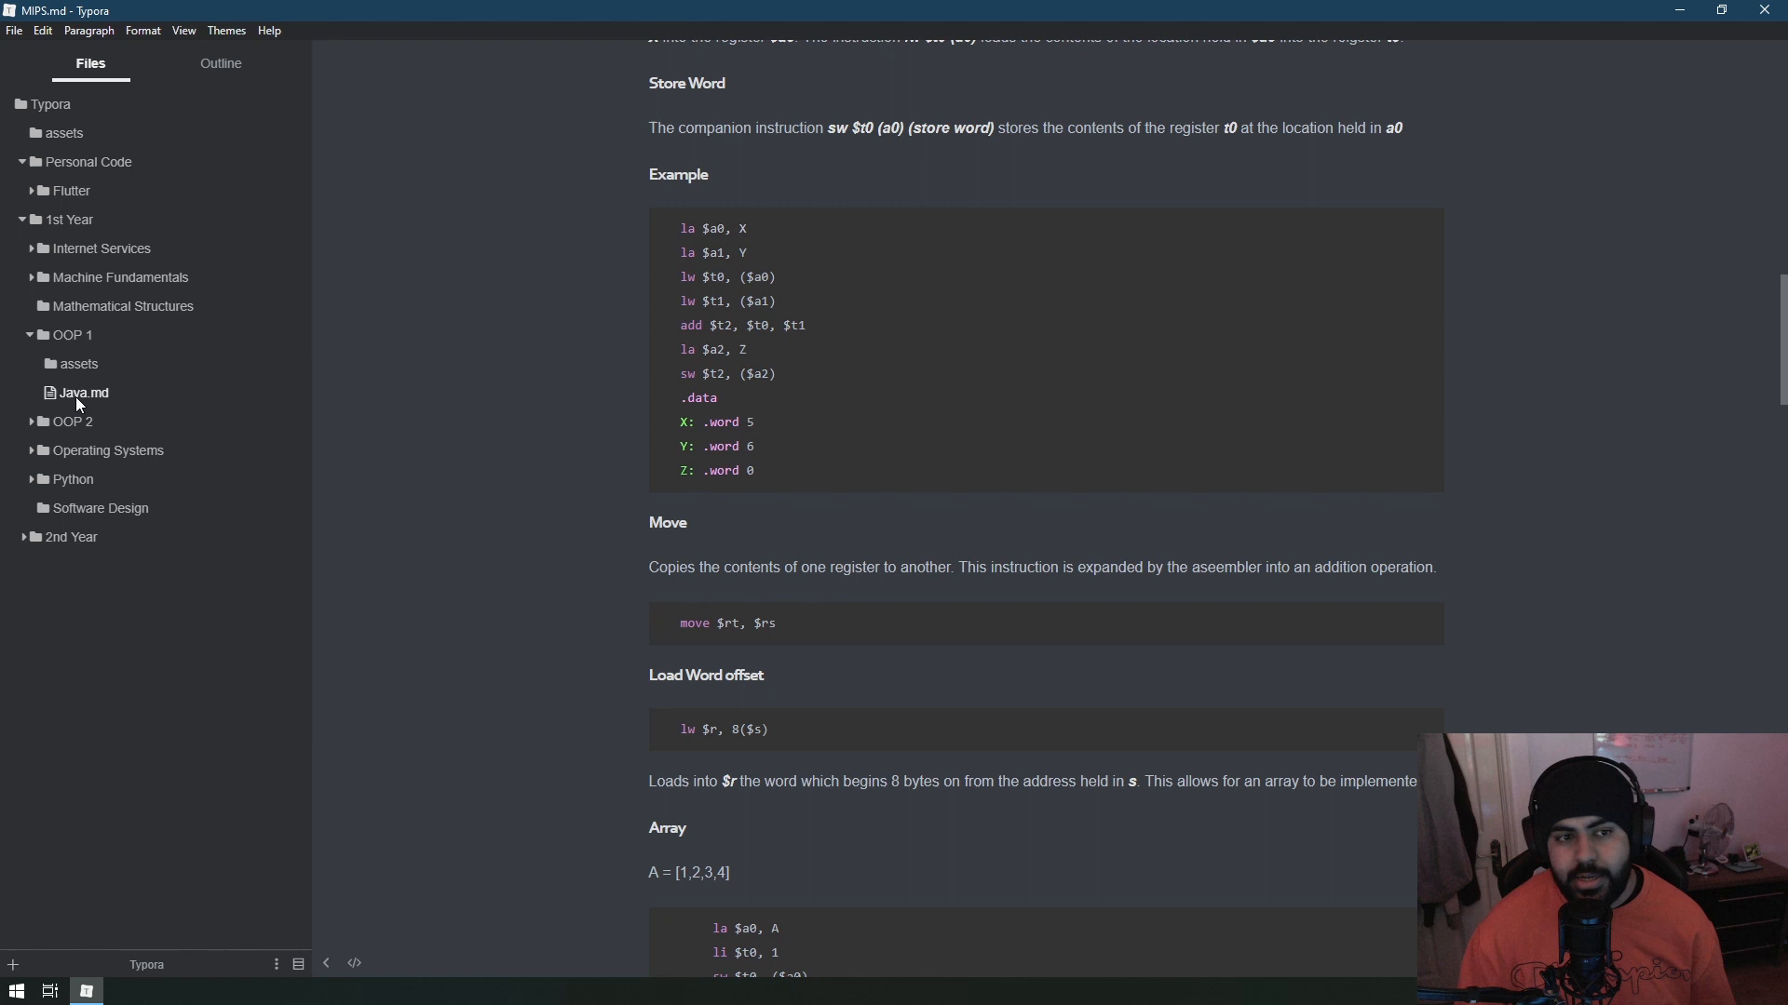
Open Java.md under OOP 1 and list its section headings in the outline.
left_click(84, 393)
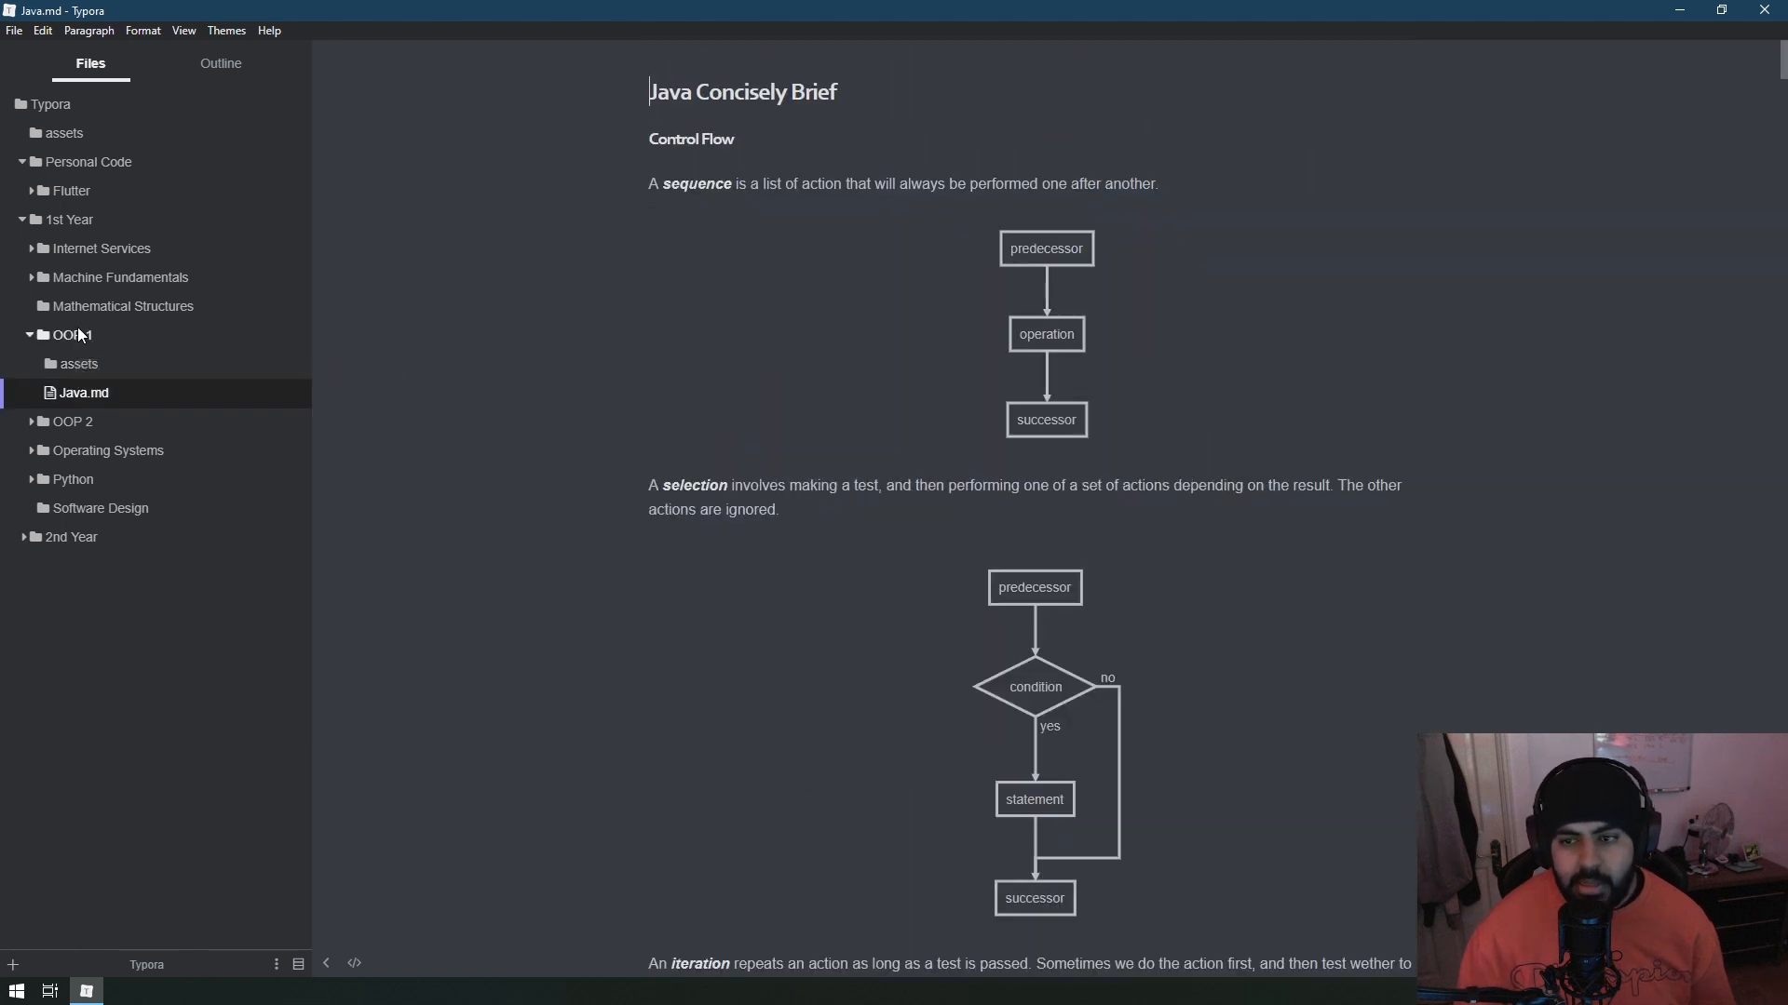
mouse_move(222, 201)
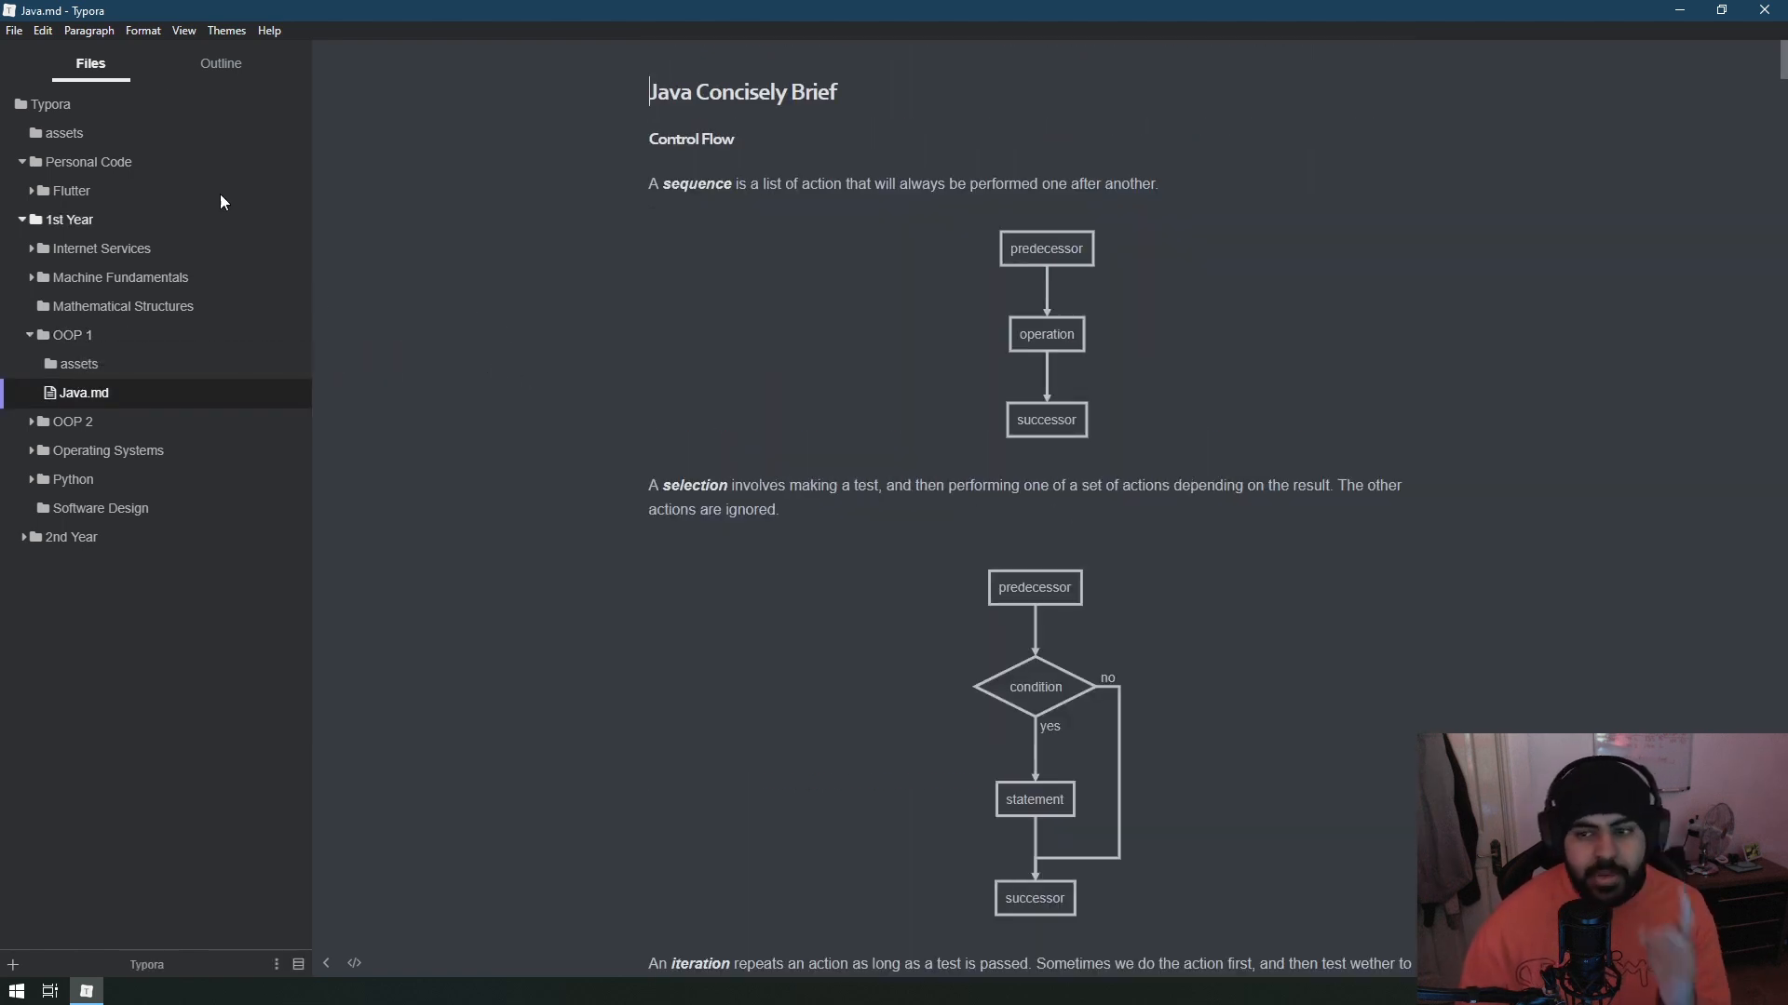
left_click(219, 63)
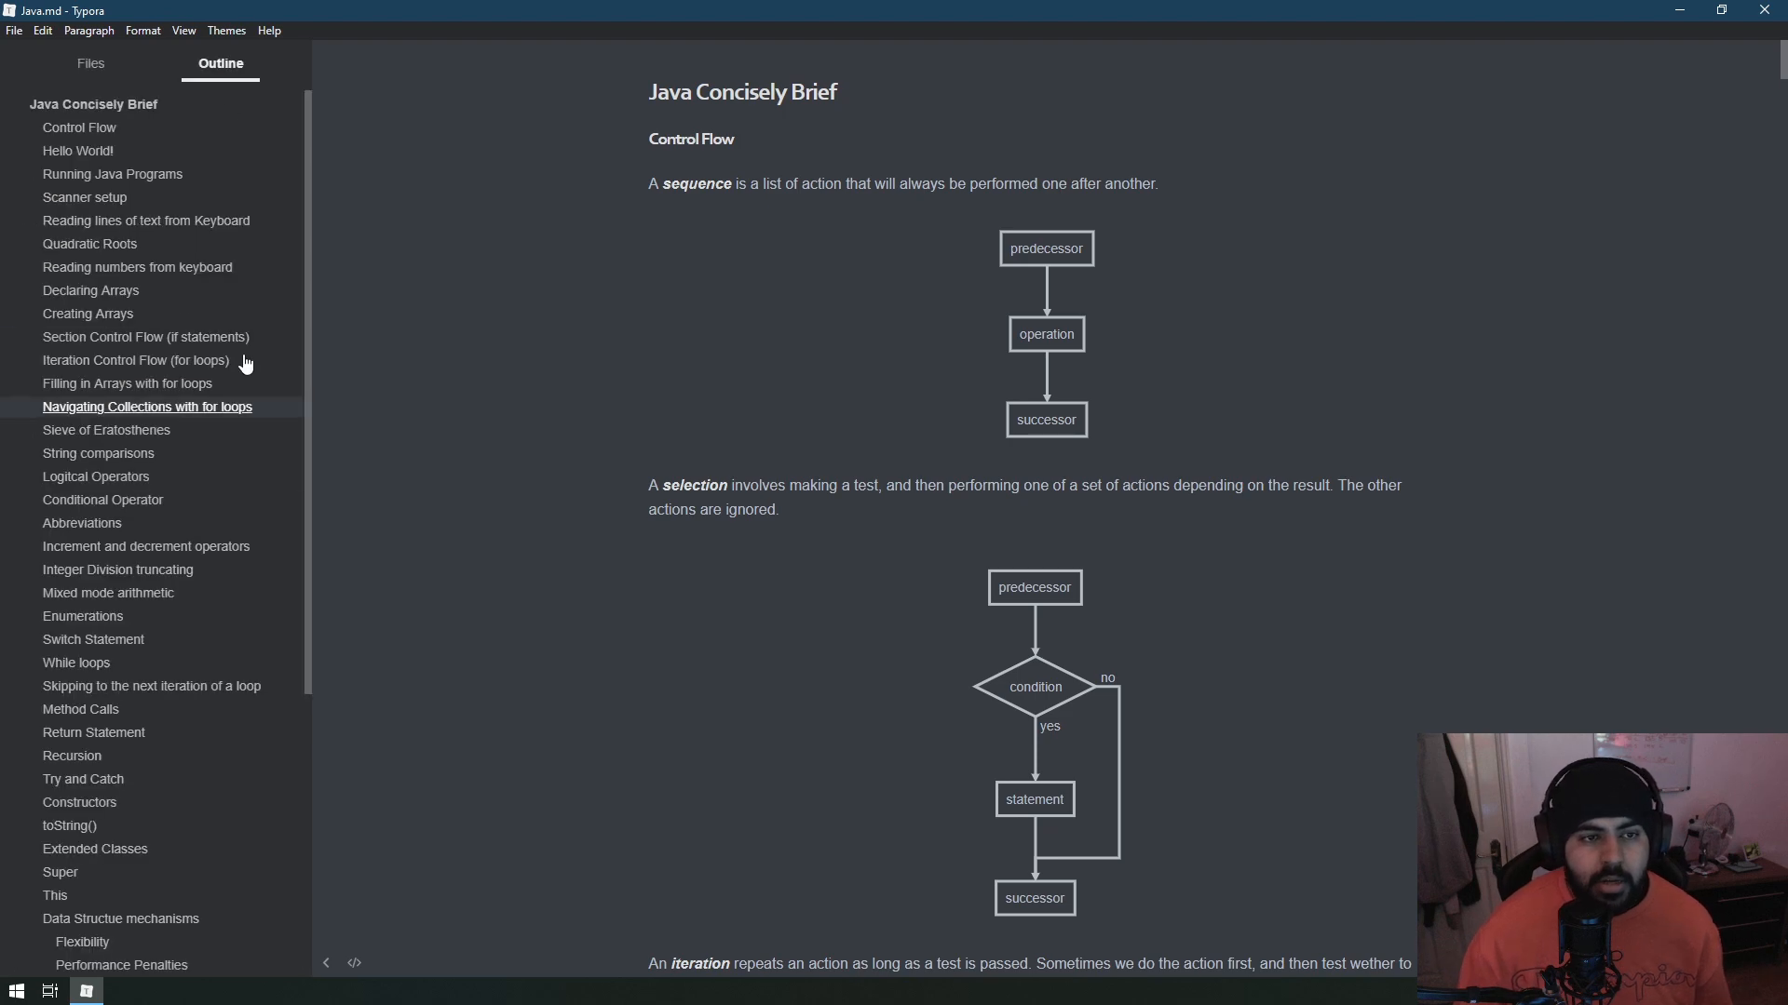
left_click(89, 64)
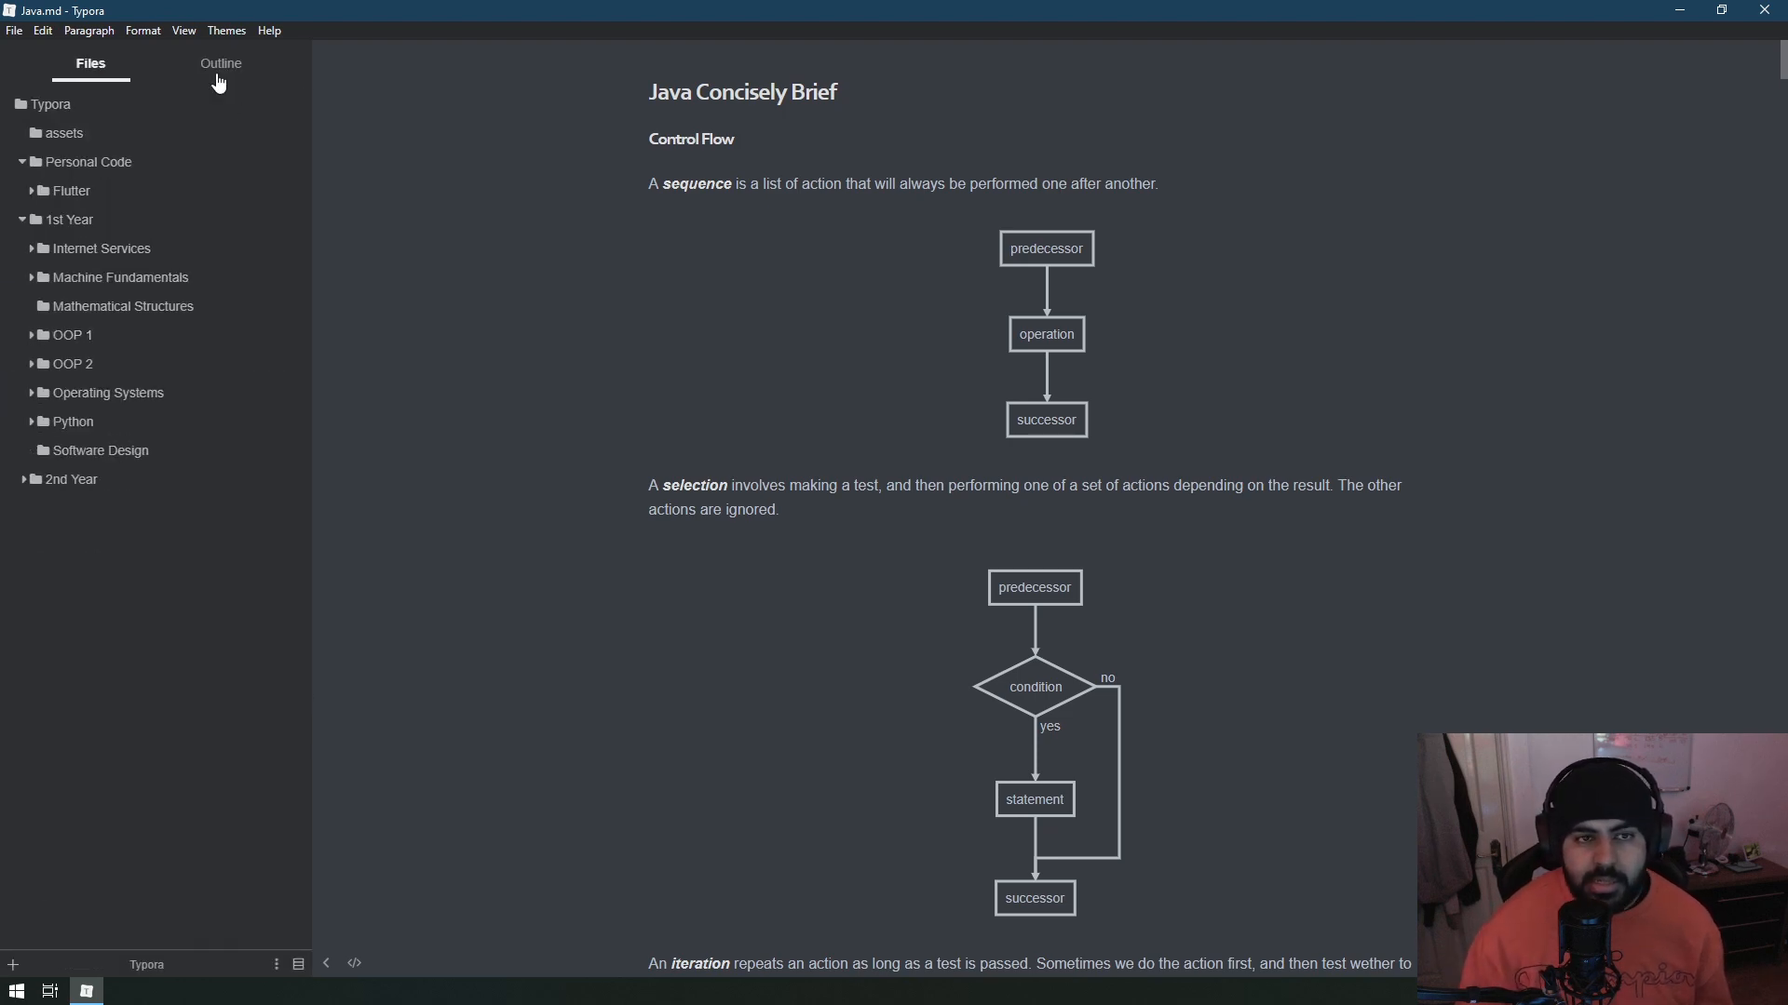
left_click(219, 63)
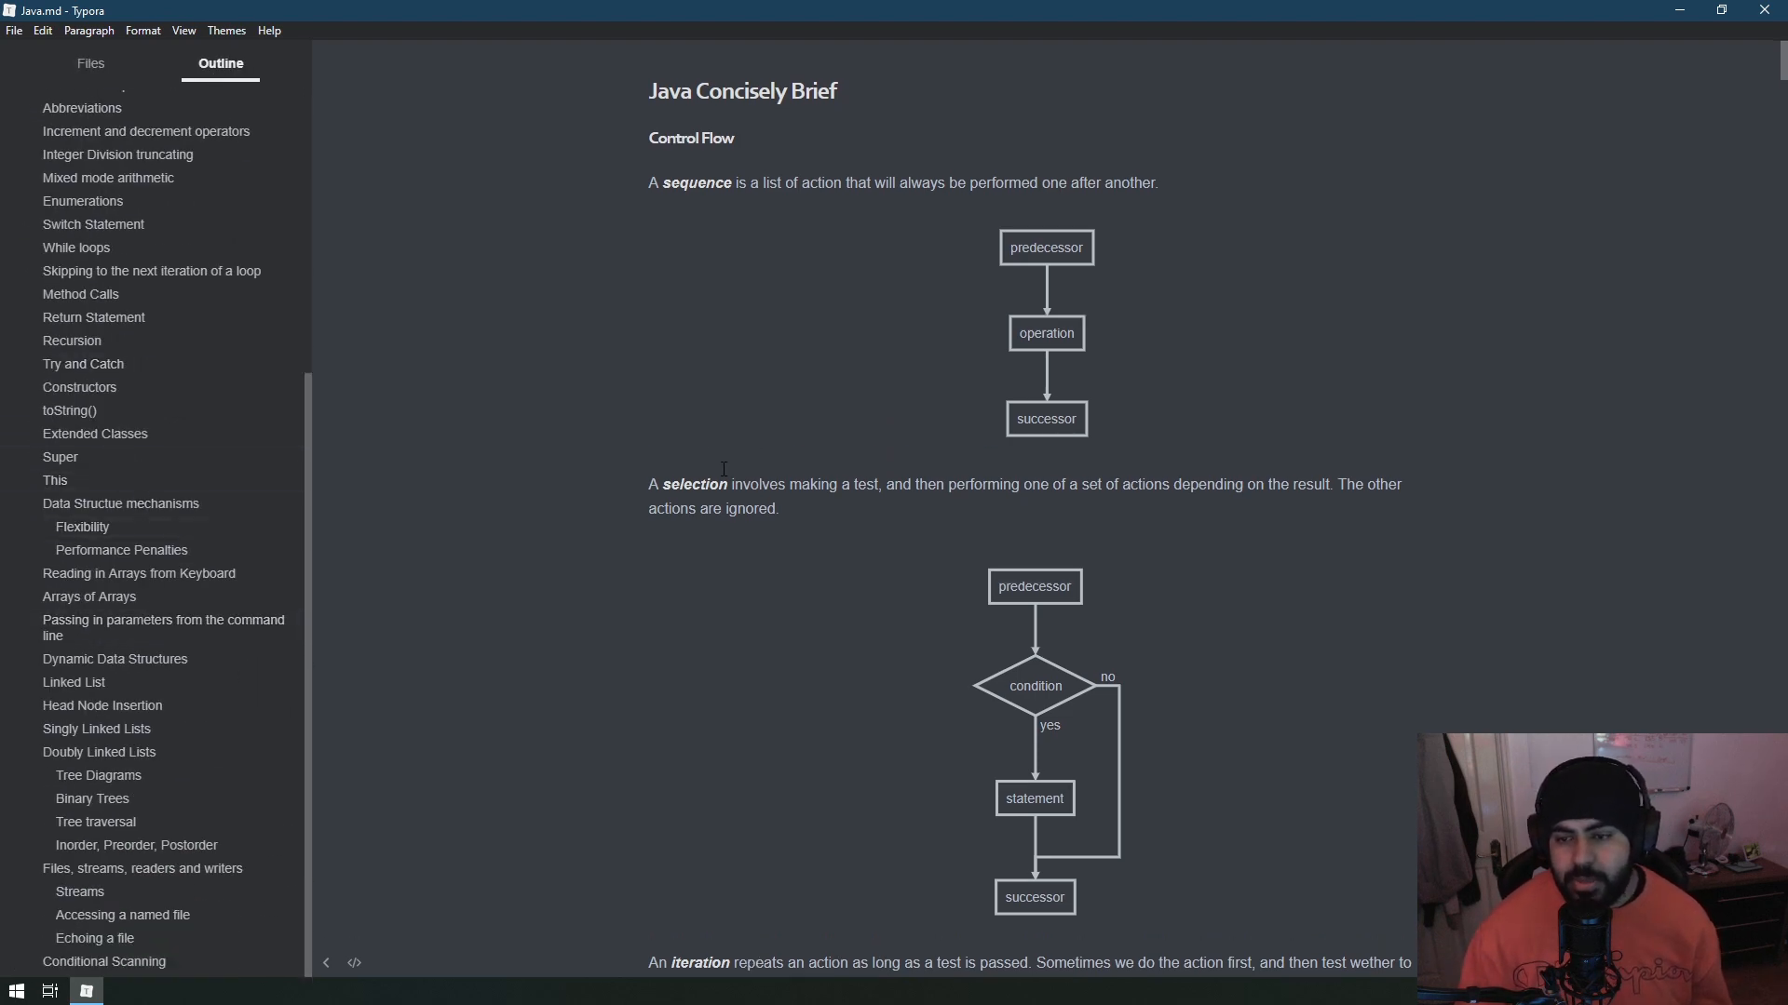
scroll("down", 3)
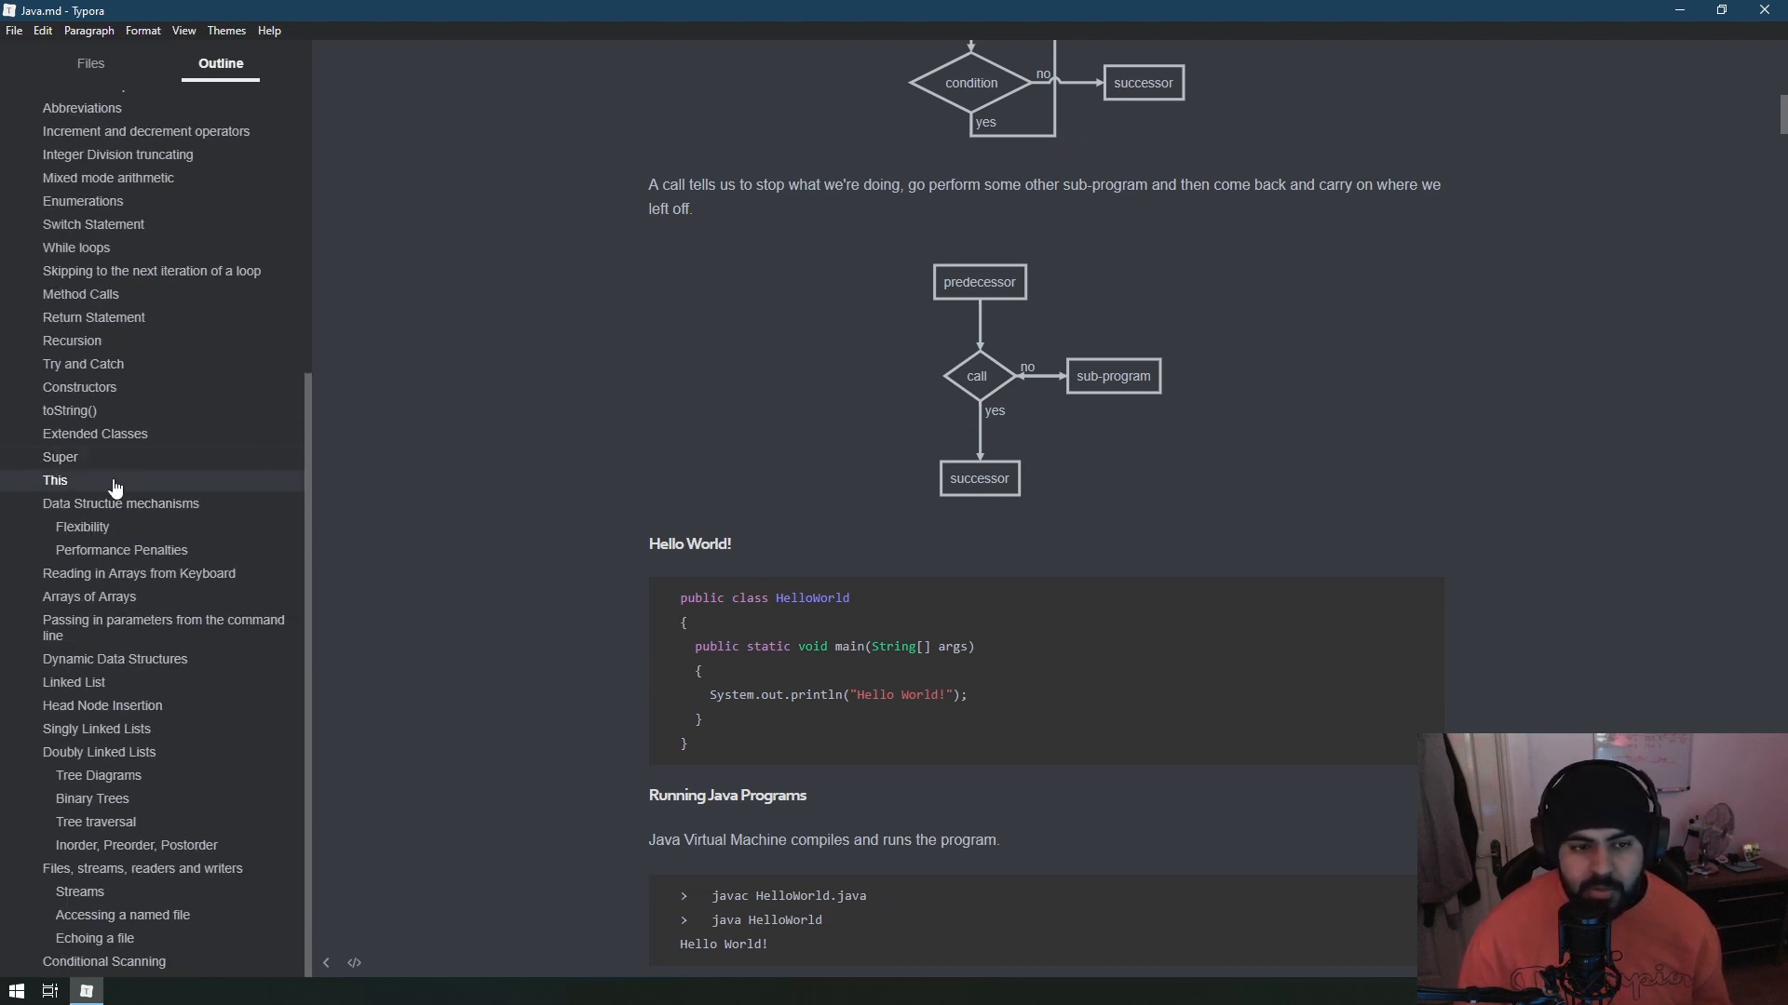
scroll("up", 3)
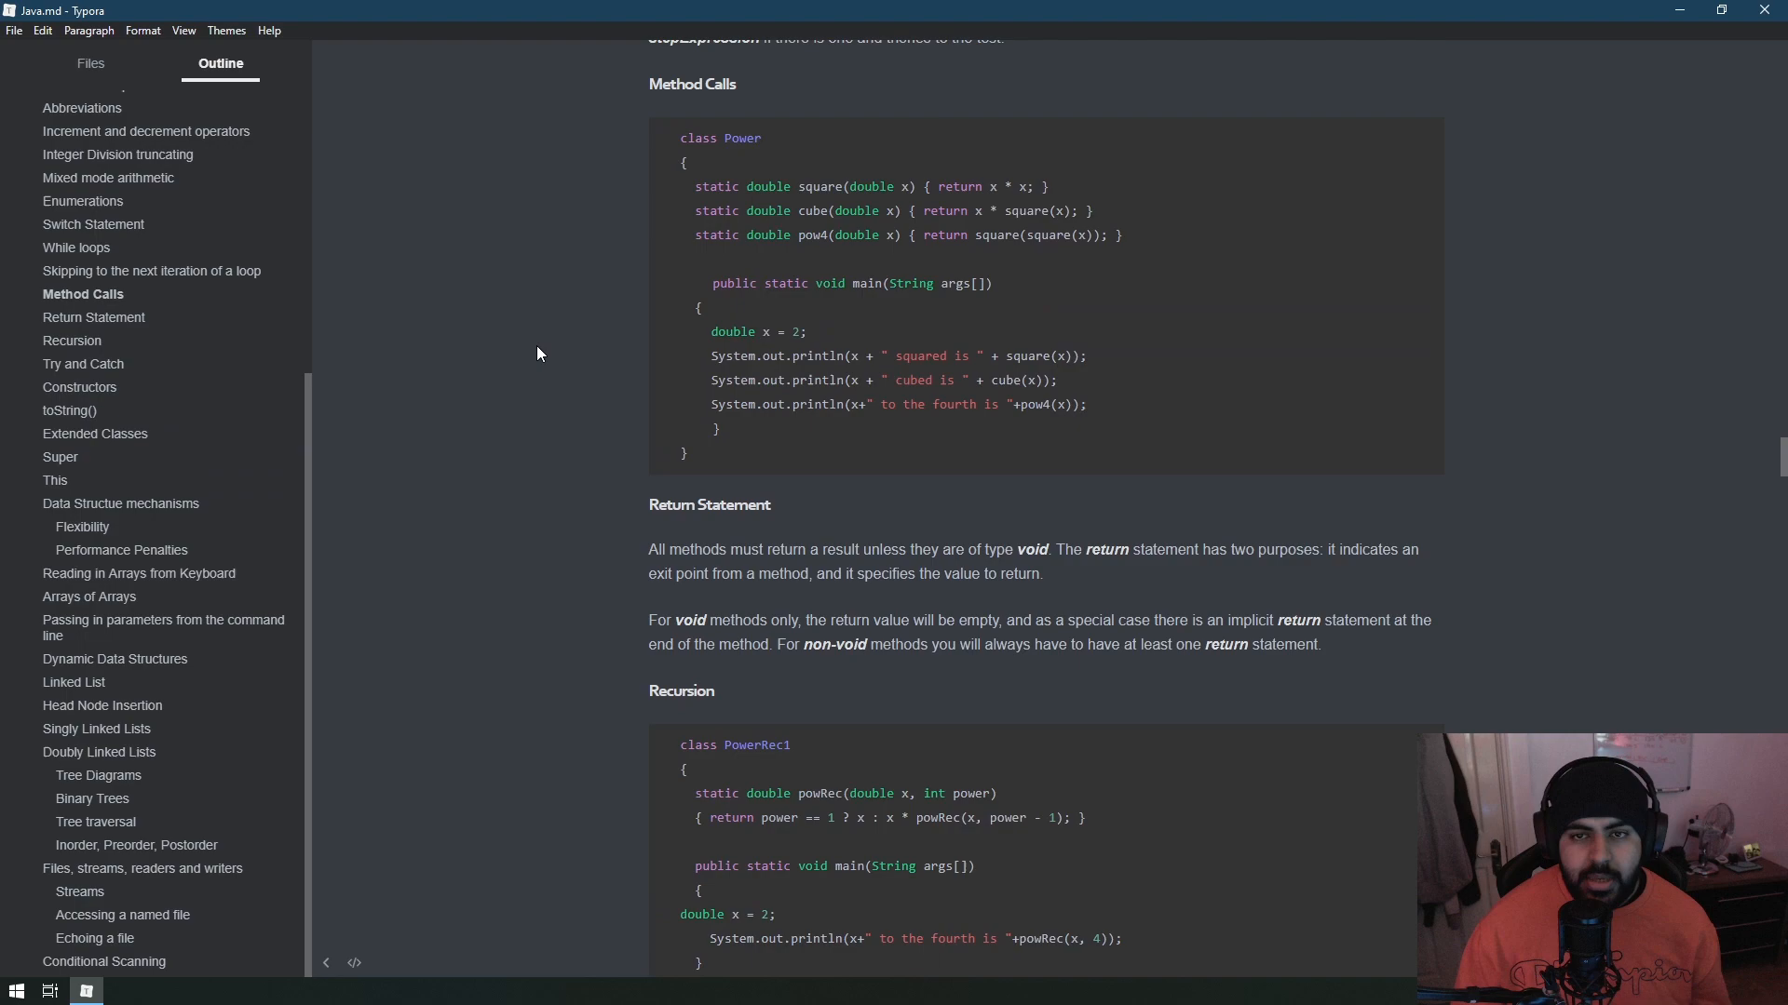
Jump through Doubly Linked Lists, Binary Trees and Tree traversal, then return to the folder tree.
left_click(101, 728)
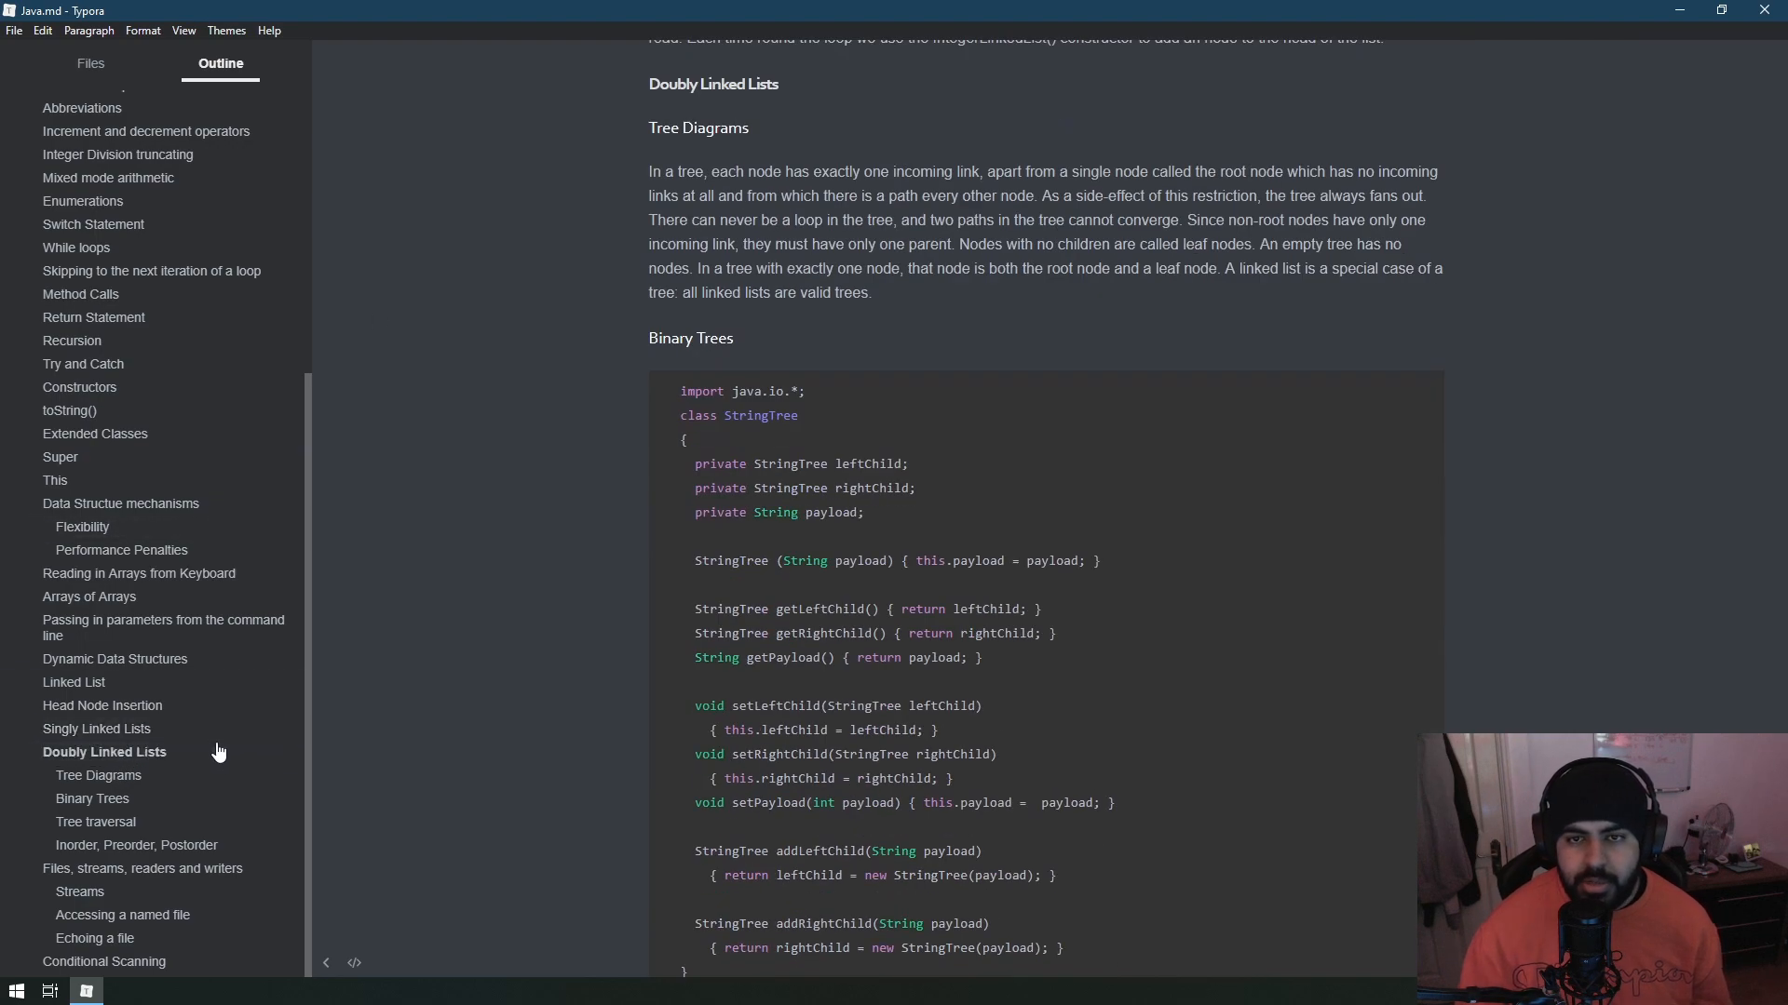
scroll("up", 3)
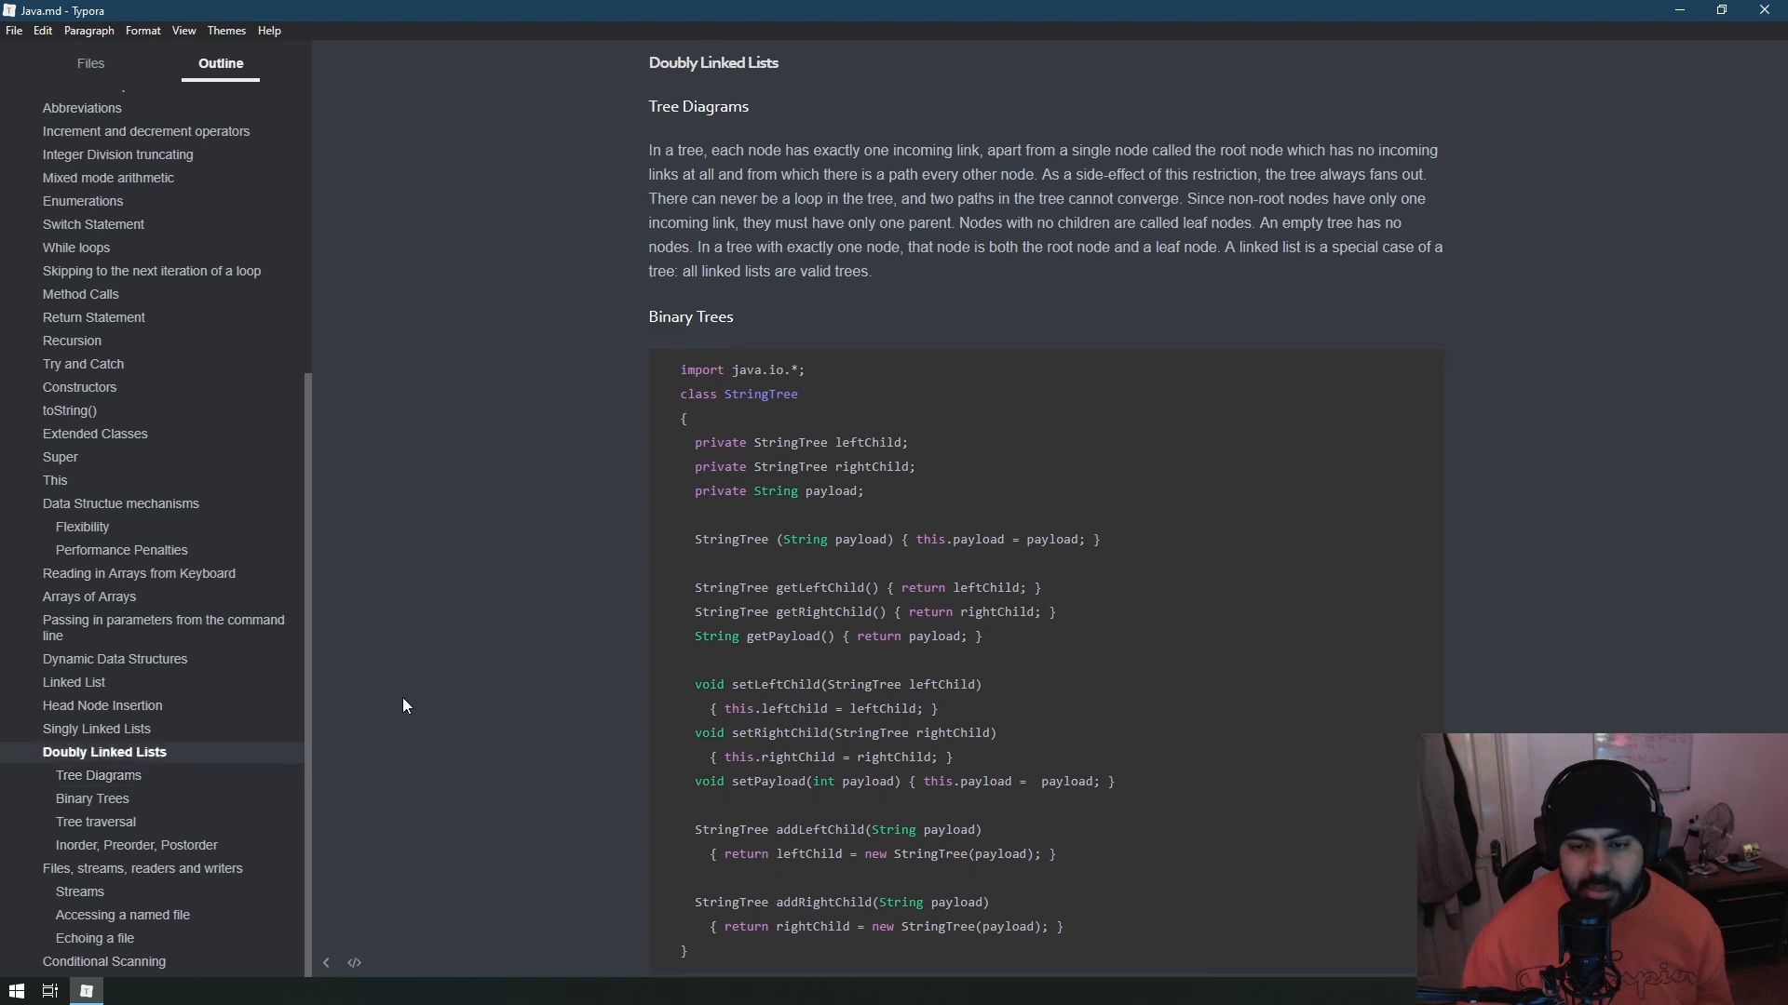
scroll("down", 3)
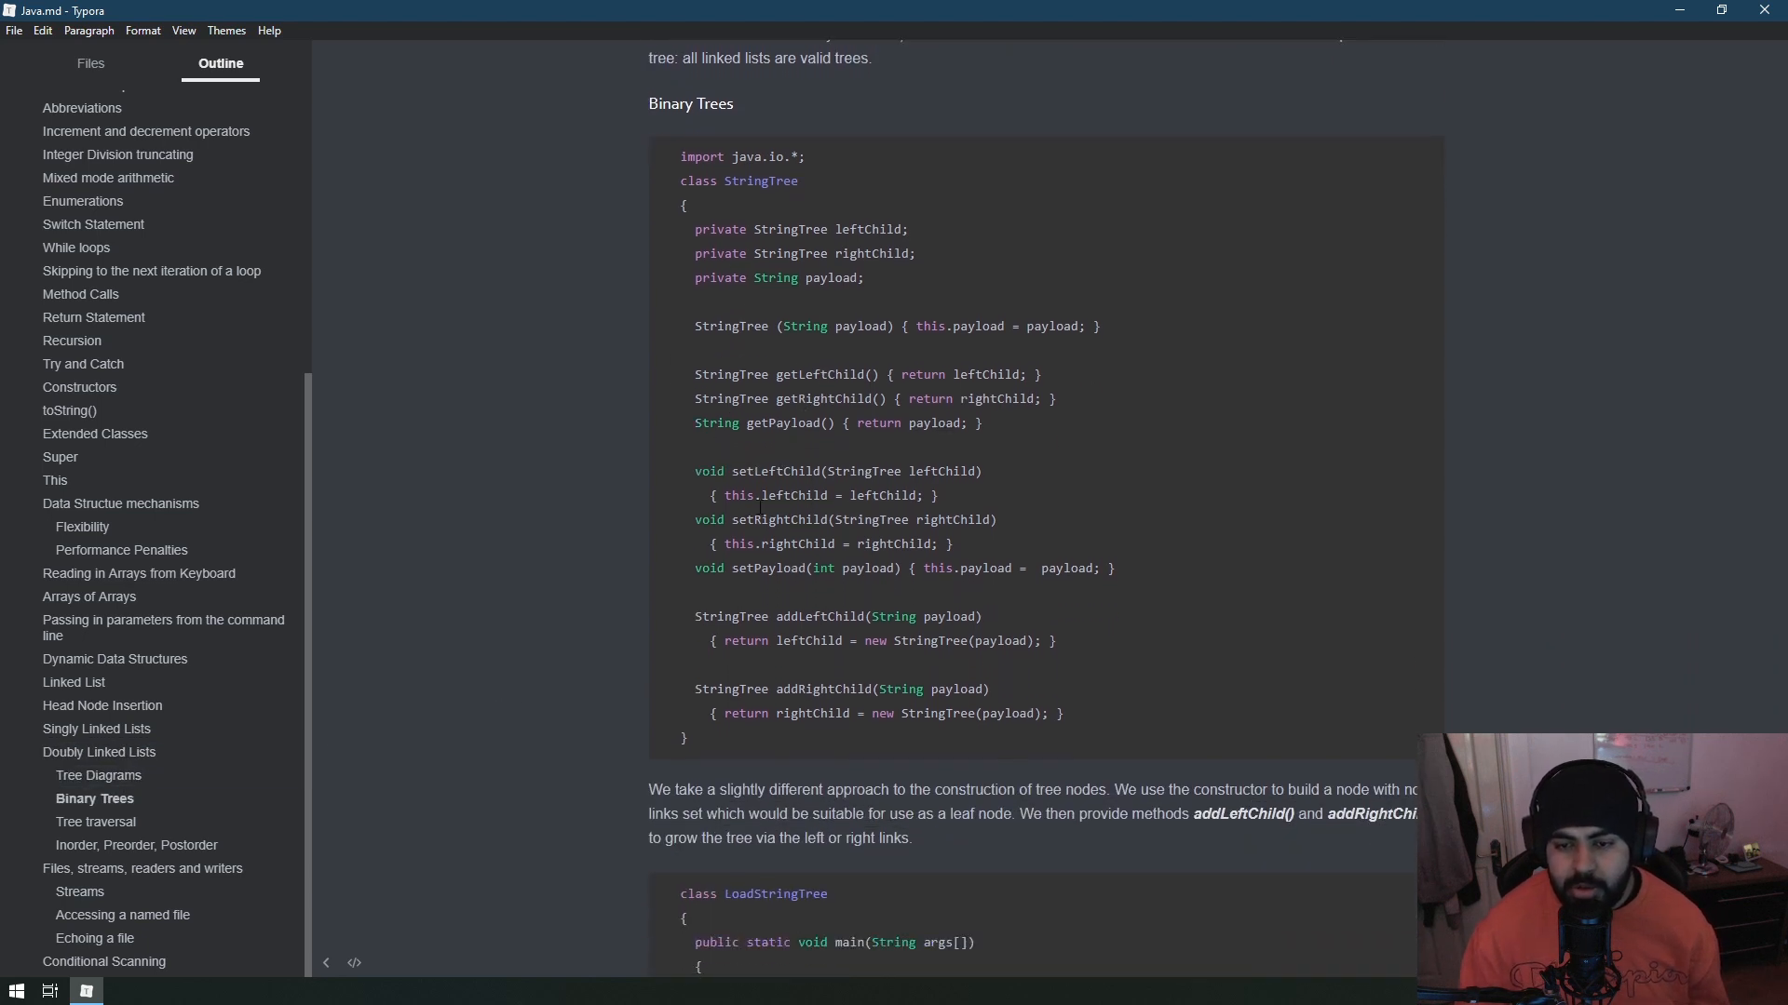
scroll("down", 3)
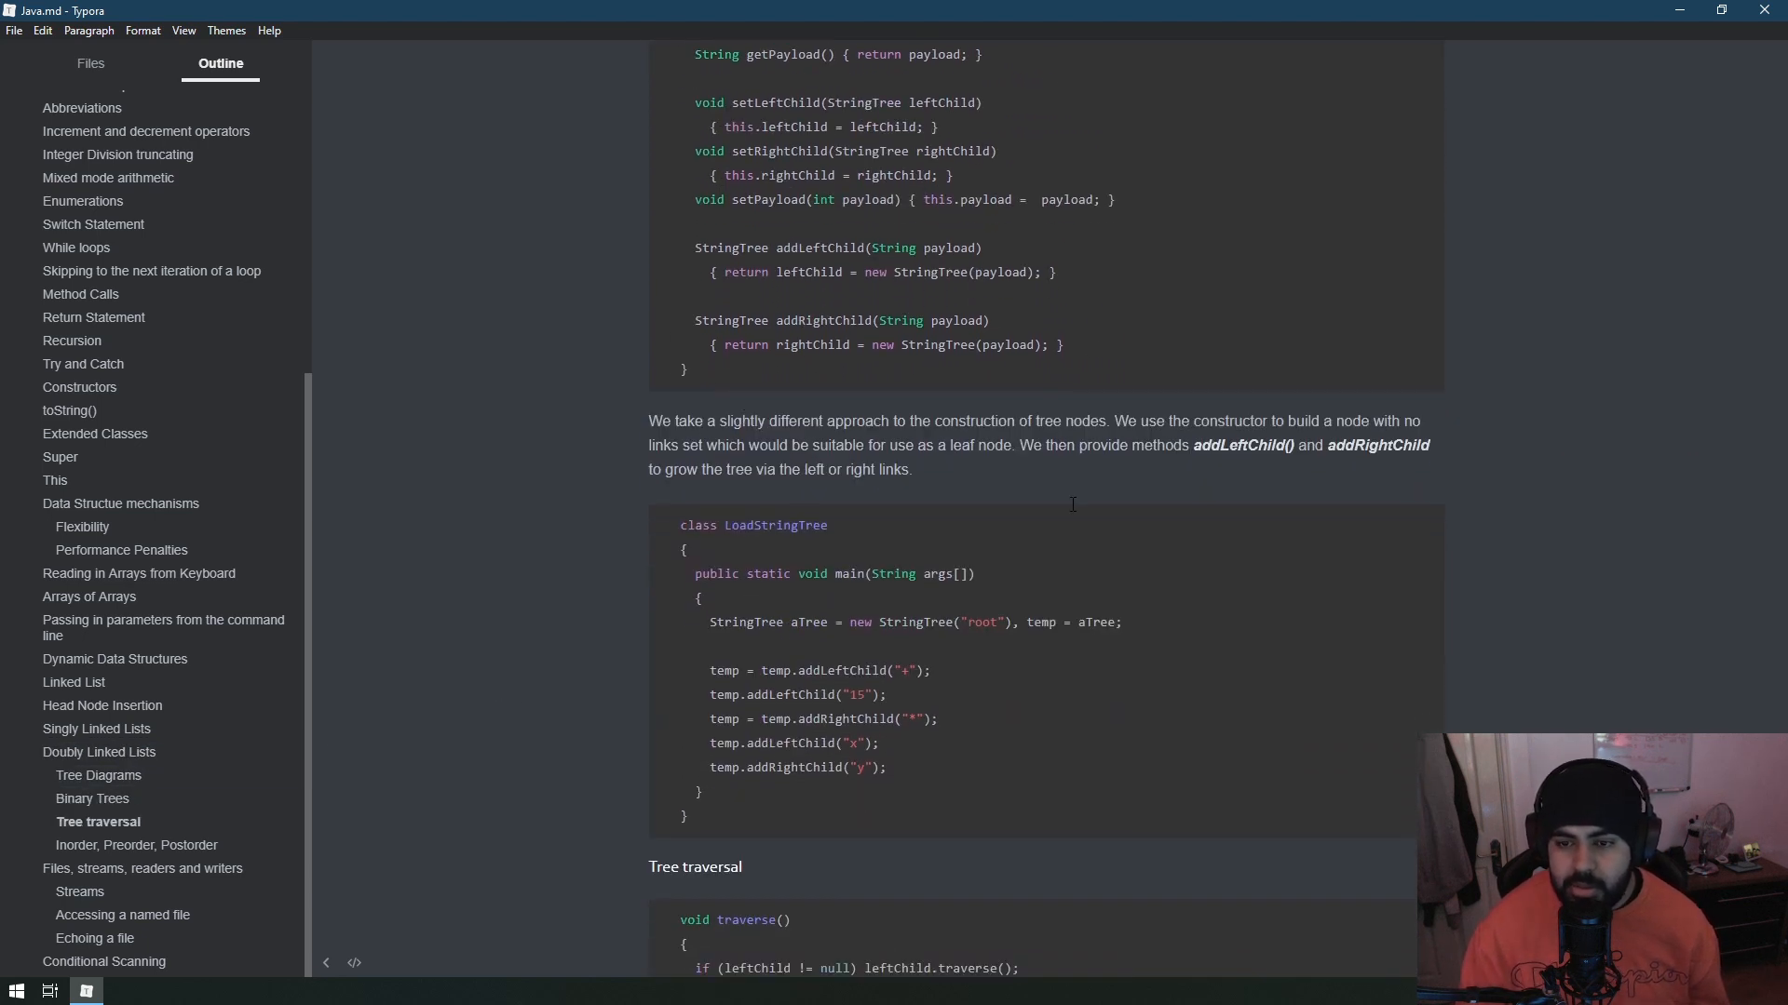
scroll("down", 3)
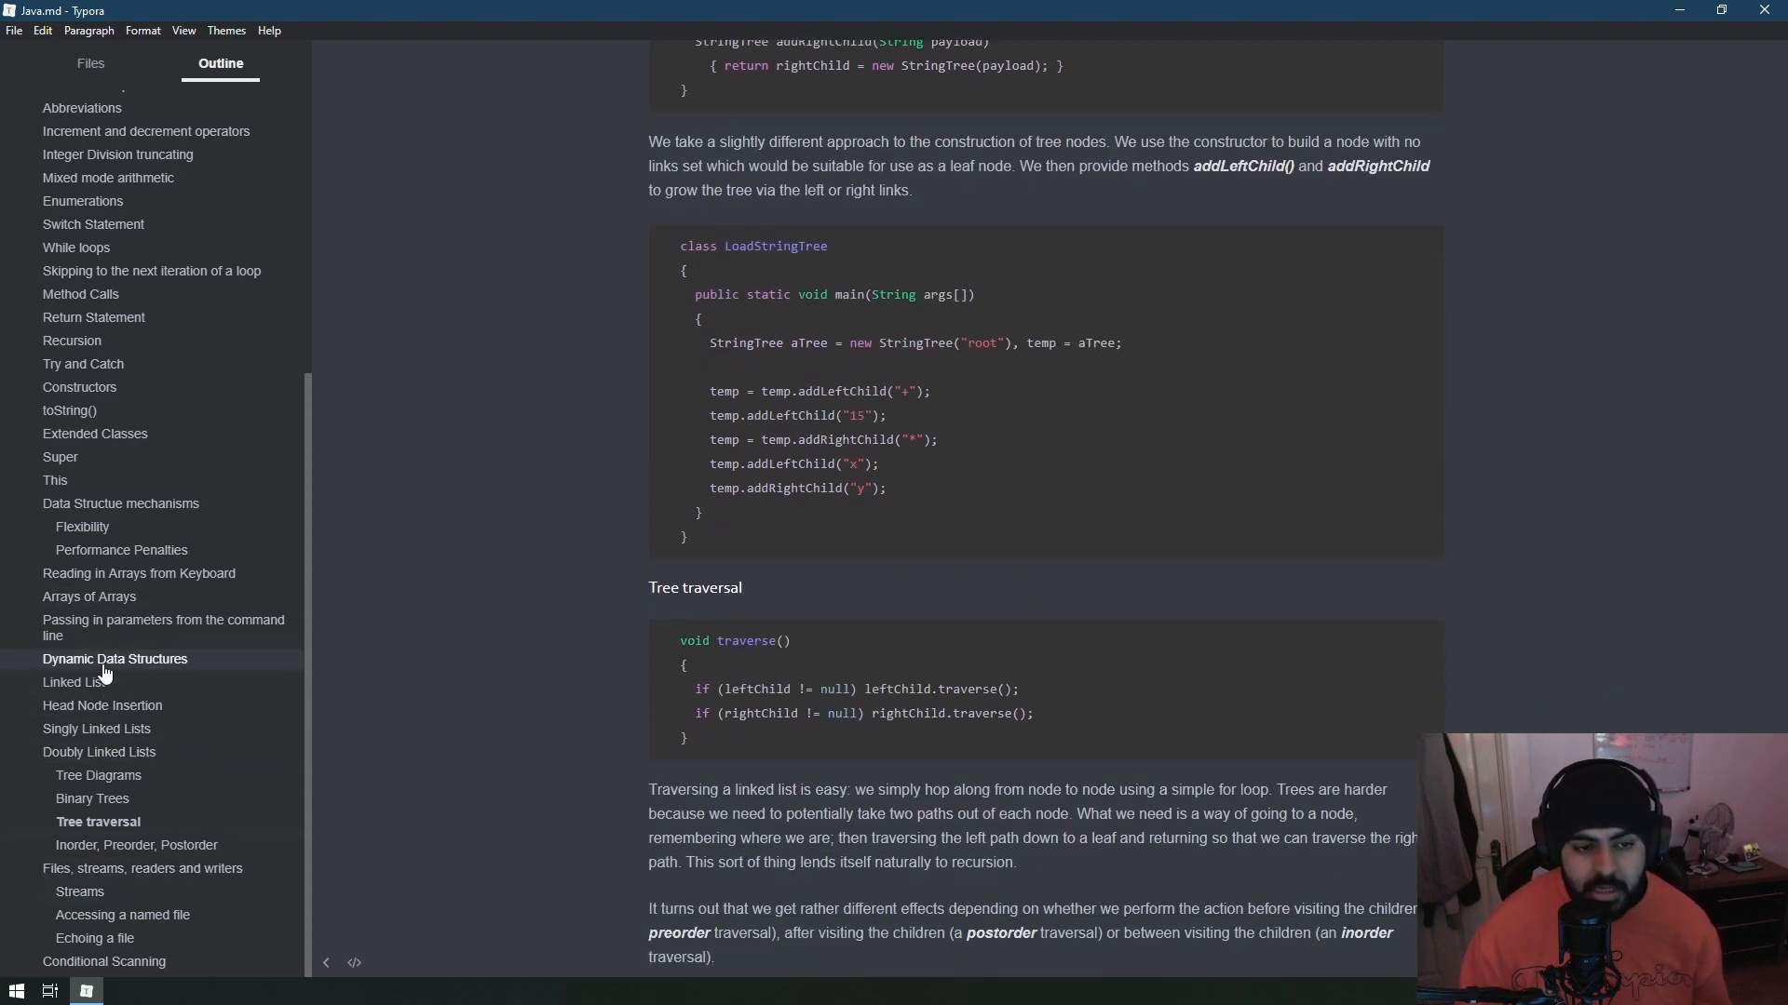
scroll("up", 3)
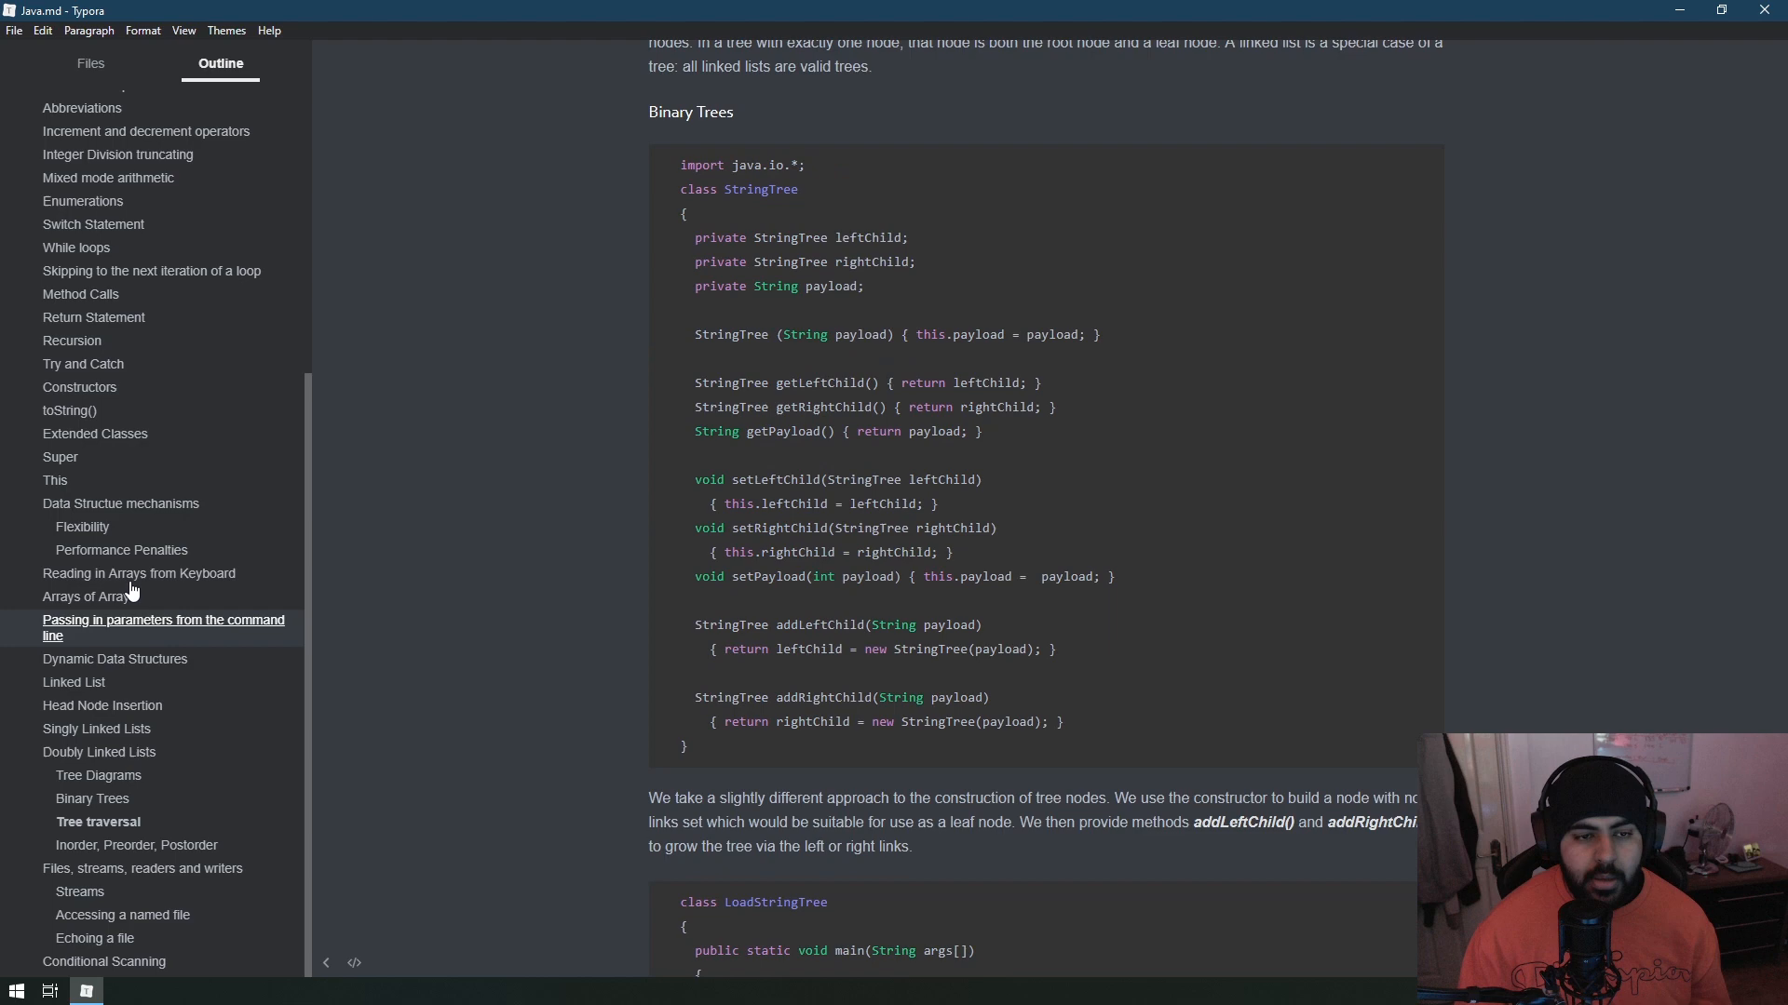
left_click(89, 64)
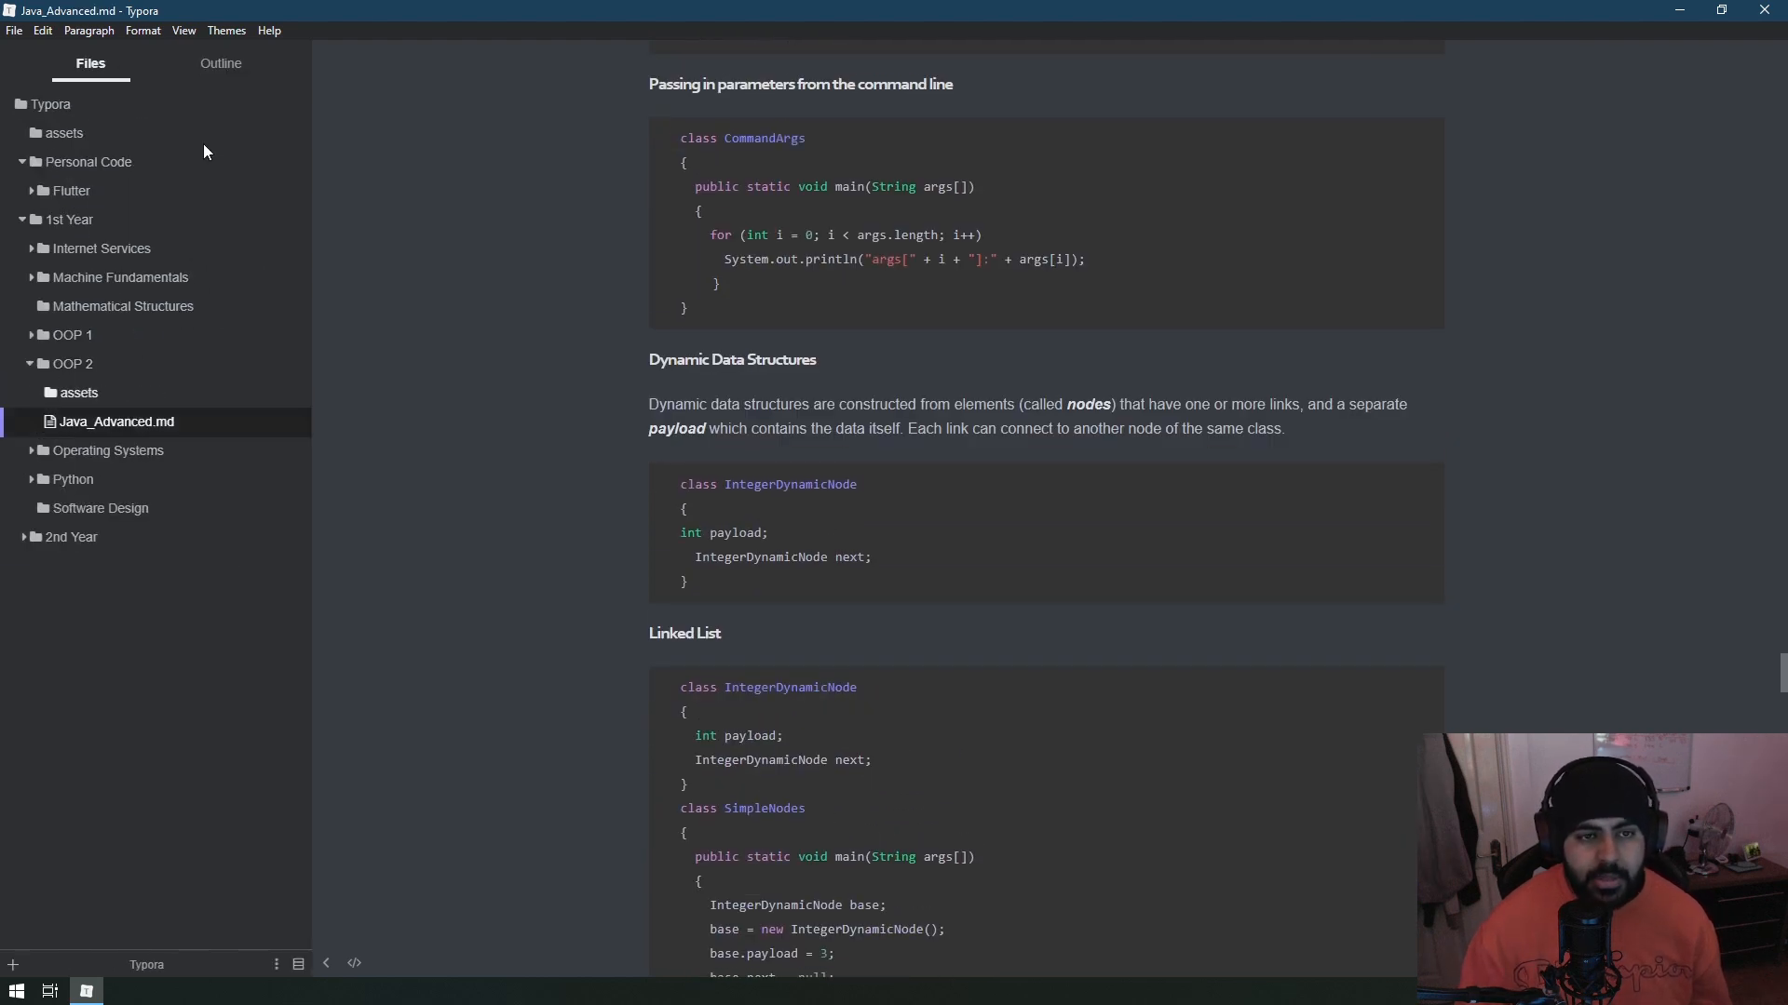
Scroll Java_Advanced.md's outline past Sorting Algorithms and Packaging and jump to Local Variables.
left_click(219, 64)
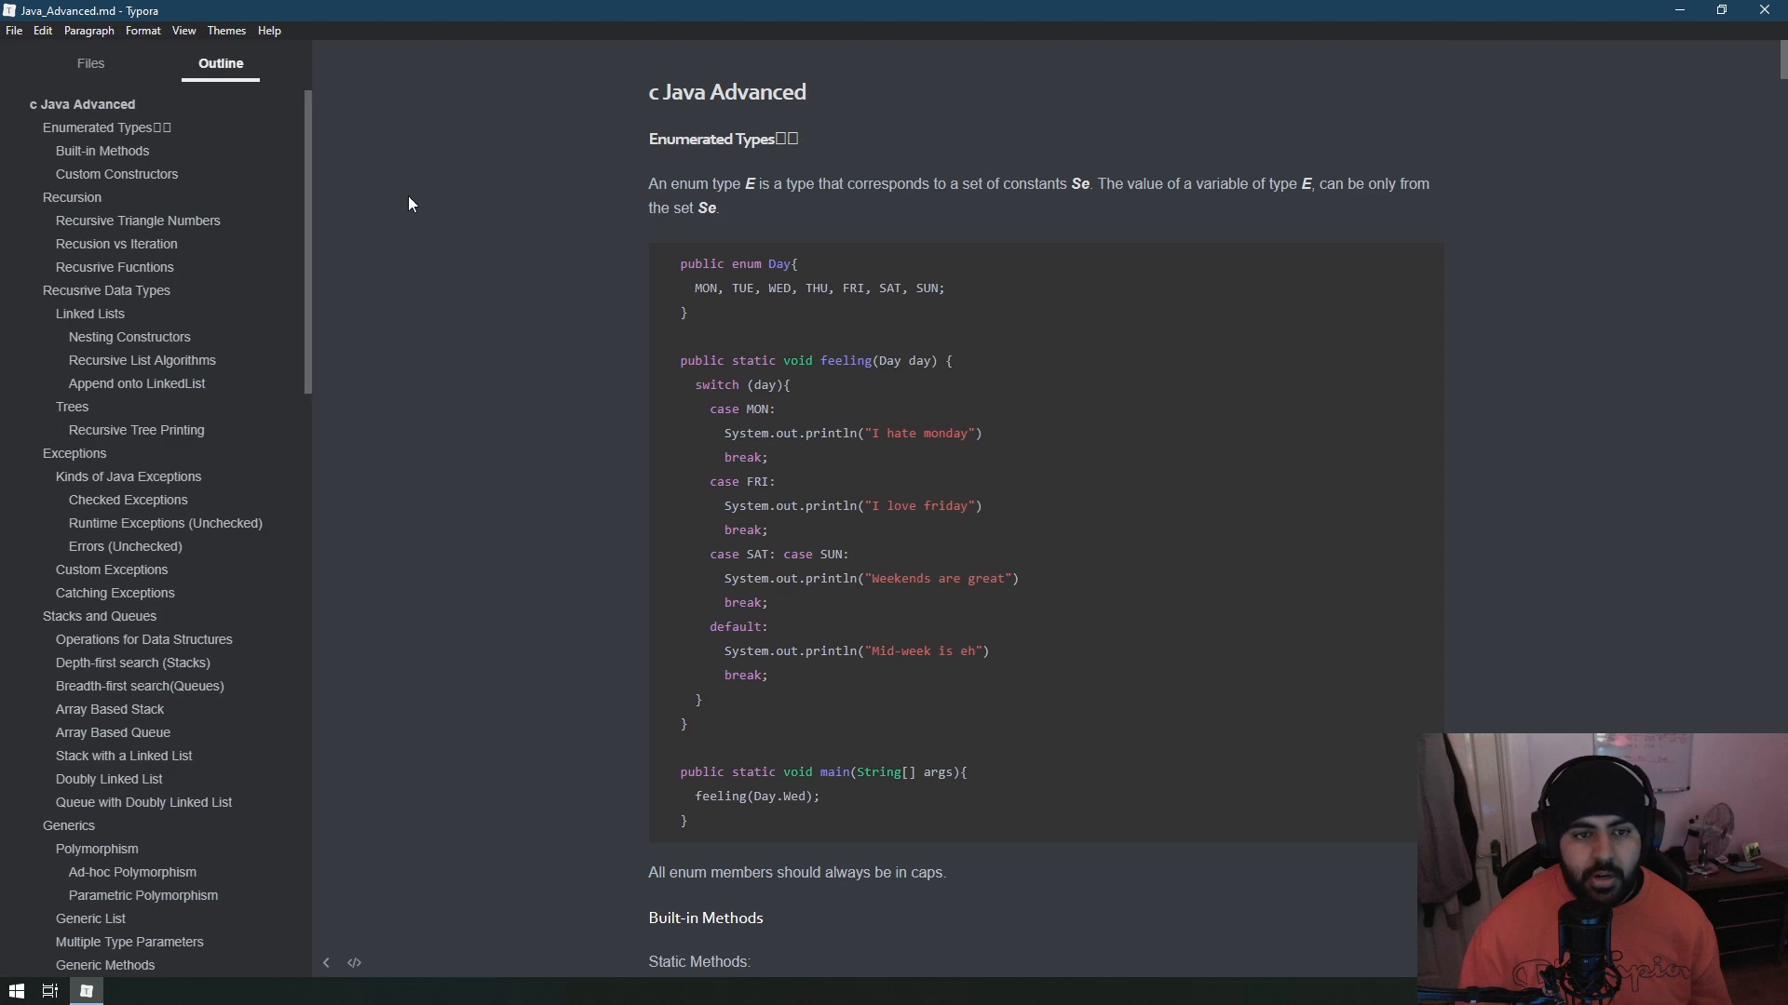
scroll("down", 3)
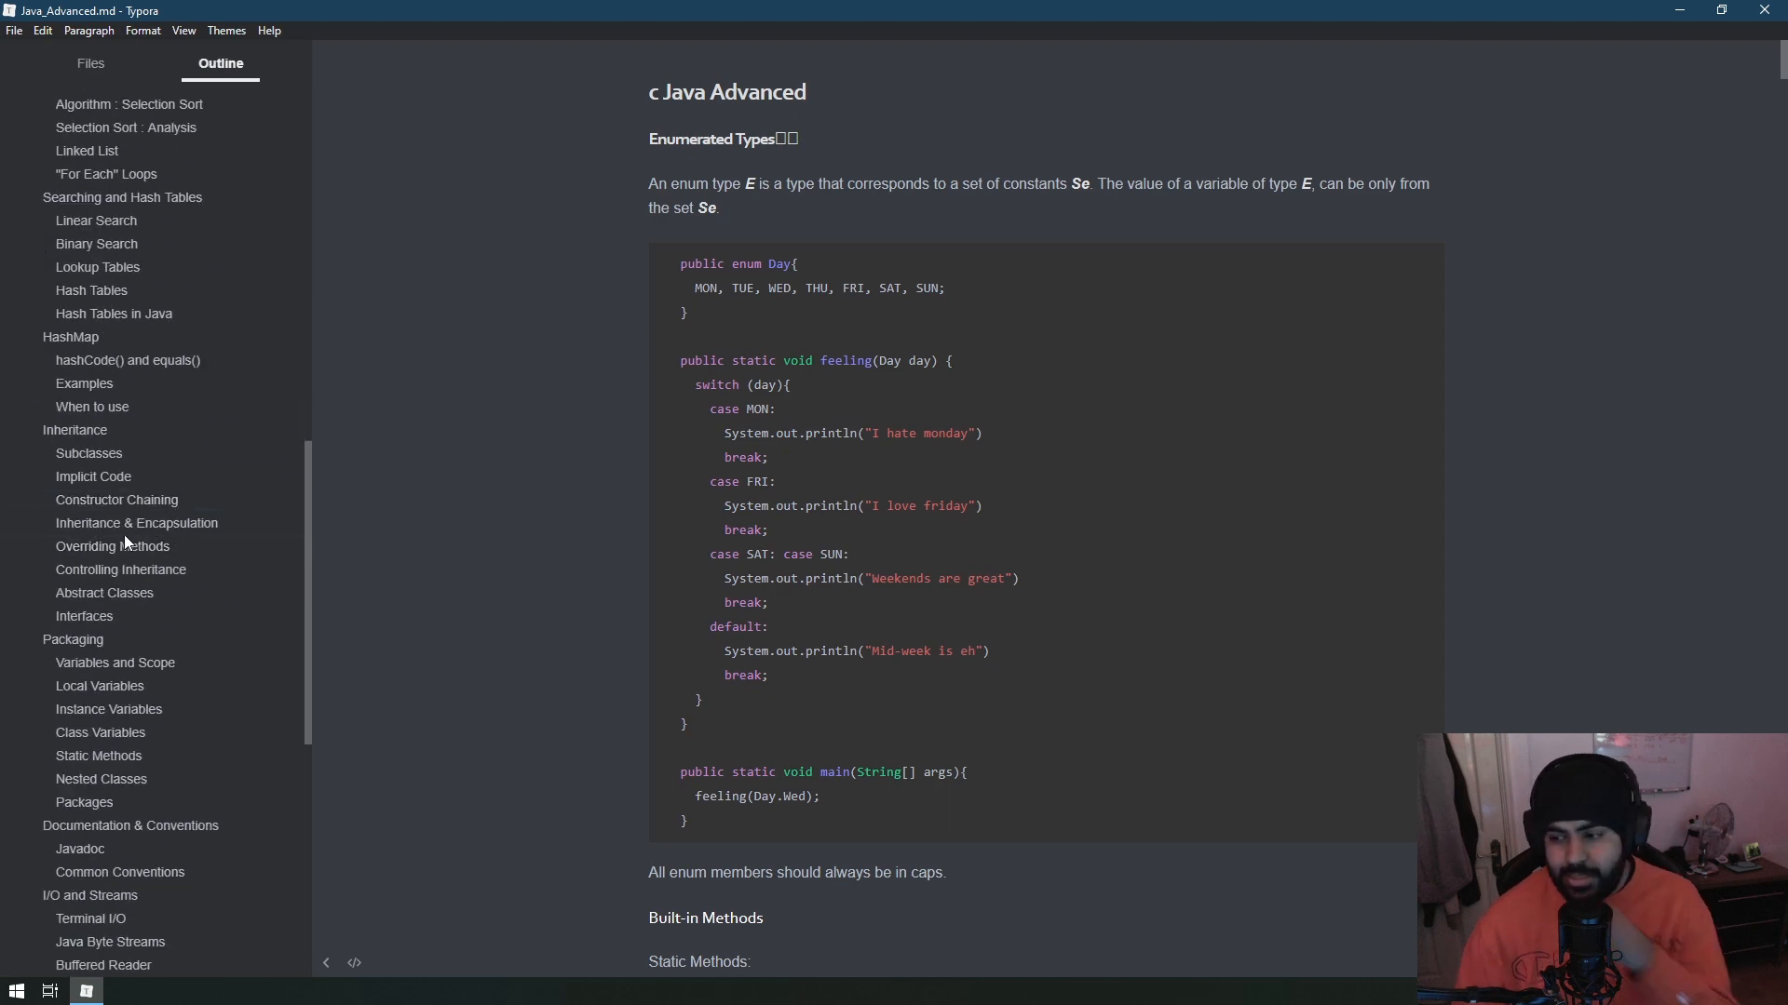
scroll("down", 3)
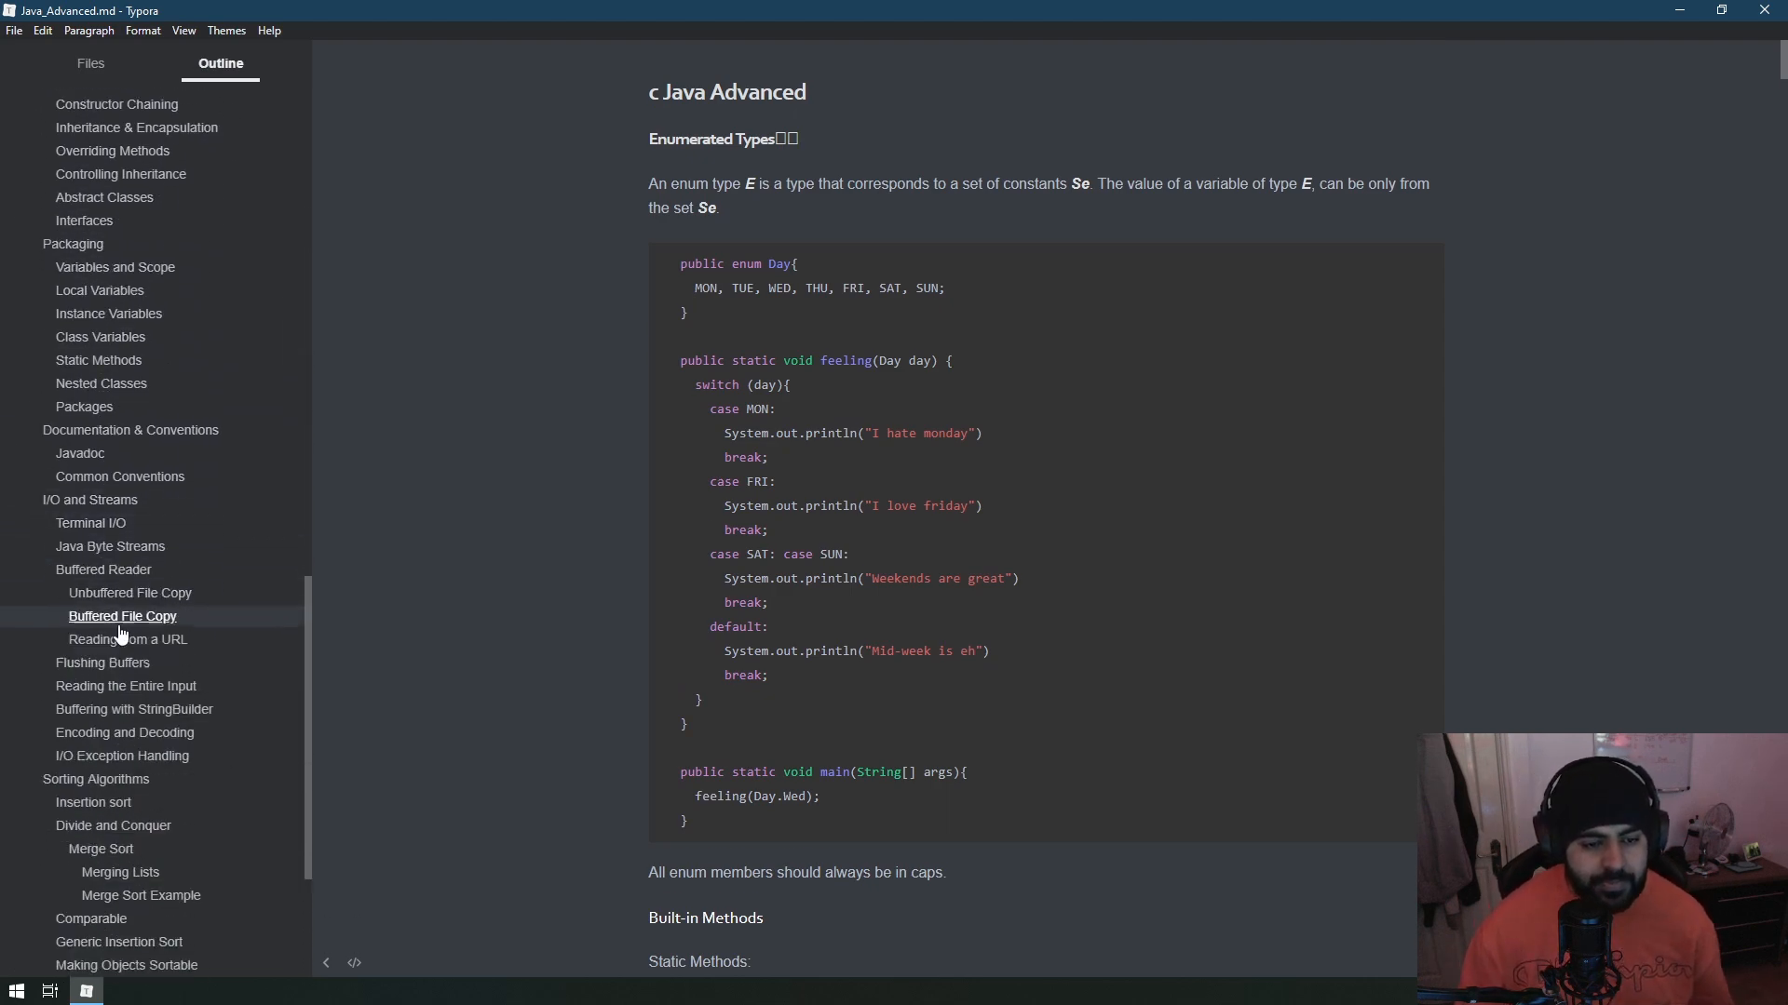
scroll("down", 3)
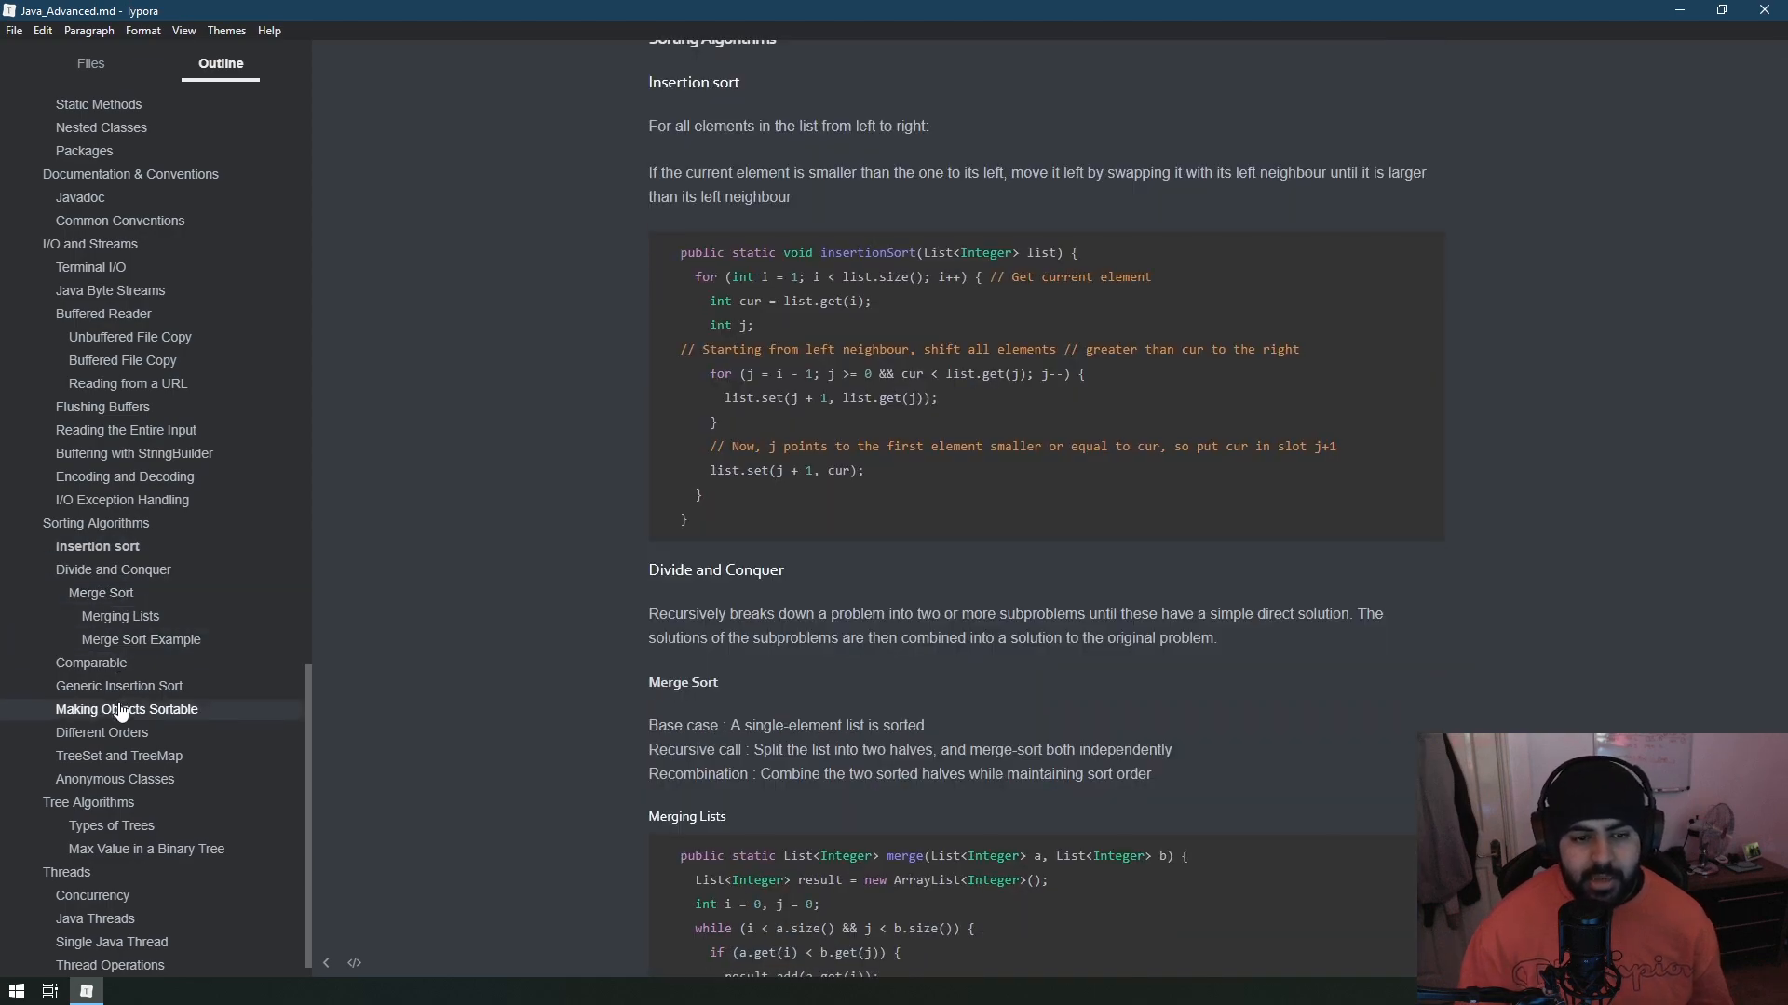
scroll("up", 3)
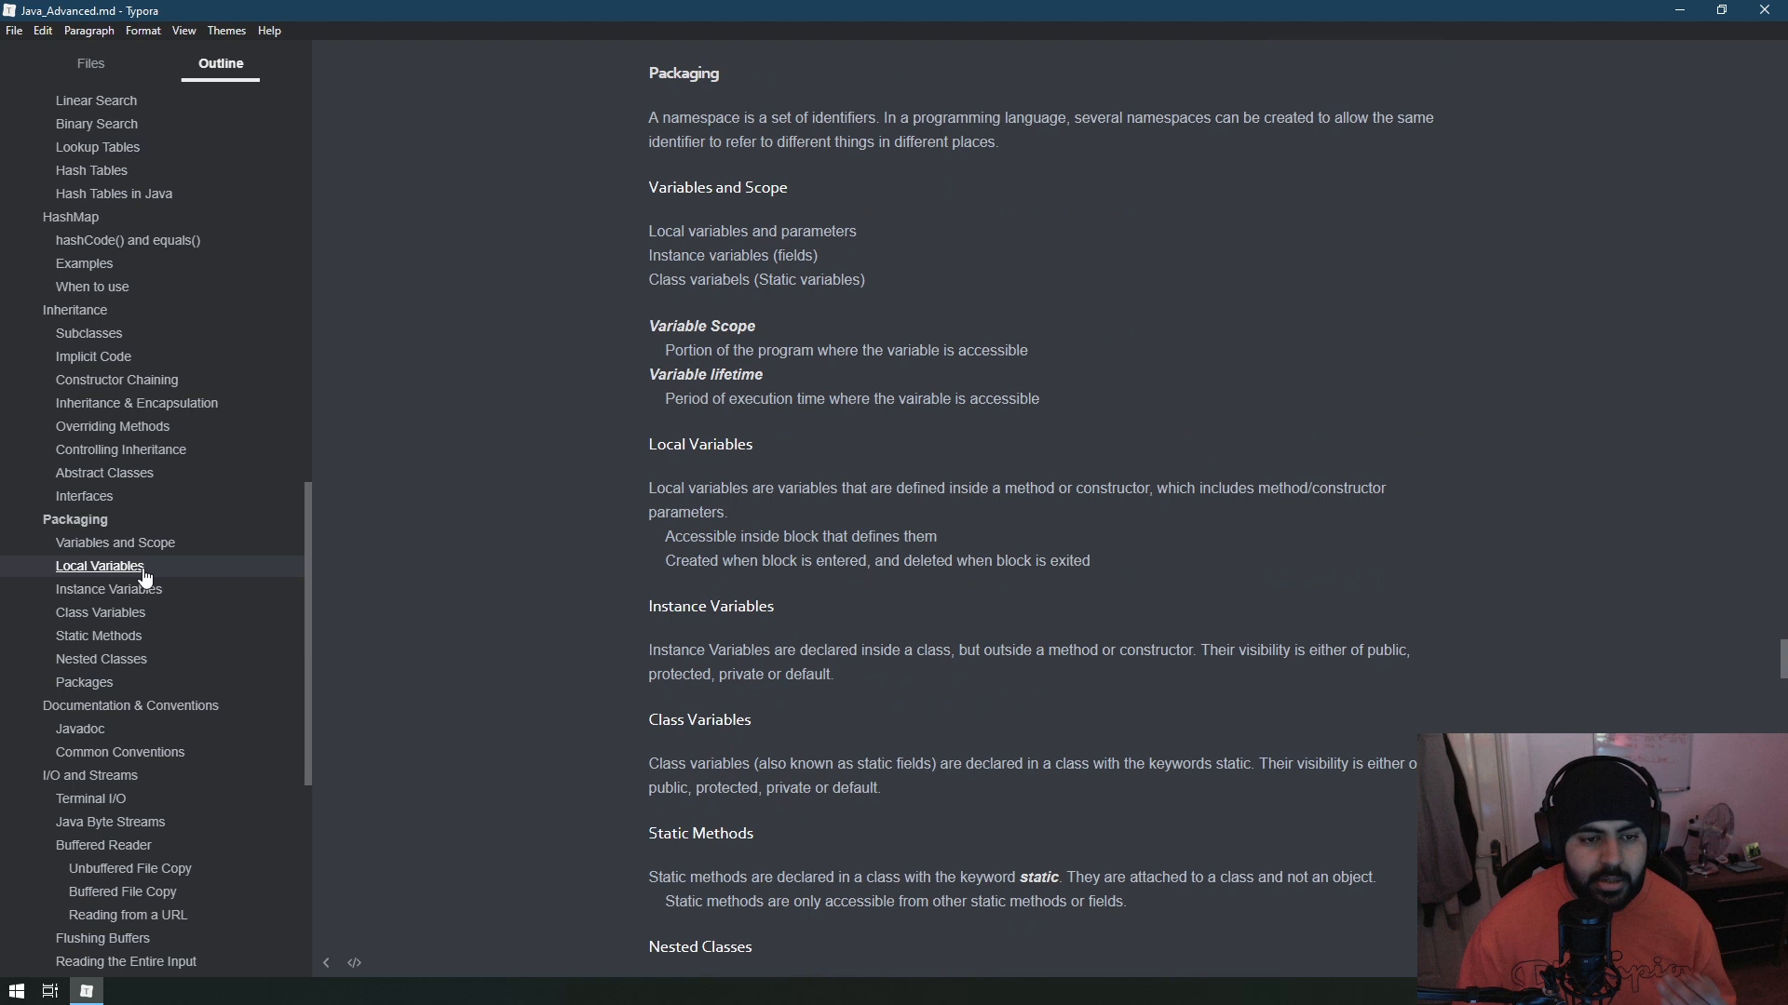
left_click(89, 63)
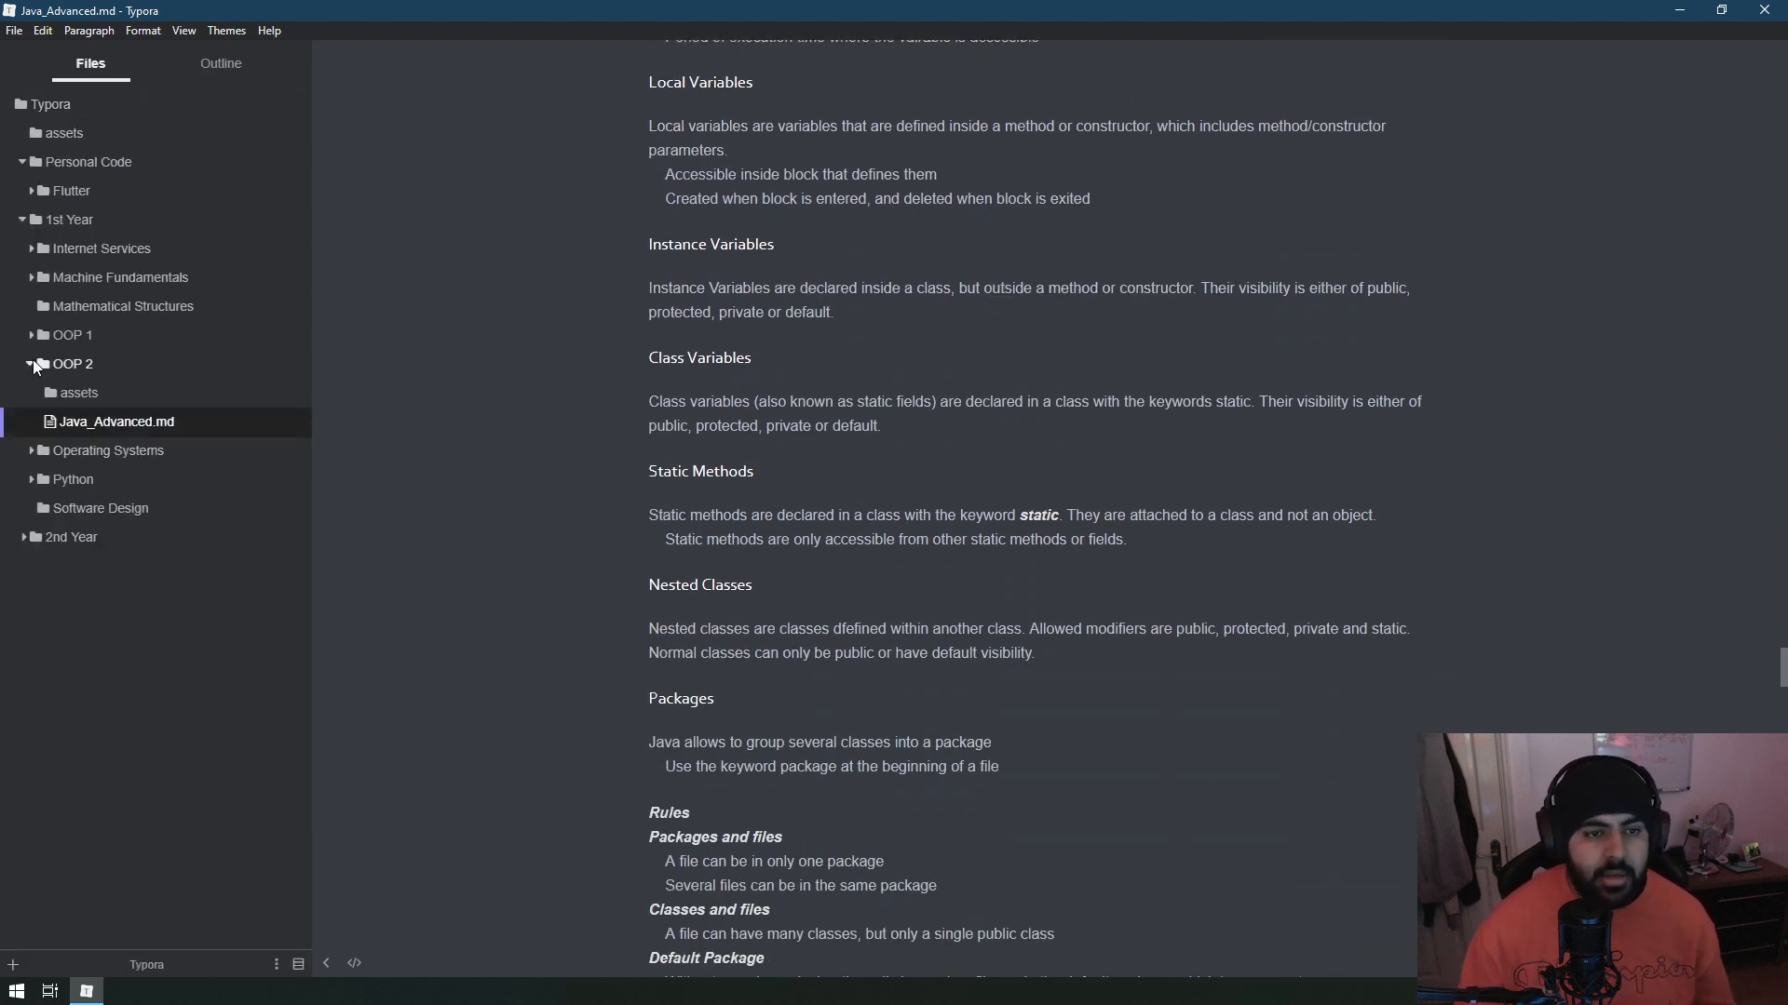
Collapse 1st Year, expand 2nd Year and open Software Engineering.md with its heading outline.
left_click(69, 220)
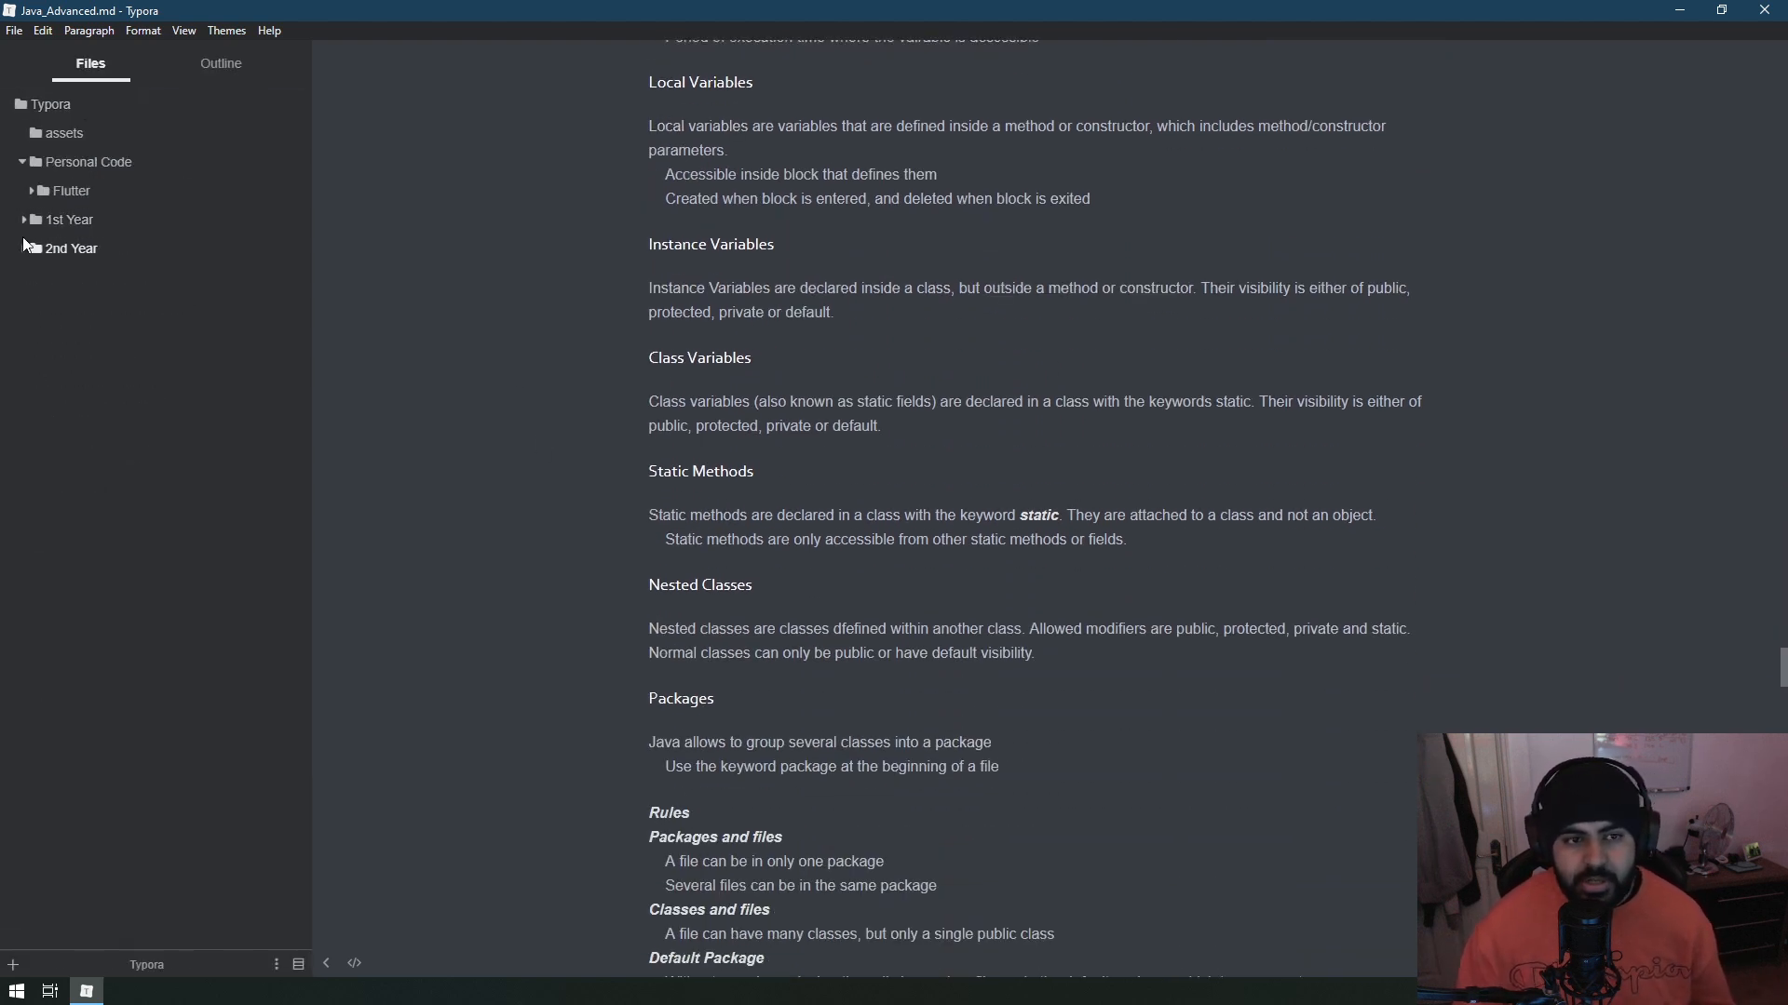
left_click(69, 247)
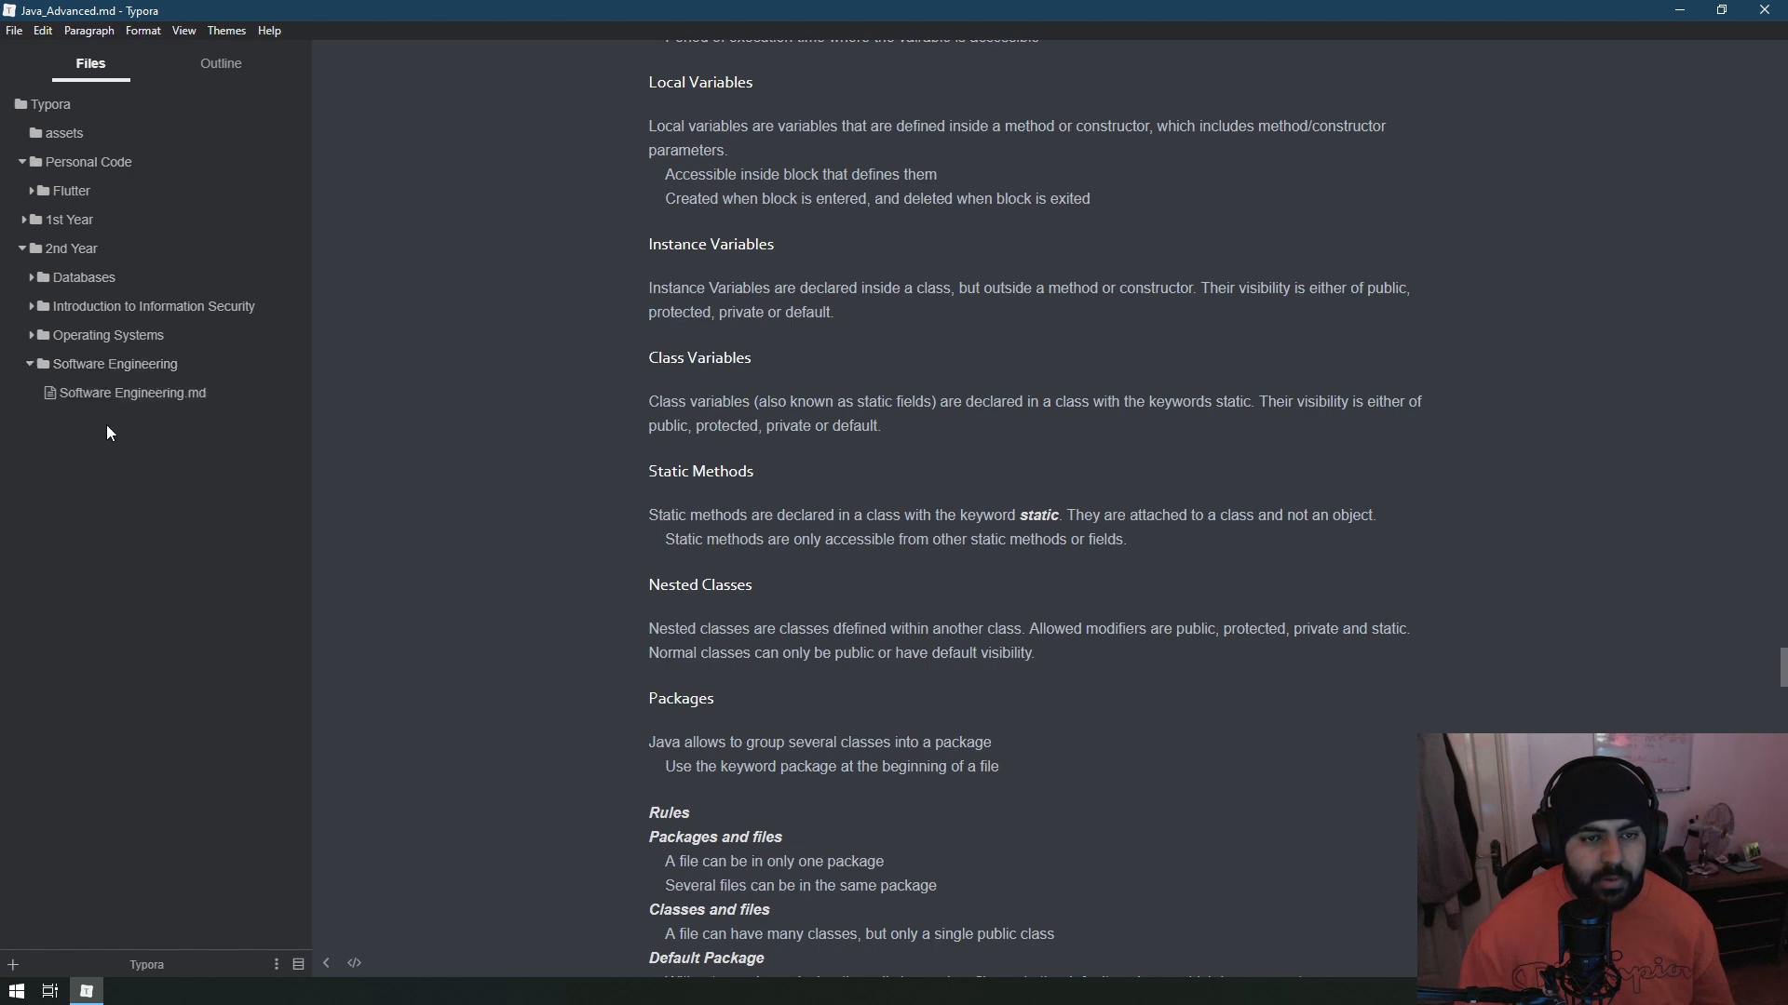
left_click(130, 393)
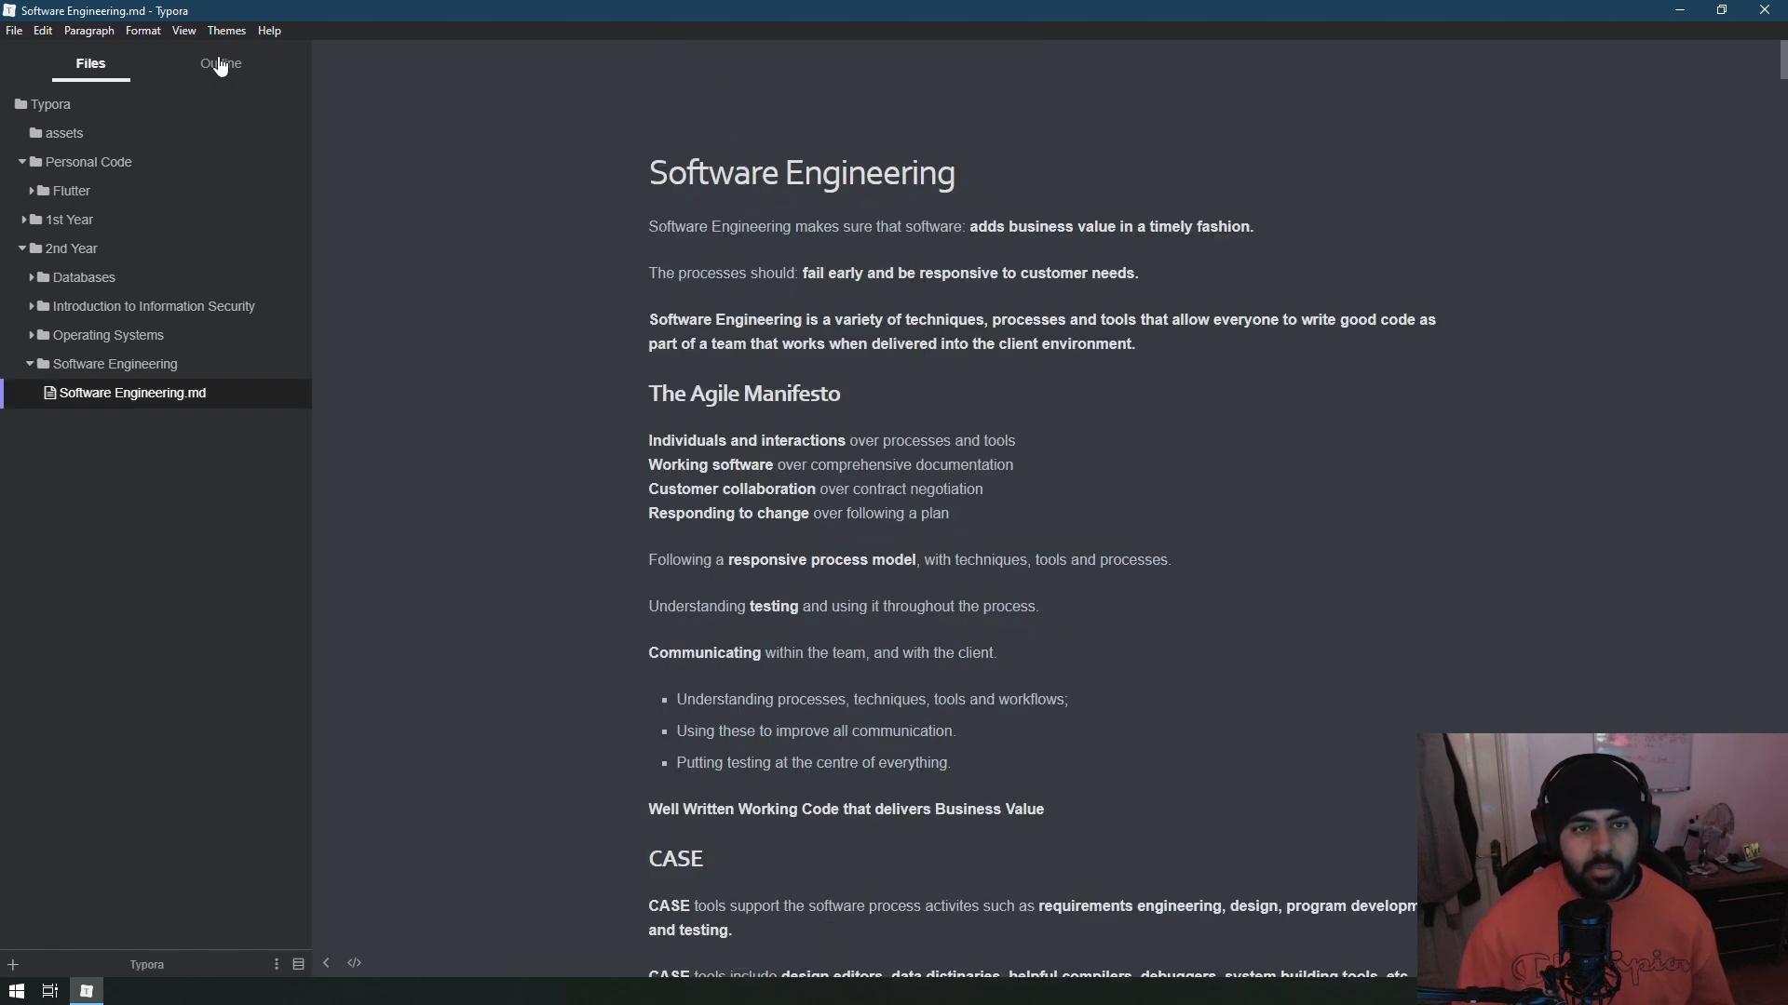
left_click(220, 64)
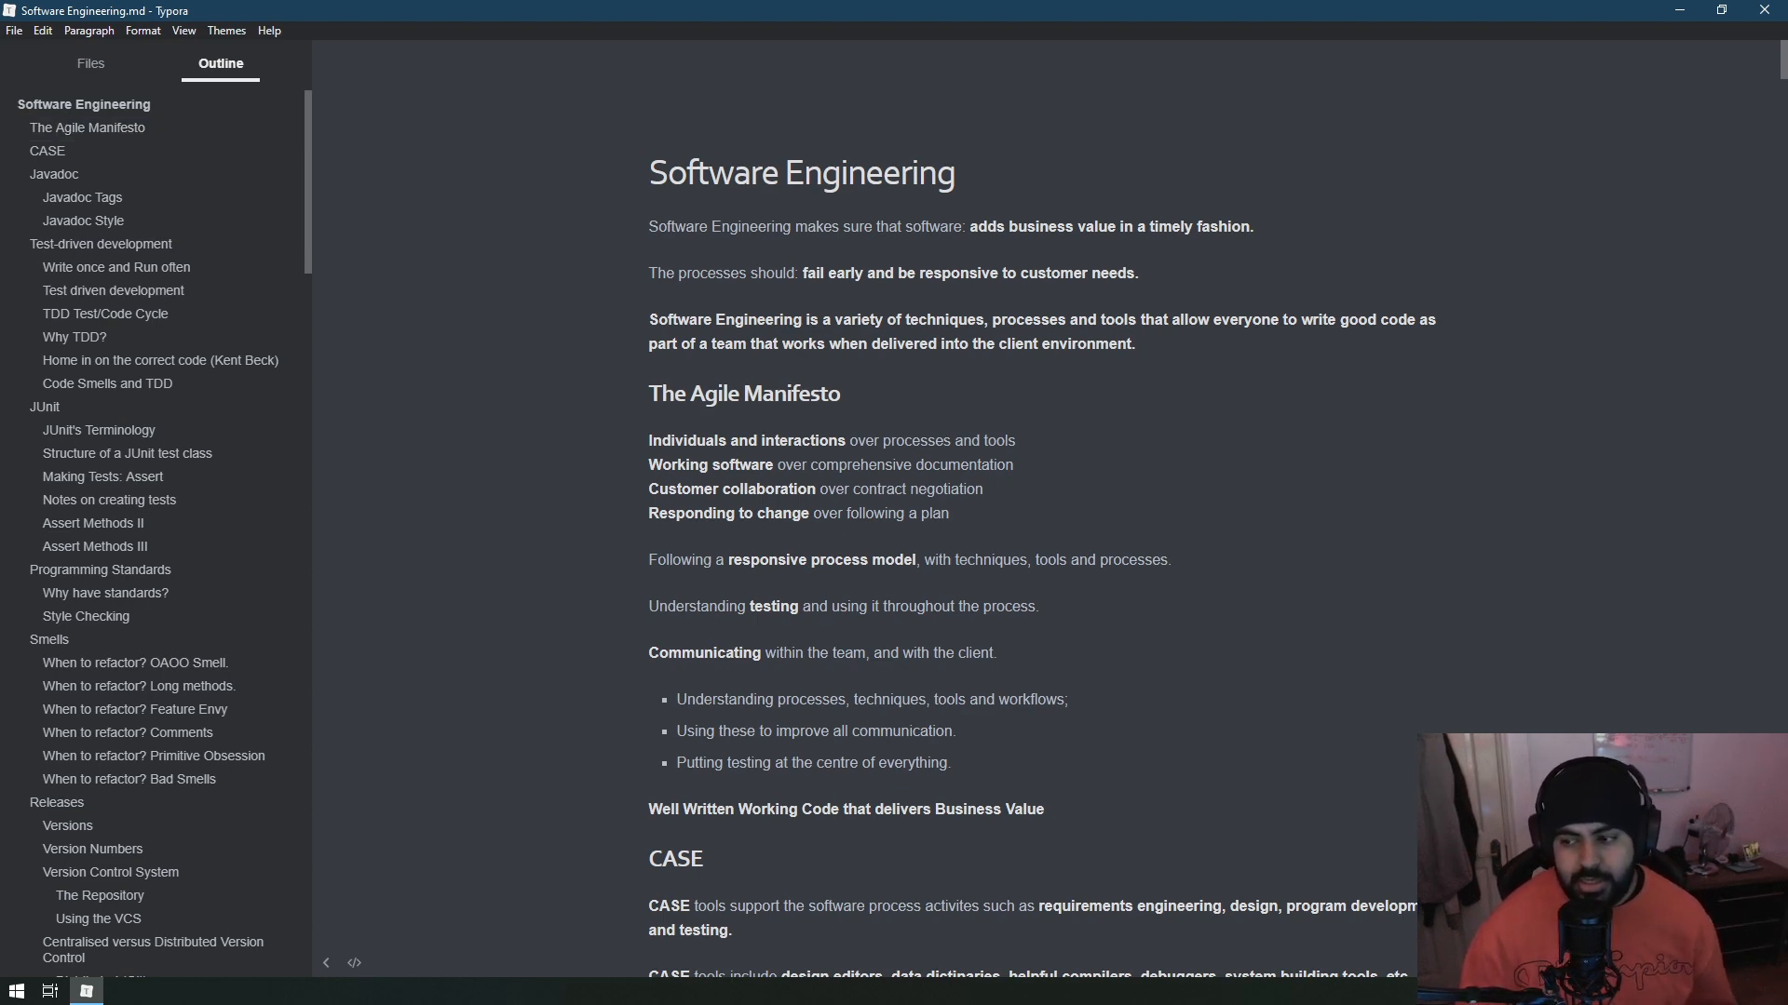
Jump to the Singleton design pattern section, then show the vault's folder tree again.
scroll("down", 3)
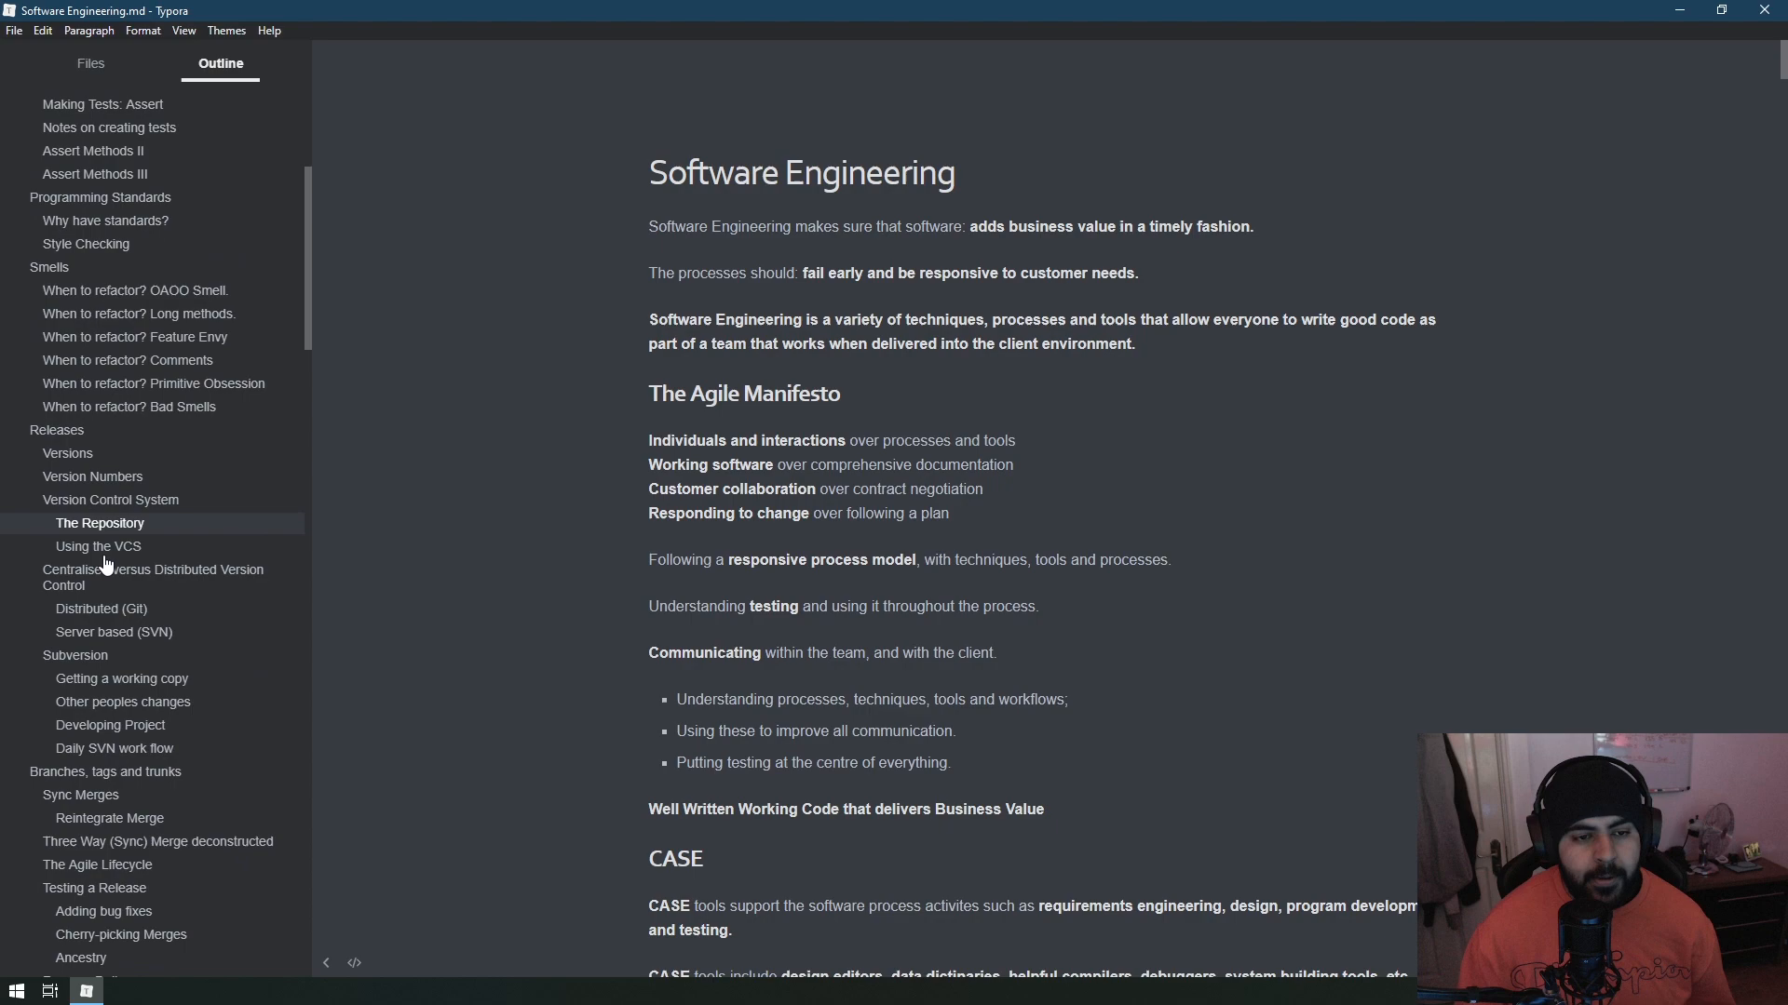
scroll("down", 3)
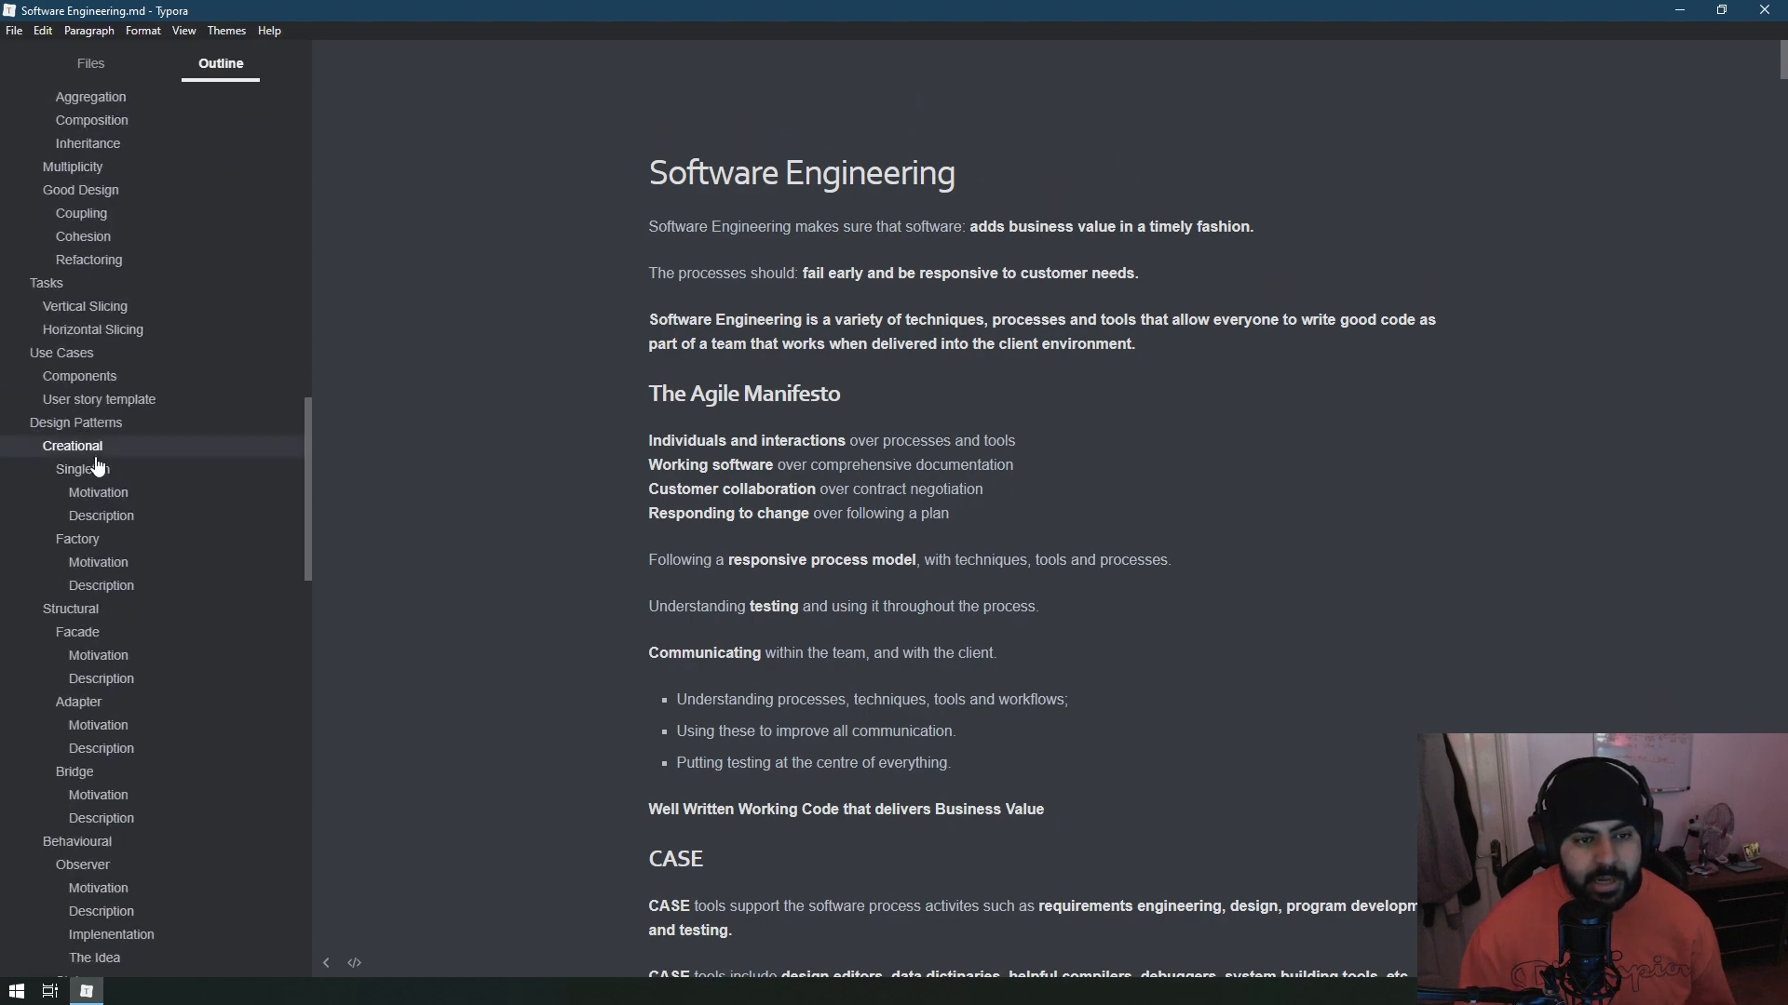
left_click(82, 469)
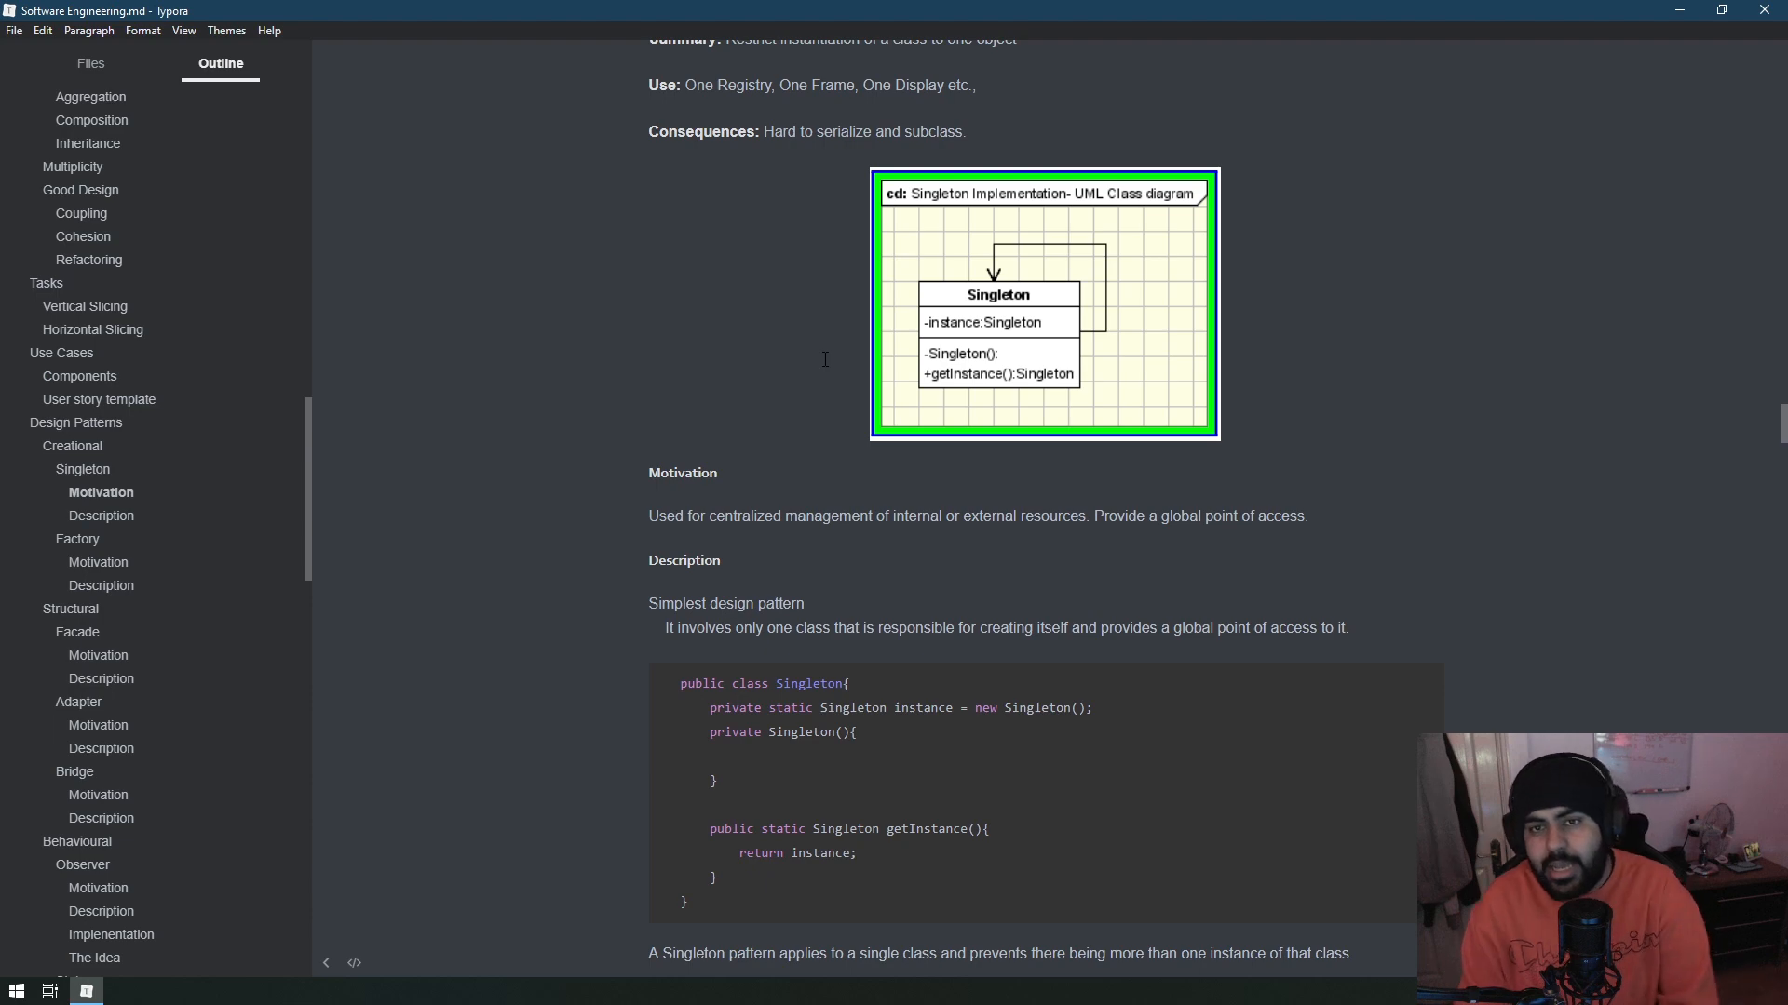
scroll("up", 3)
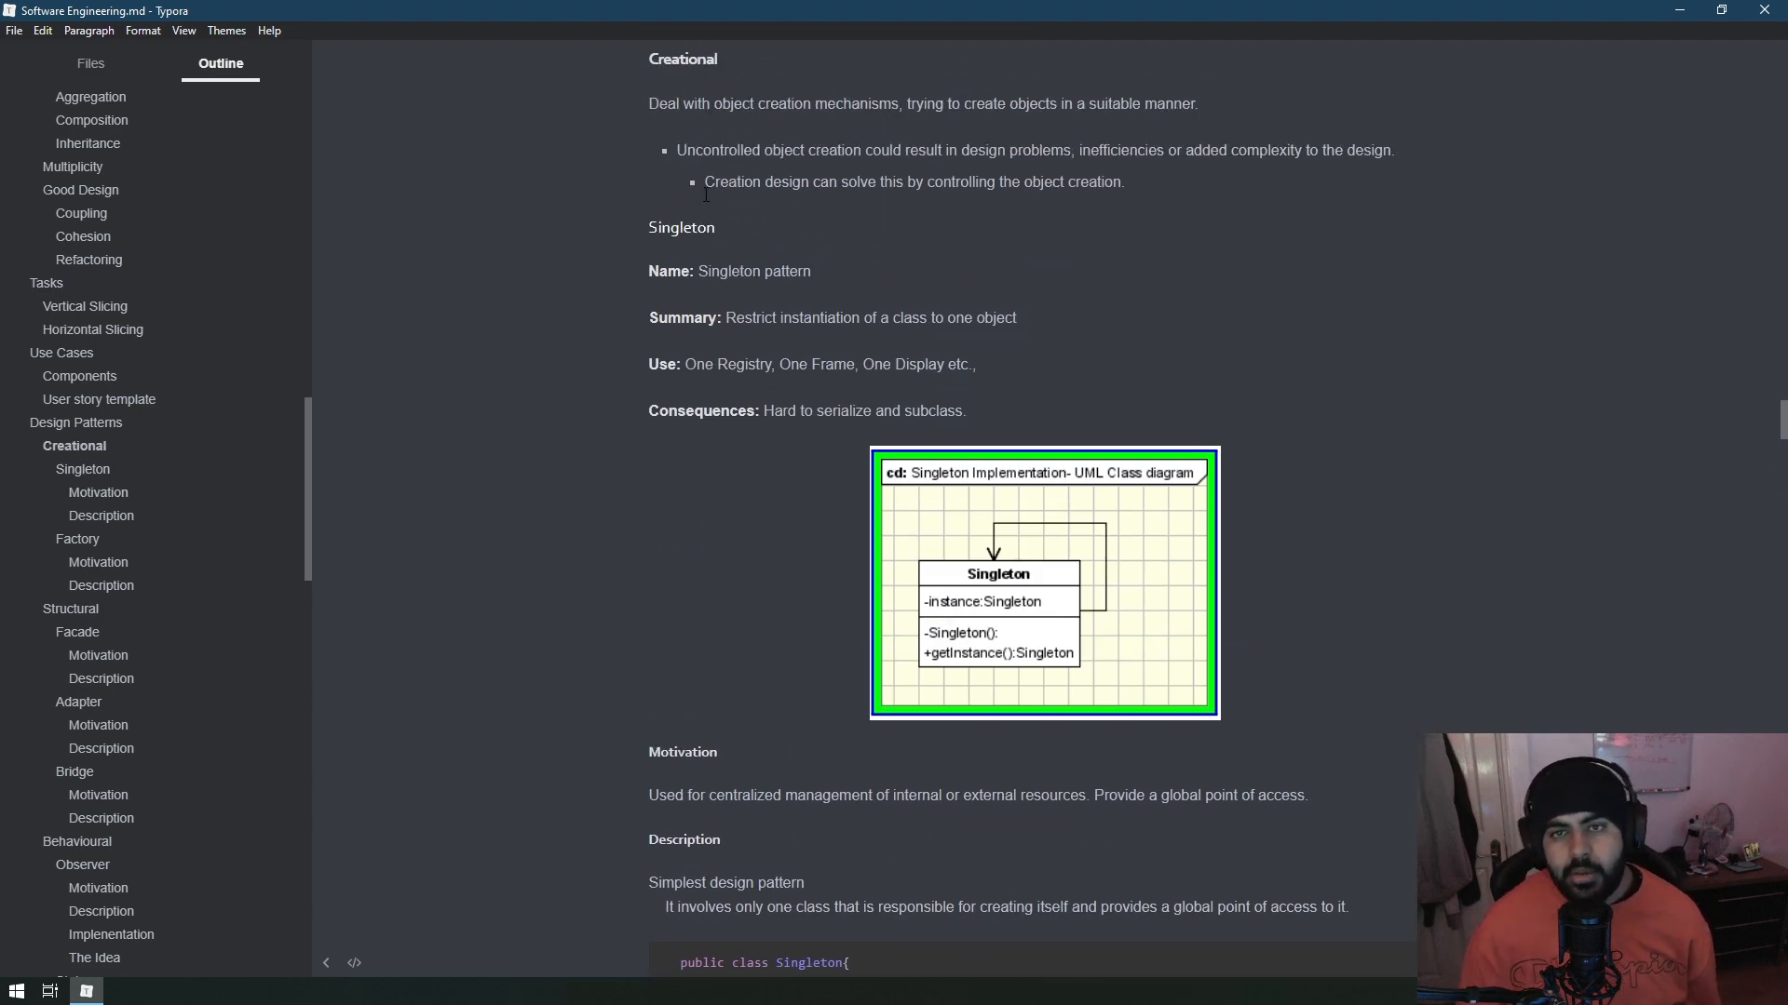
scroll("down", 3)
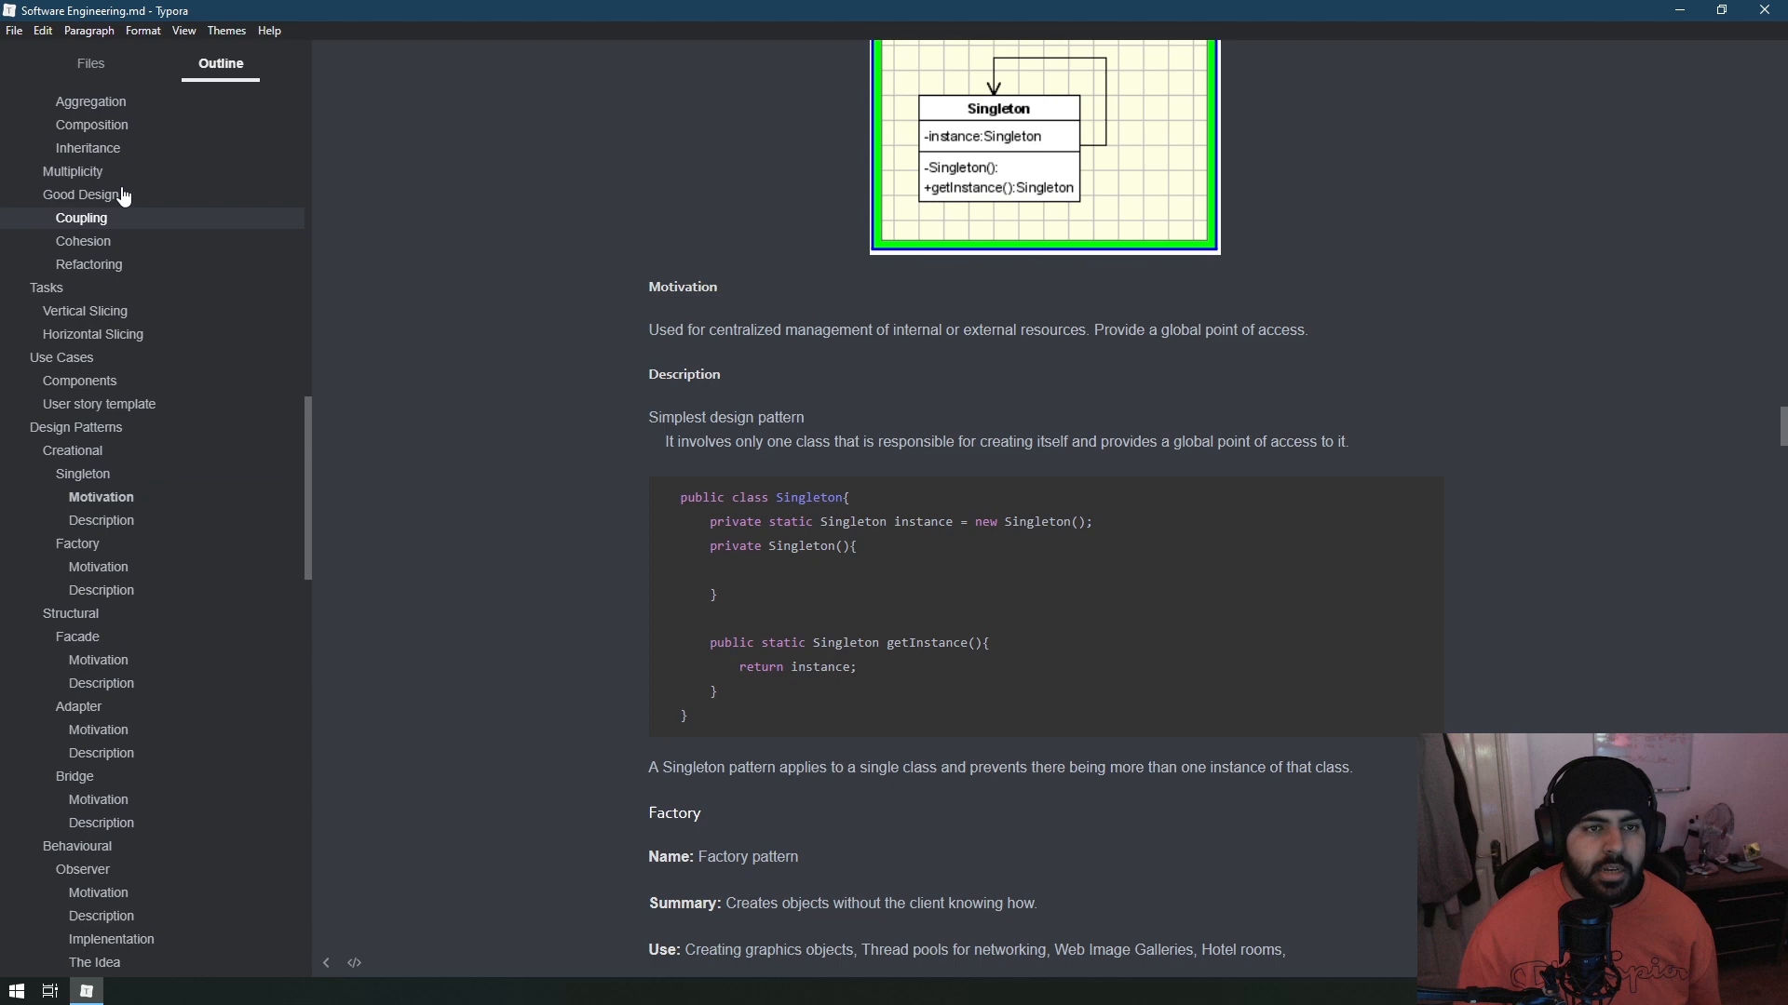
left_click(89, 63)
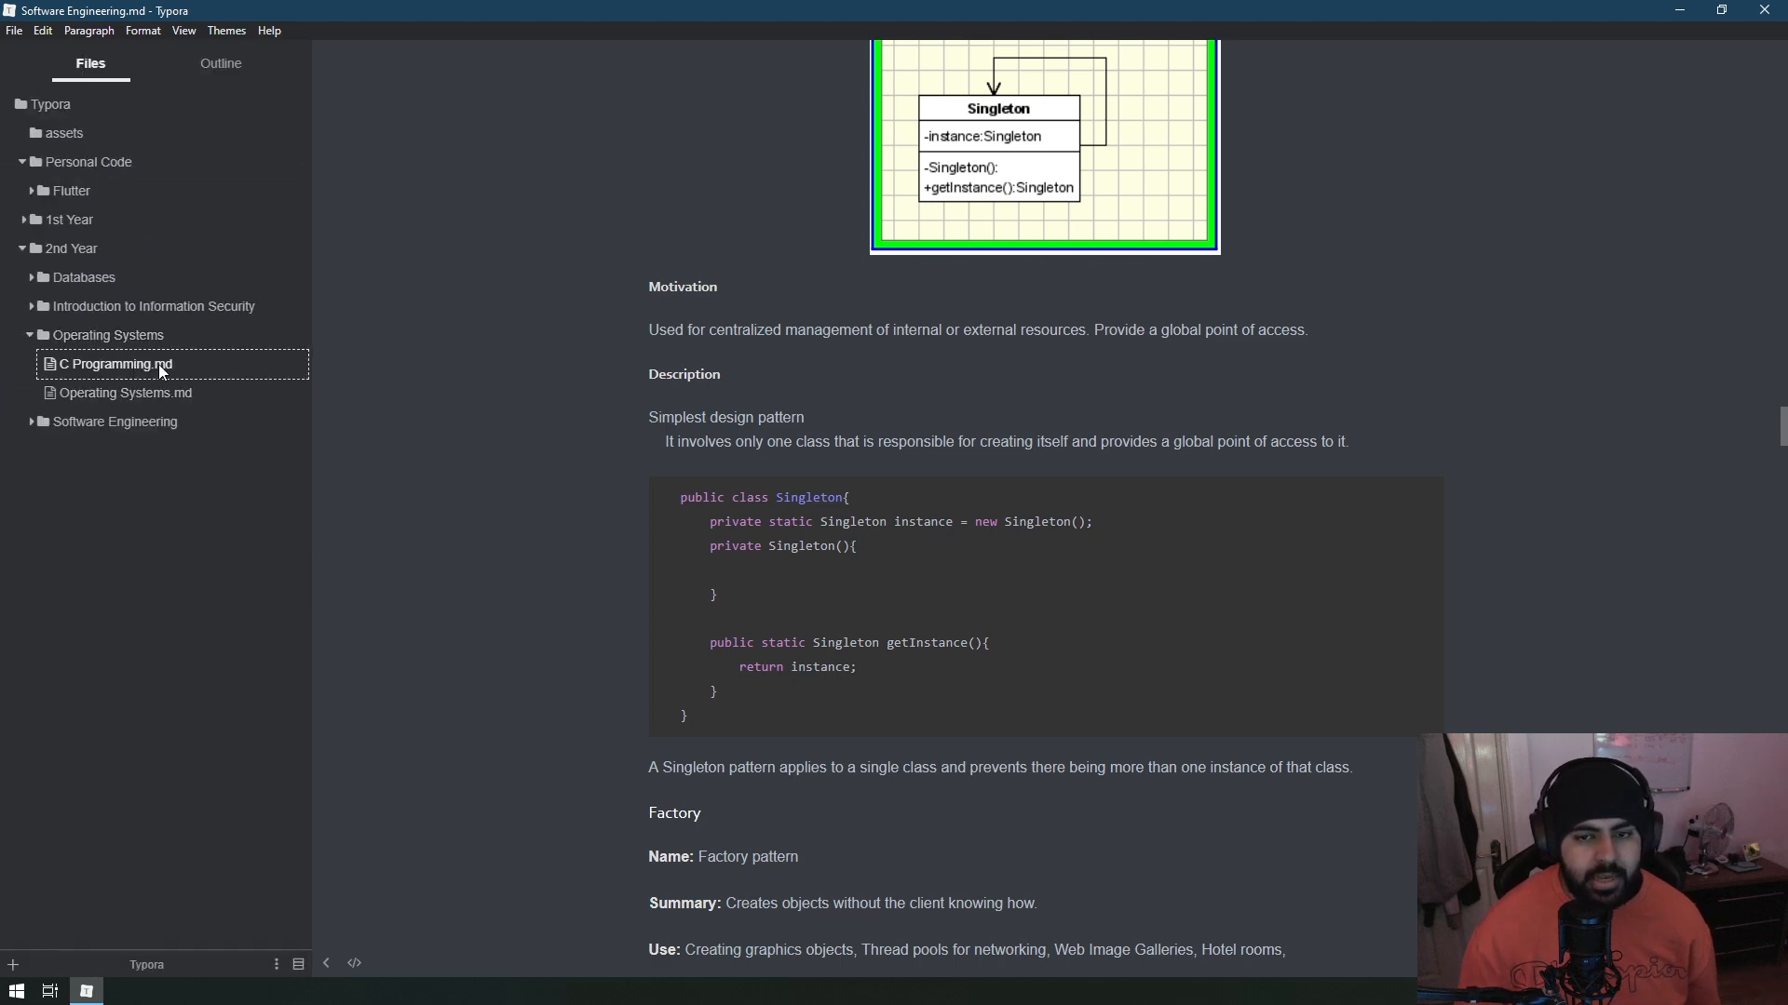
Browse C Programming.md, then Operating Systems.md from the vault's file tree.
left_click(116, 363)
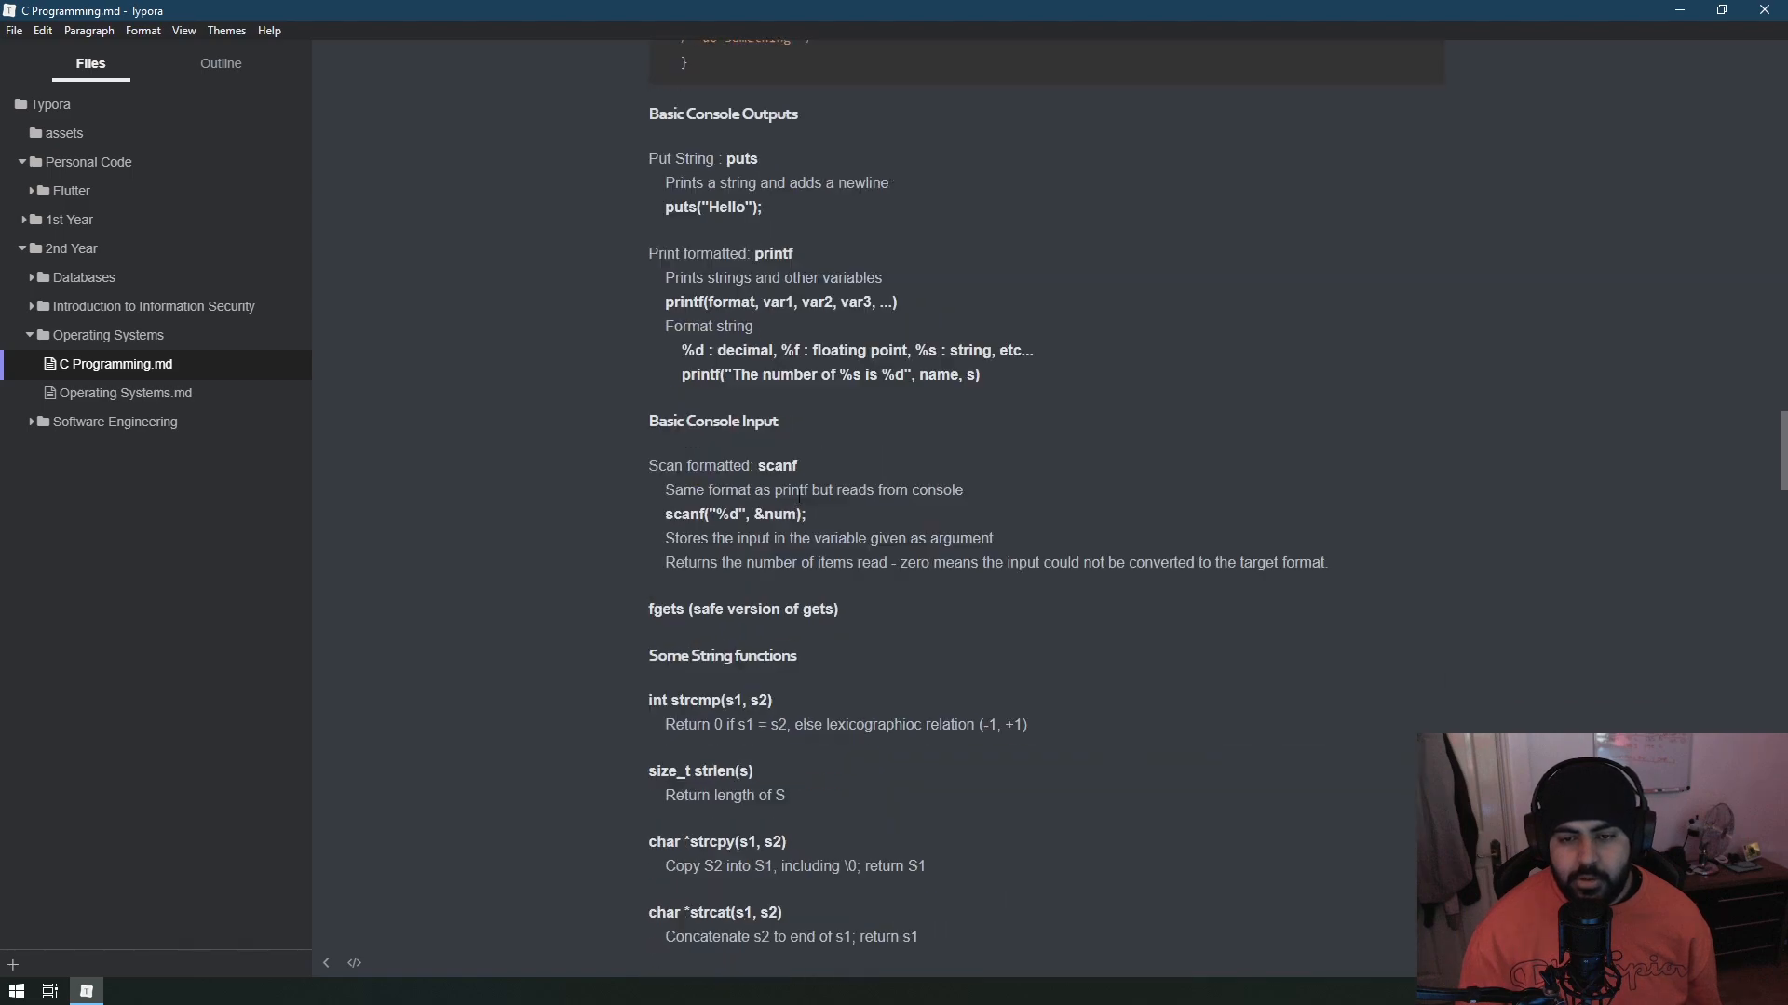
scroll("down", 3)
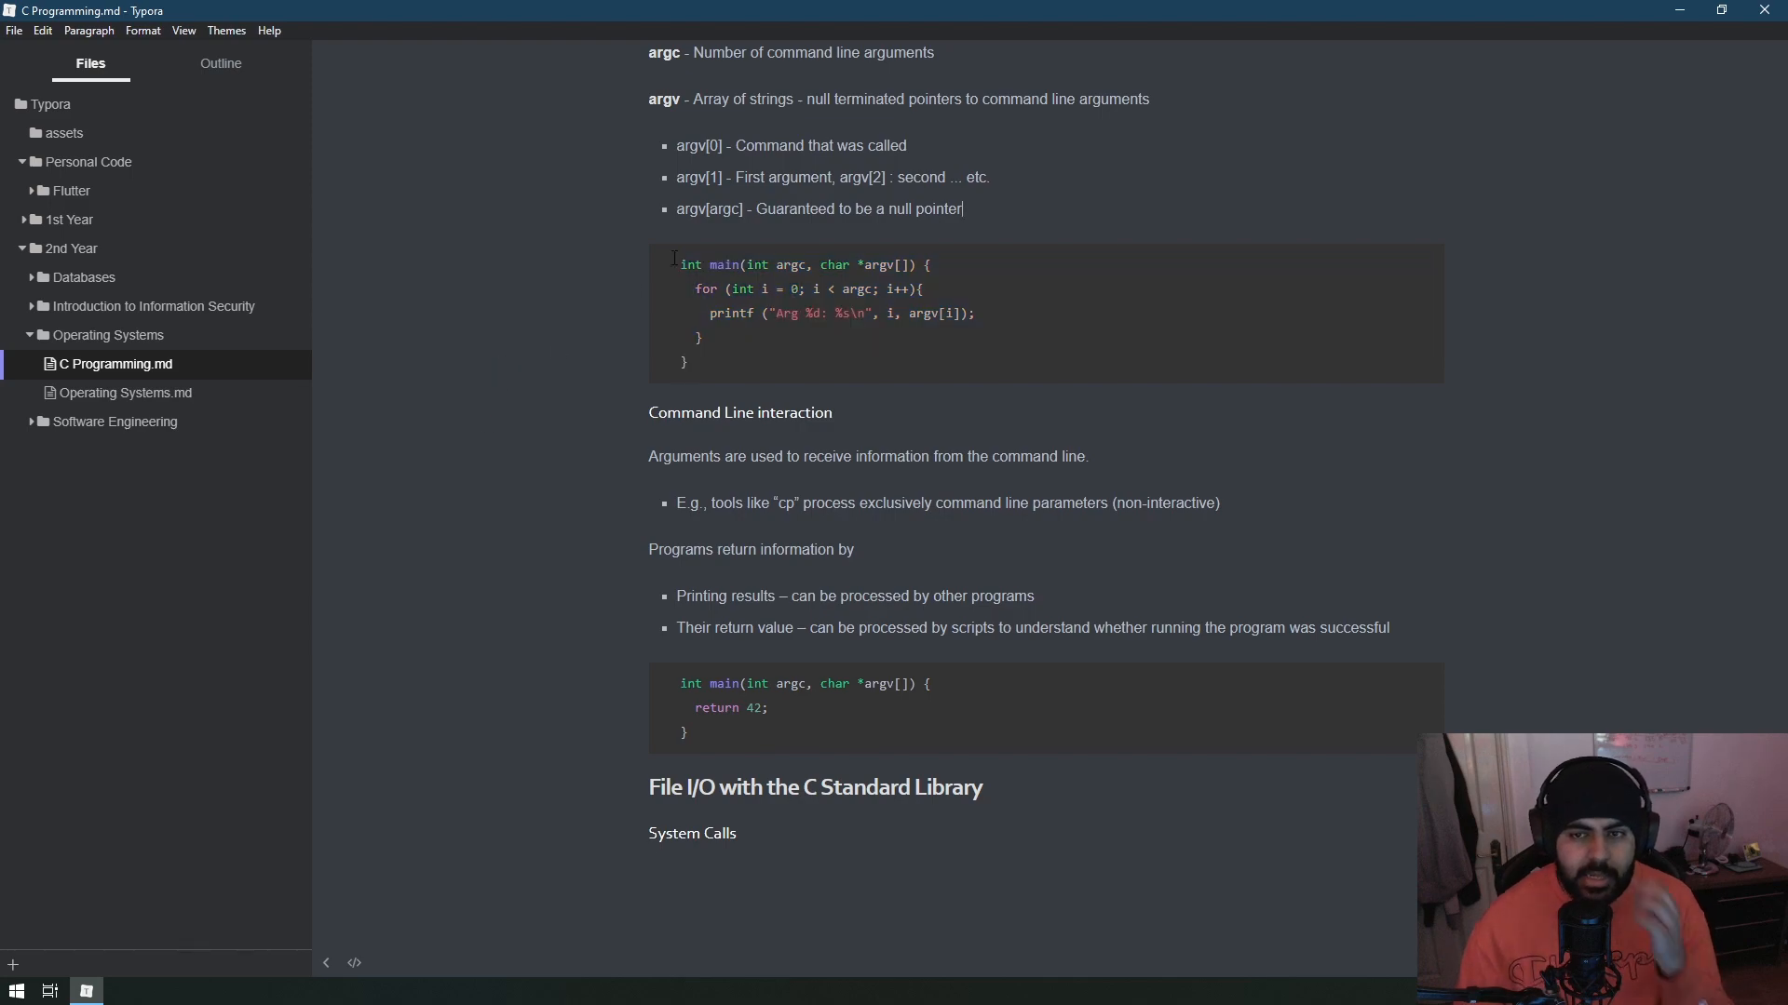
left_click(125, 393)
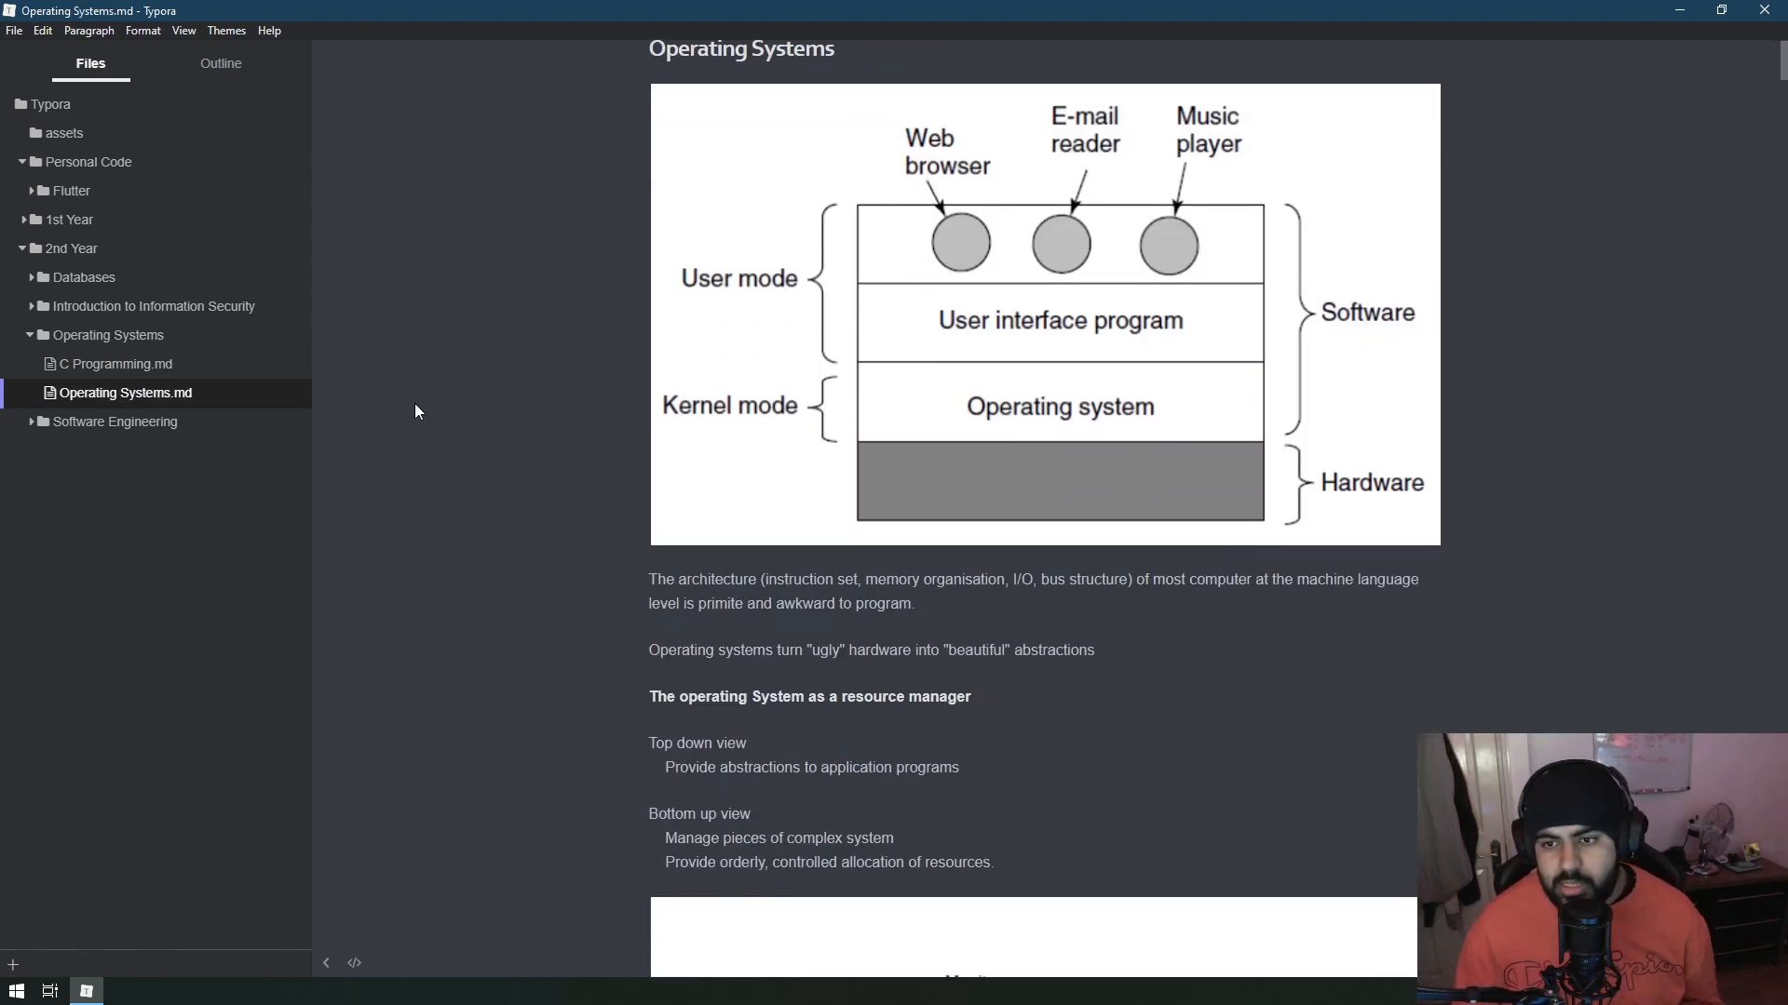
scroll("down", 3)
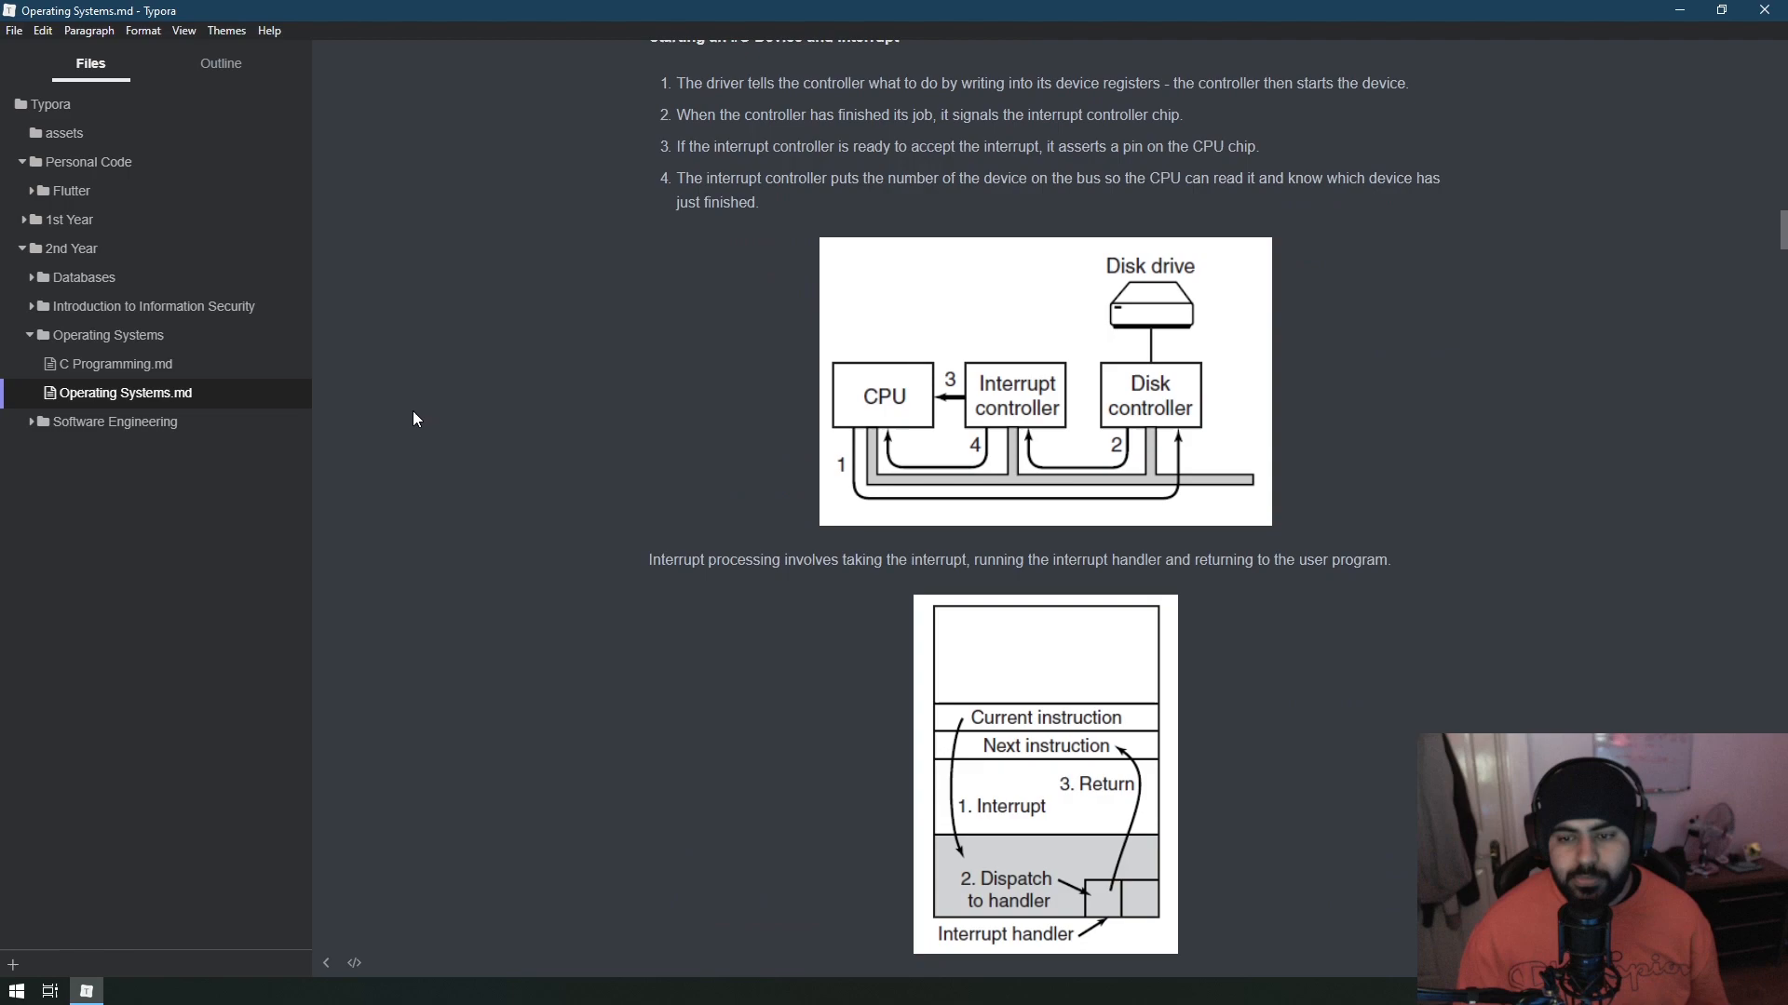
scroll("down", 3)
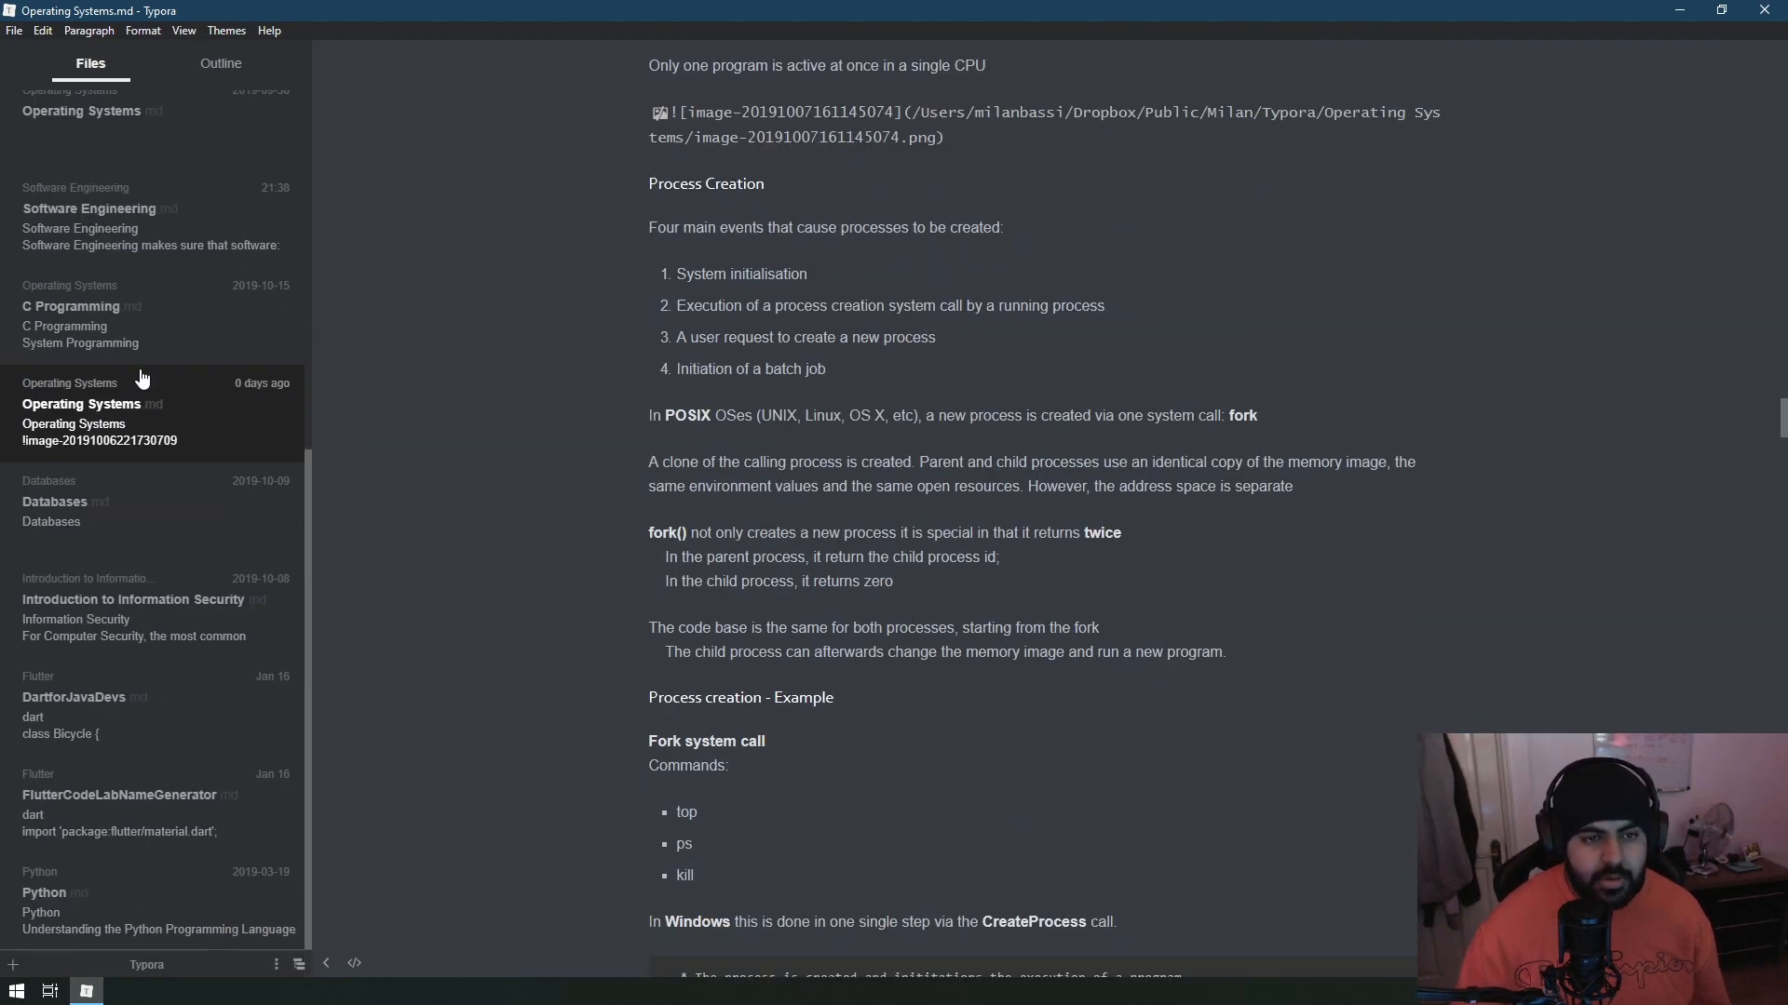
Visit vault search and the recent-notes list, then restore the sidebar folder tree.
left_click(220, 63)
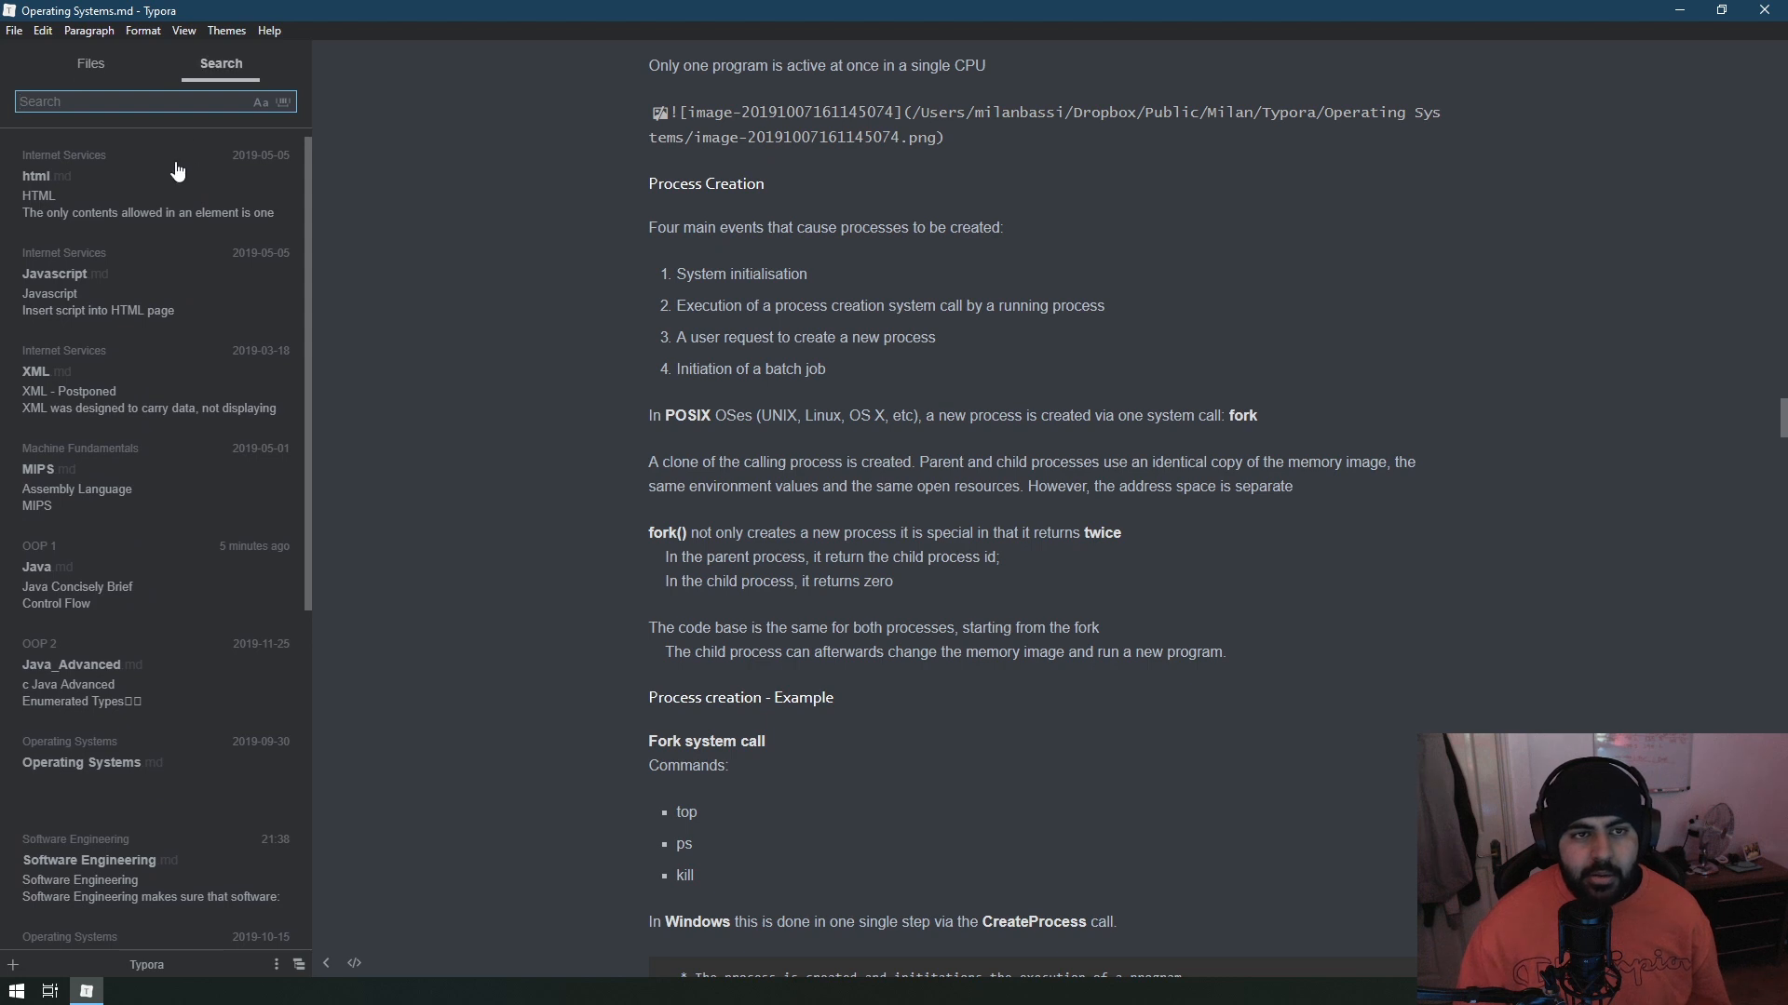
mouse_move(248, 185)
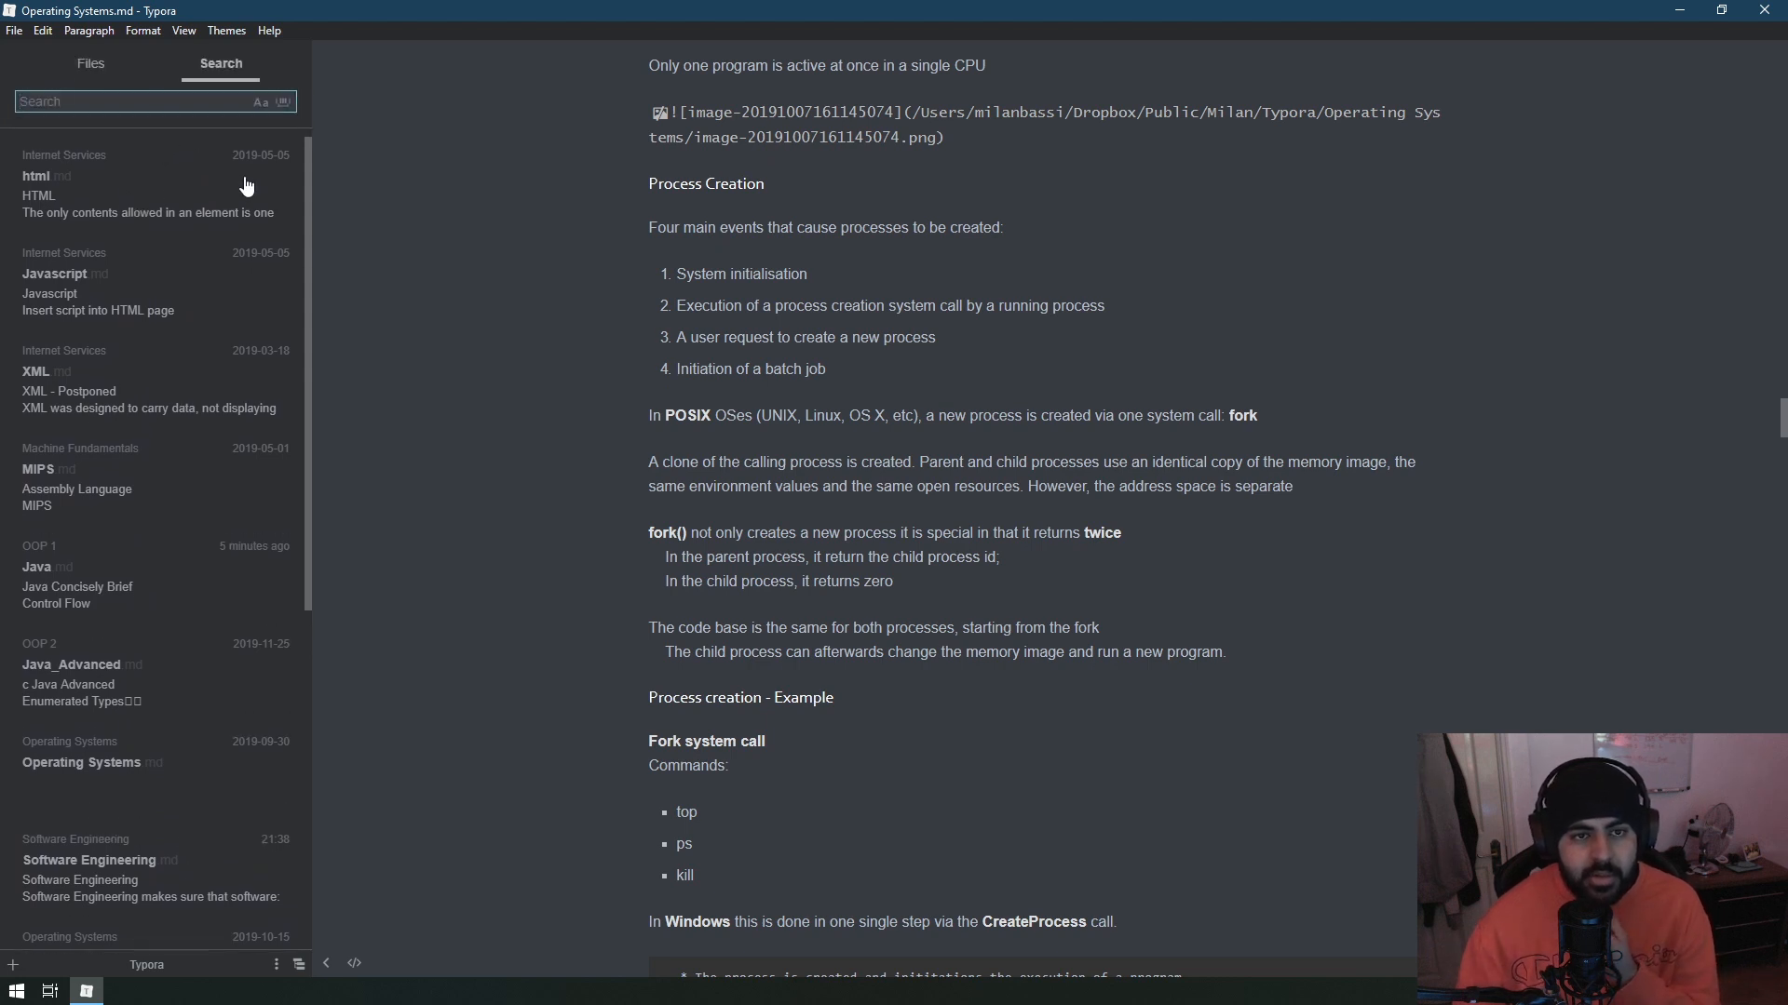
mouse_move(240, 565)
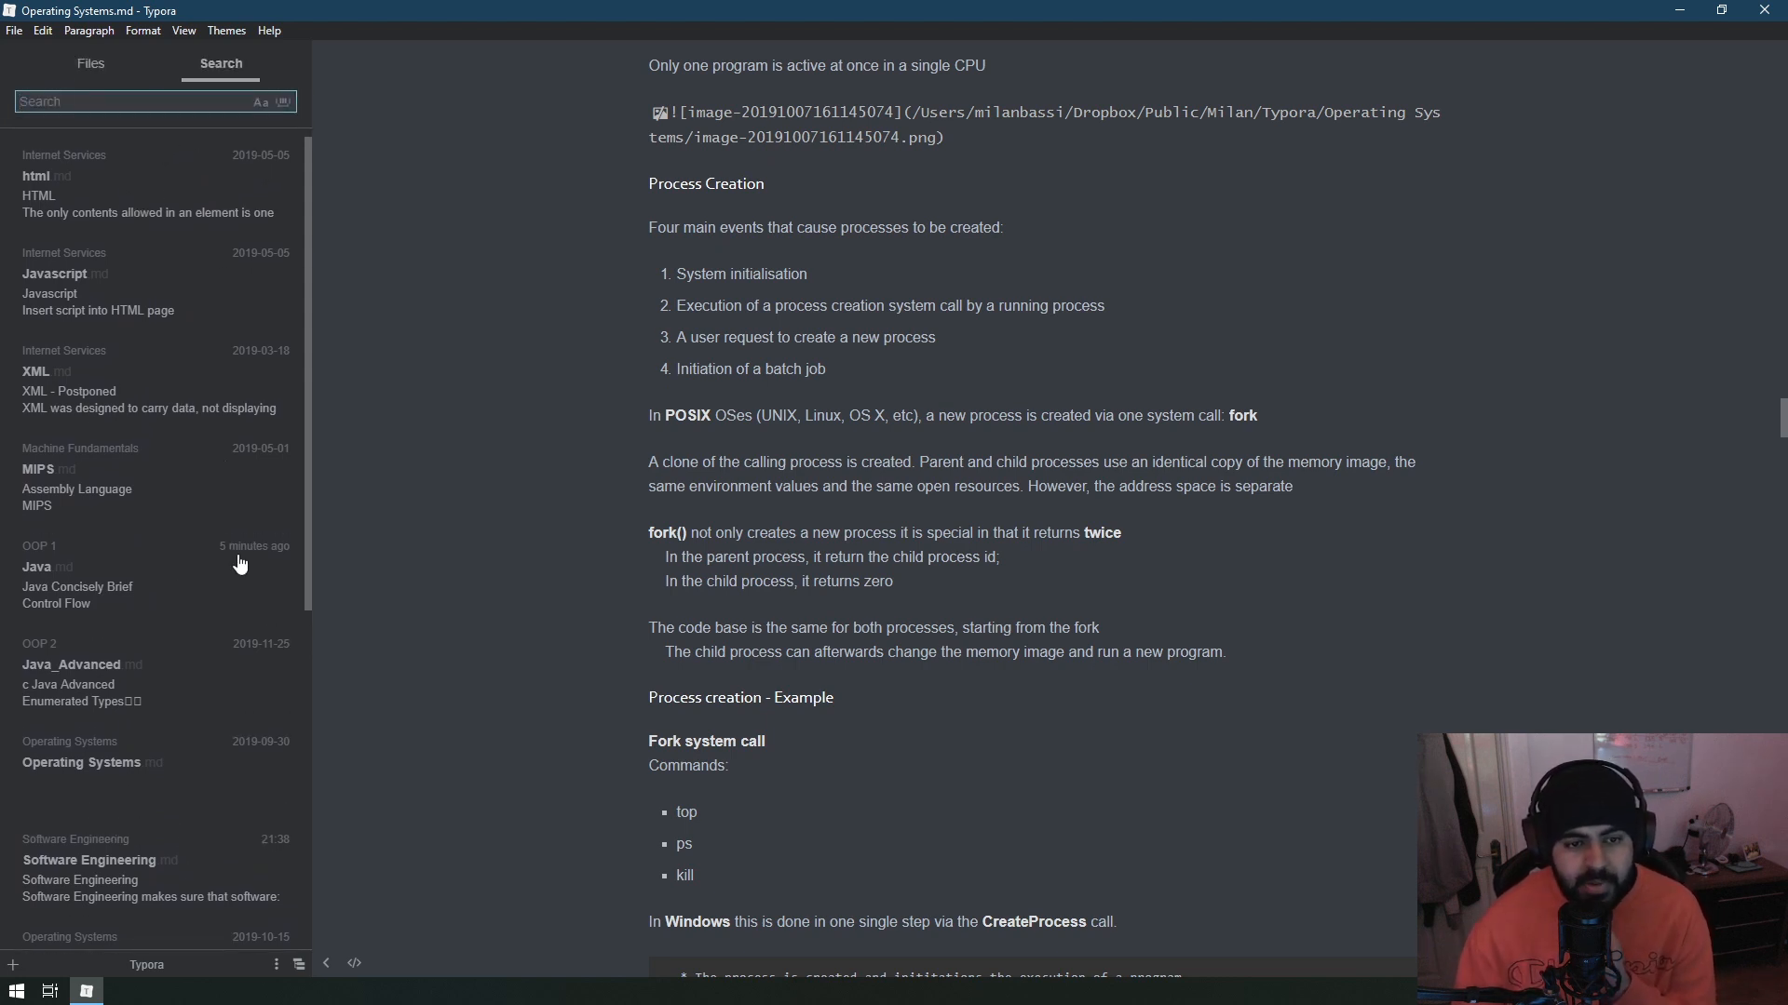
left_click(90, 63)
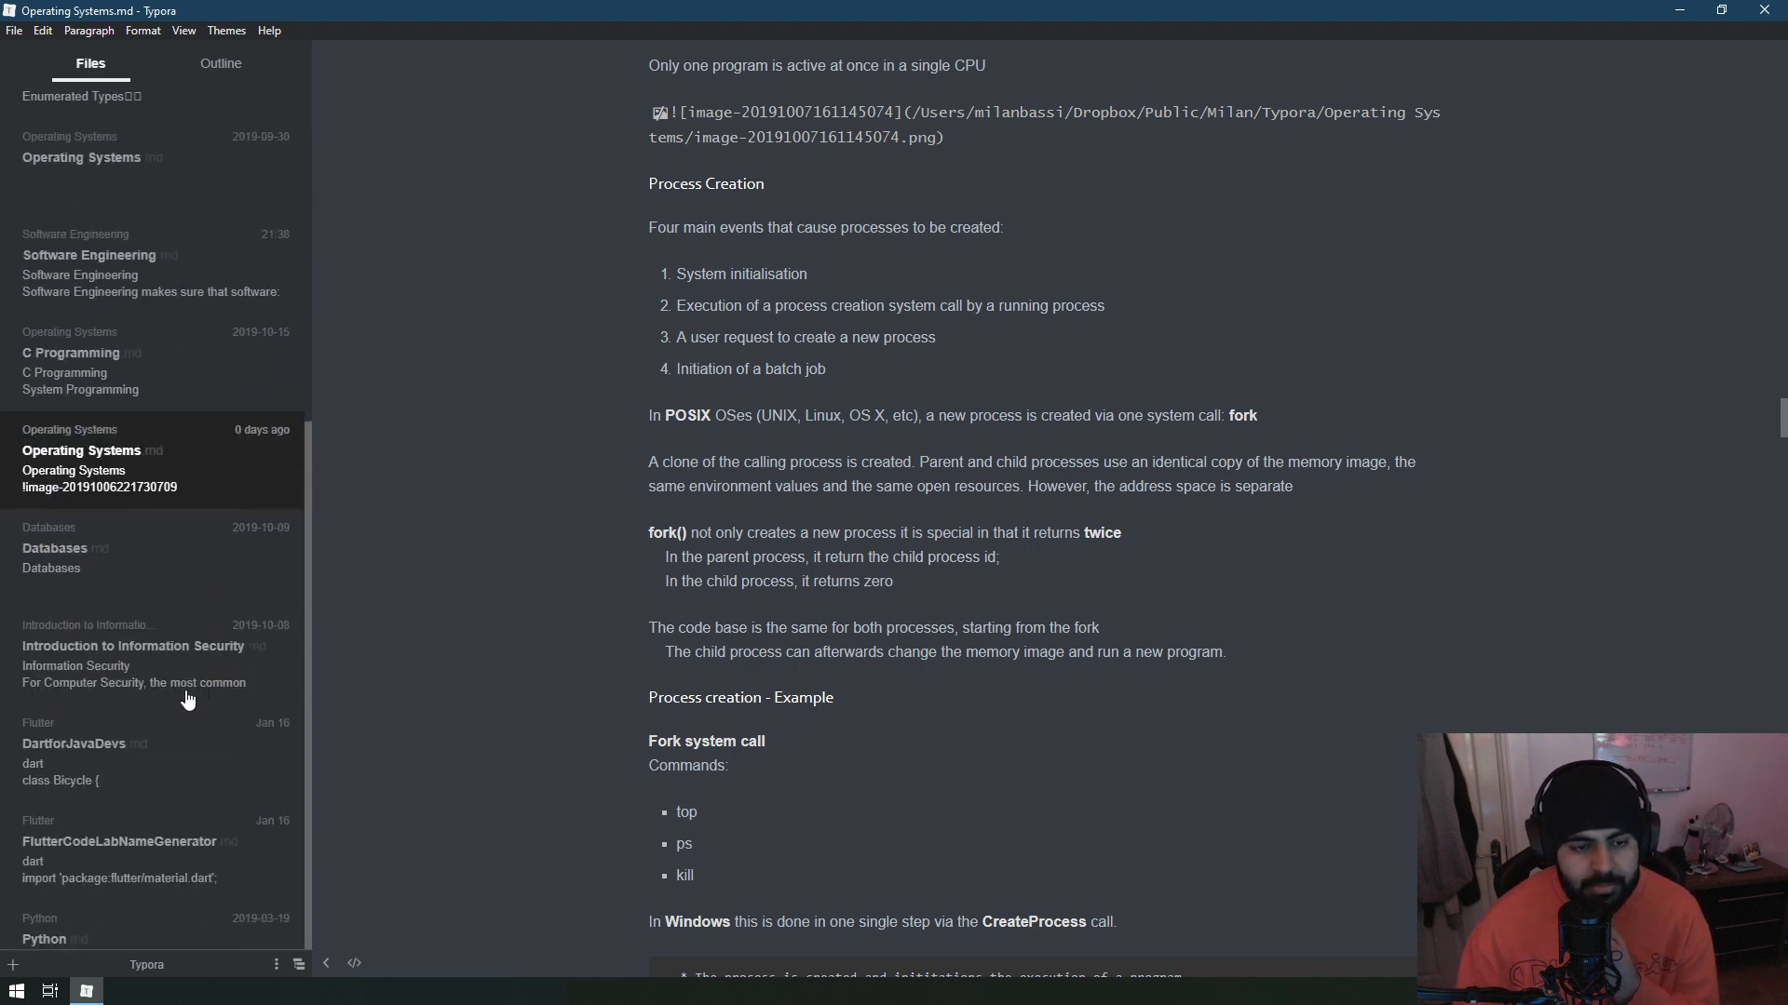
scroll("down", 3)
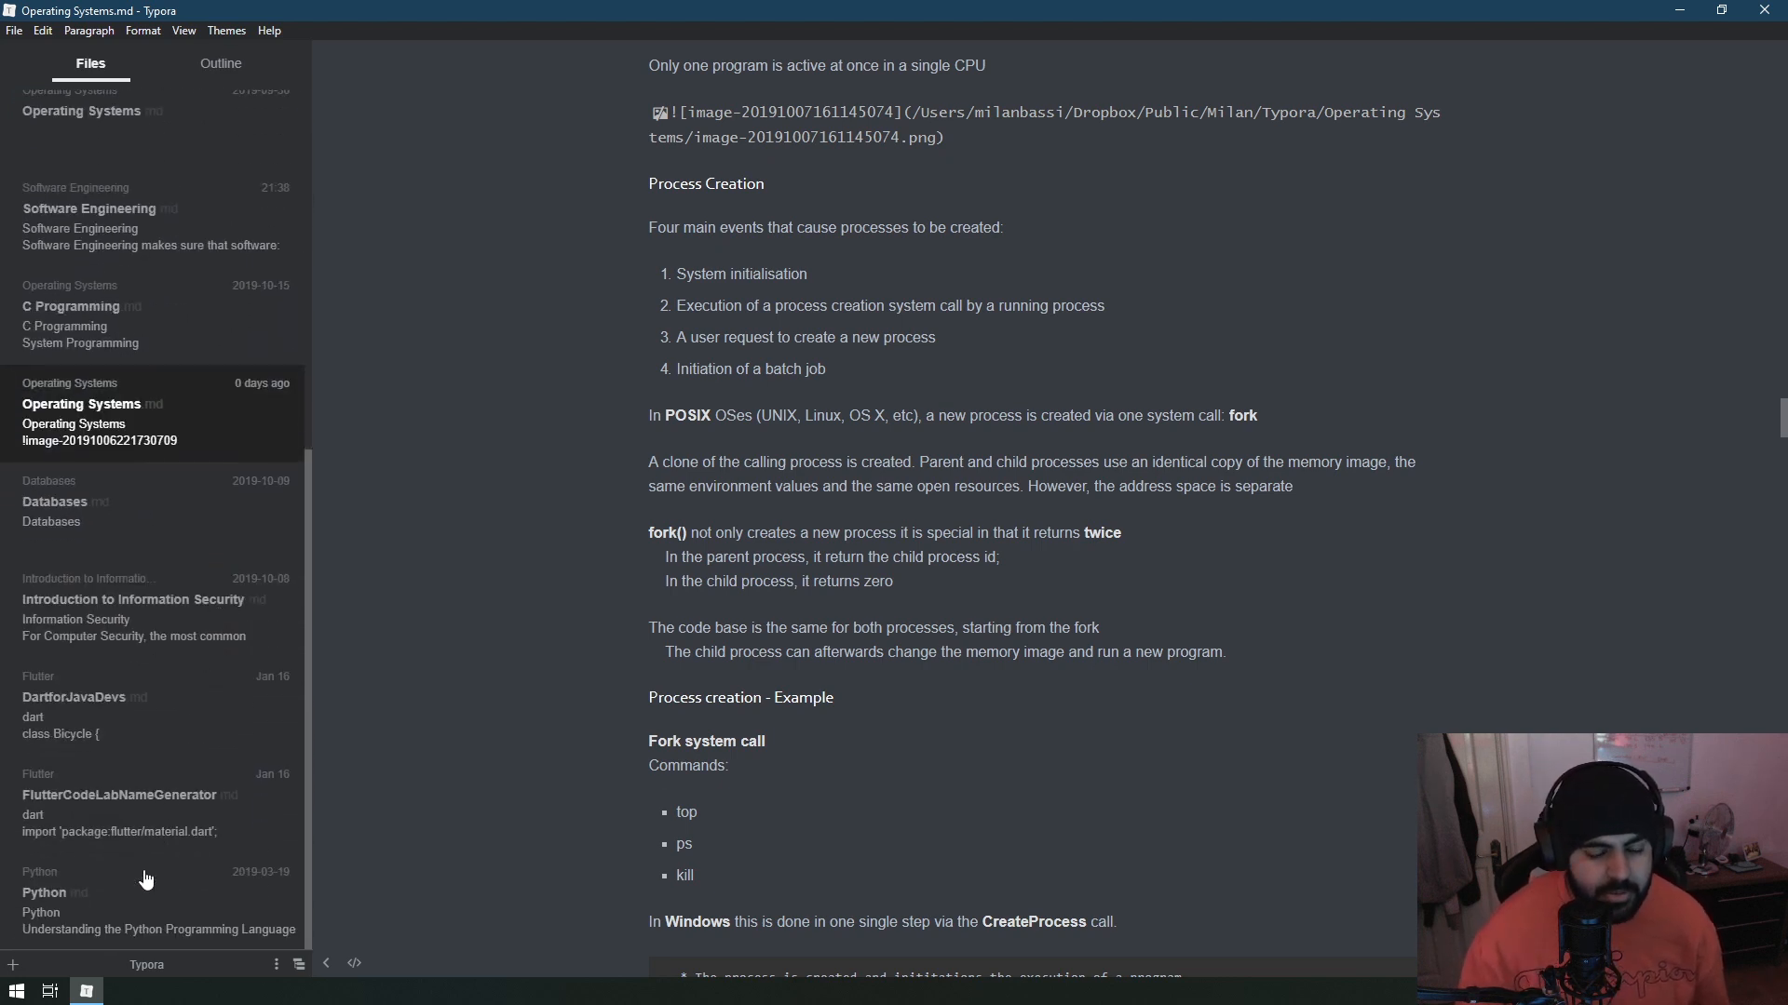
mouse_move(315, 963)
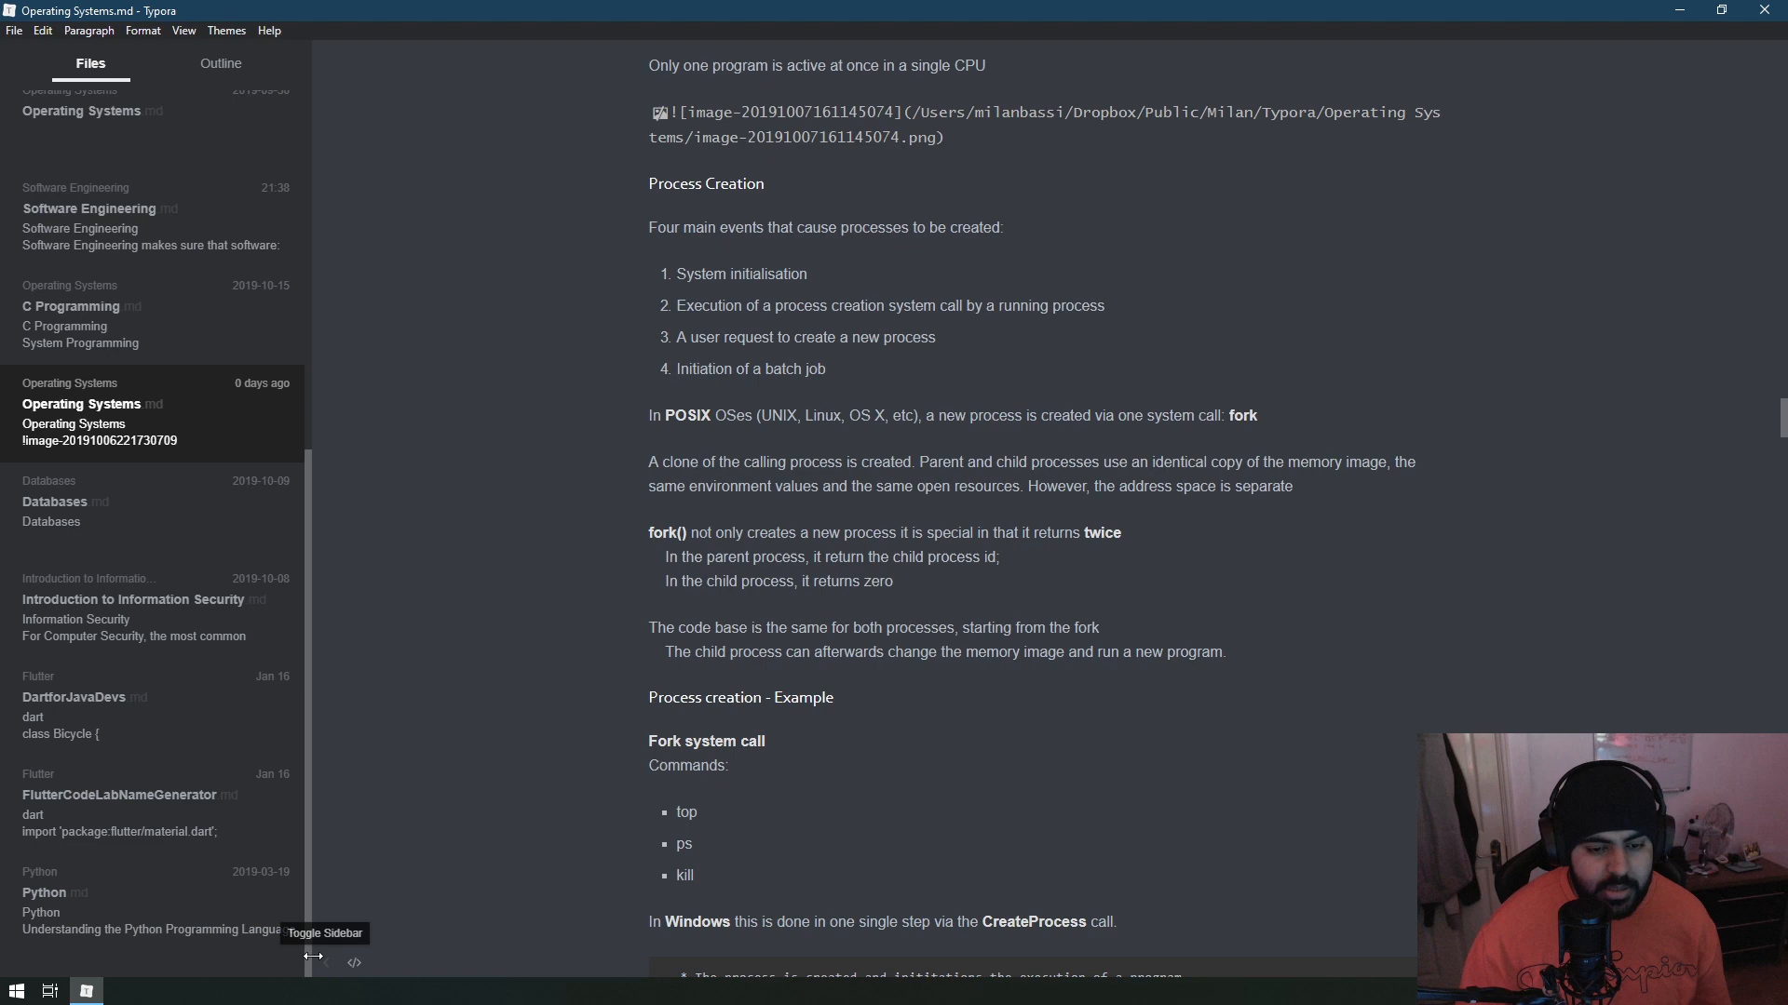
left_click(298, 963)
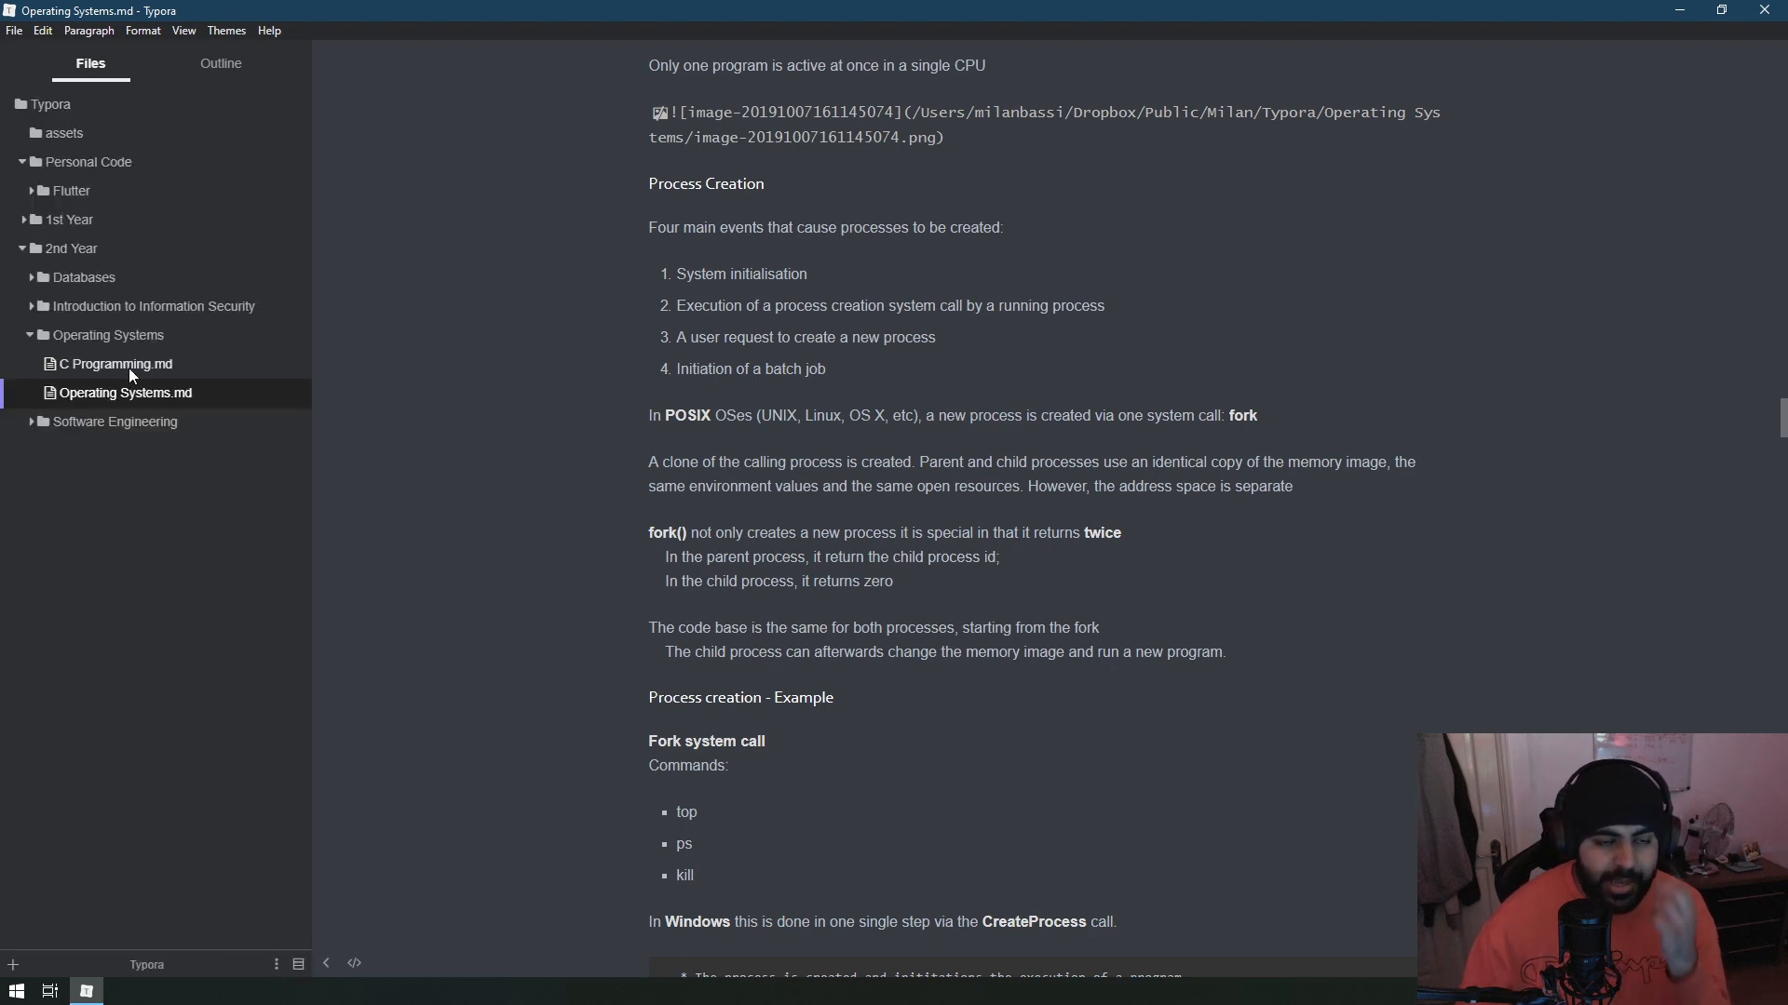
Reopen Software Engineering.md at its Observer pattern section and show the File menu.
left_click(130, 450)
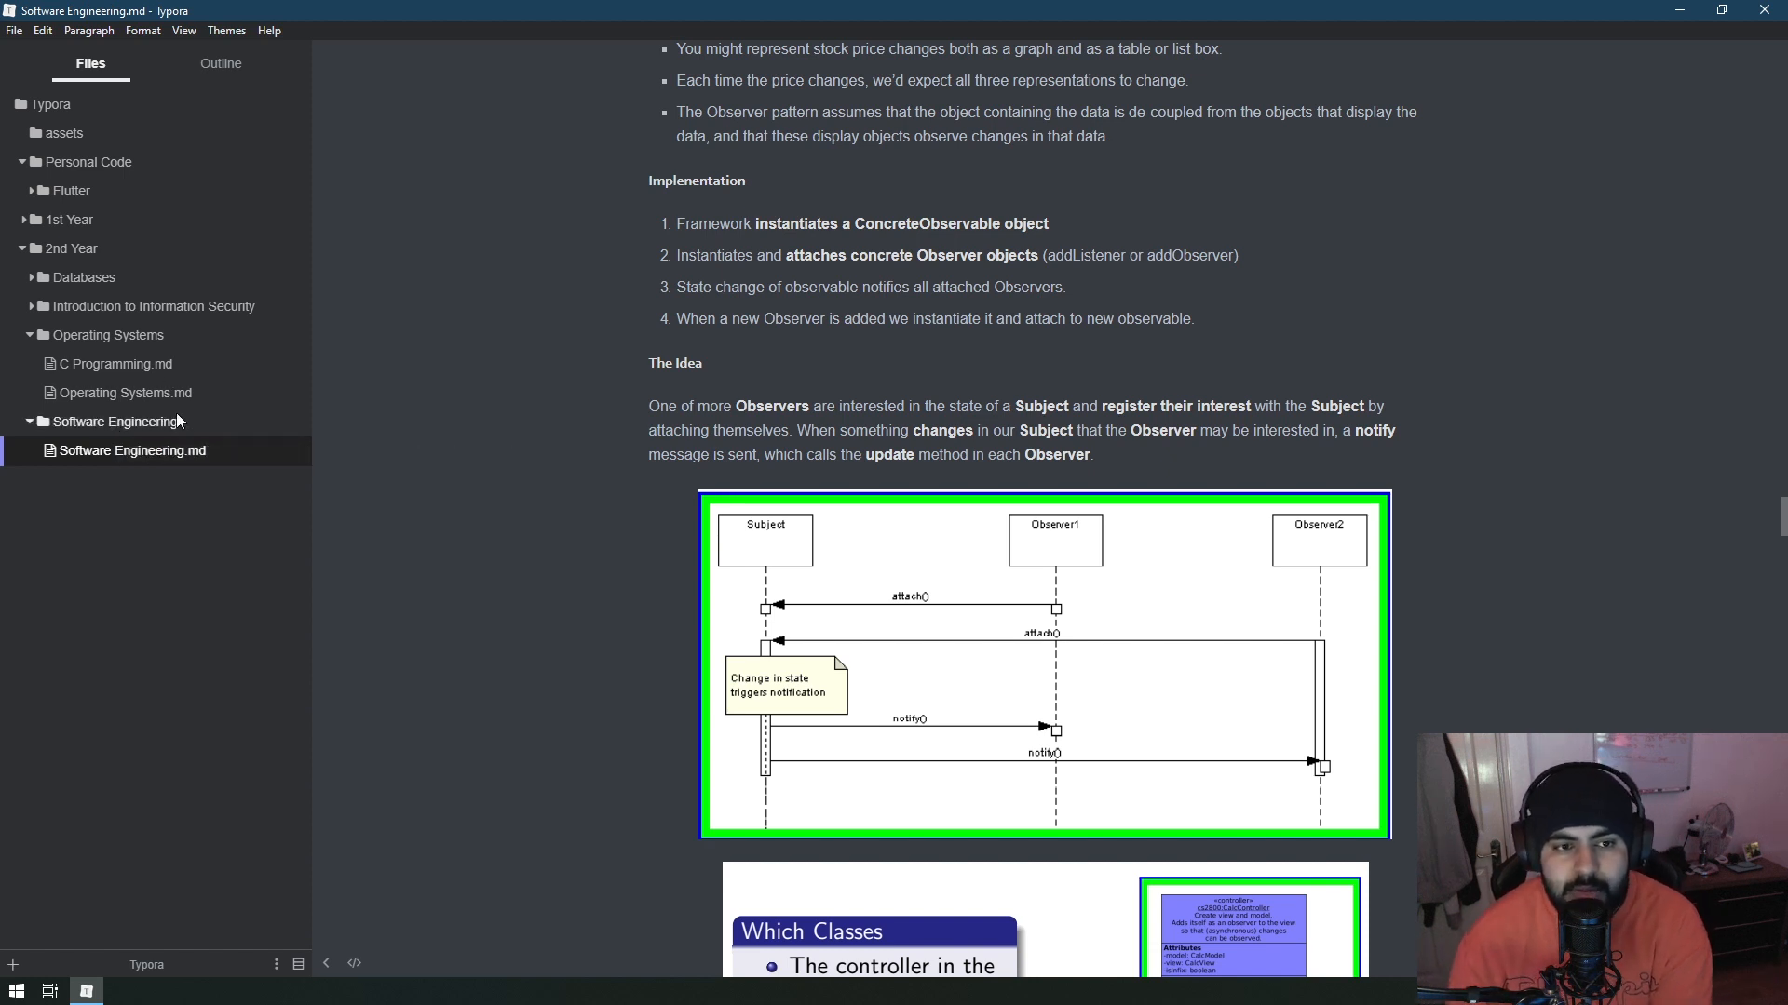
left_click(13, 30)
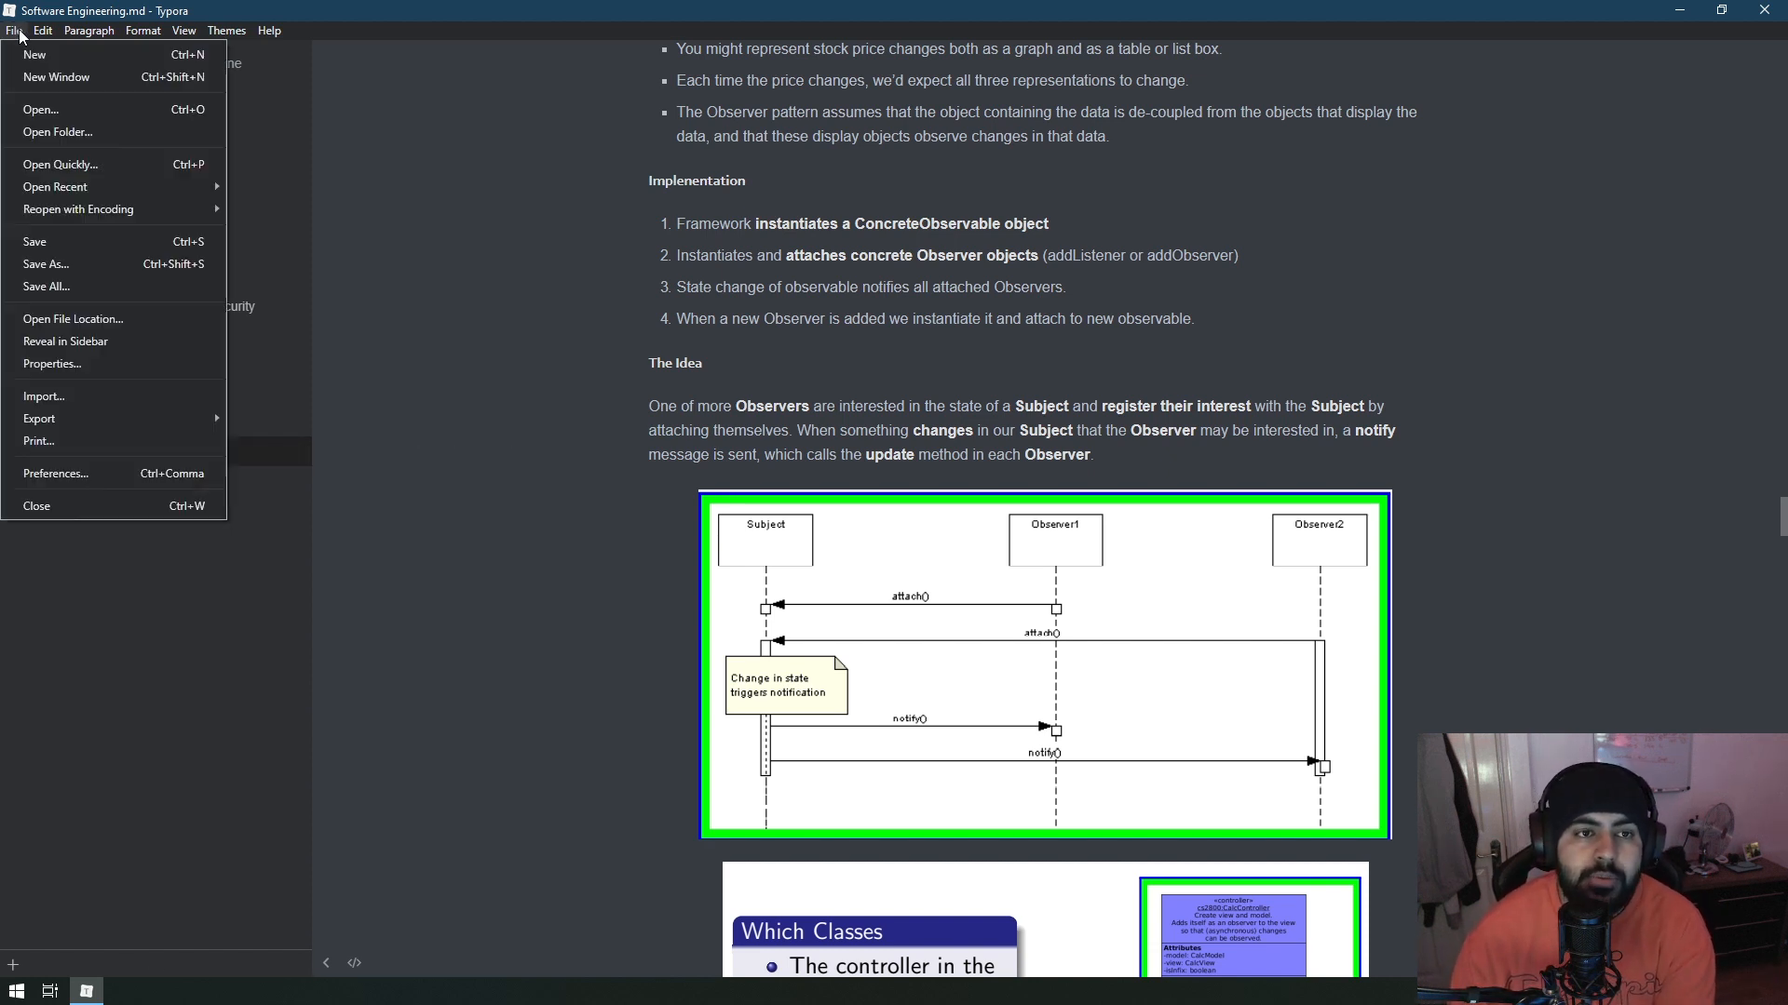
mouse_move(33, 54)
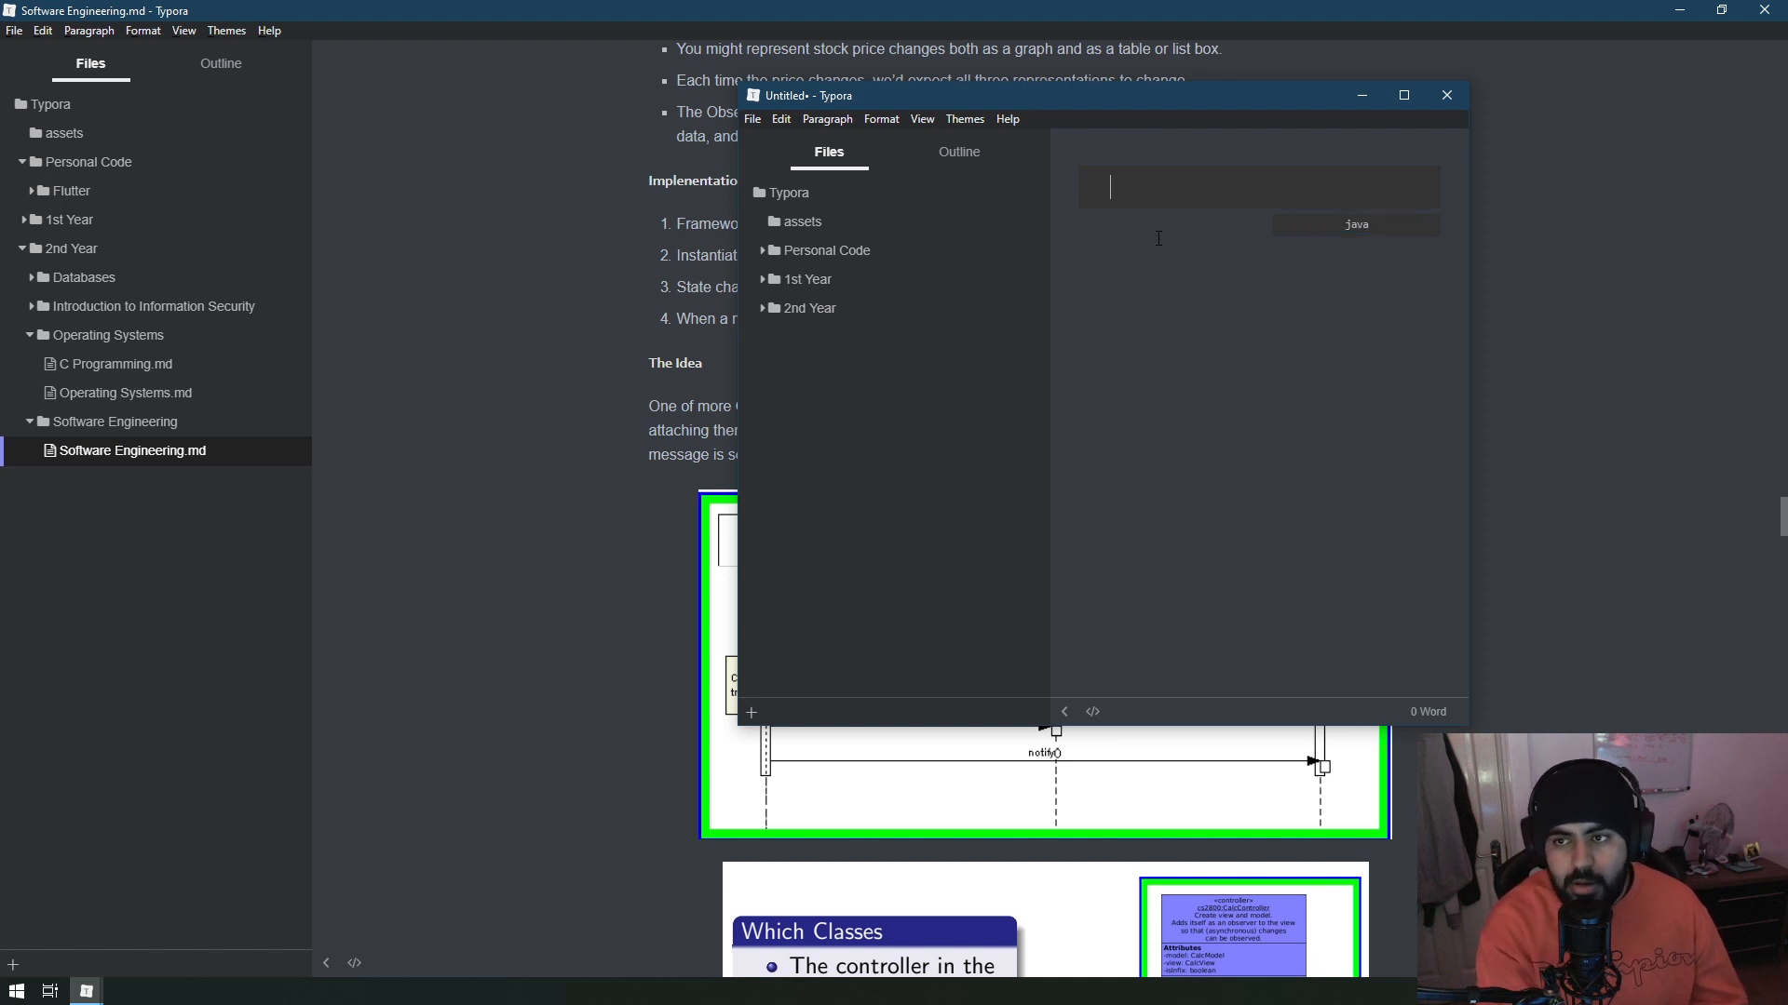
Fill the new window with a Java 'public' code block, a '1.' list and headings Main, HJdashd, sduasdjas.
type("public")
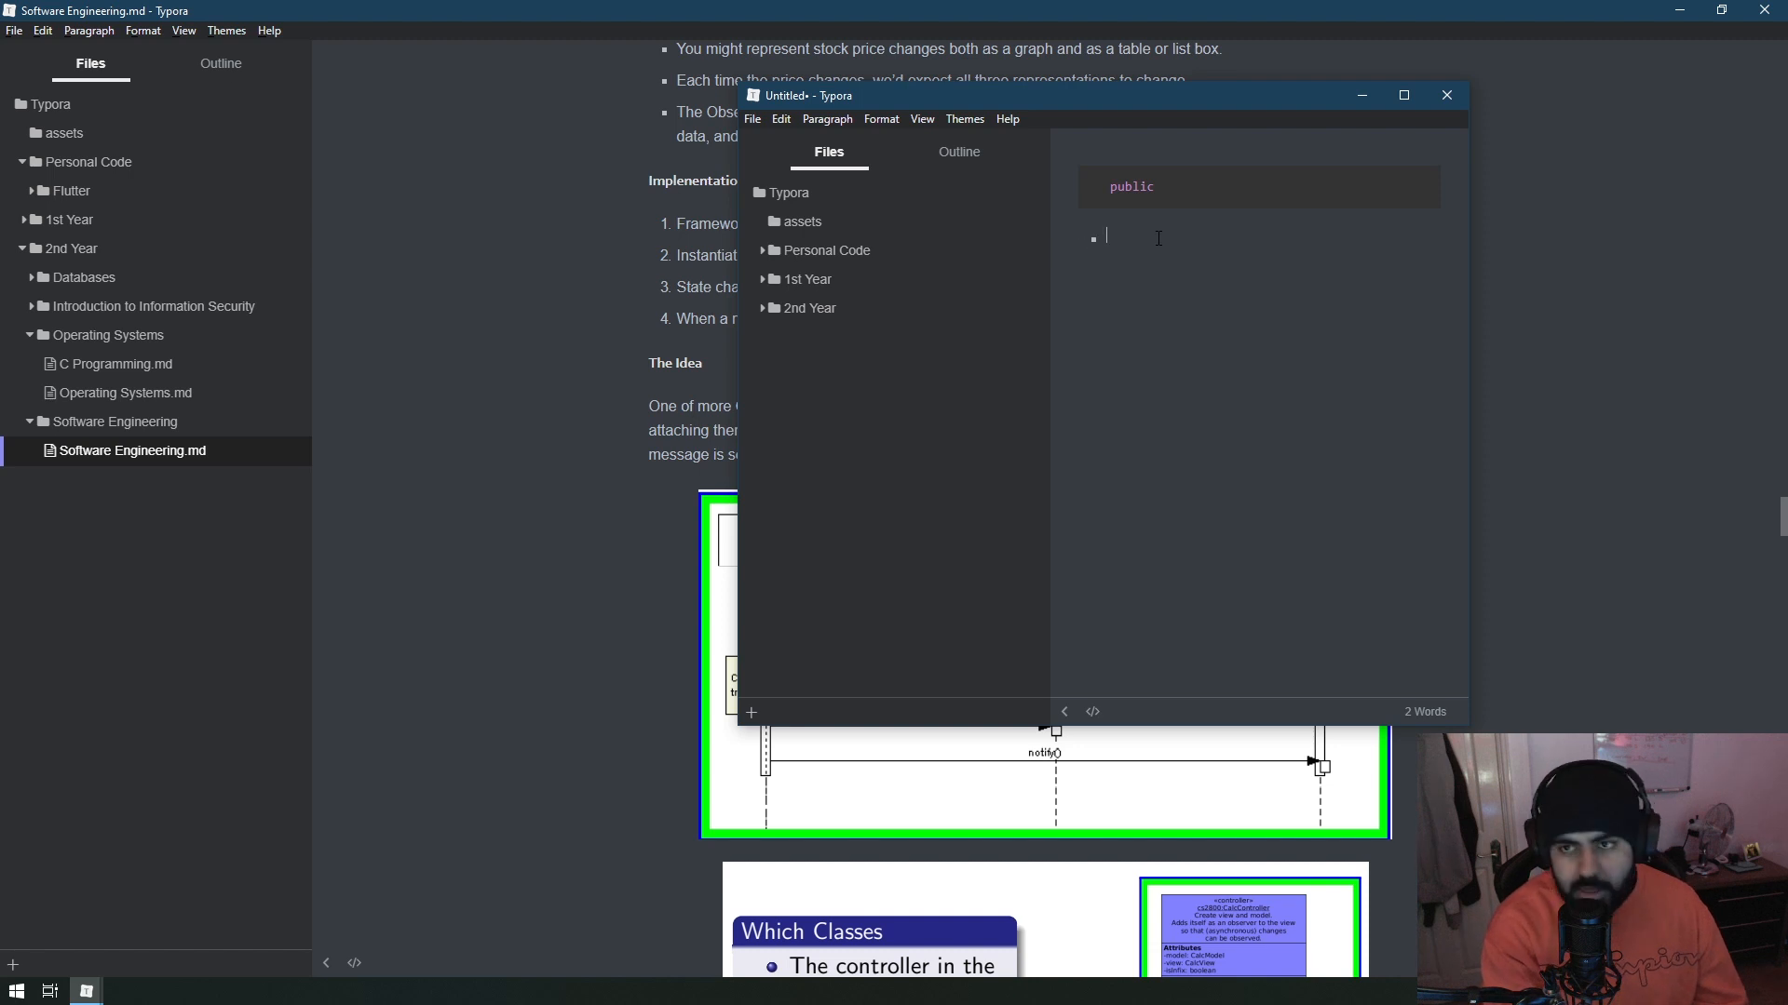
key("Return")
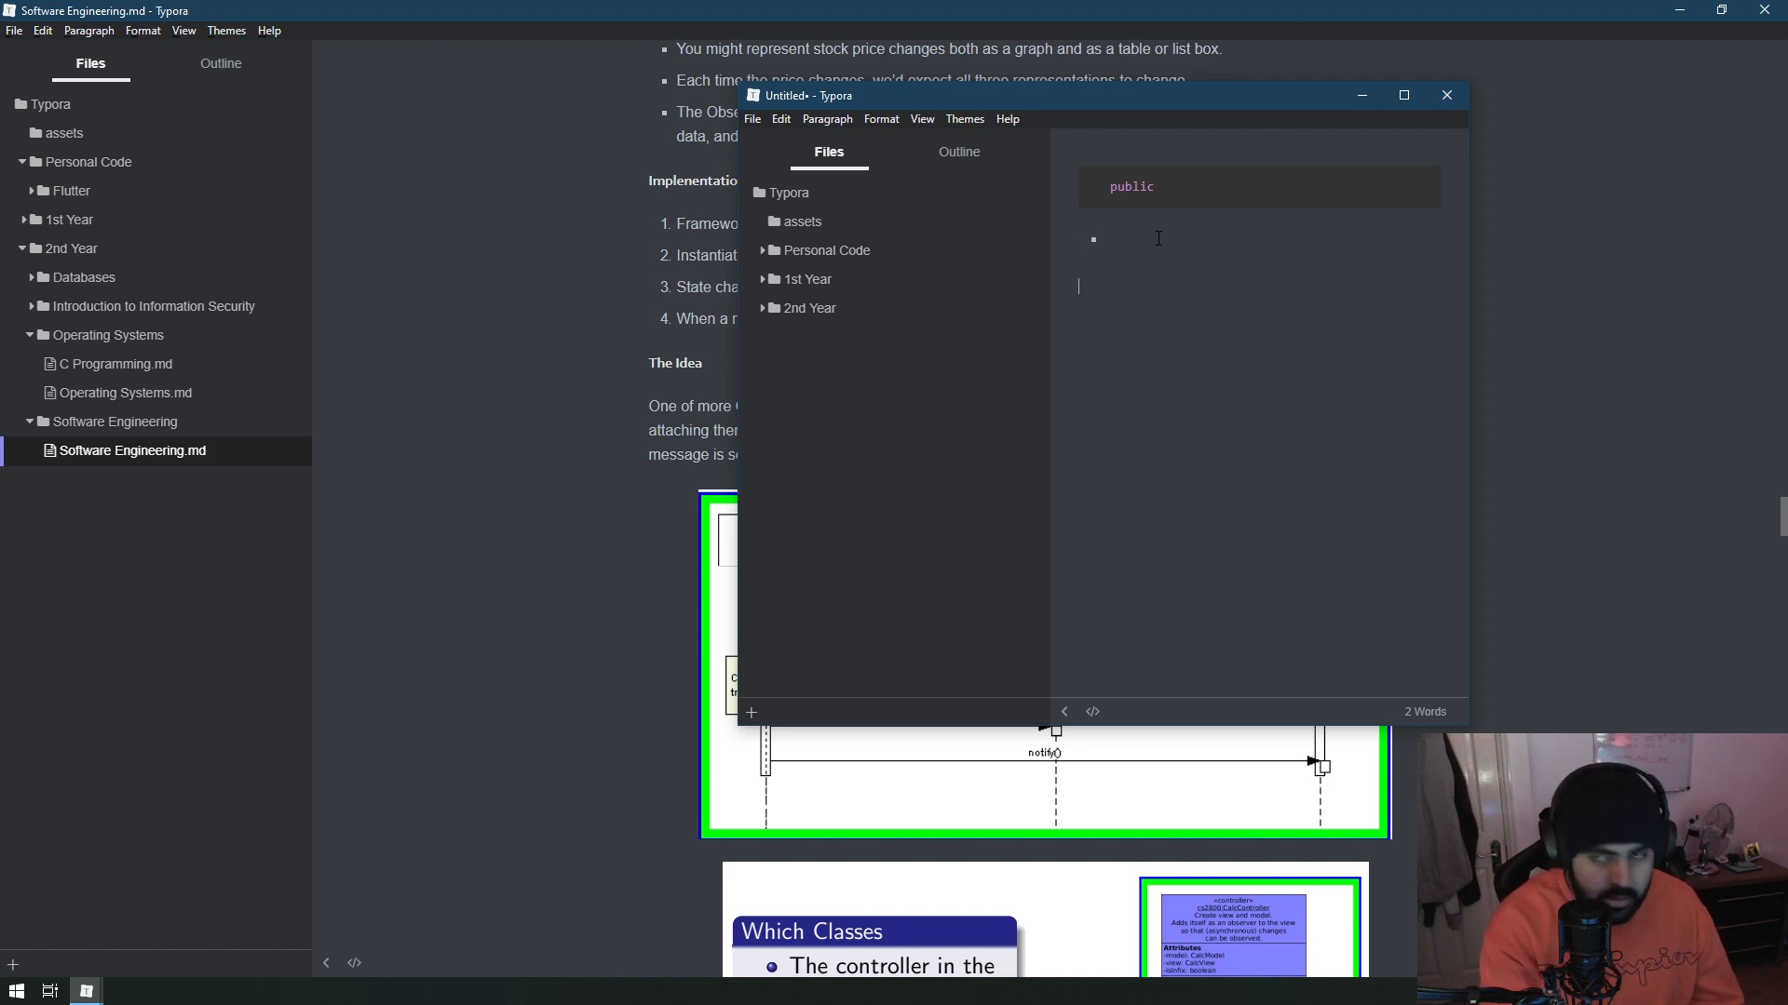
type("1.")
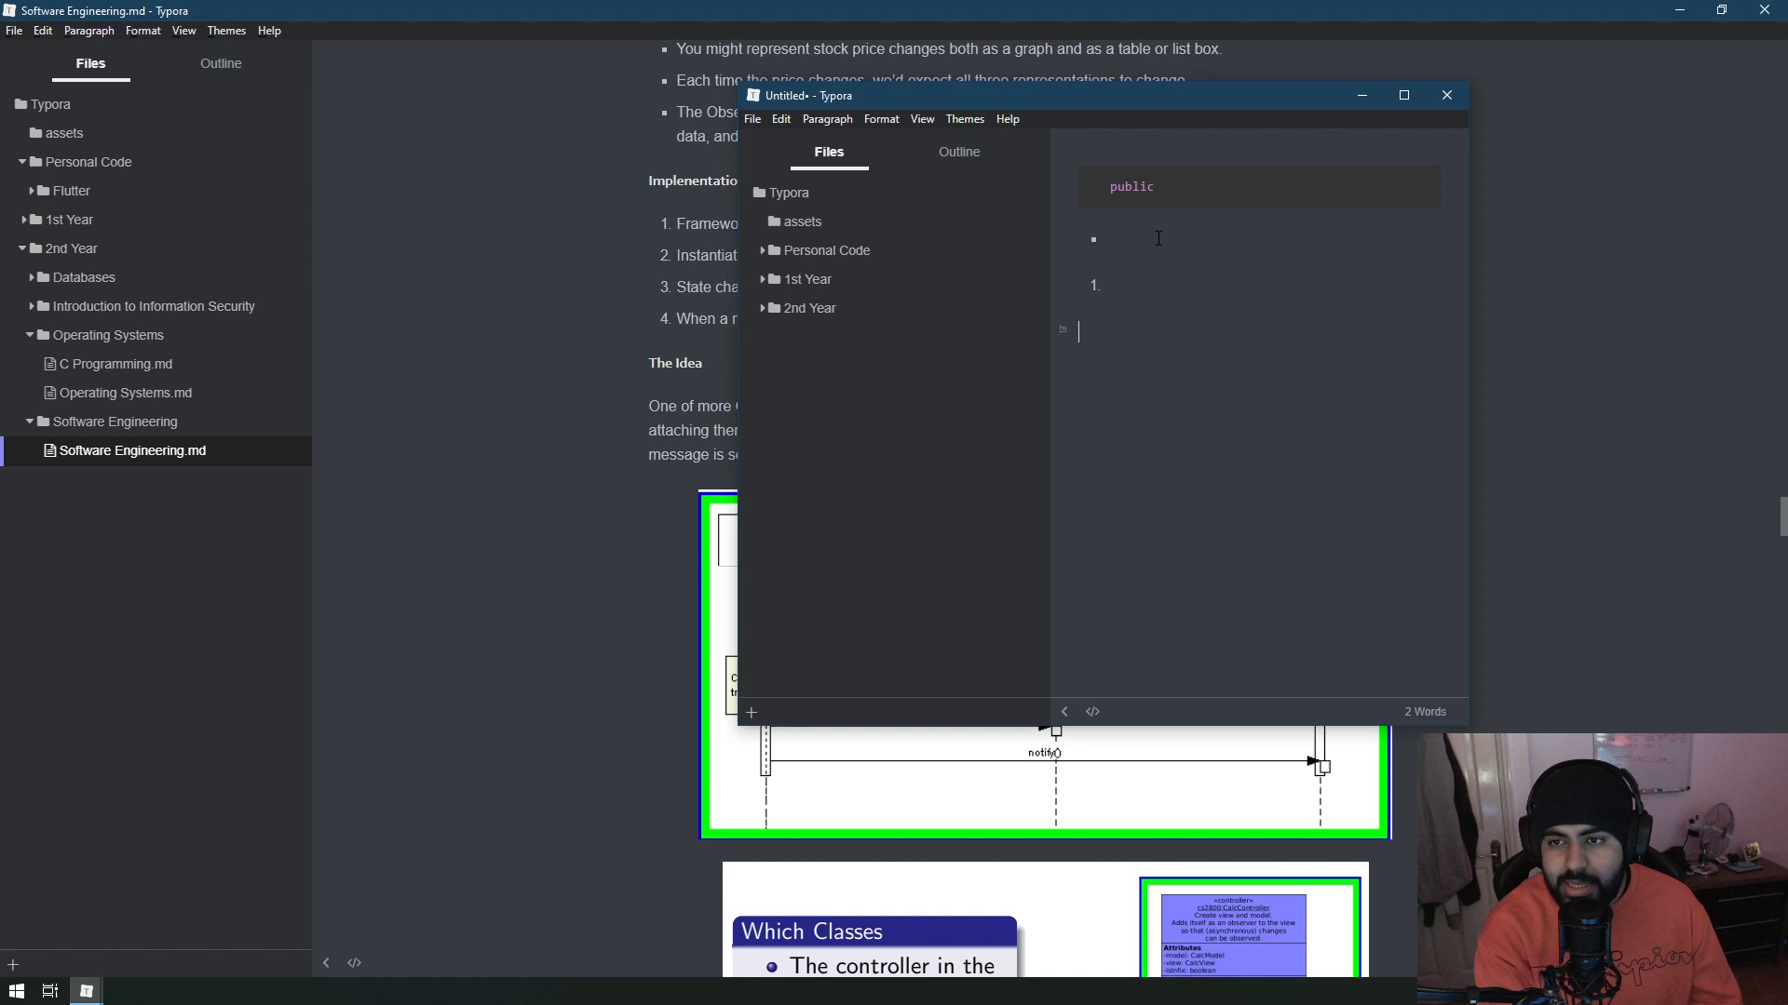
type("Main")
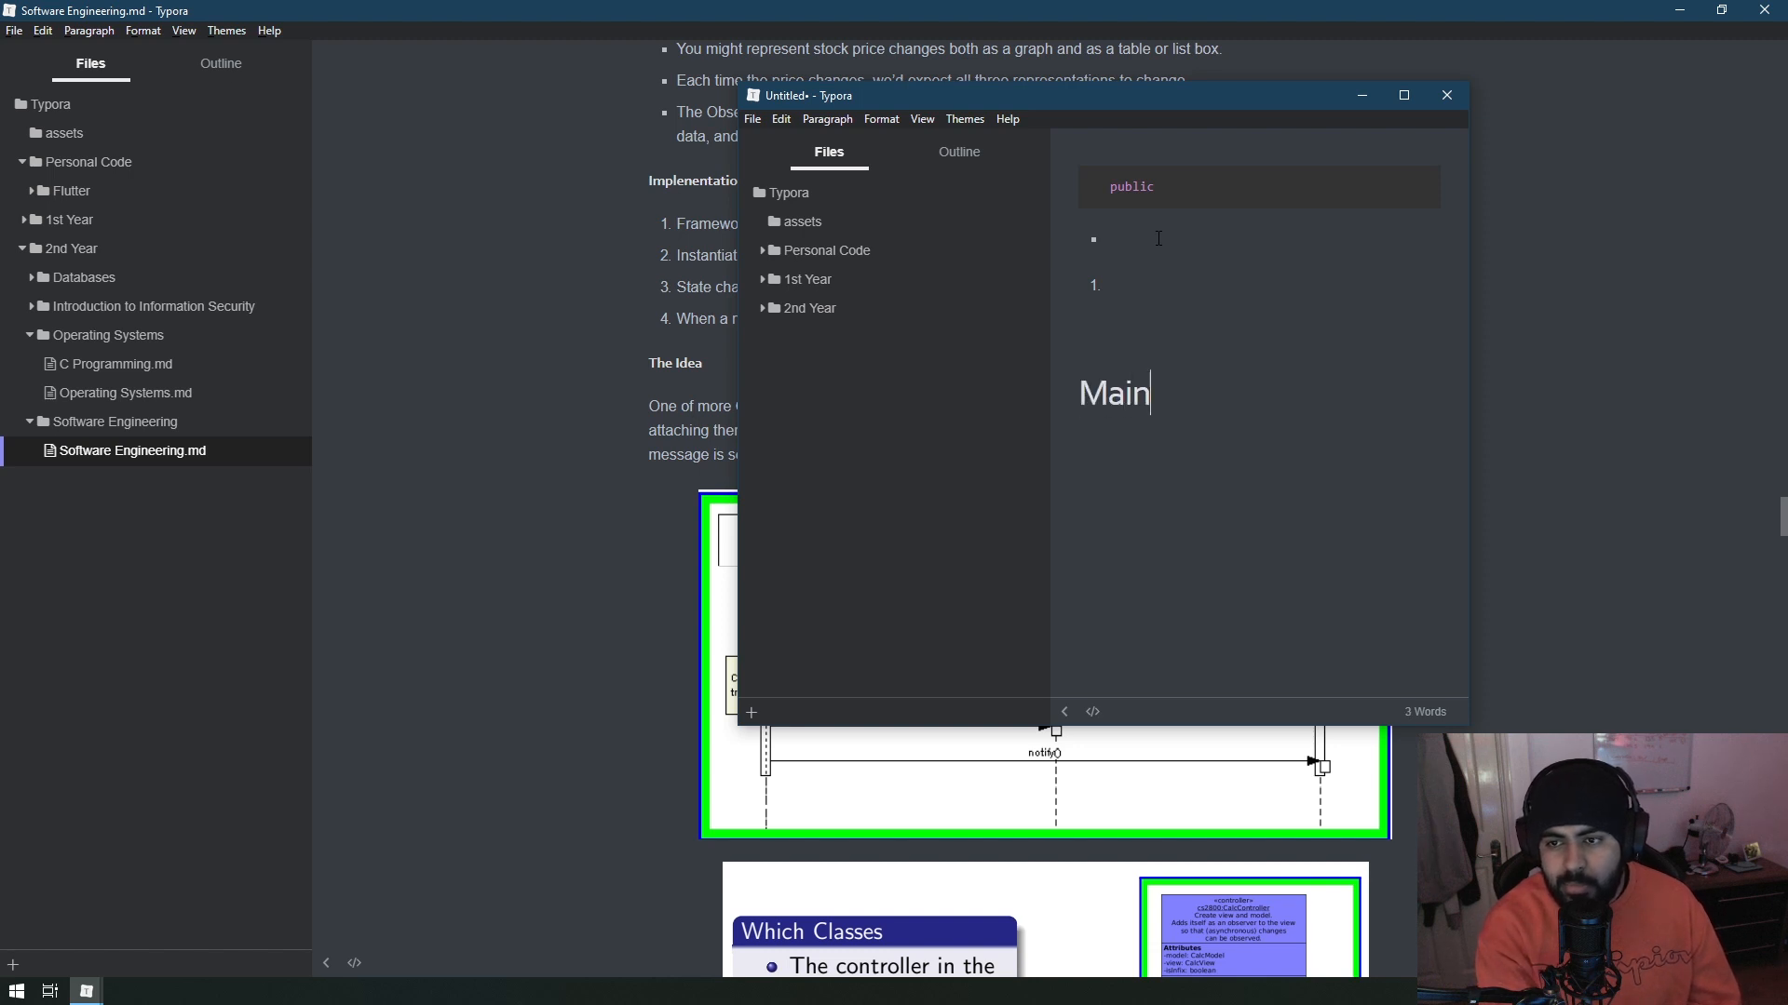
type("HJdashd")
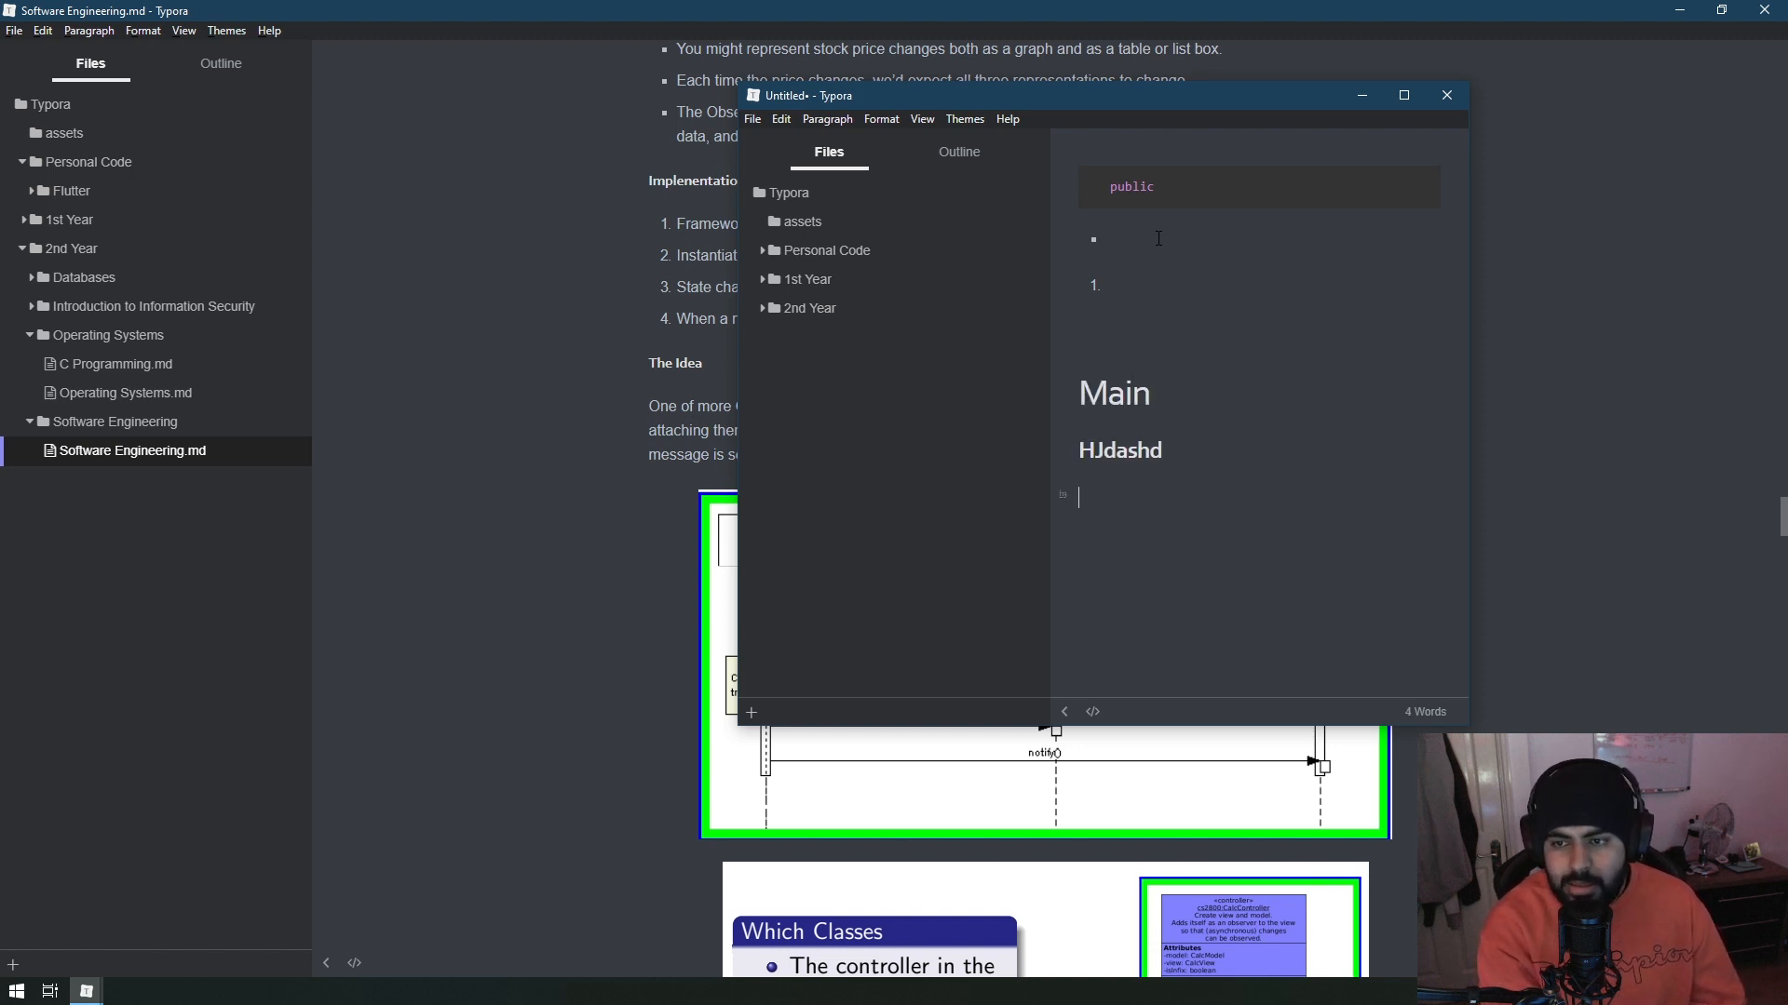
type("sduasdjas")
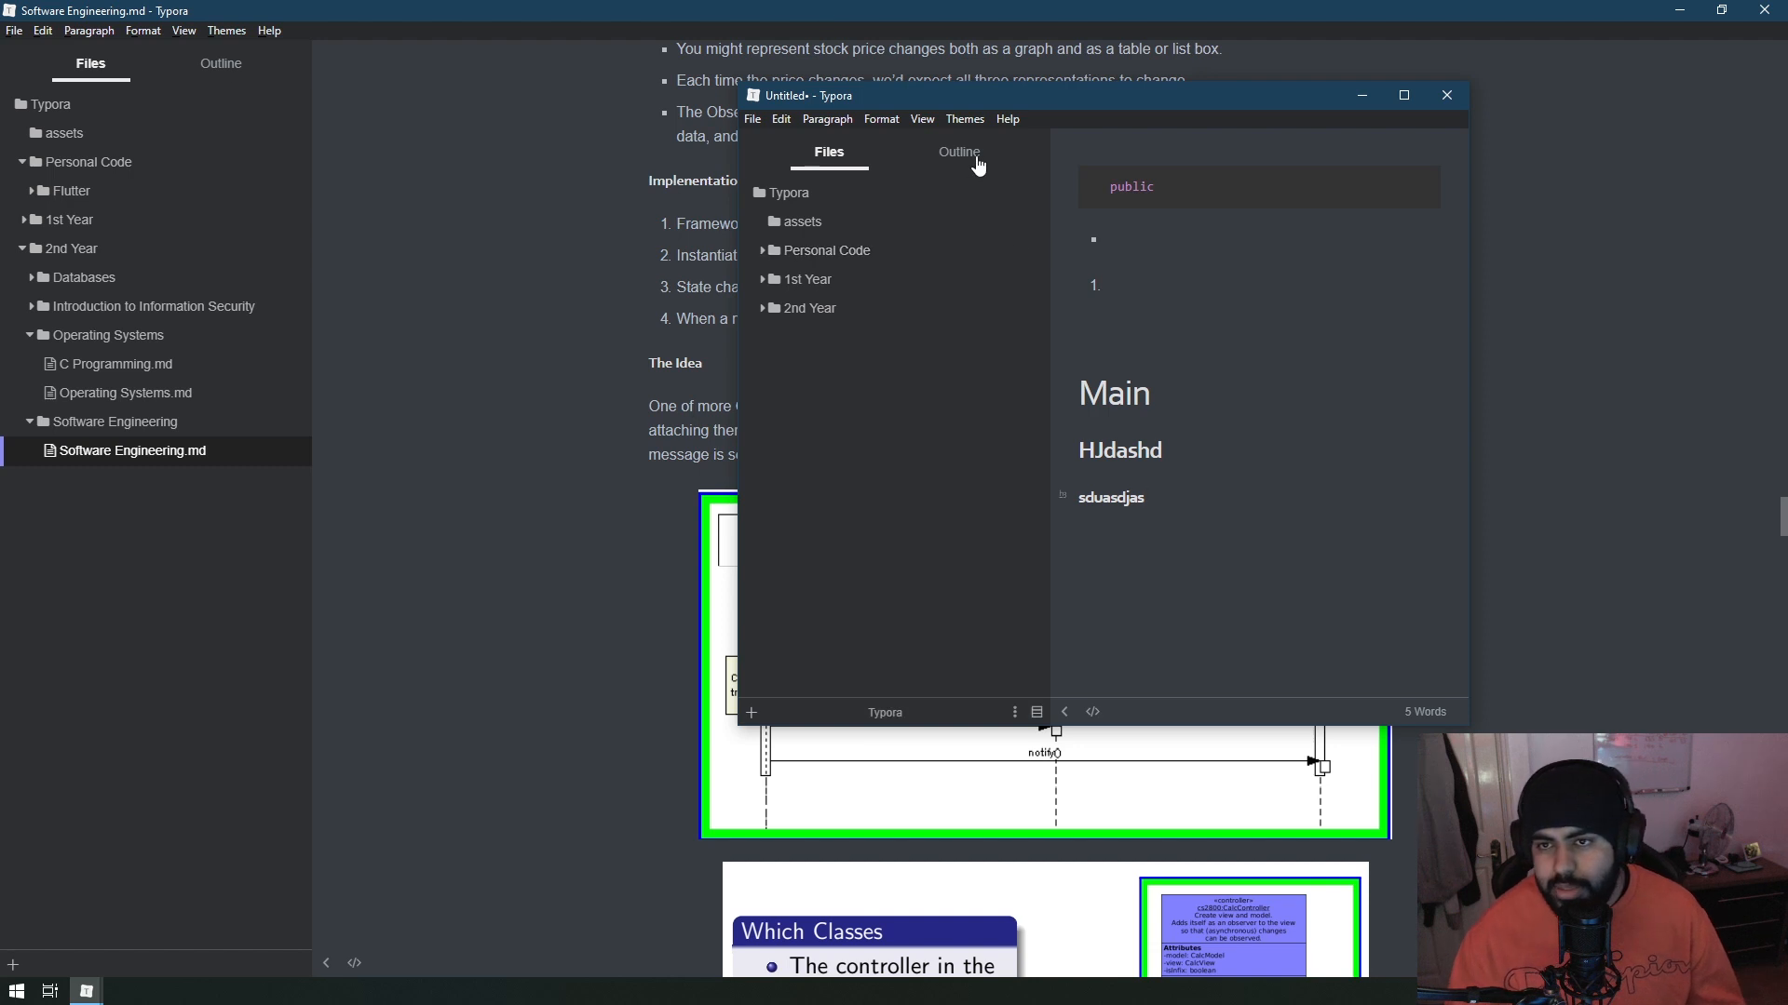
left_click(959, 151)
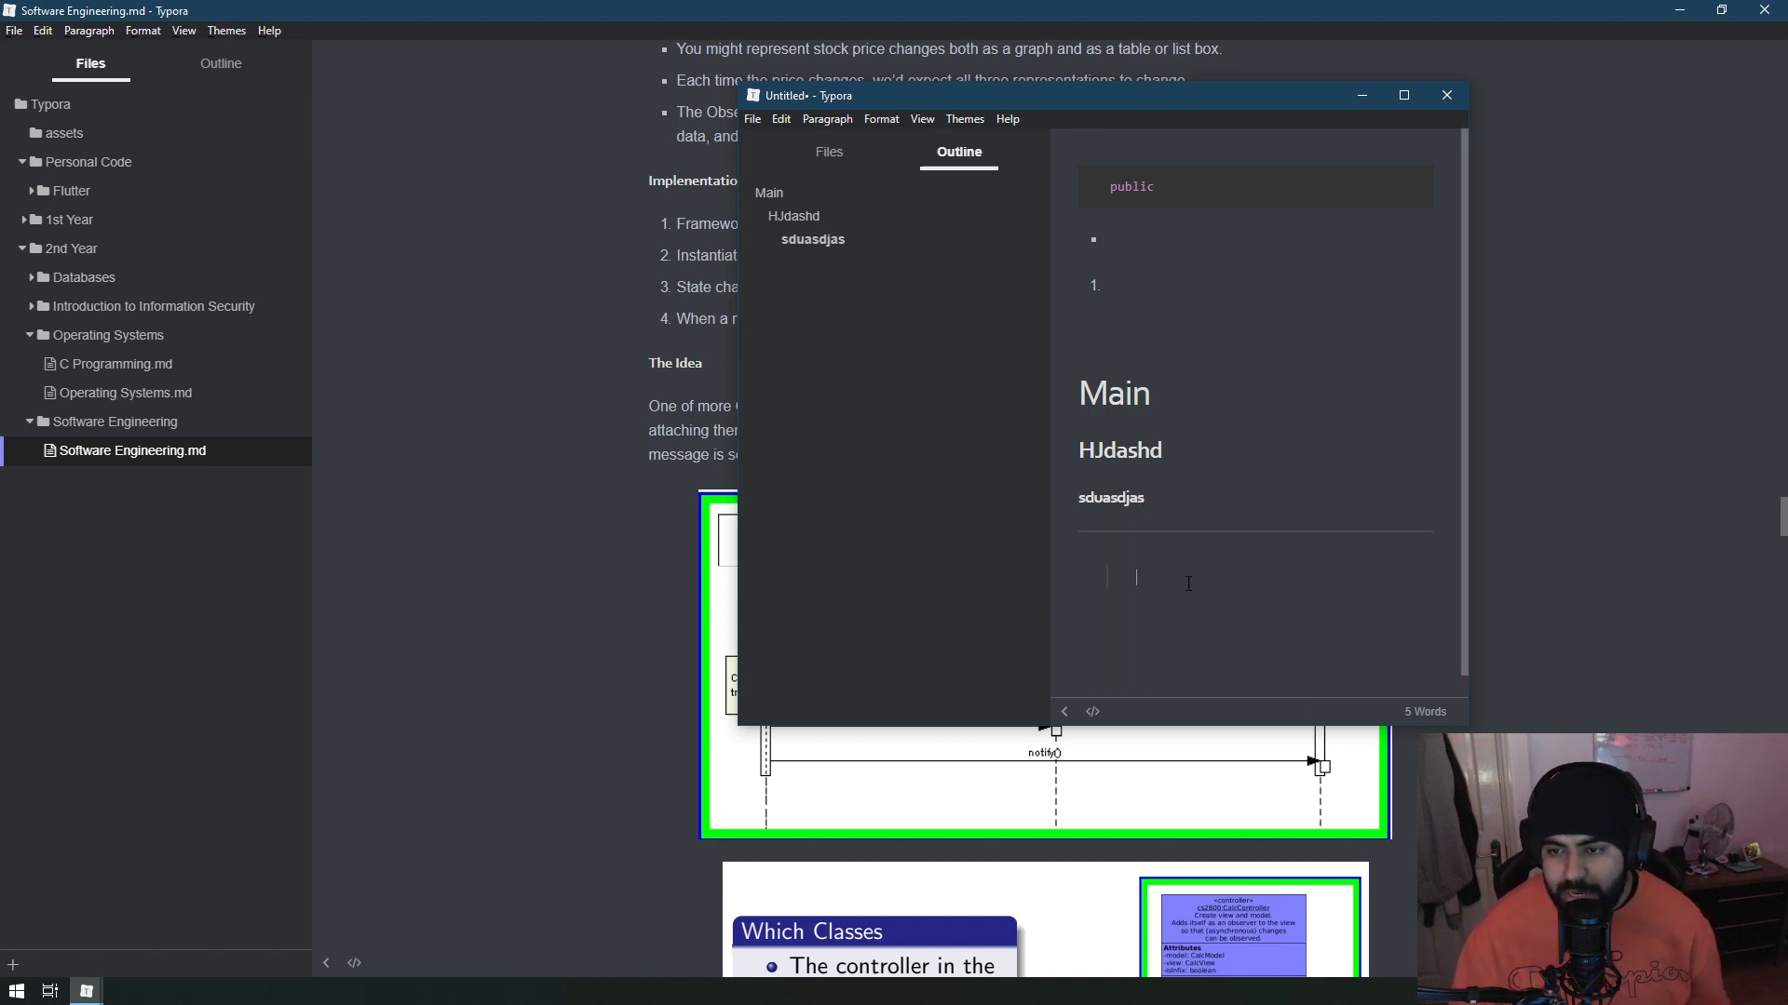
Add placeholder text '\Z\az|szA' below the horizontal rule and bring up the editor context menu.
type("\\Z\\az|szA")
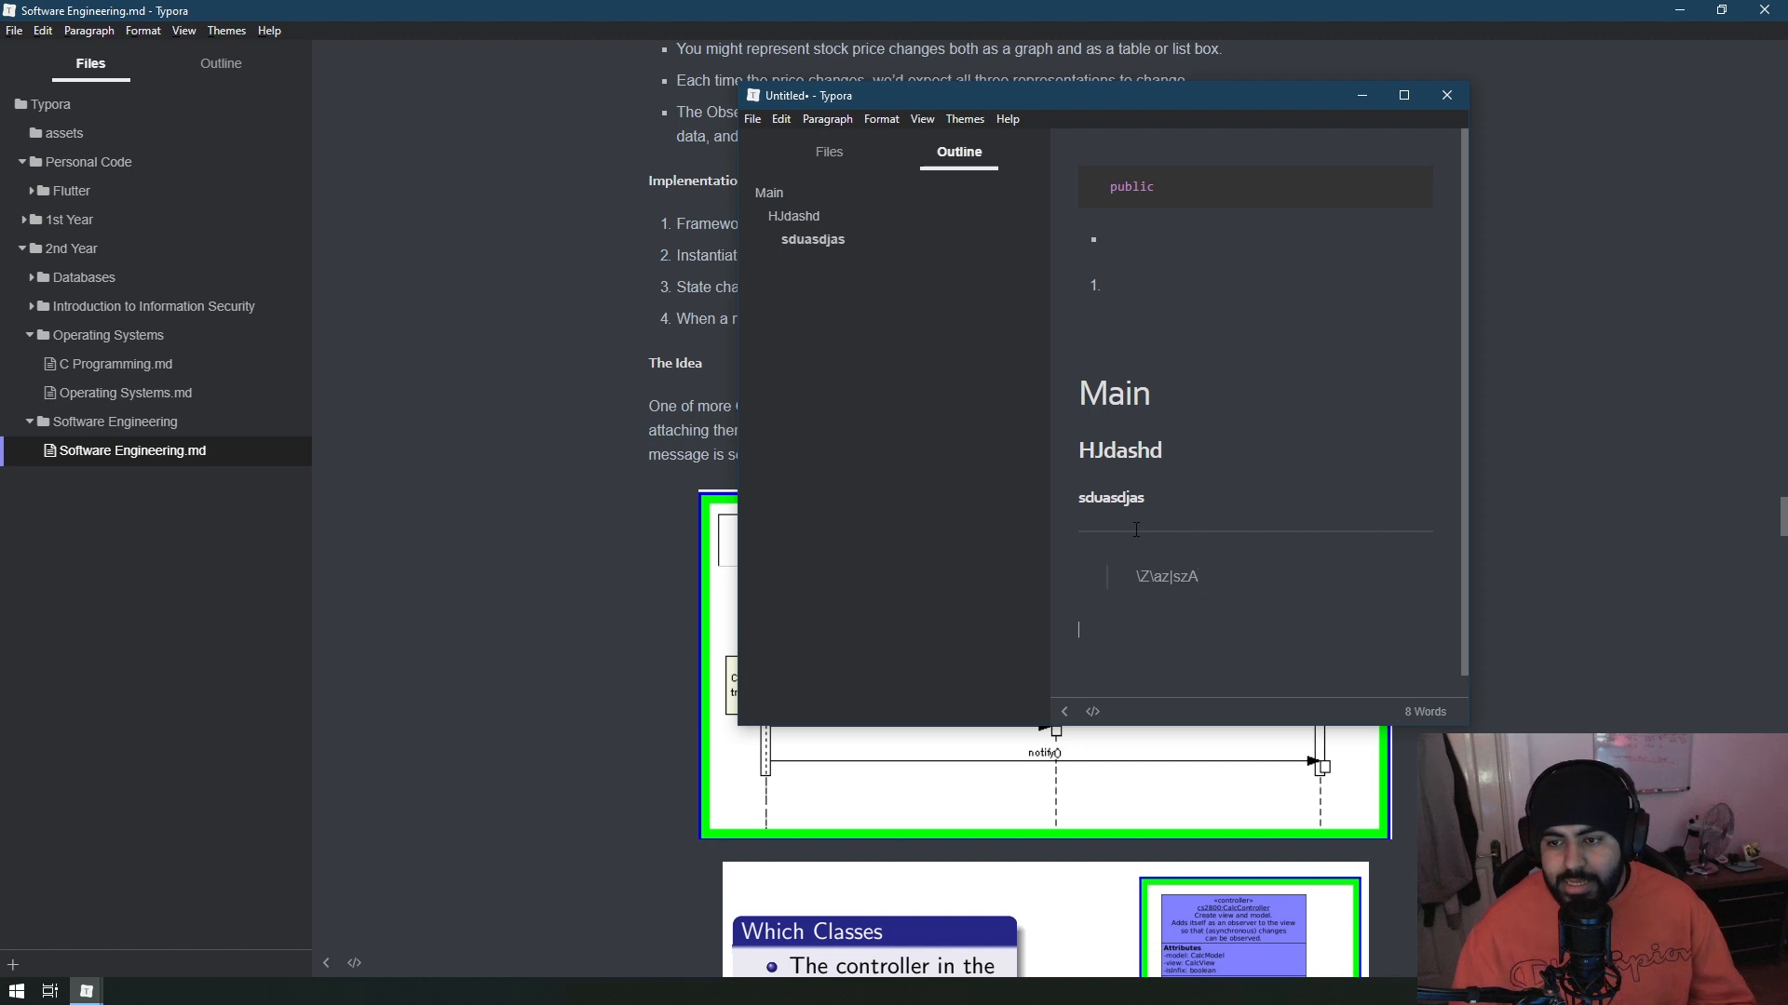
right_click(1134, 527)
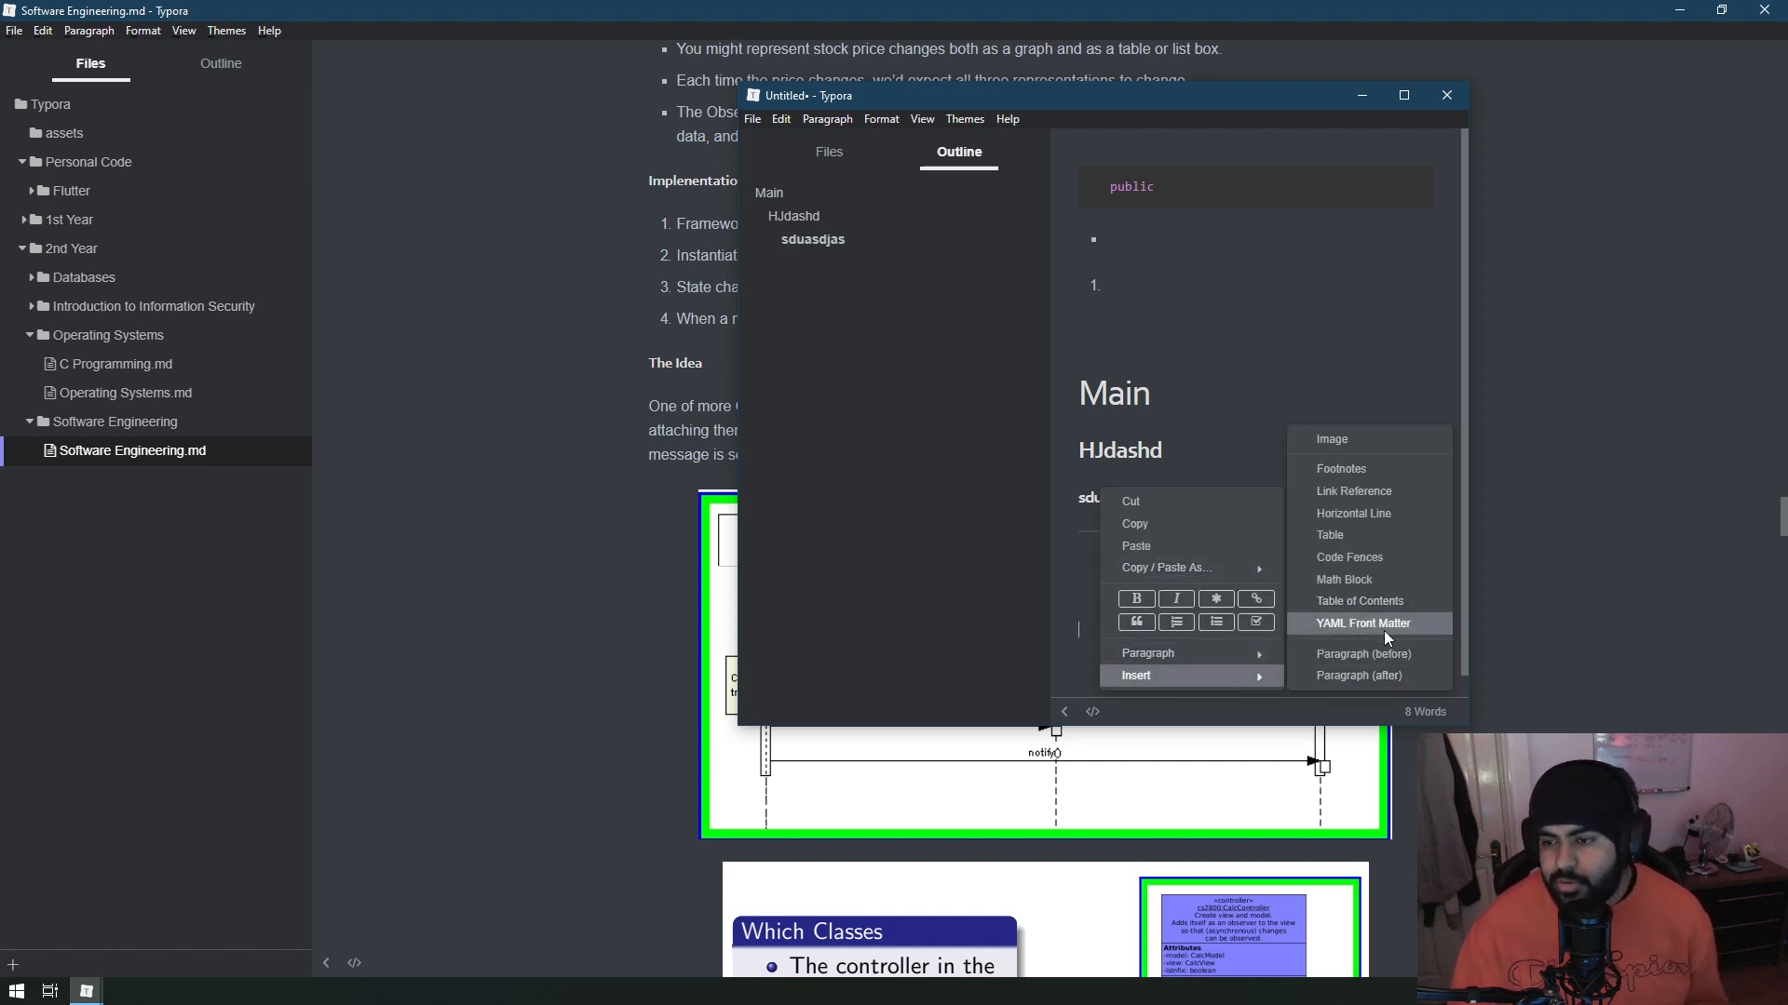
mouse_move(1357, 490)
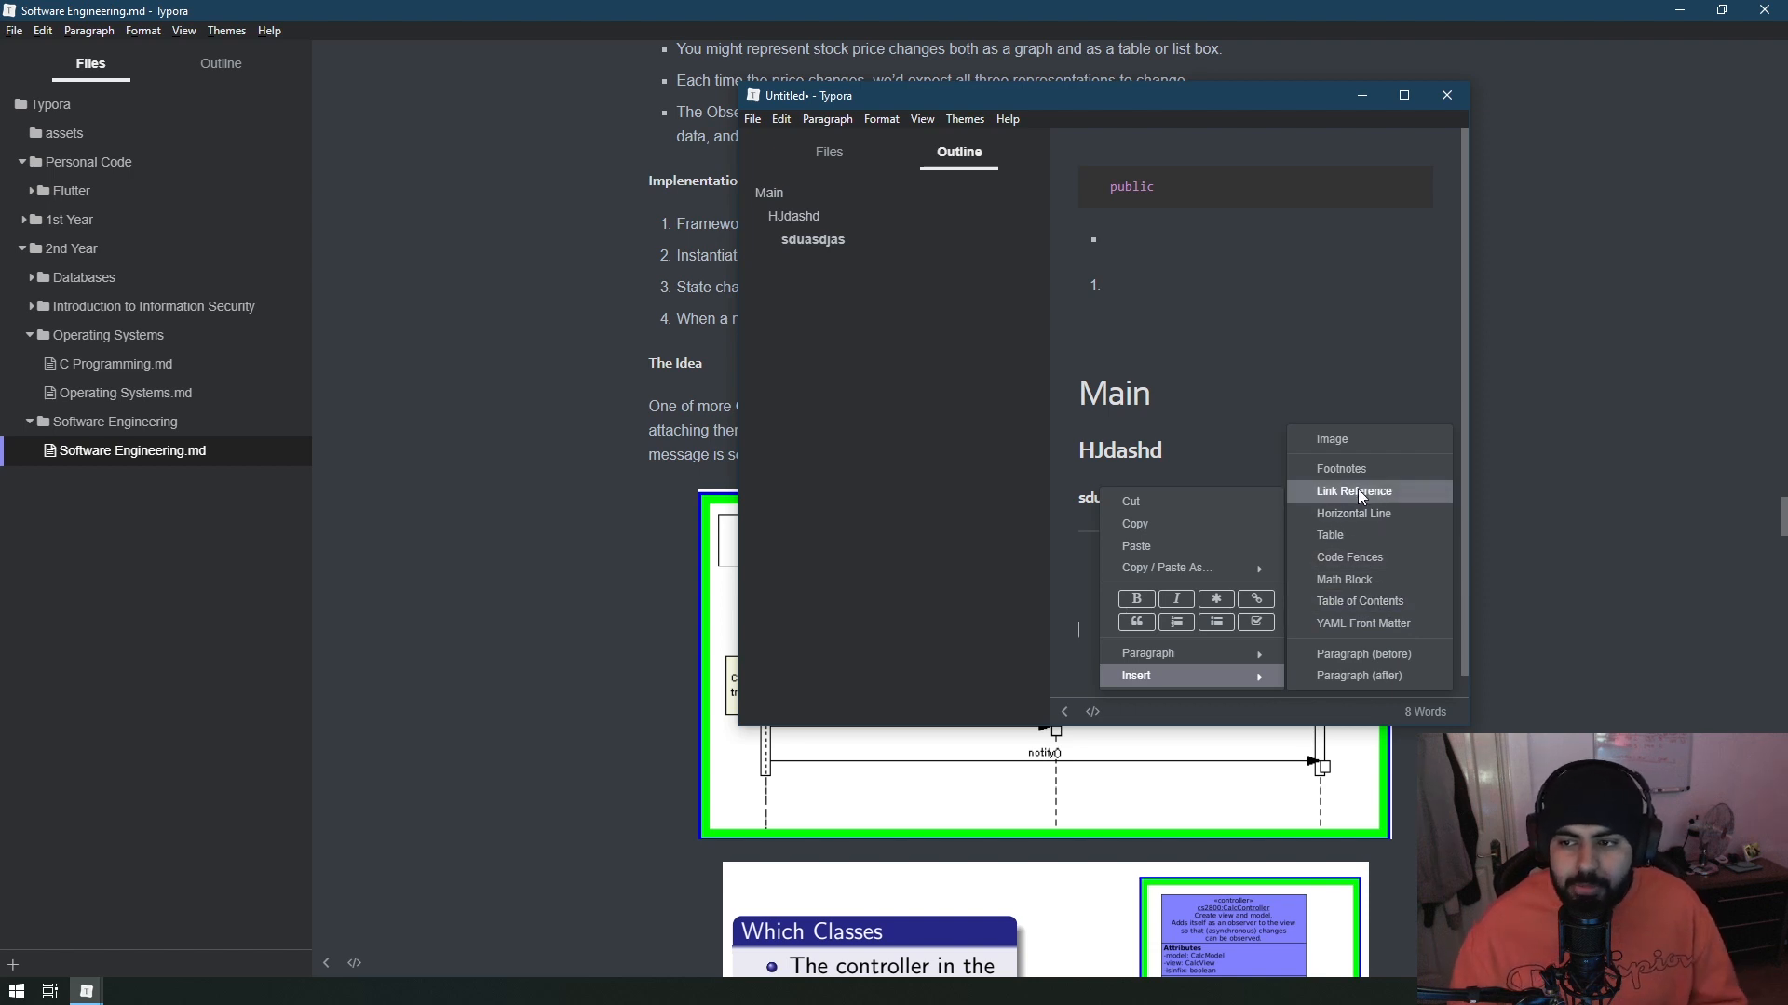
Insert a table of contents into the untitled scratch note and review it.
left_click(1354, 490)
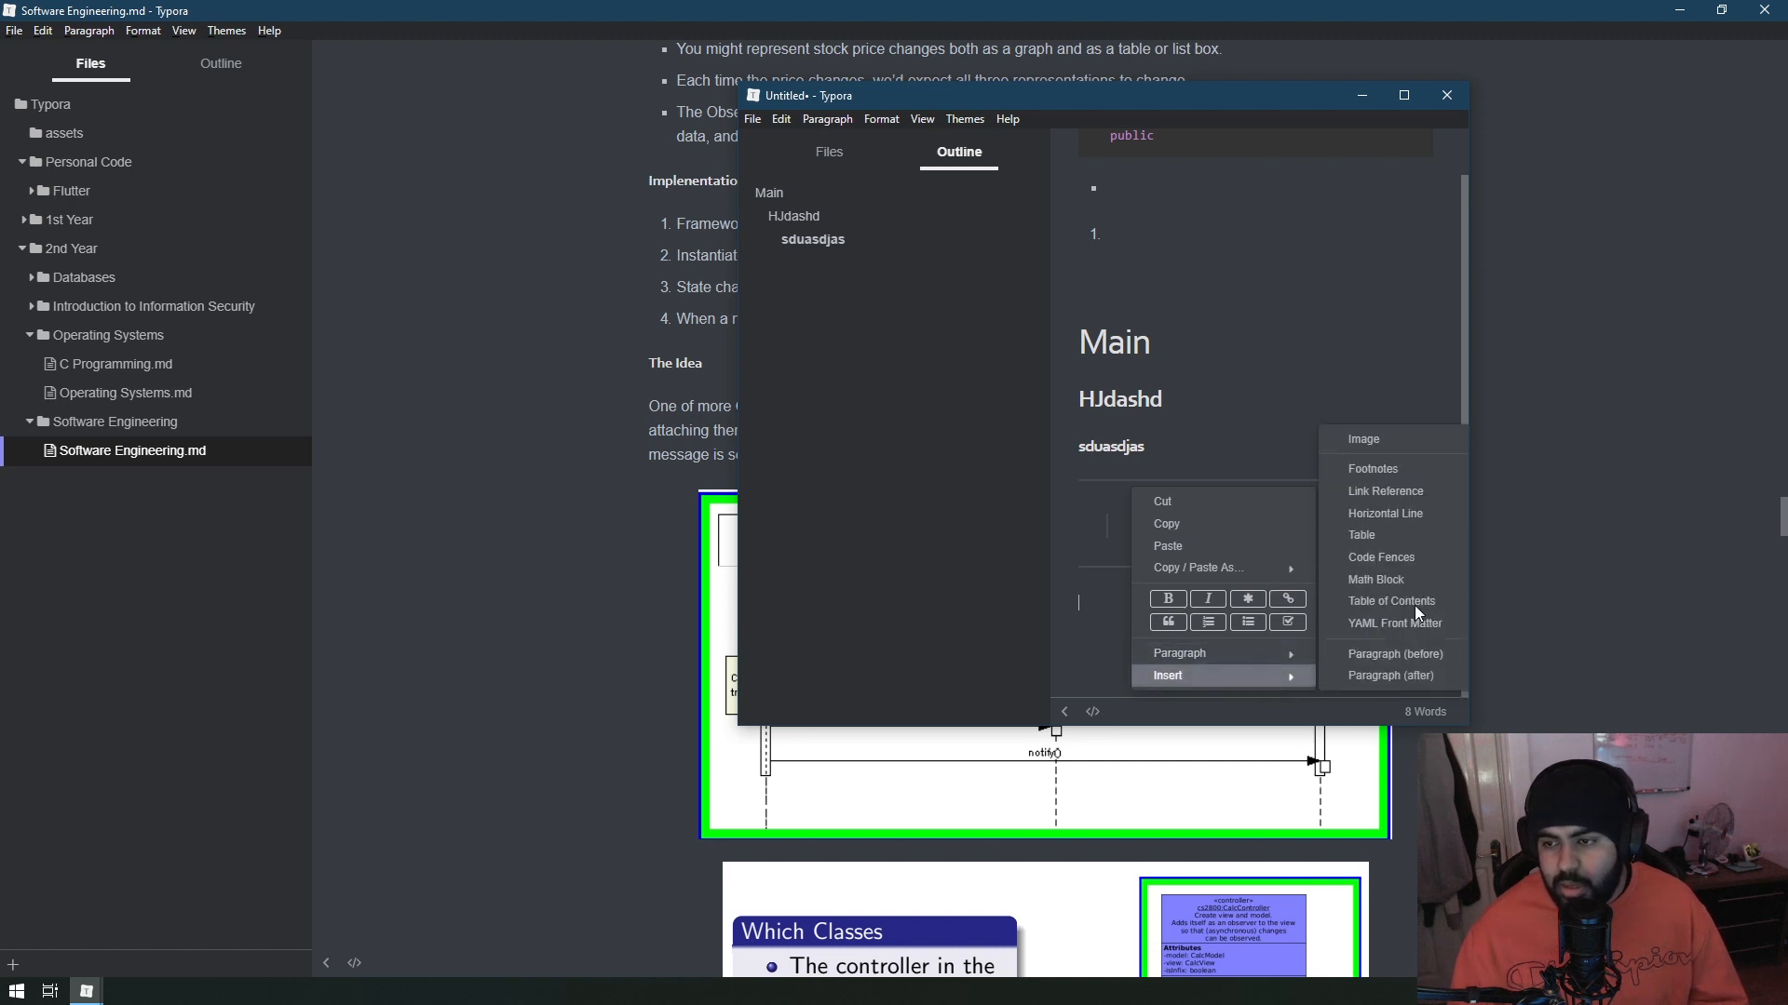
mouse_move(1393, 601)
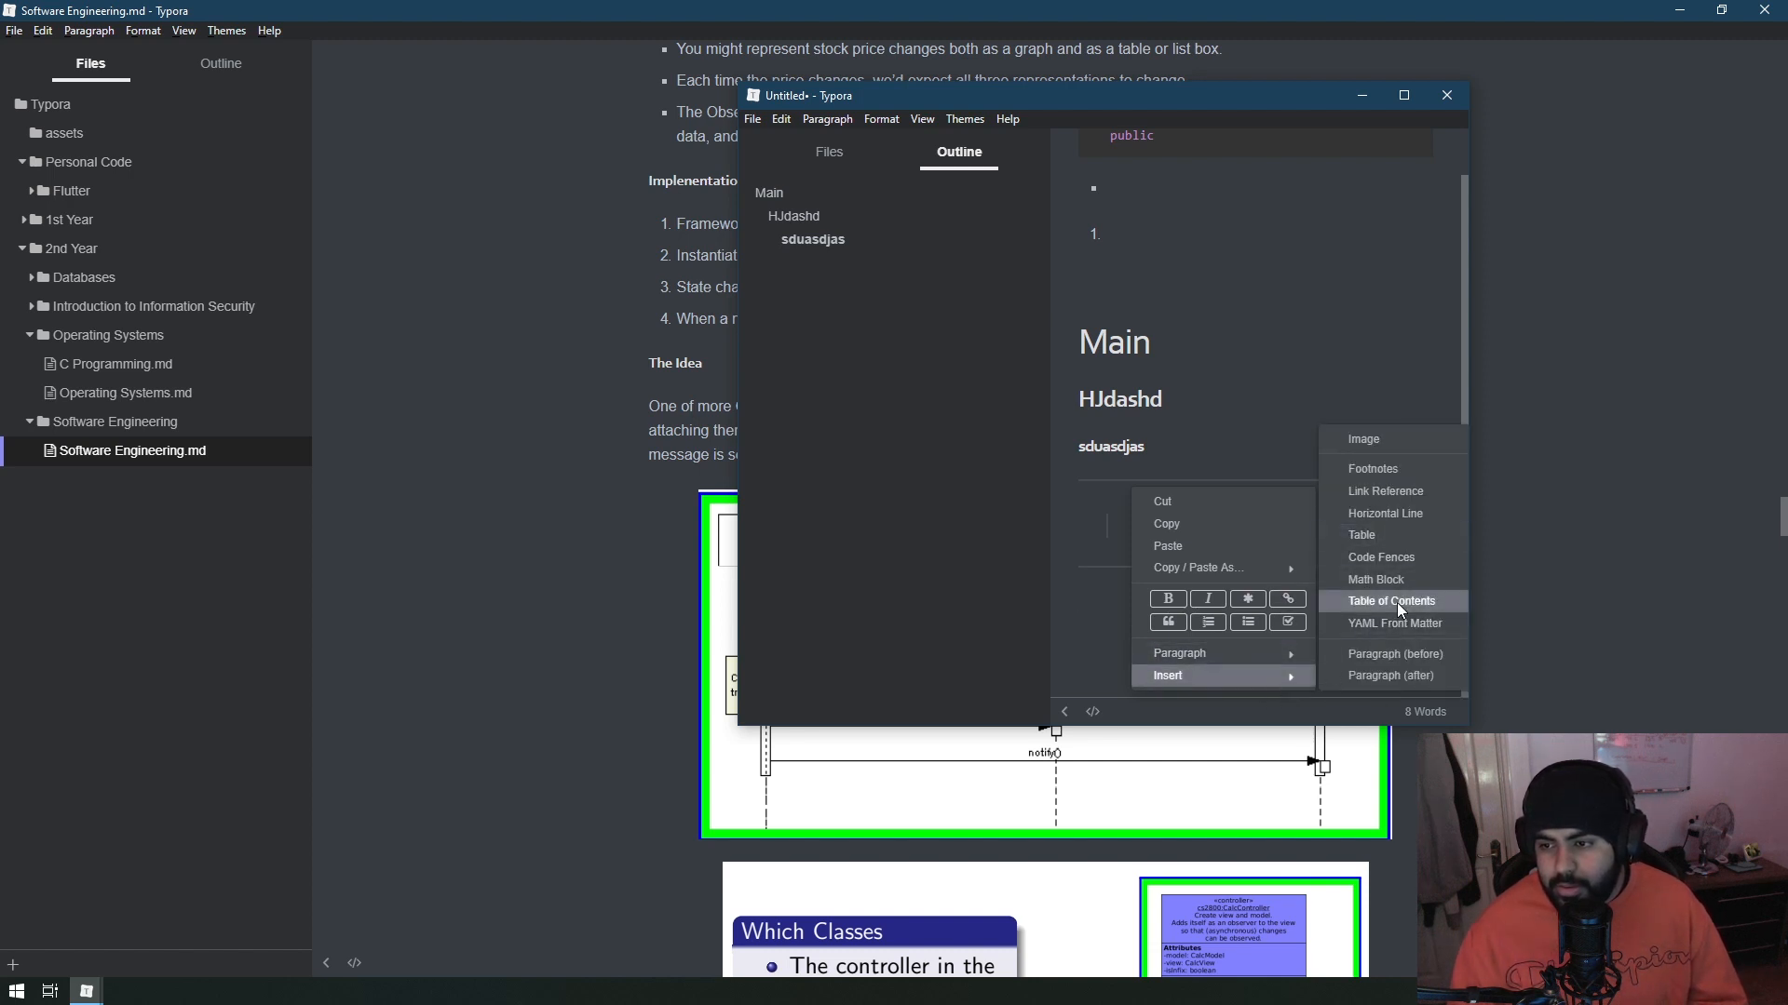
left_click(1393, 601)
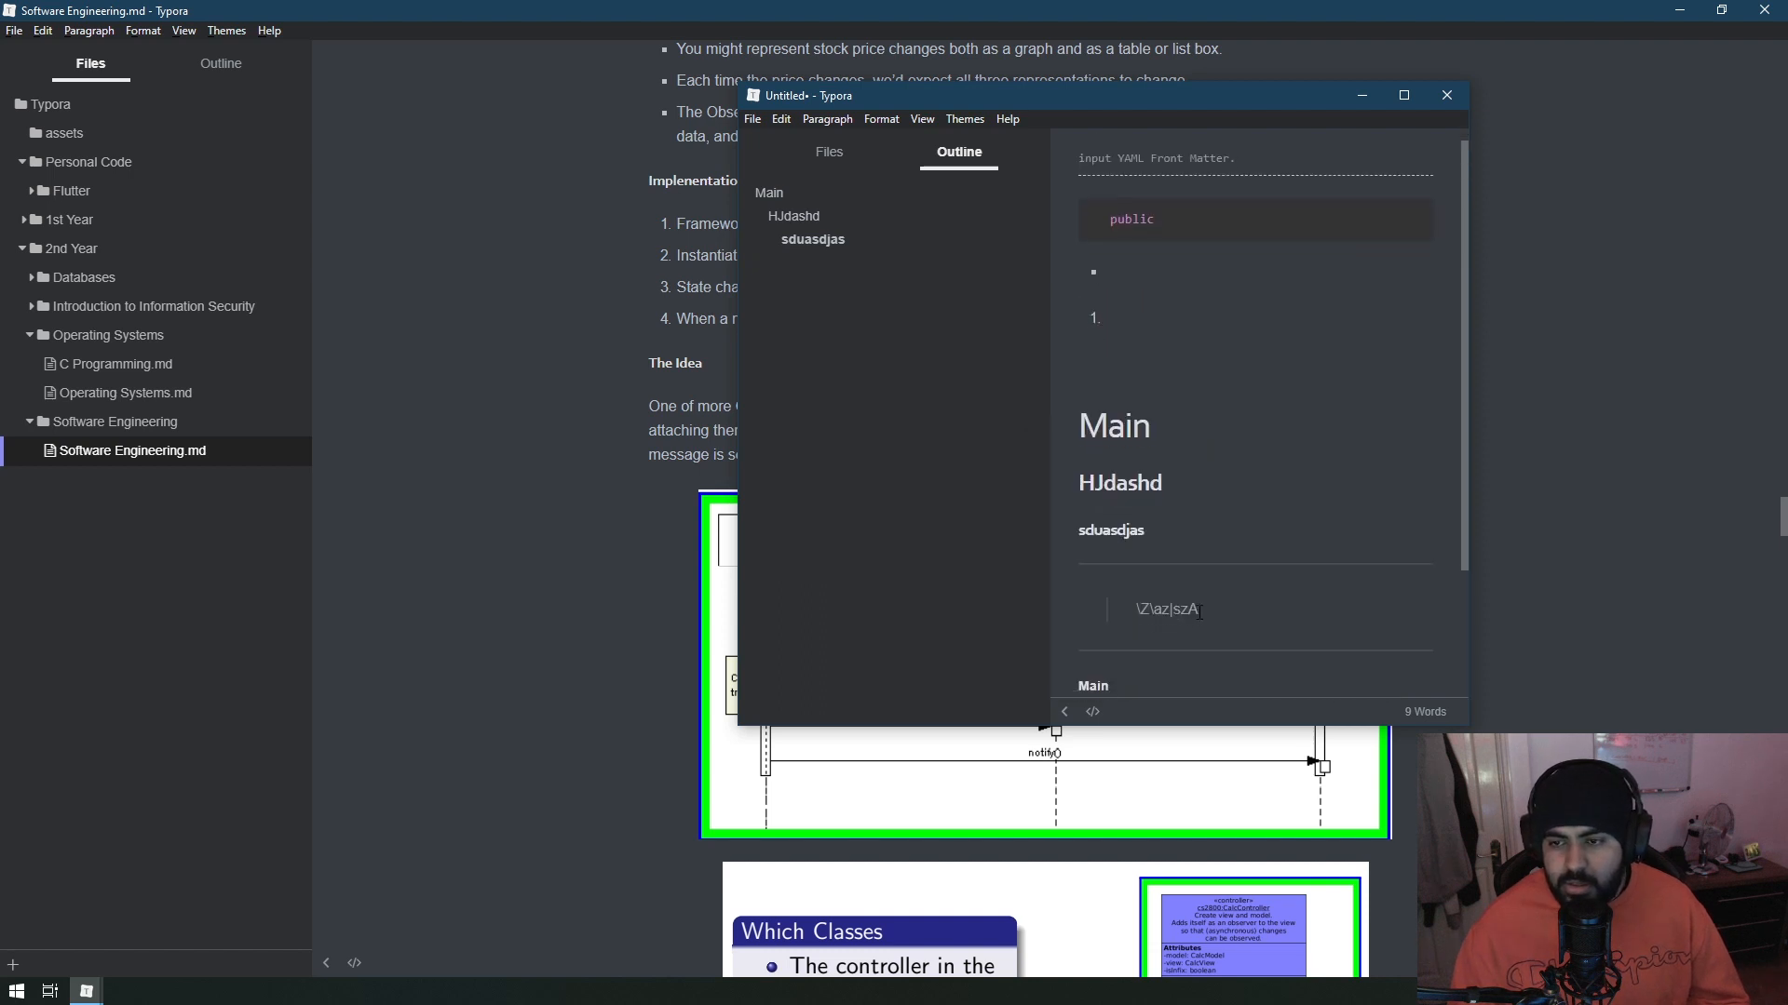
scroll("down", 3)
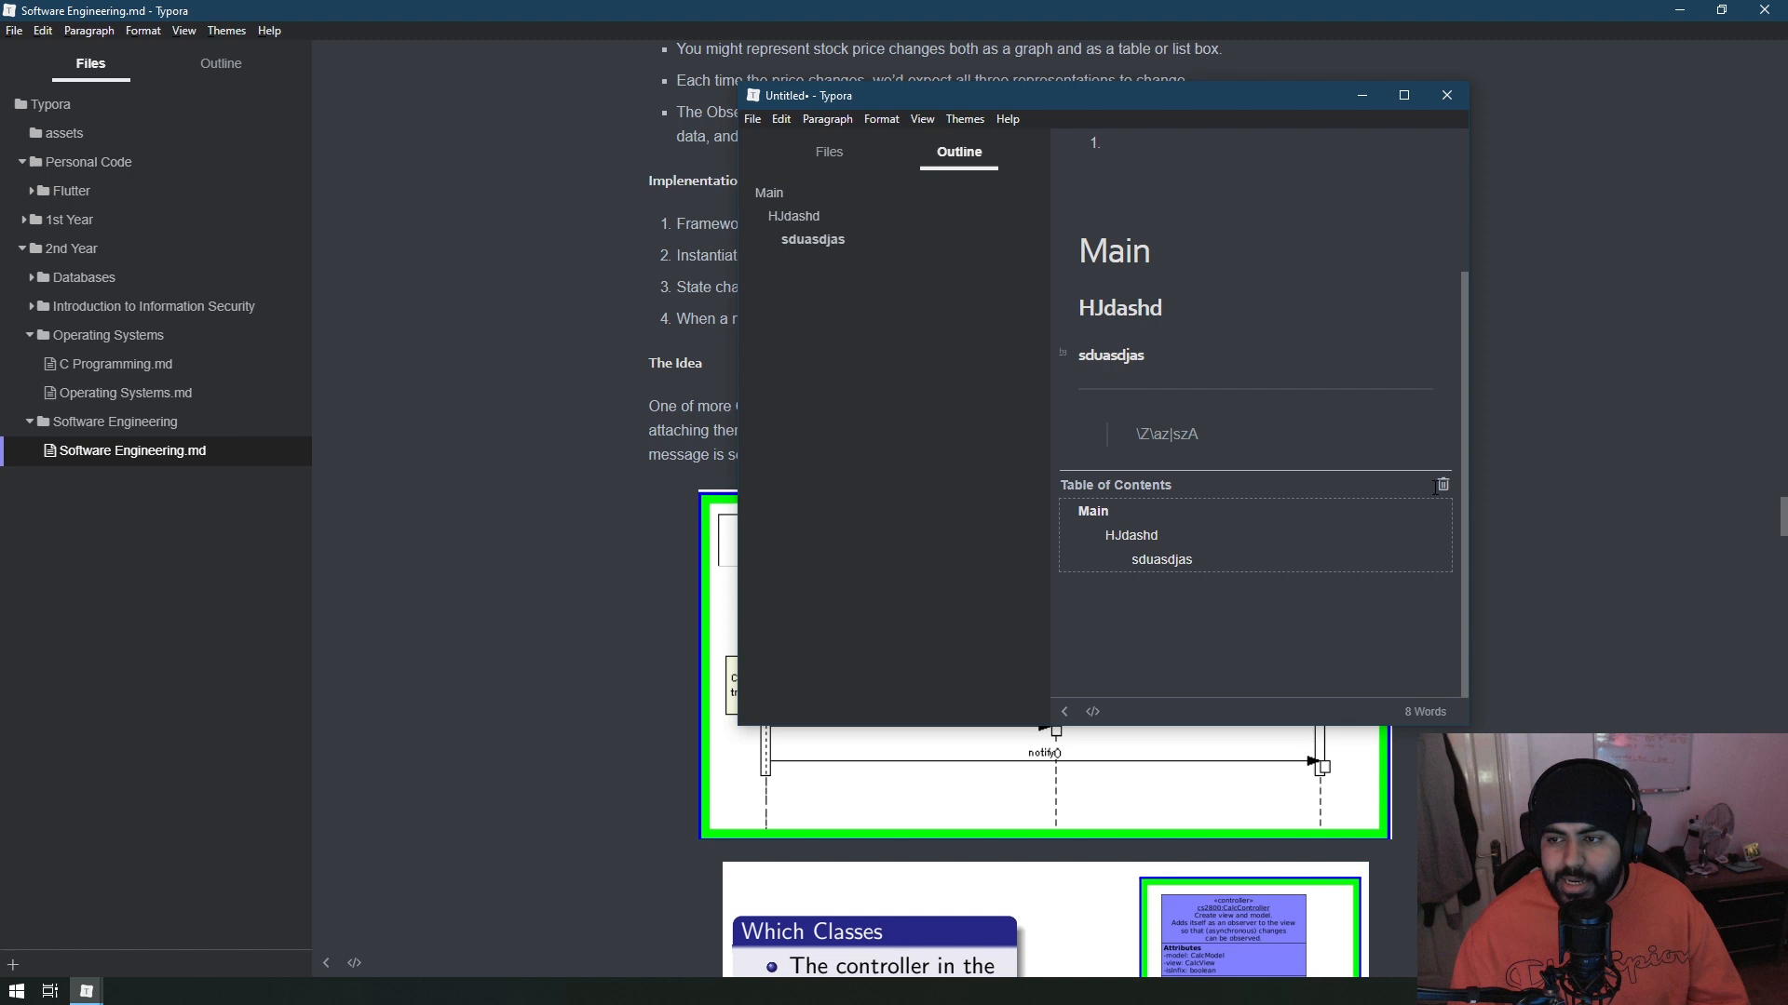
scroll("up", 3)
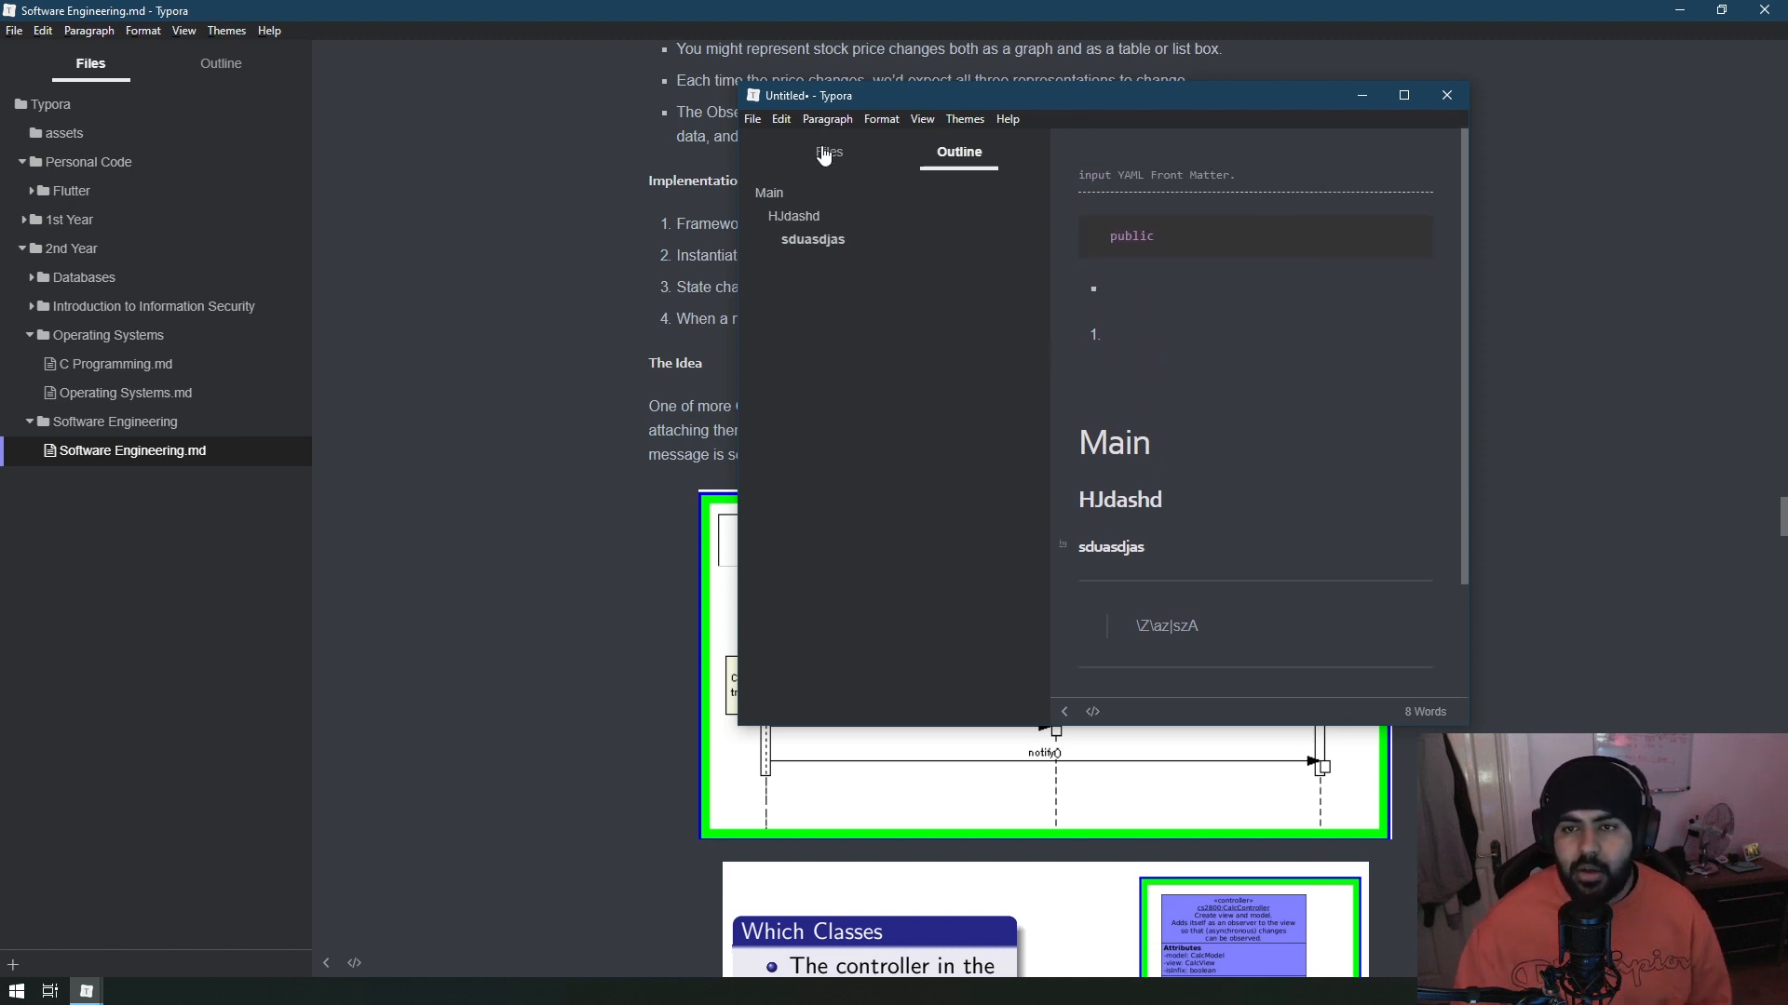
Close the untitled scratch window and return to Software Engineering.md's file commands.
left_click(827, 151)
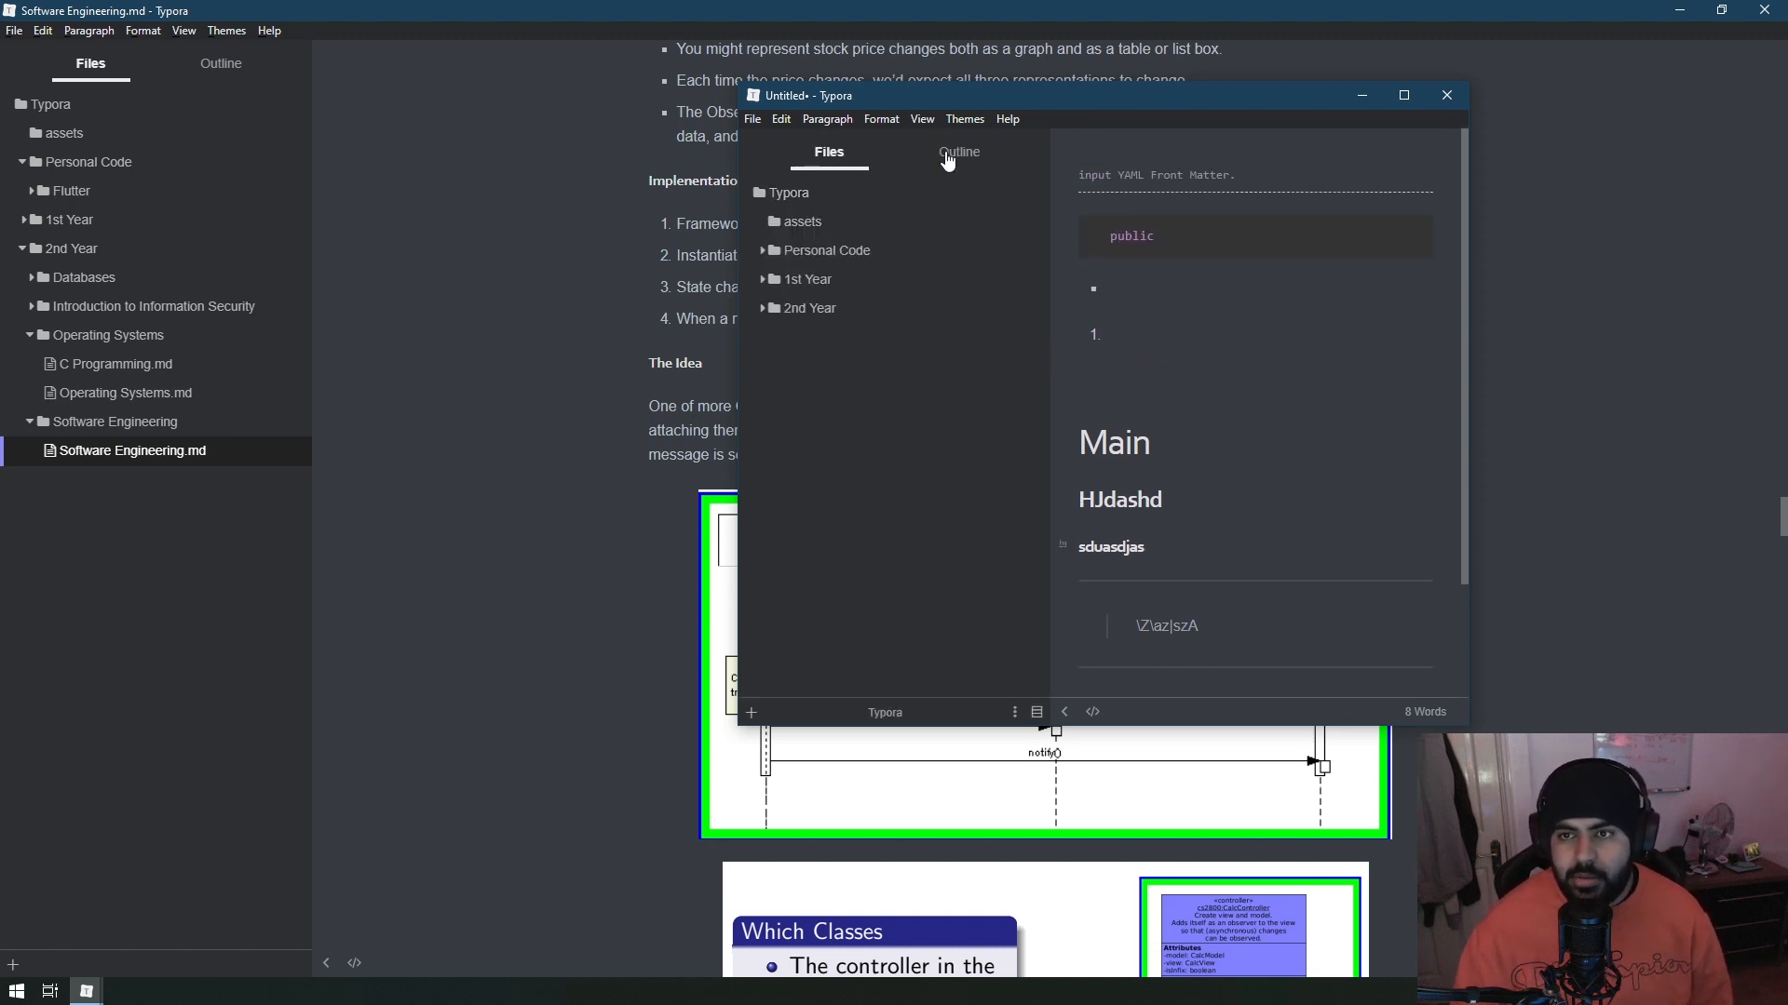
left_click(752, 119)
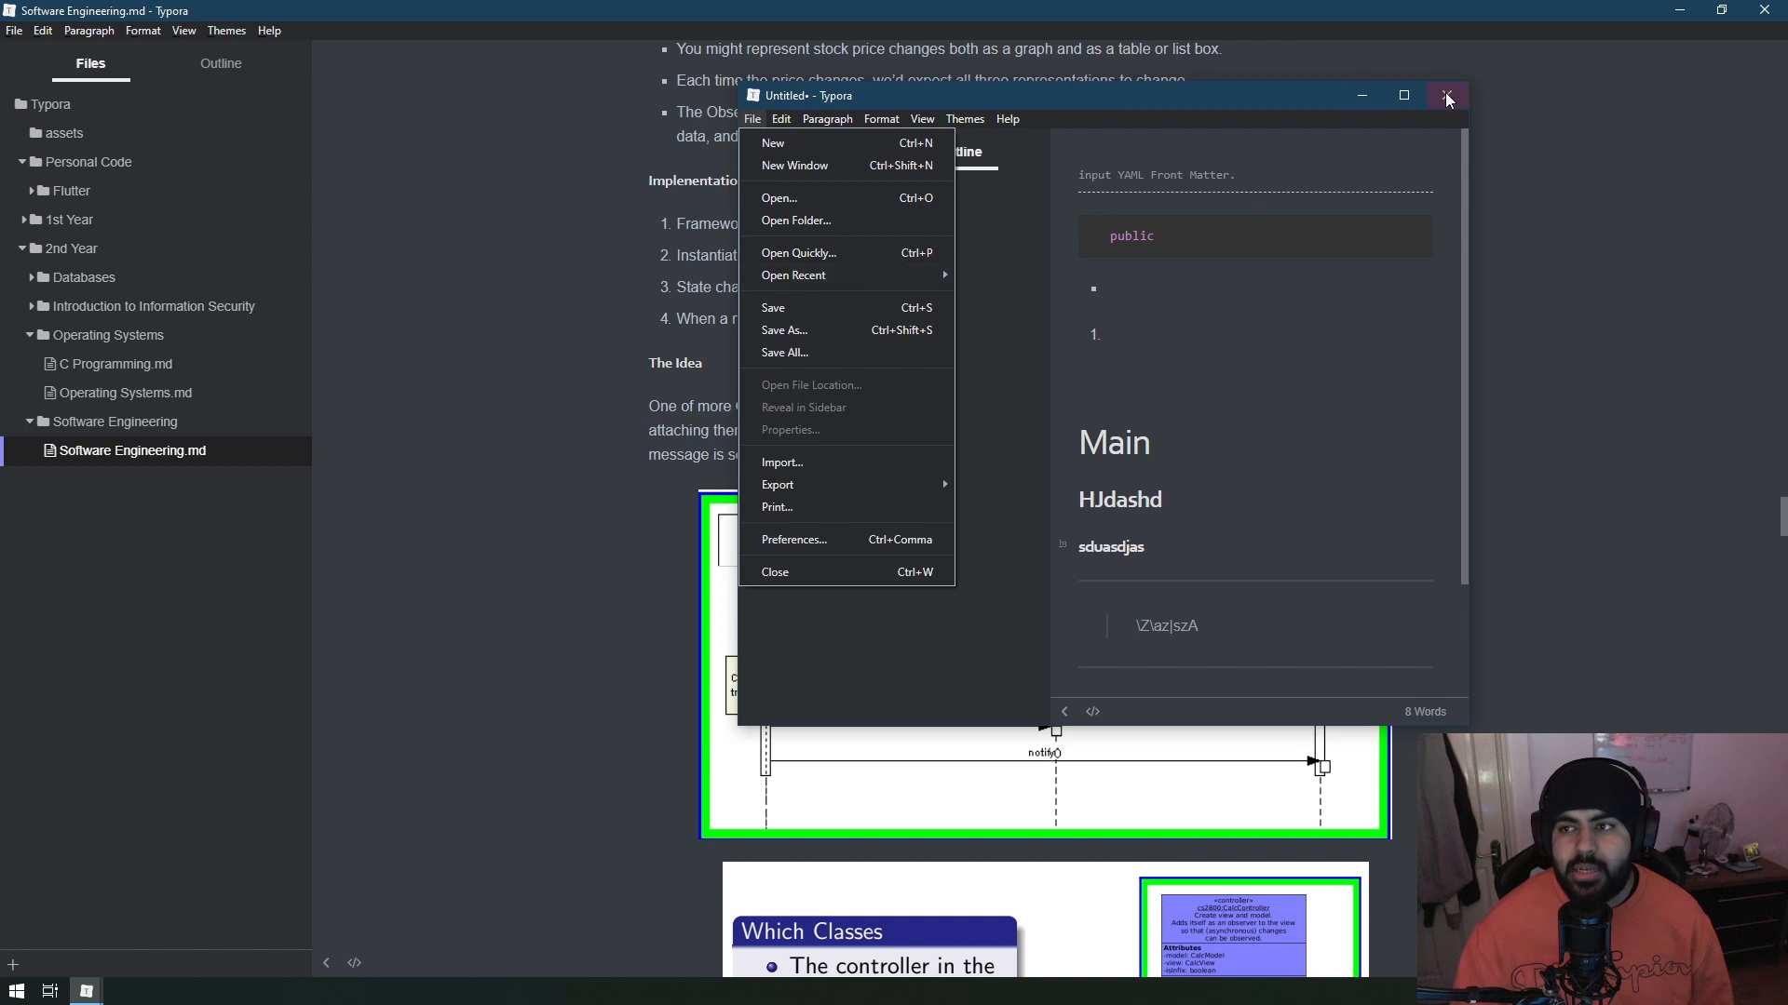
left_click(1447, 95)
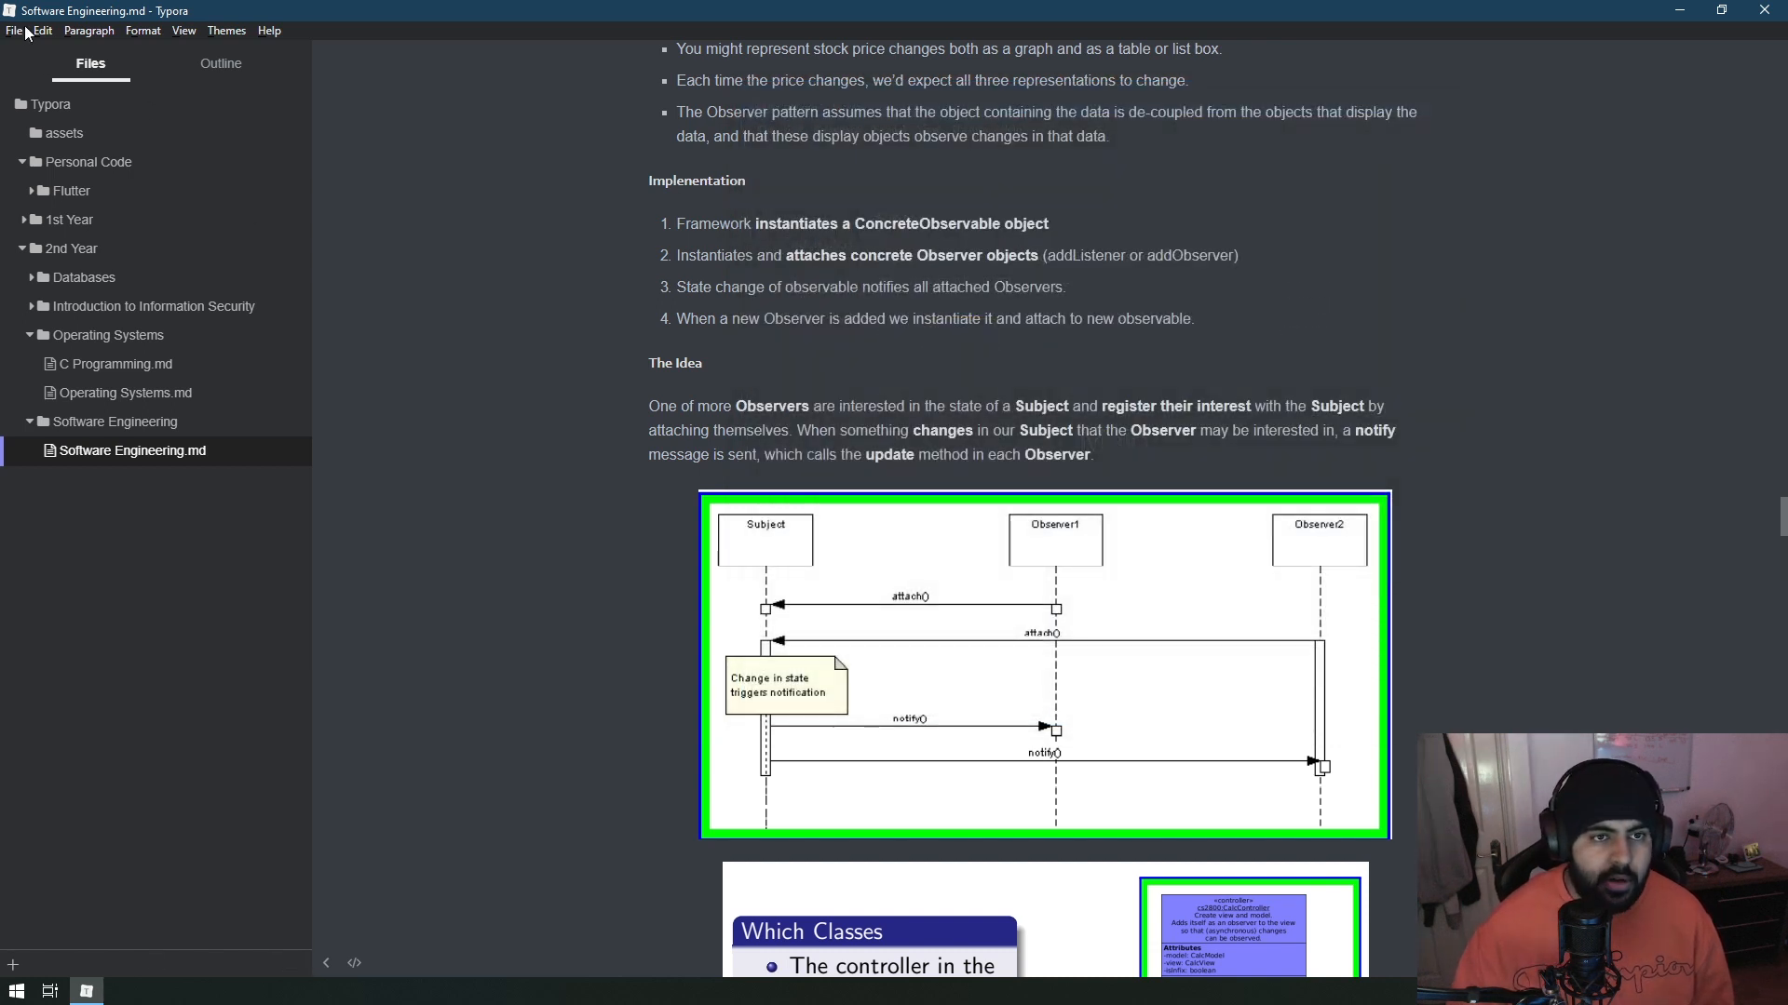
left_click(15, 30)
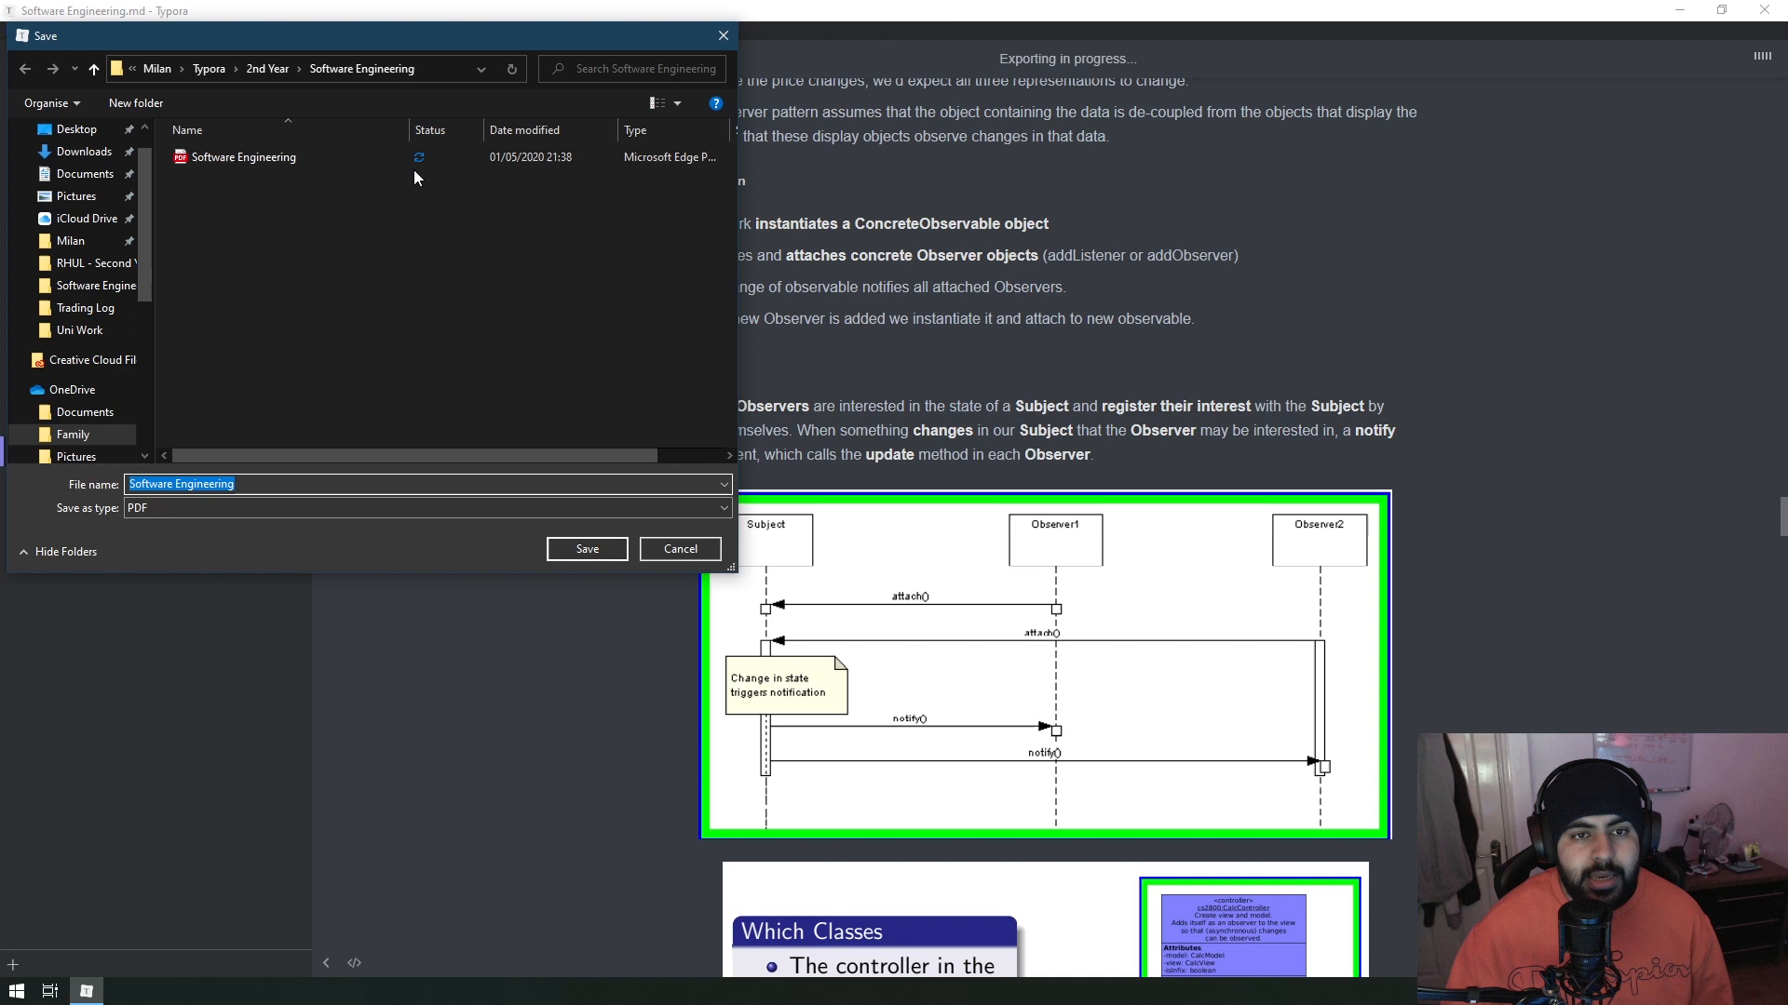
From the PDF export save dialog, open the previously exported Software Engineering PDF.
left_click(242, 156)
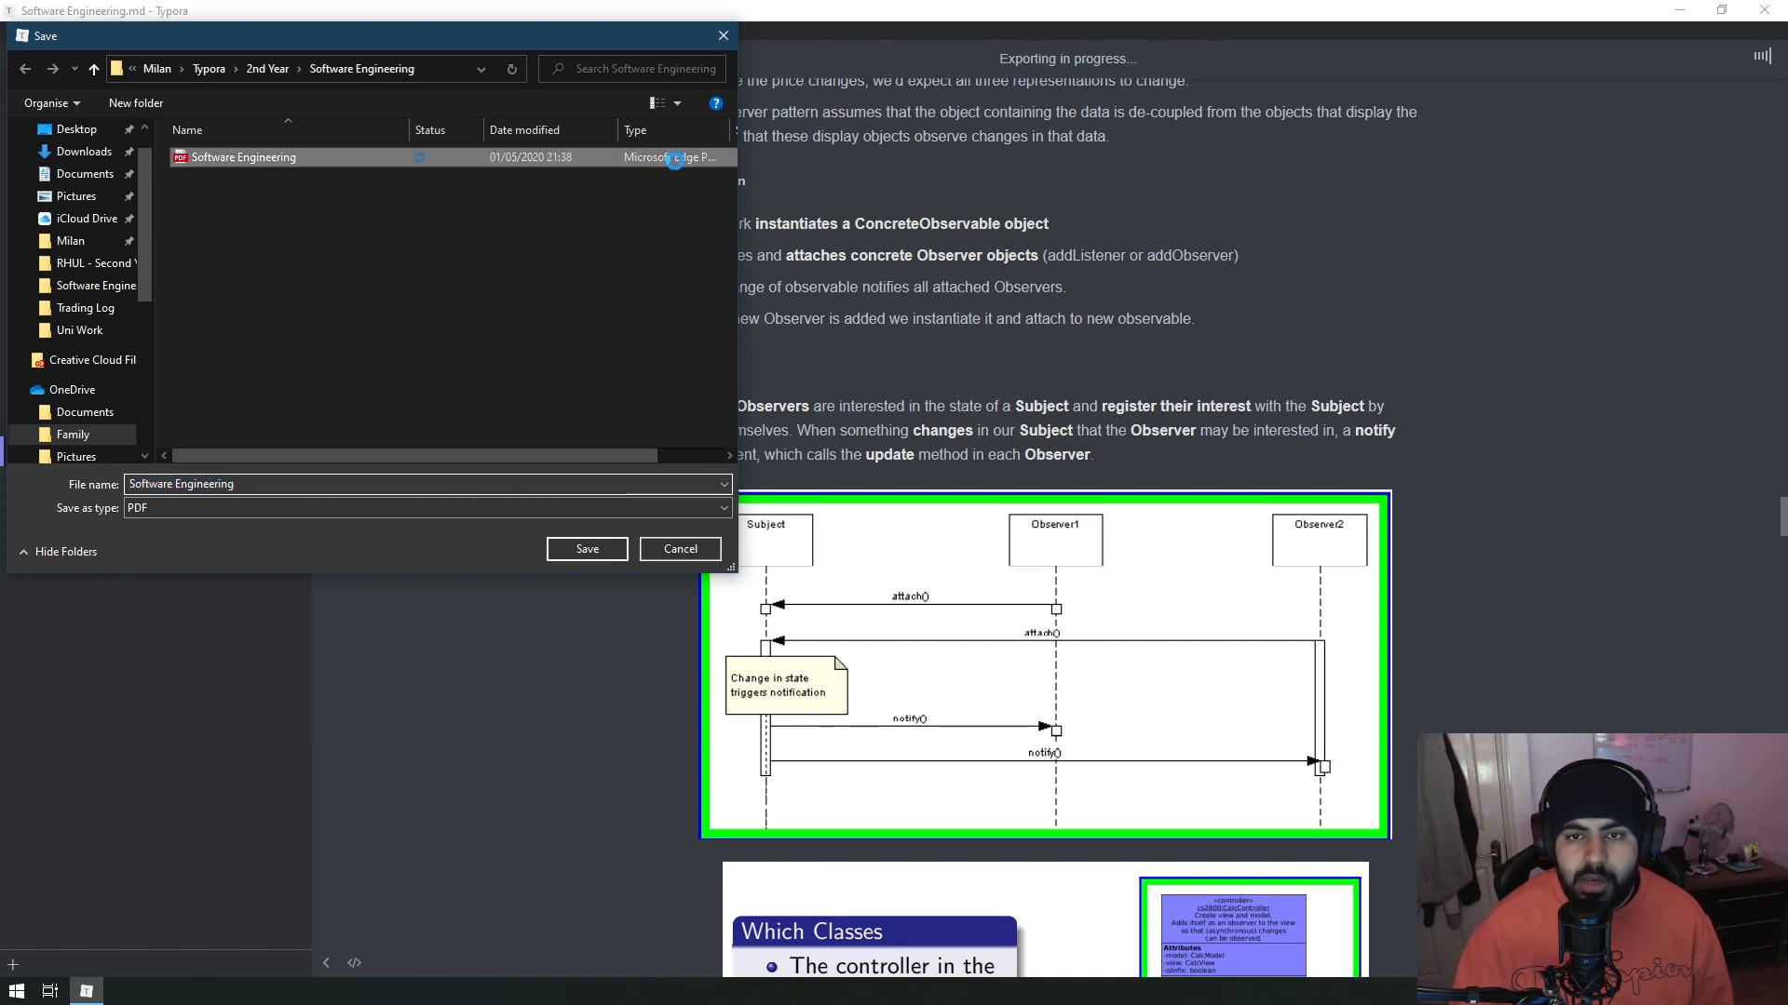
right_click(242, 157)
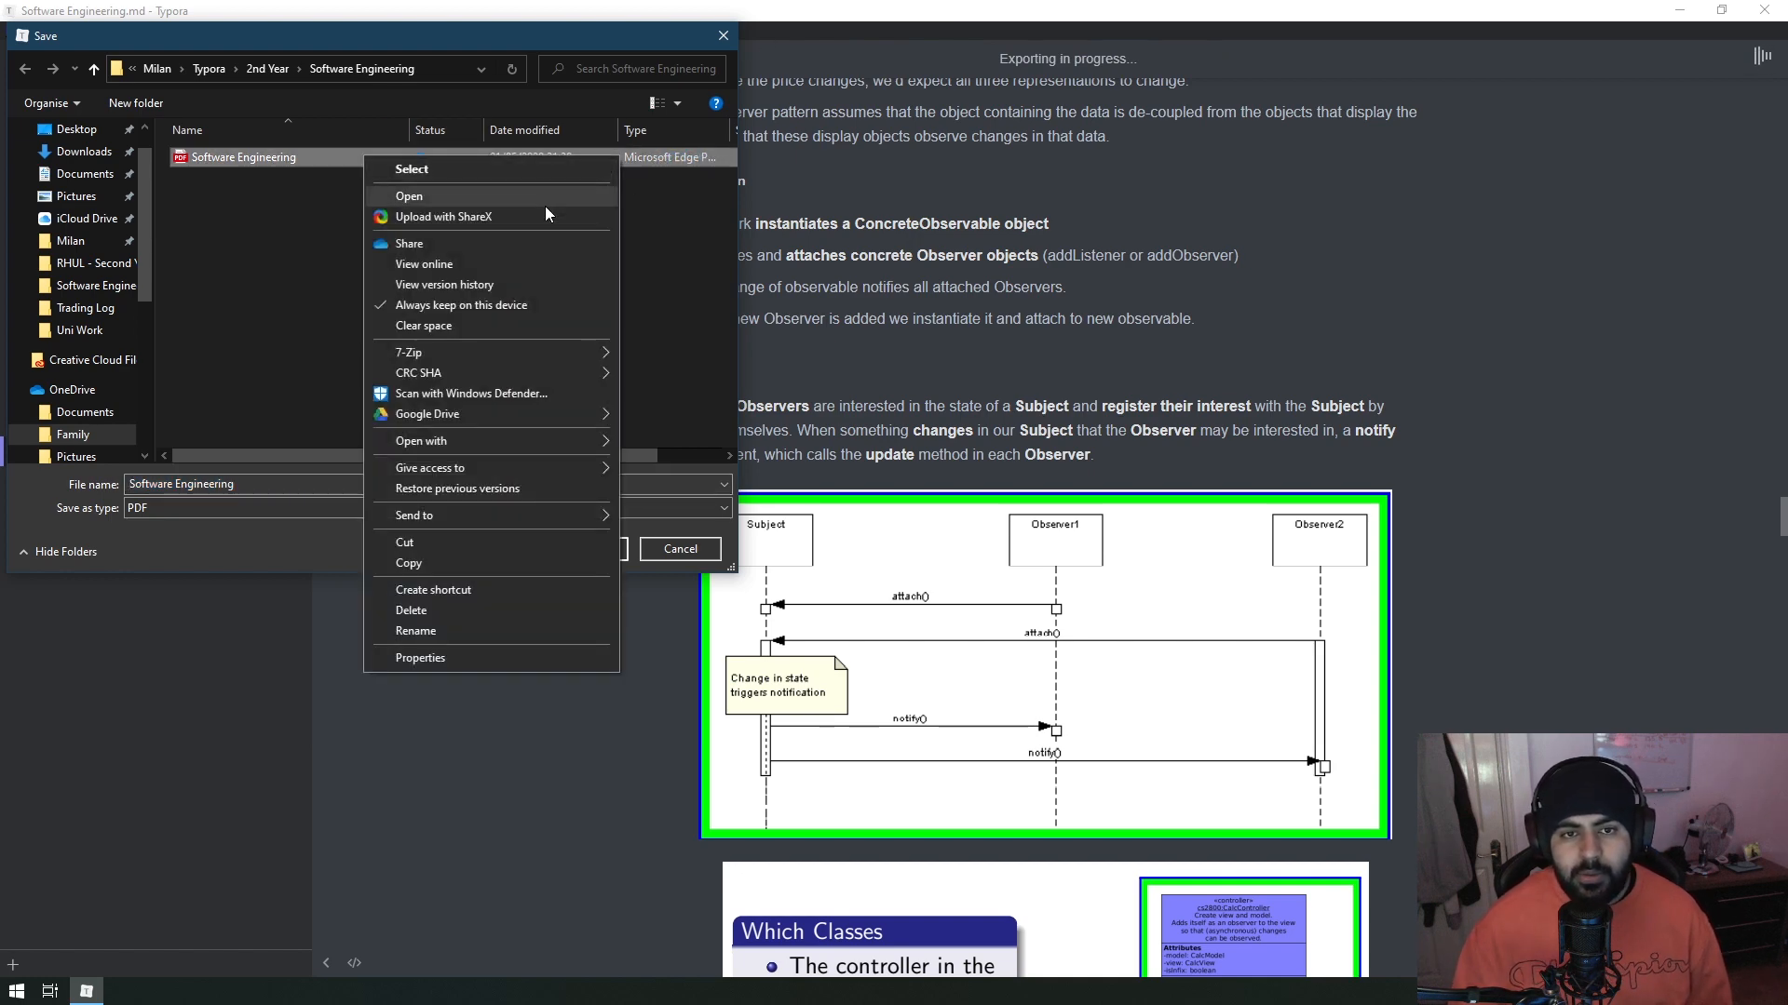
left_click(408, 196)
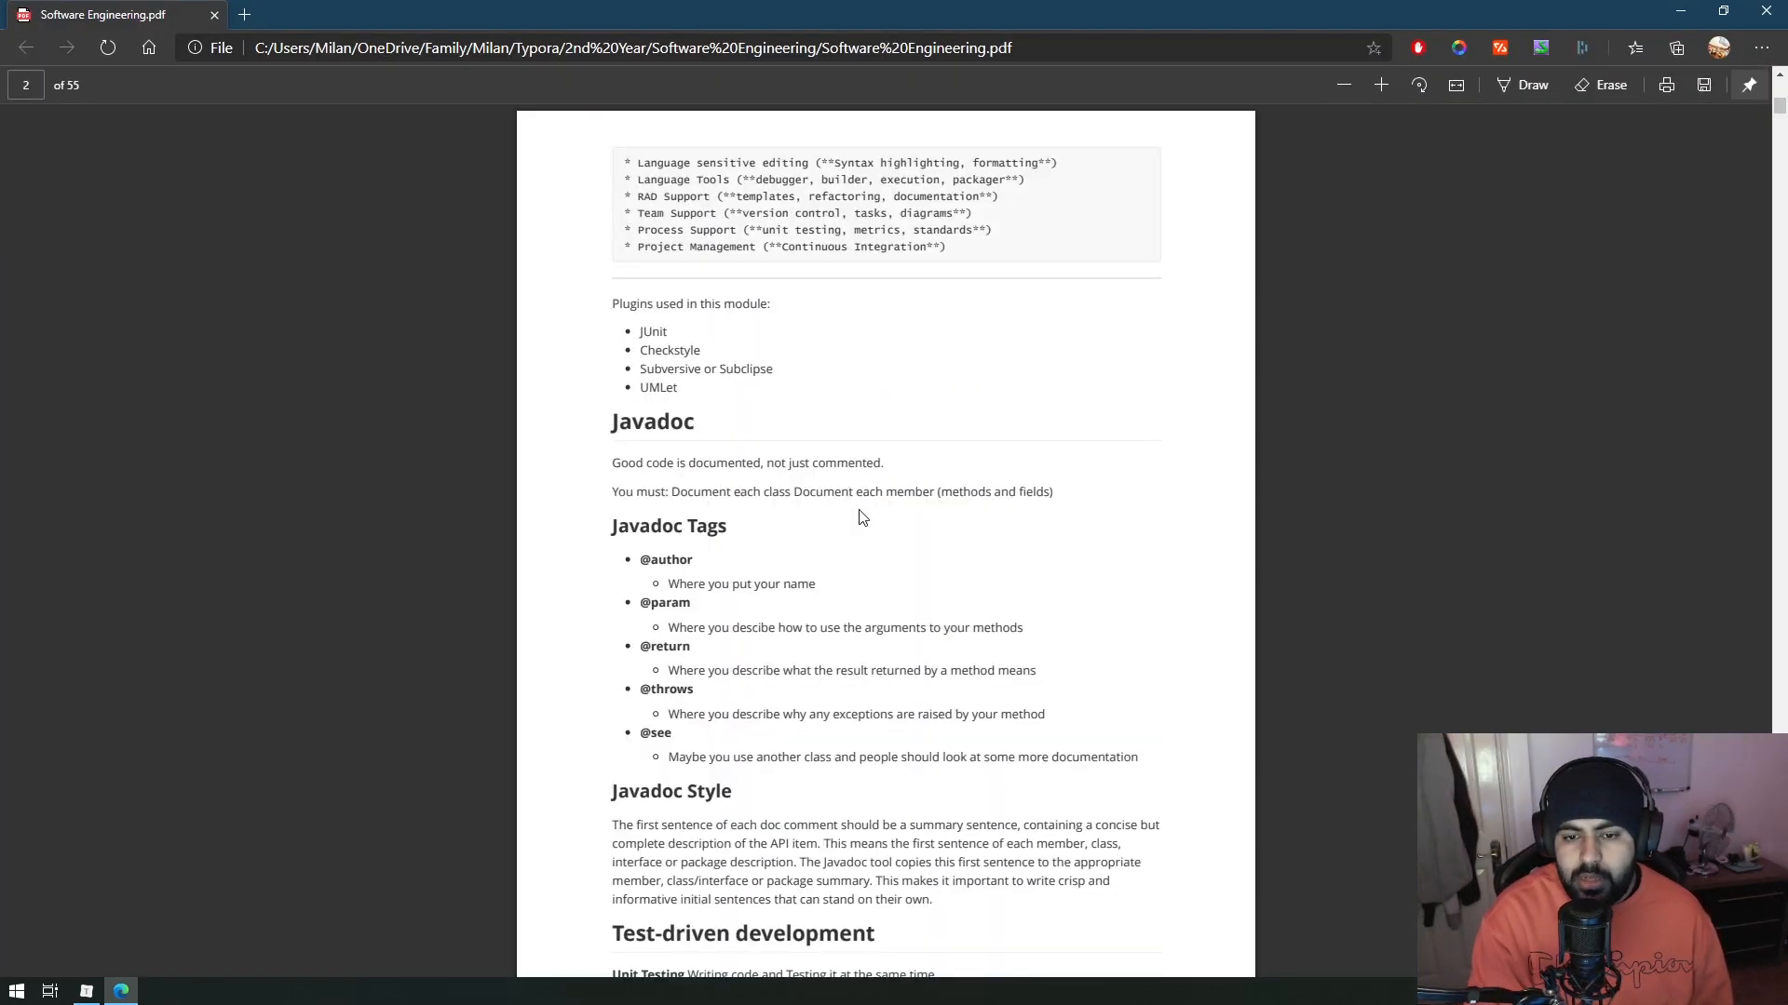
mouse_move(660, 434)
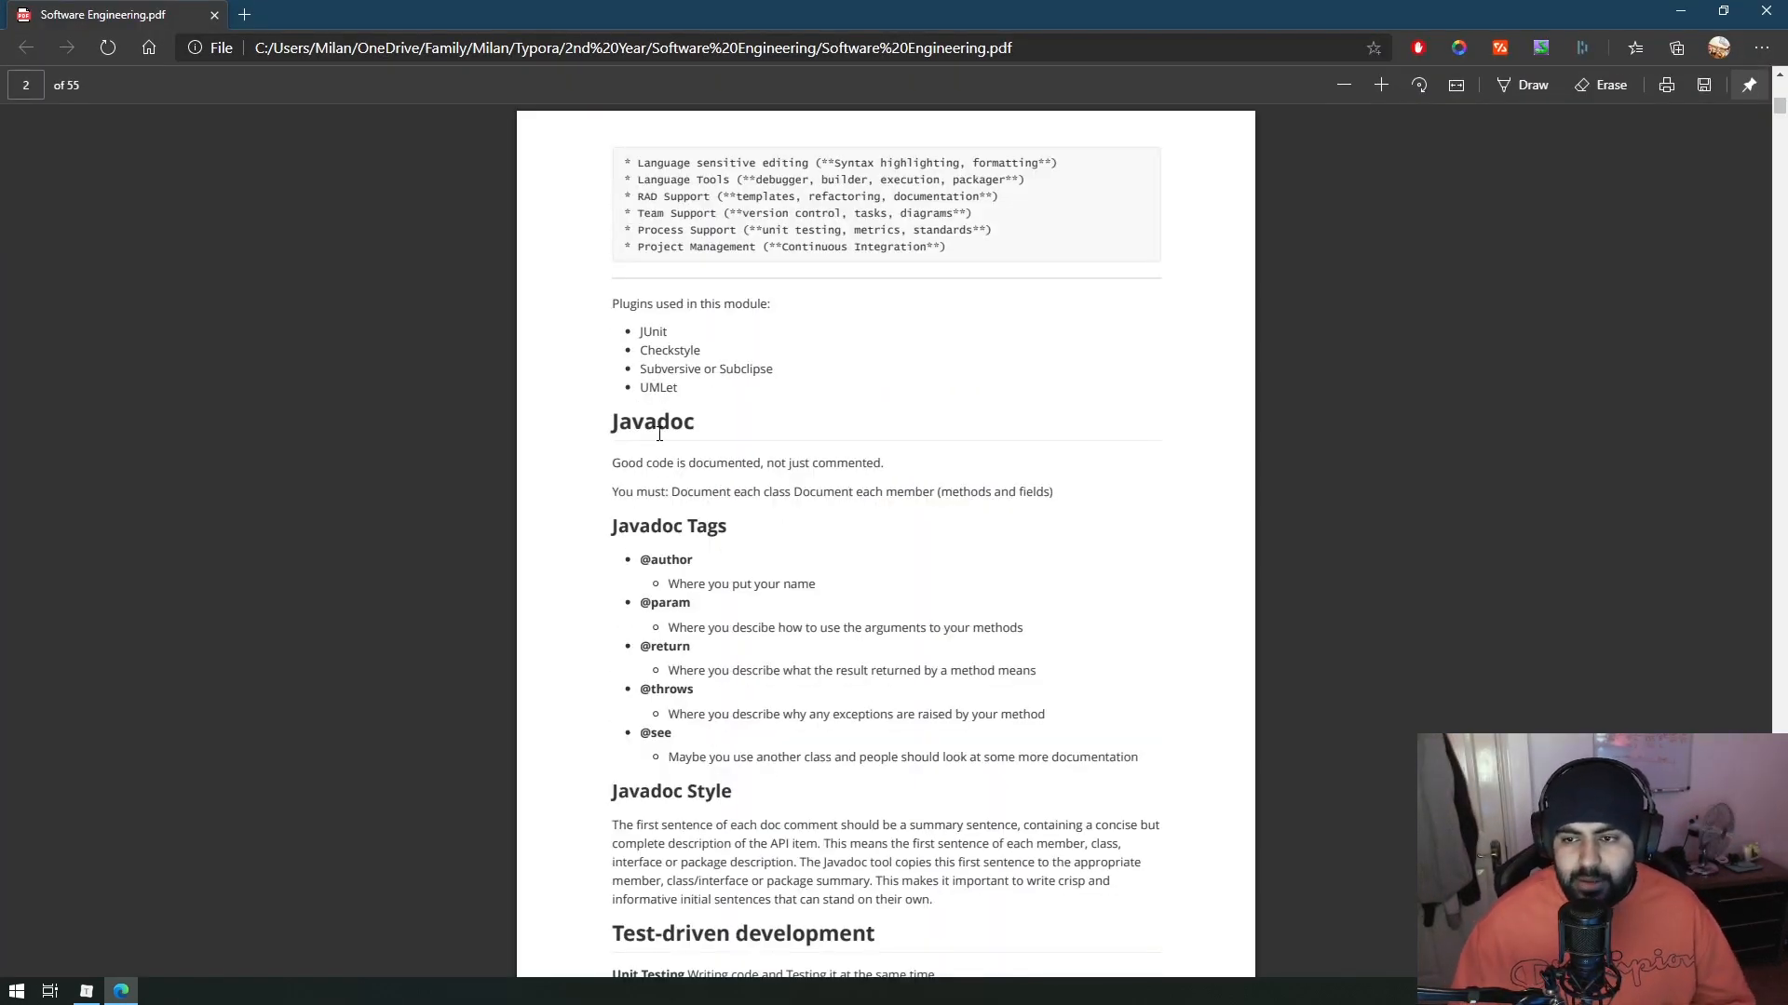
Scroll the exported PDF in Edge from page 2 to the Singleton and Factory patterns on page 22.
scroll("down", 3)
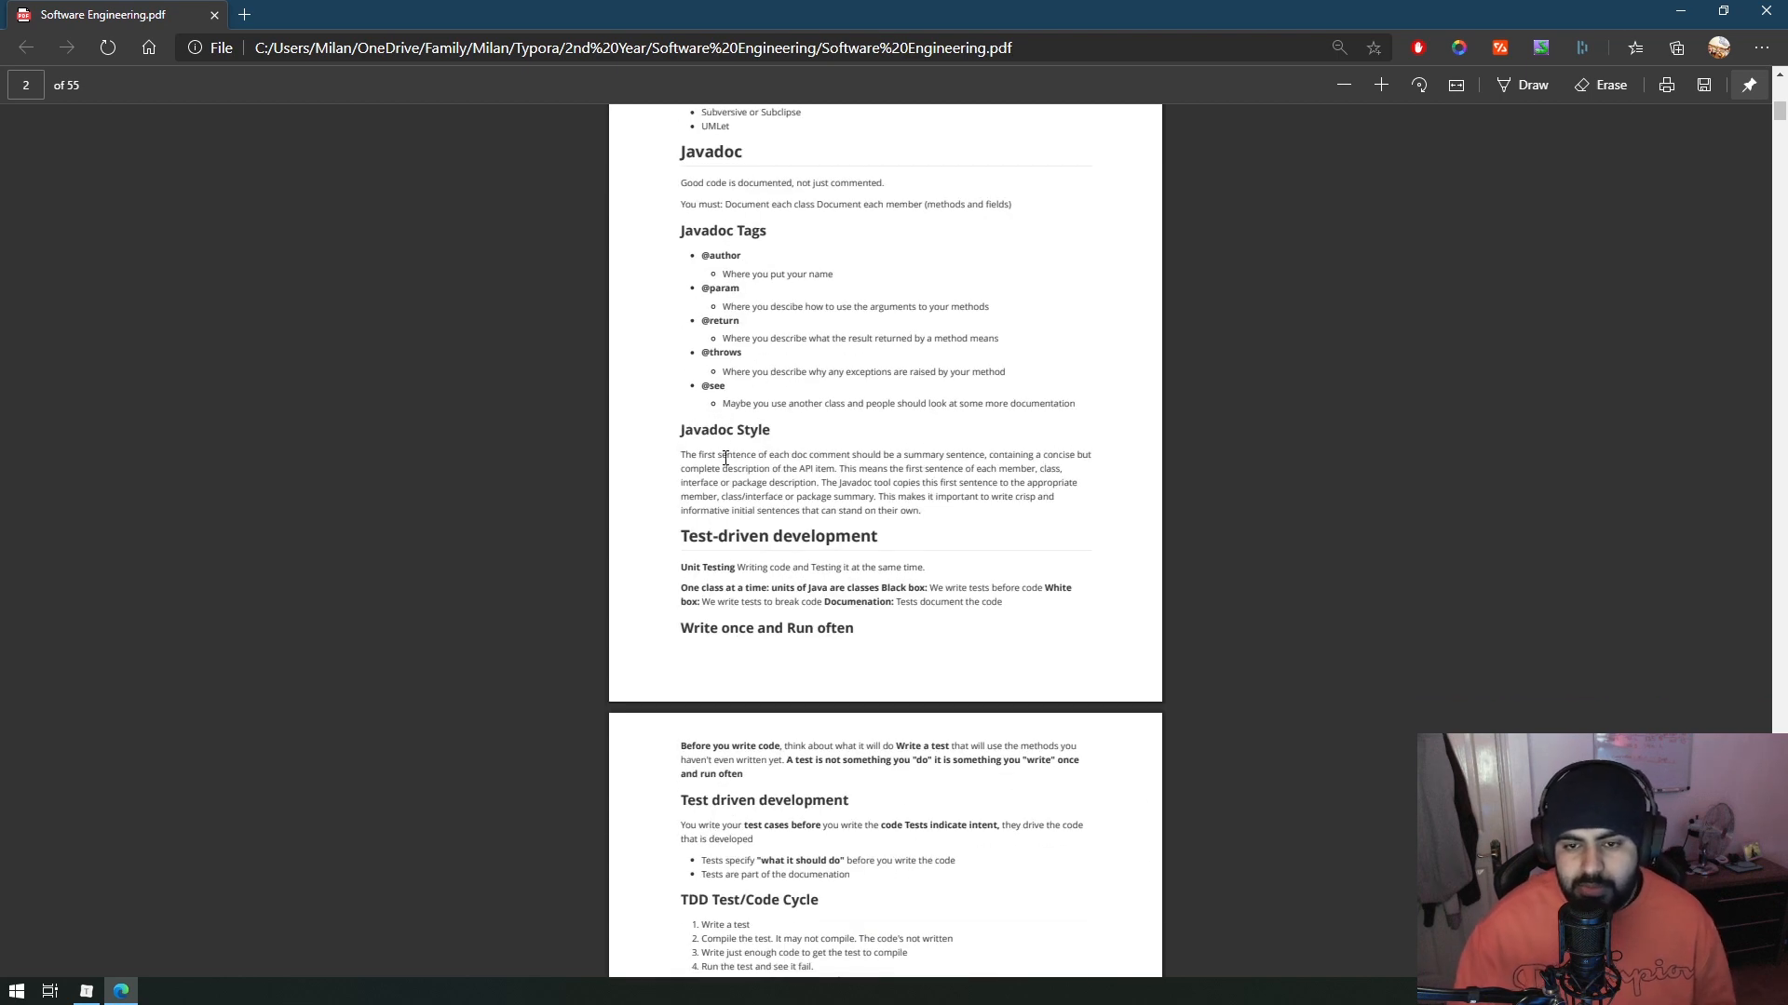
scroll("down", 3)
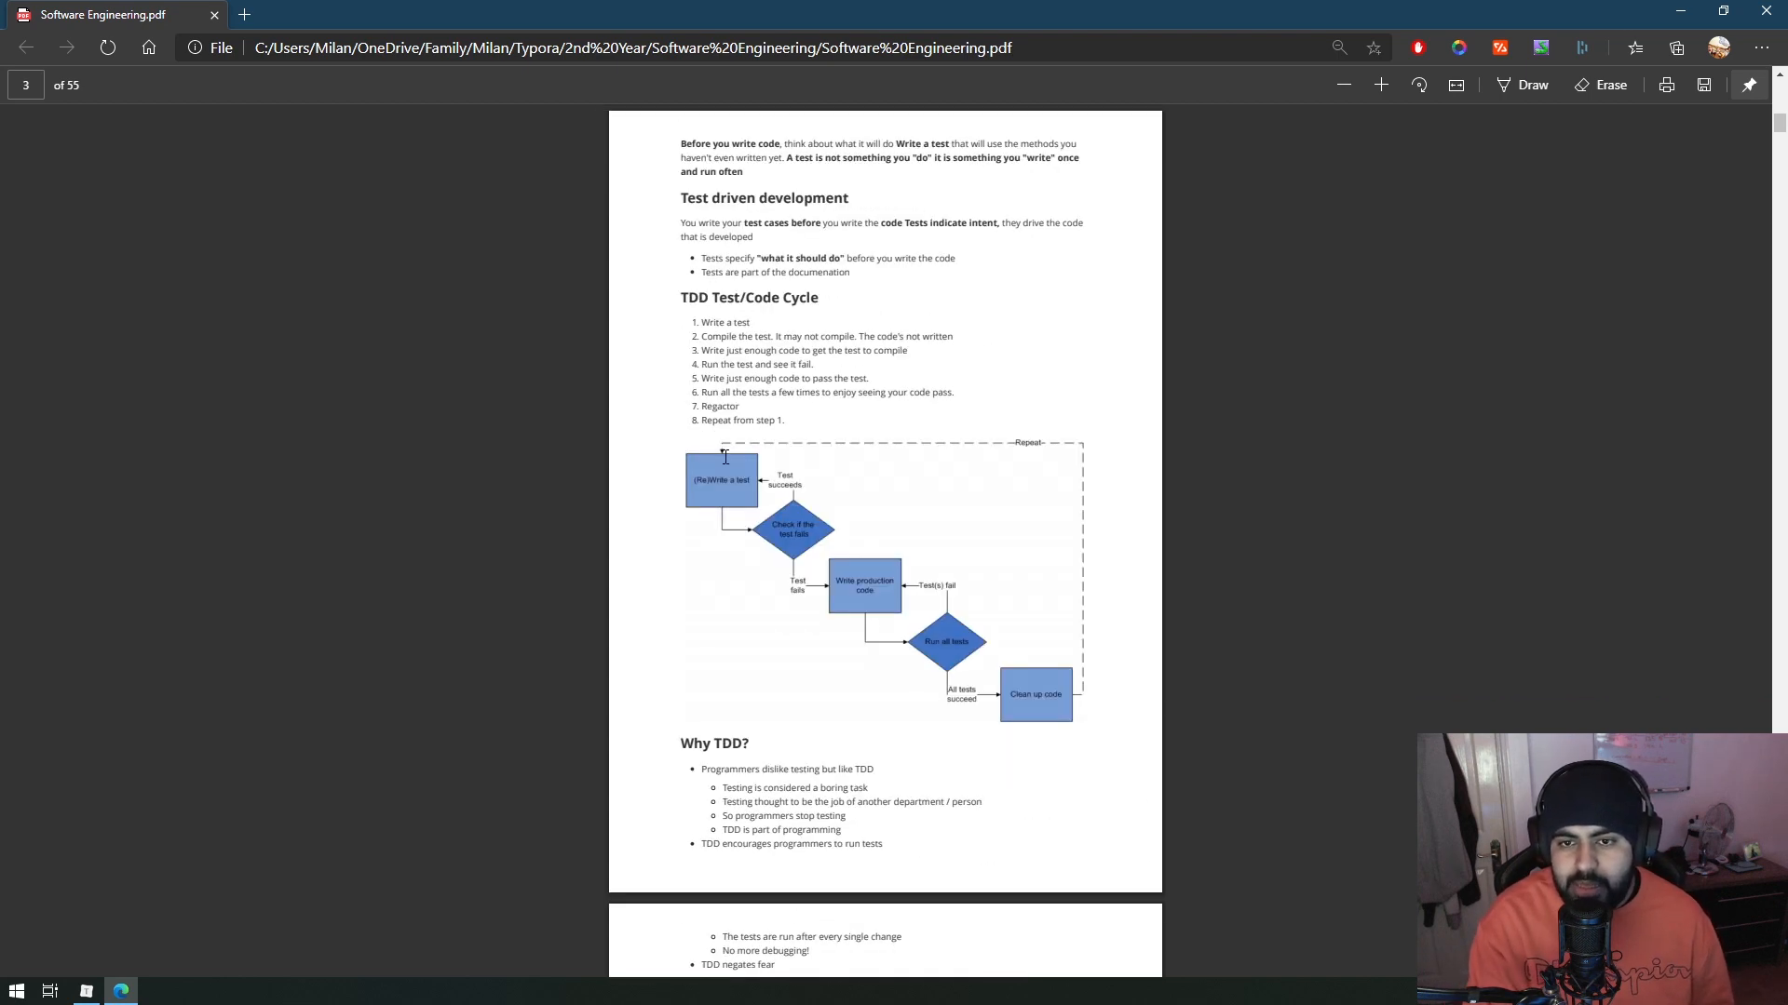
scroll("down", 3)
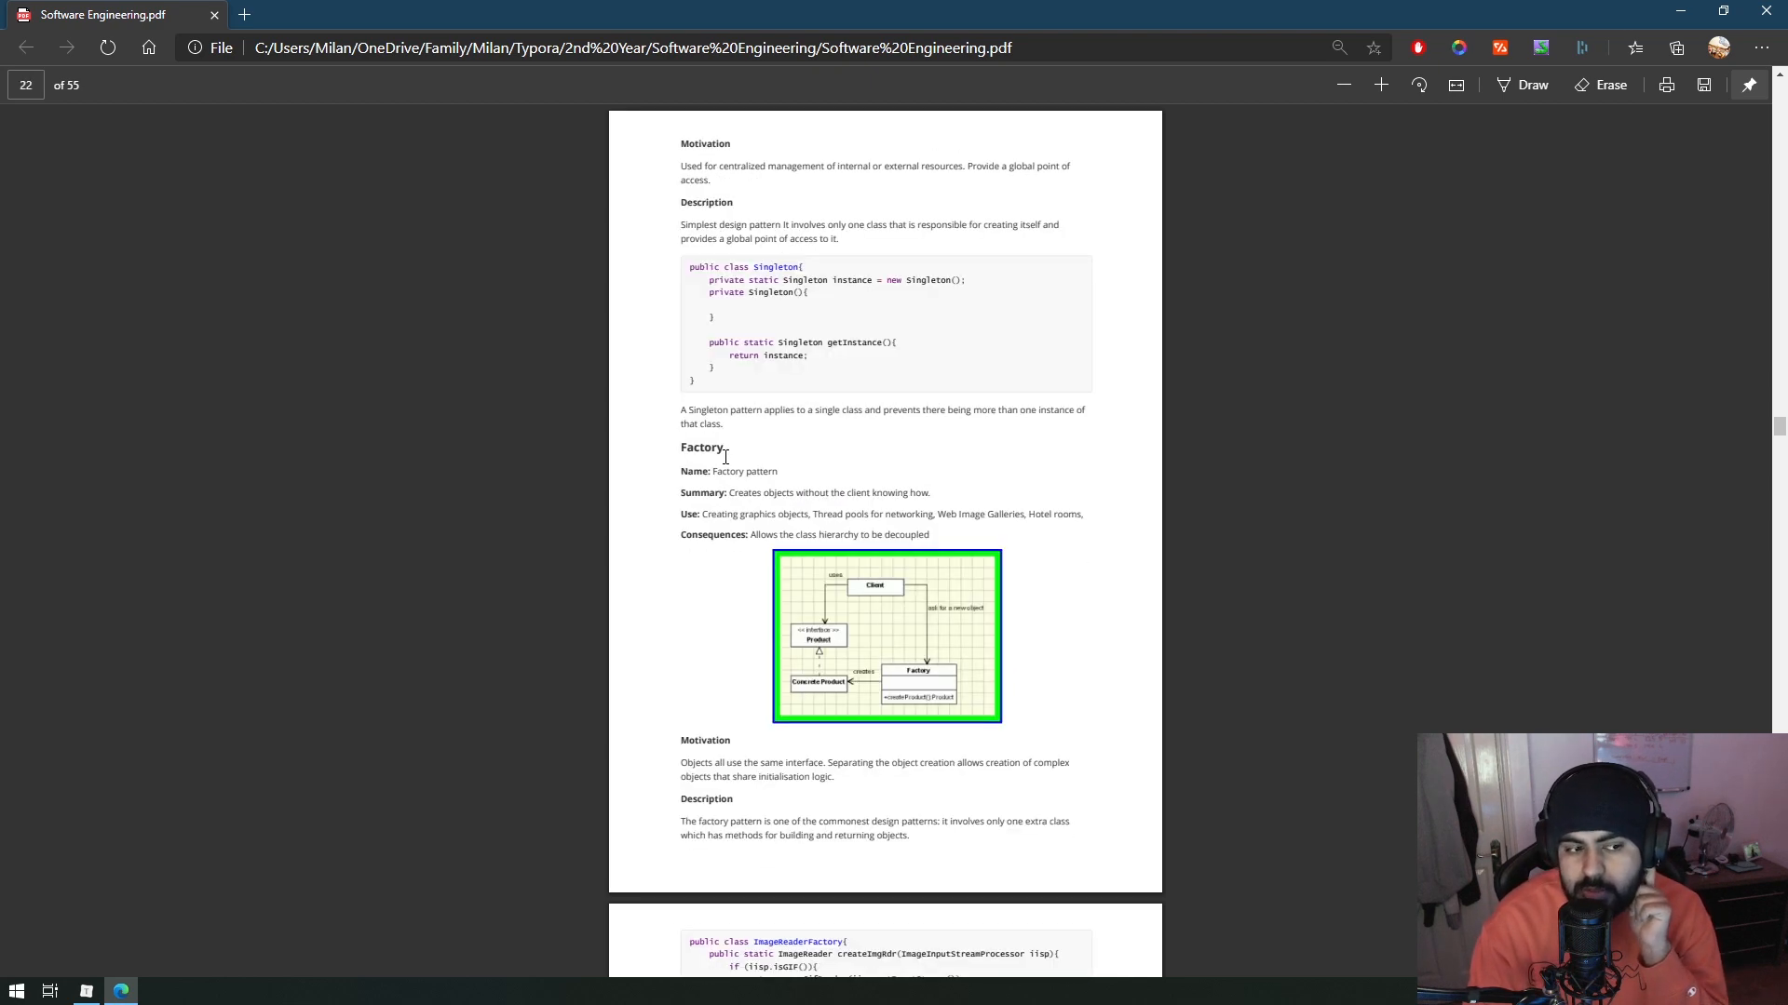
scroll("down", 3)
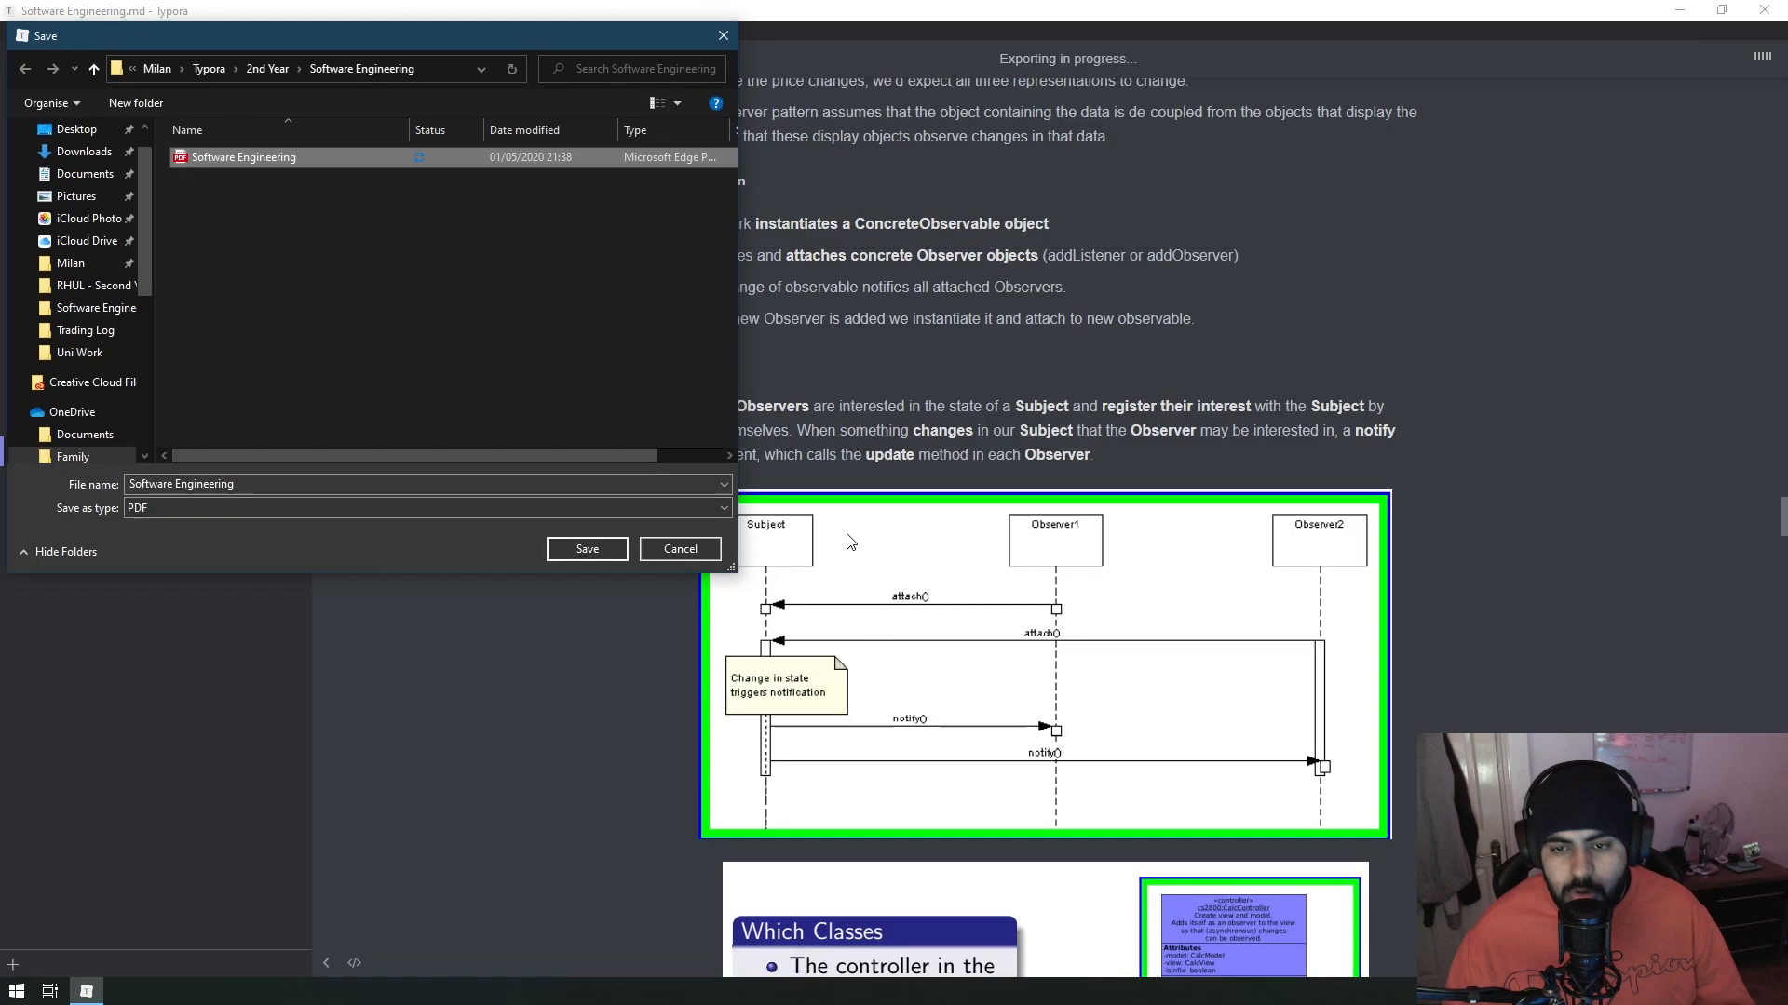
Dismiss the PDF save dialog and place the cursor at The Idea heading.
left_click(587, 547)
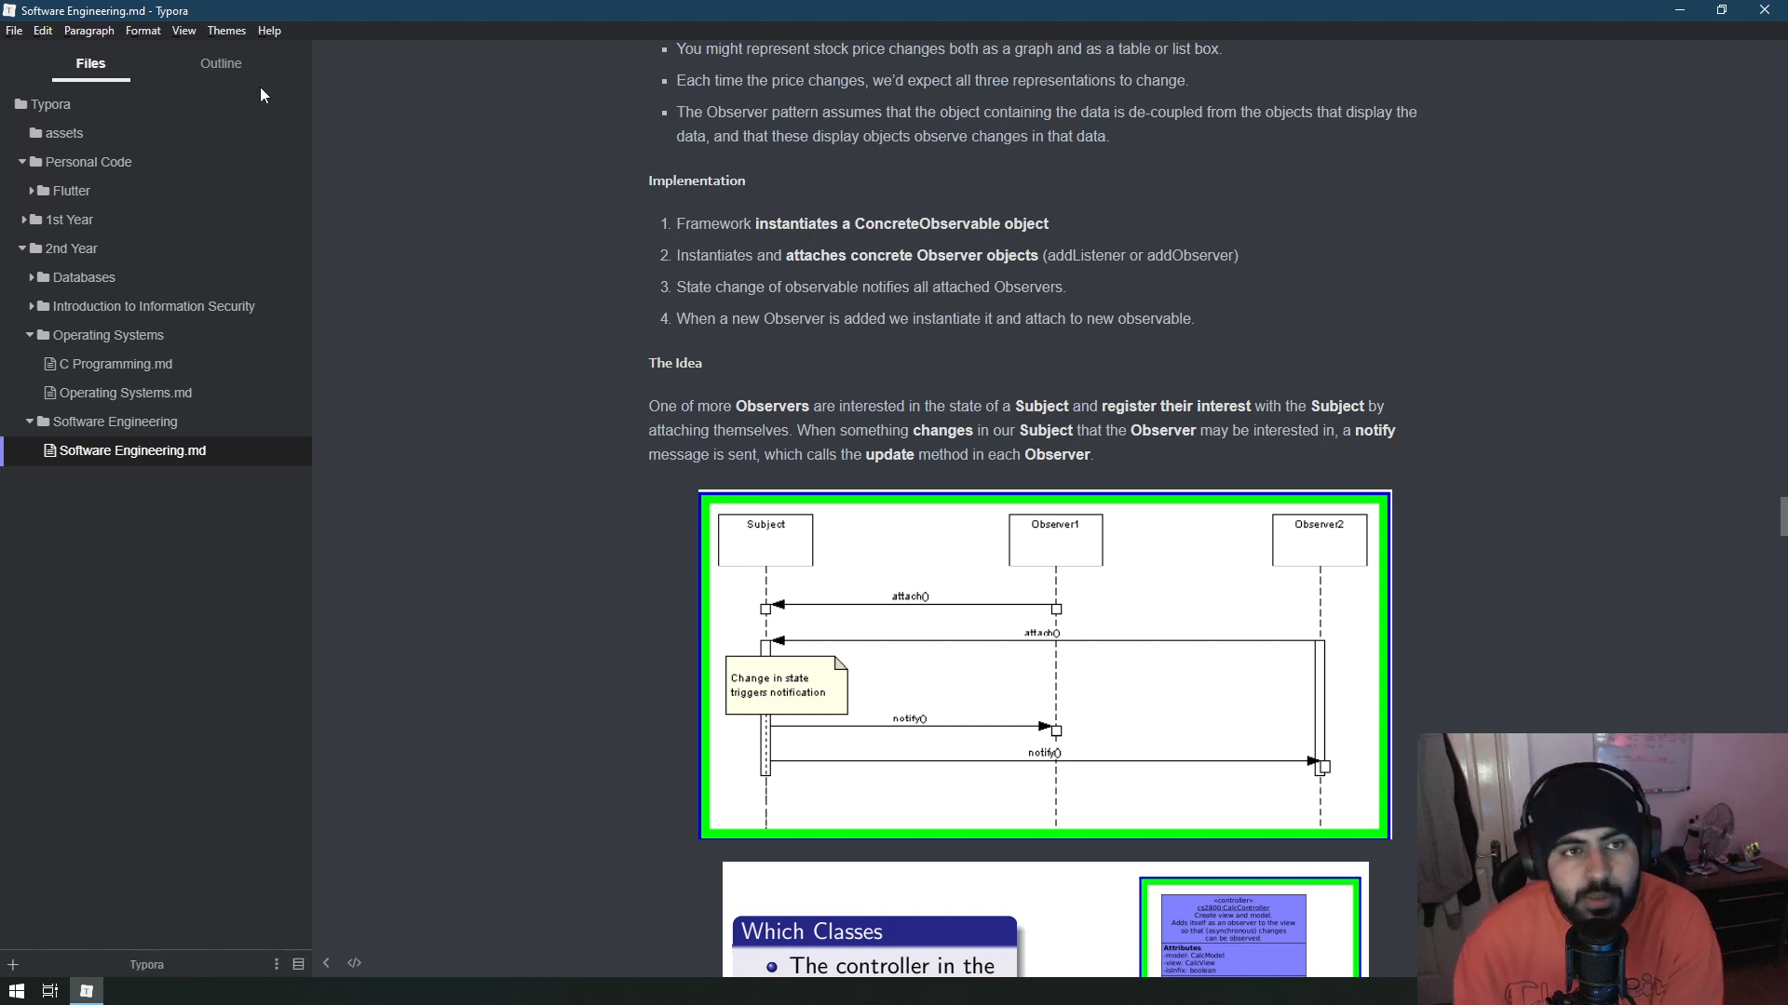
left_click(225, 30)
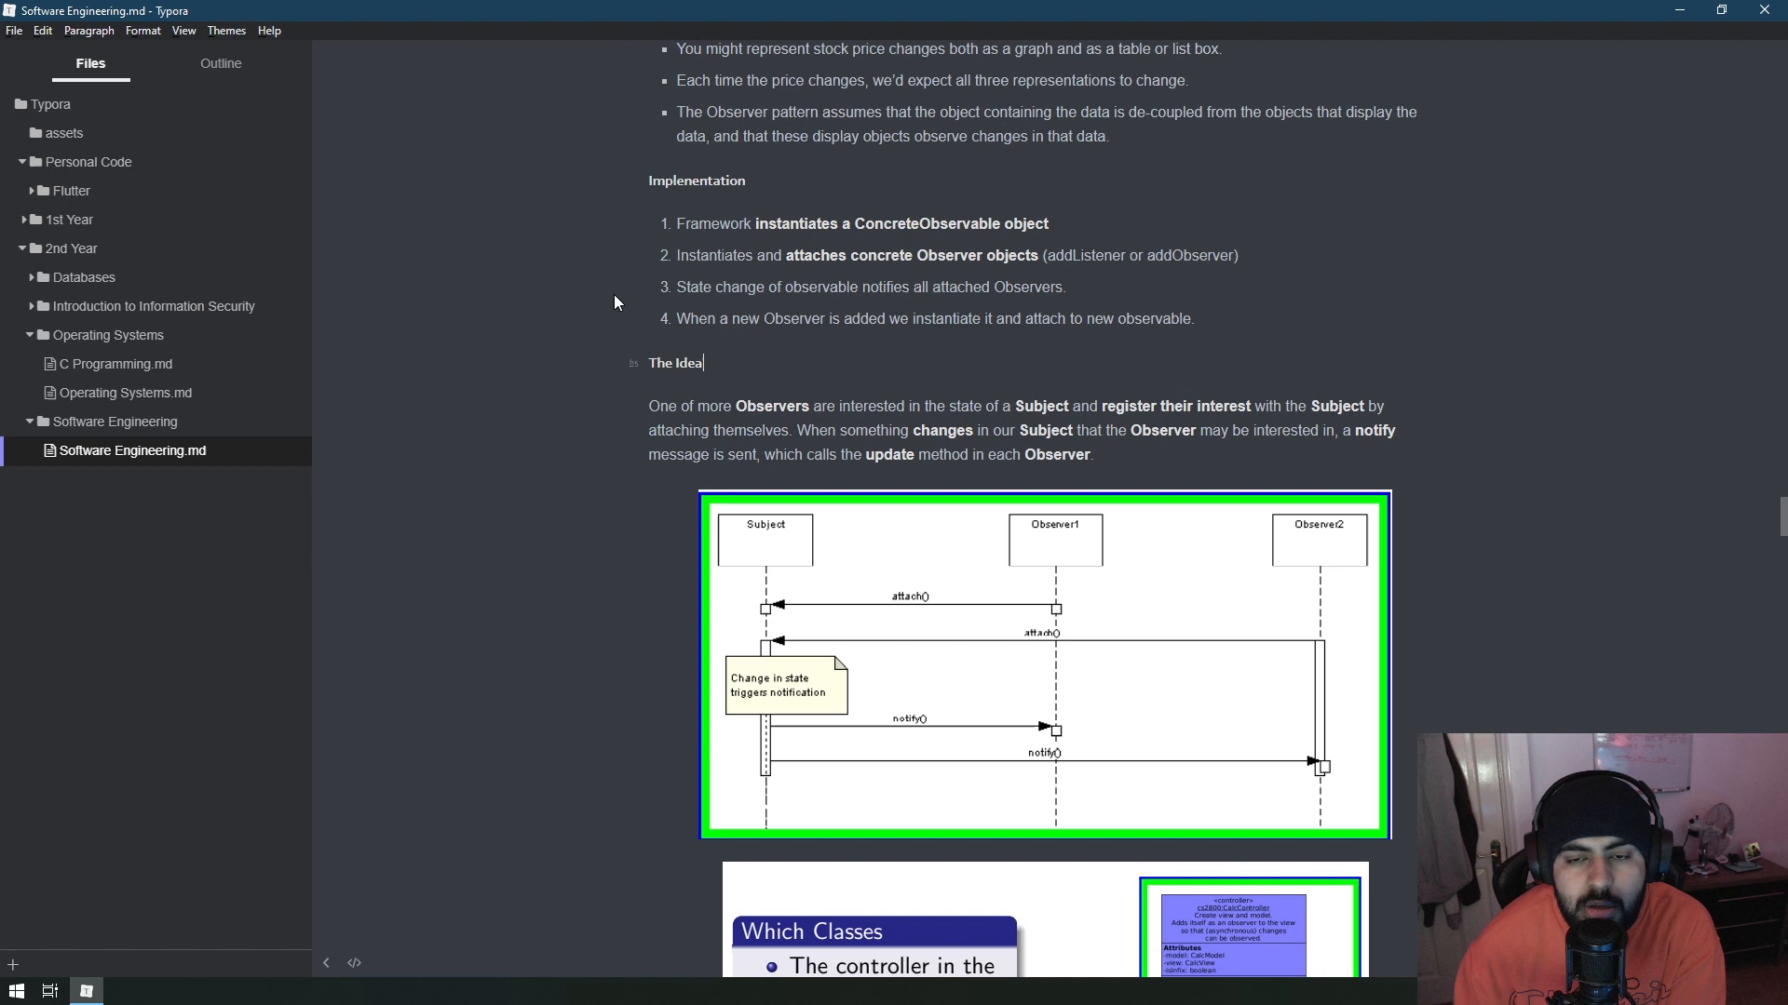
left_click(183, 29)
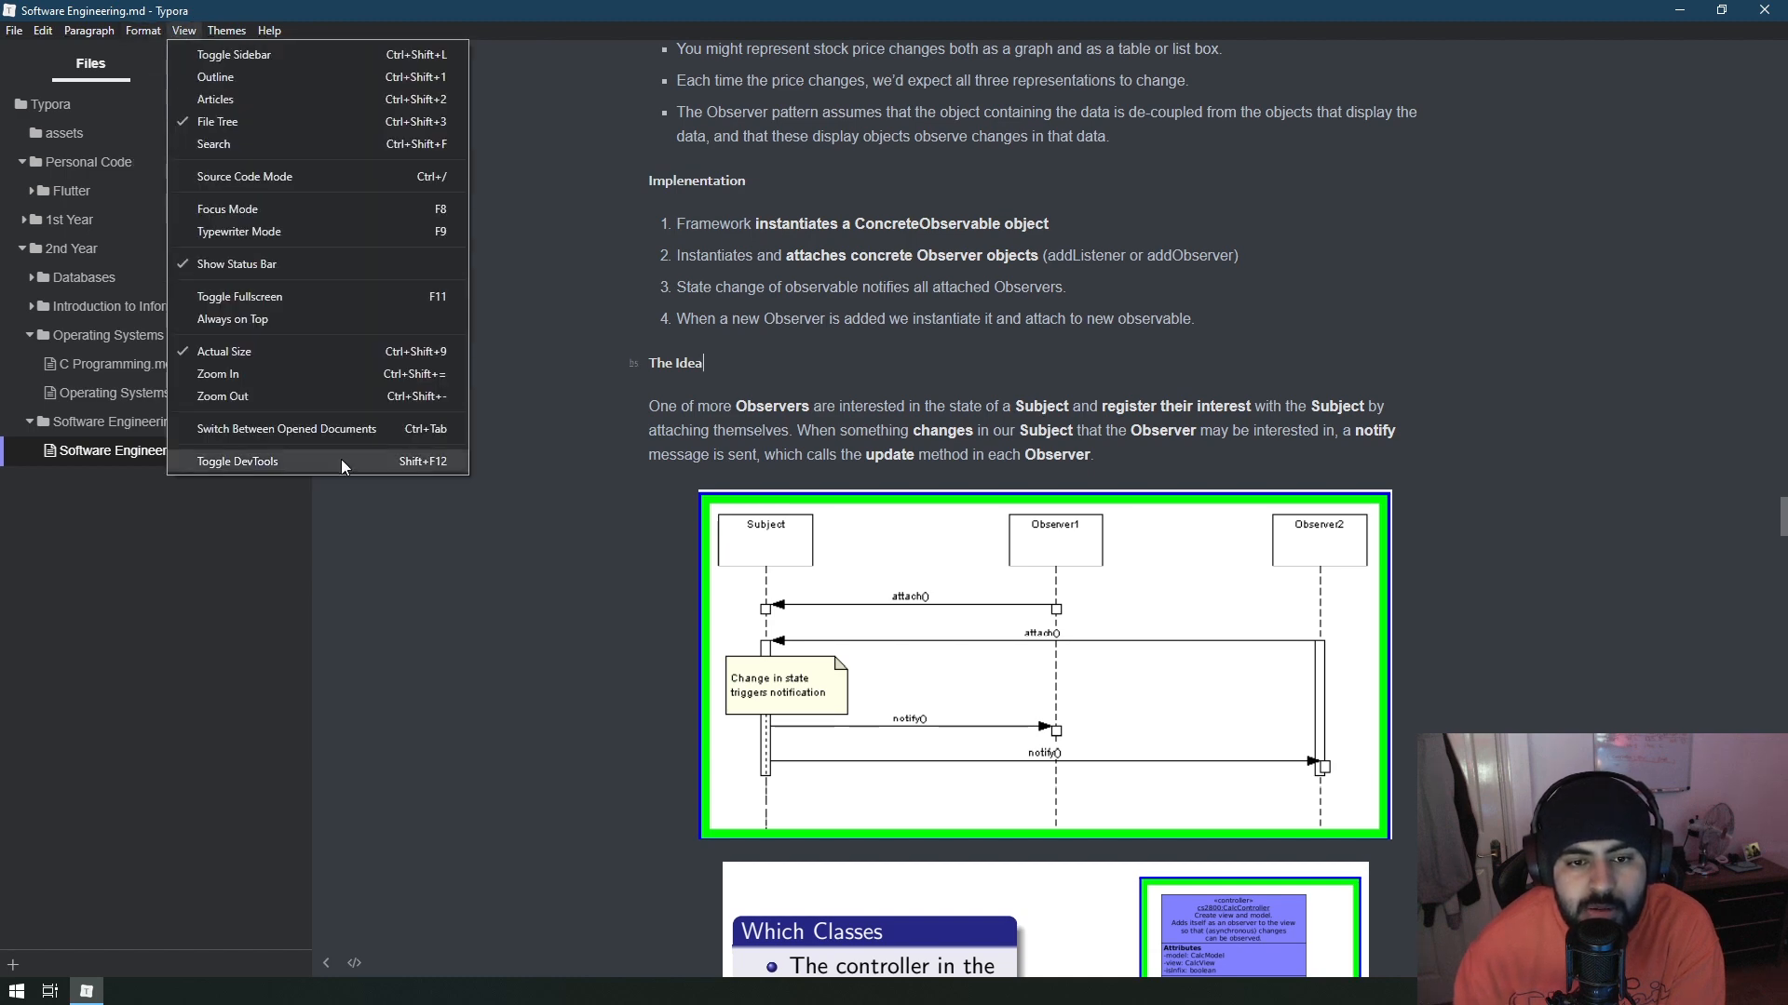
left_click(236, 460)
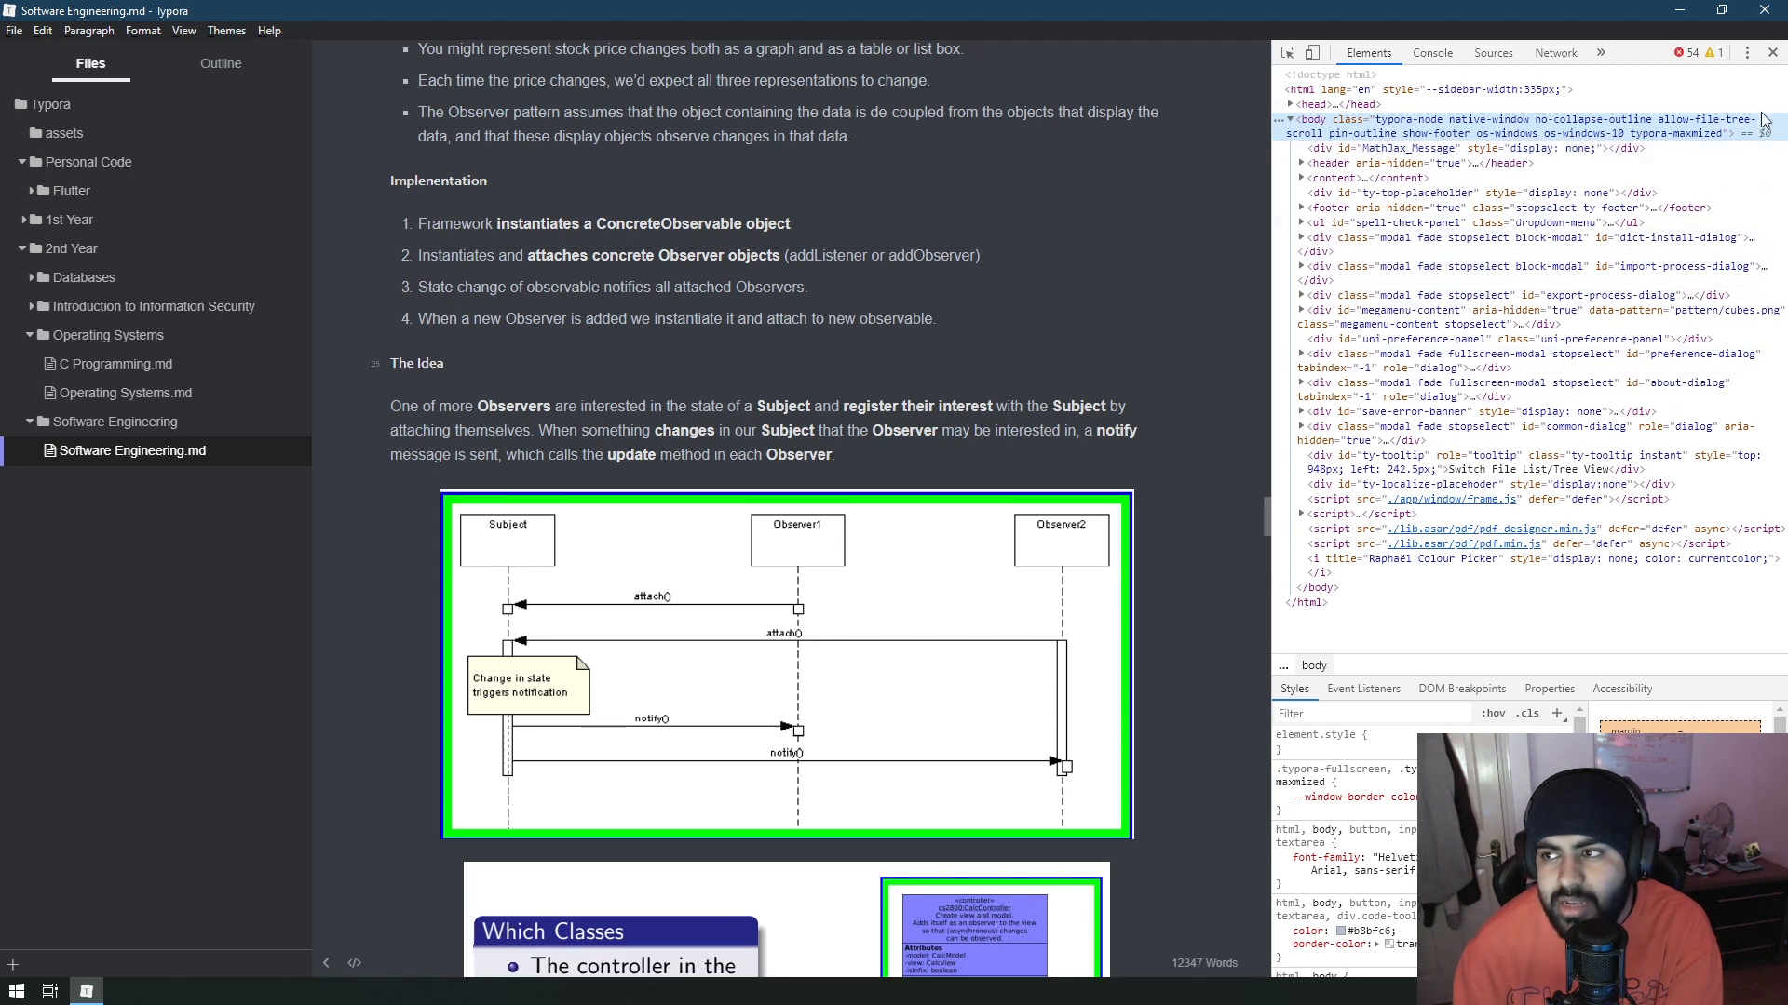
left_click(226, 29)
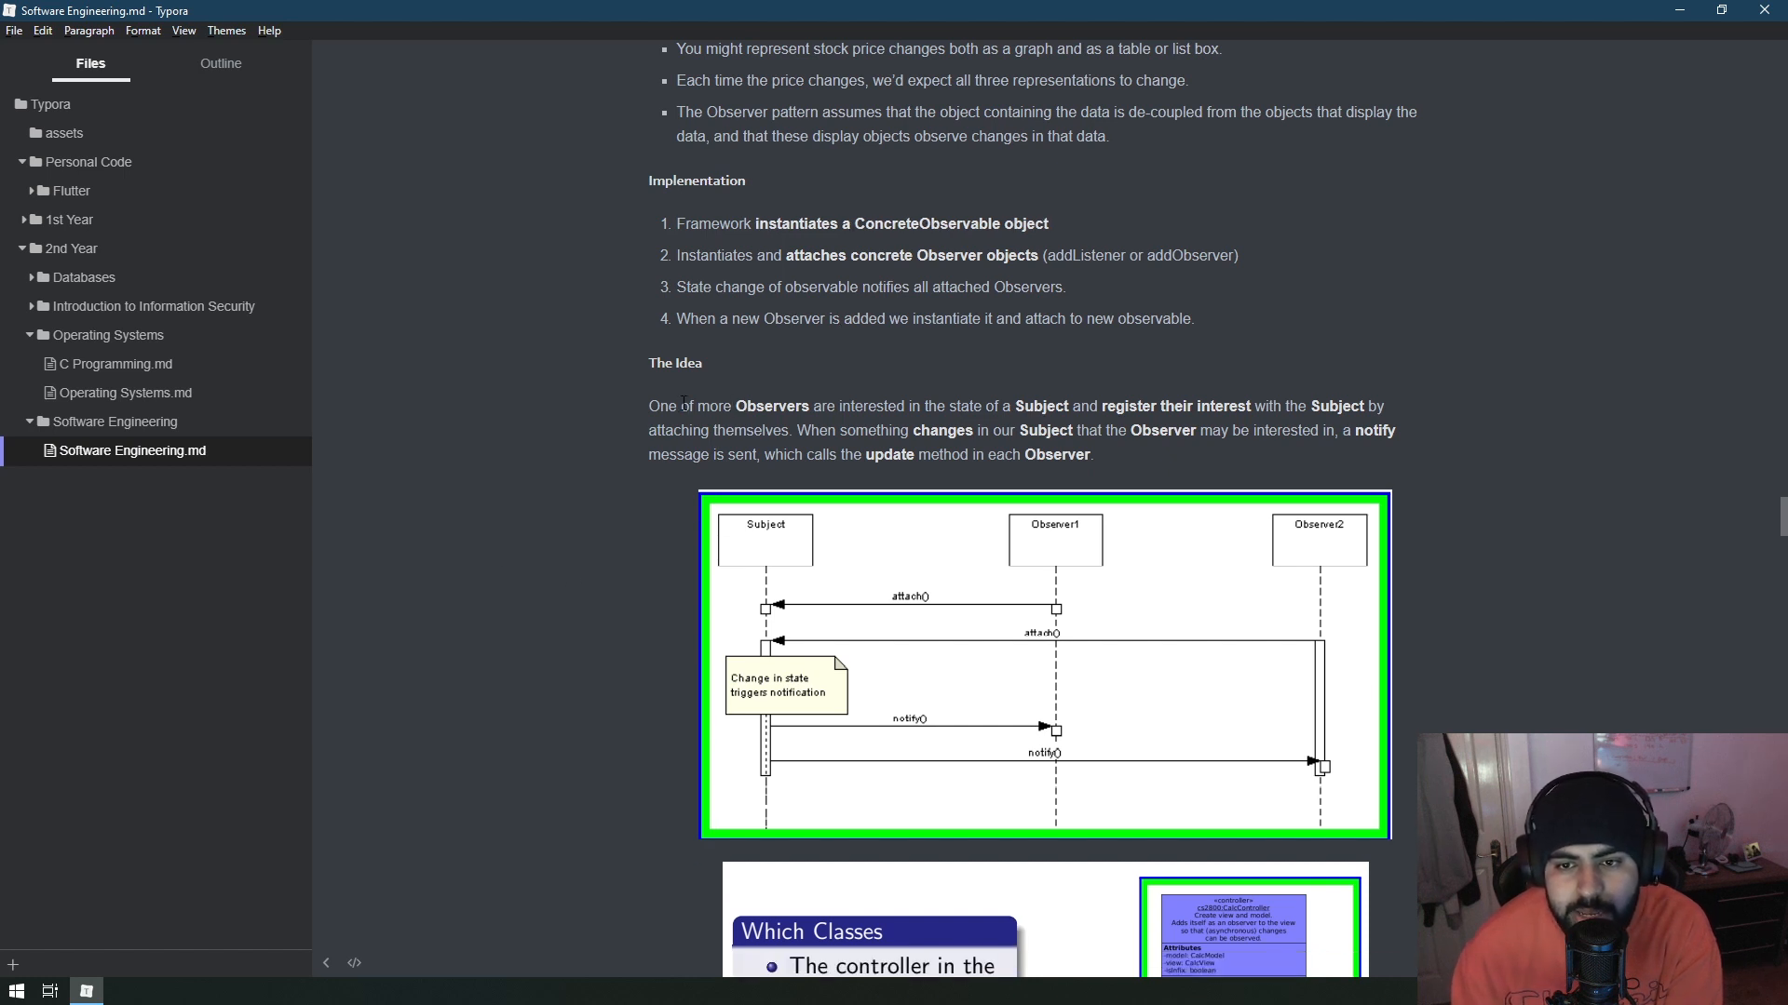
Collapse the 2nd Year folders, peek into Introduction to Information Security and 1st Year, then close them.
left_click(37, 421)
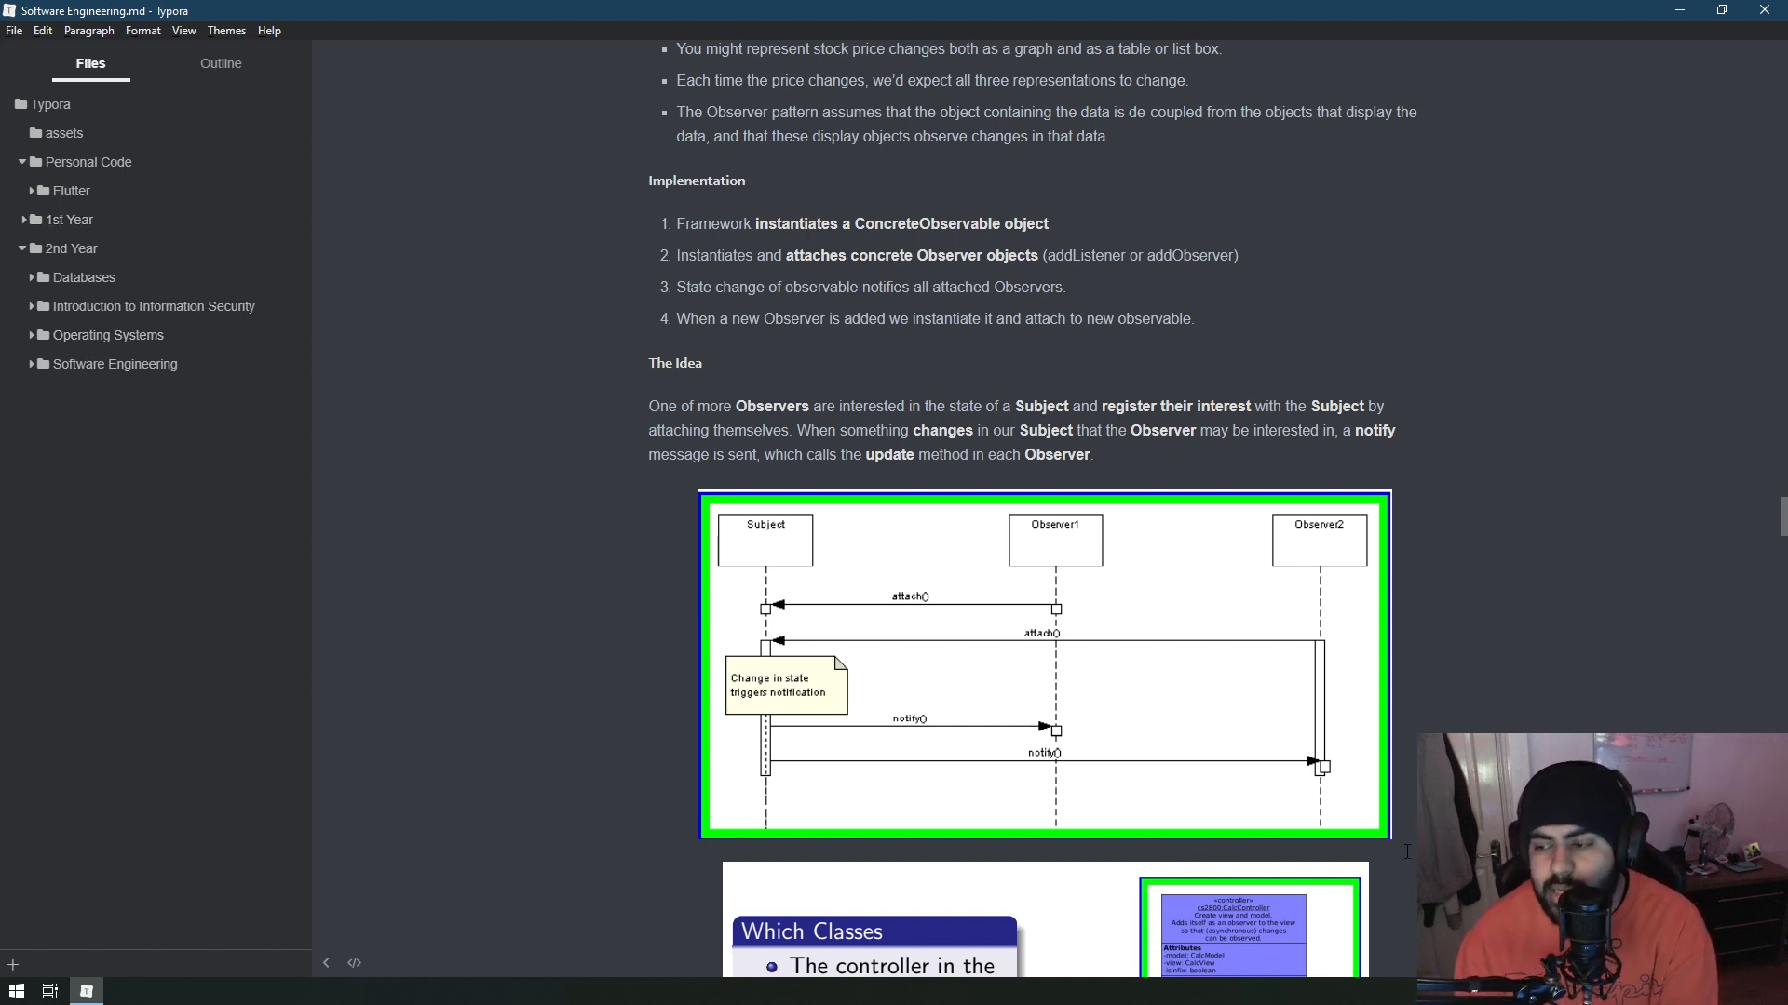
mouse_move(354, 476)
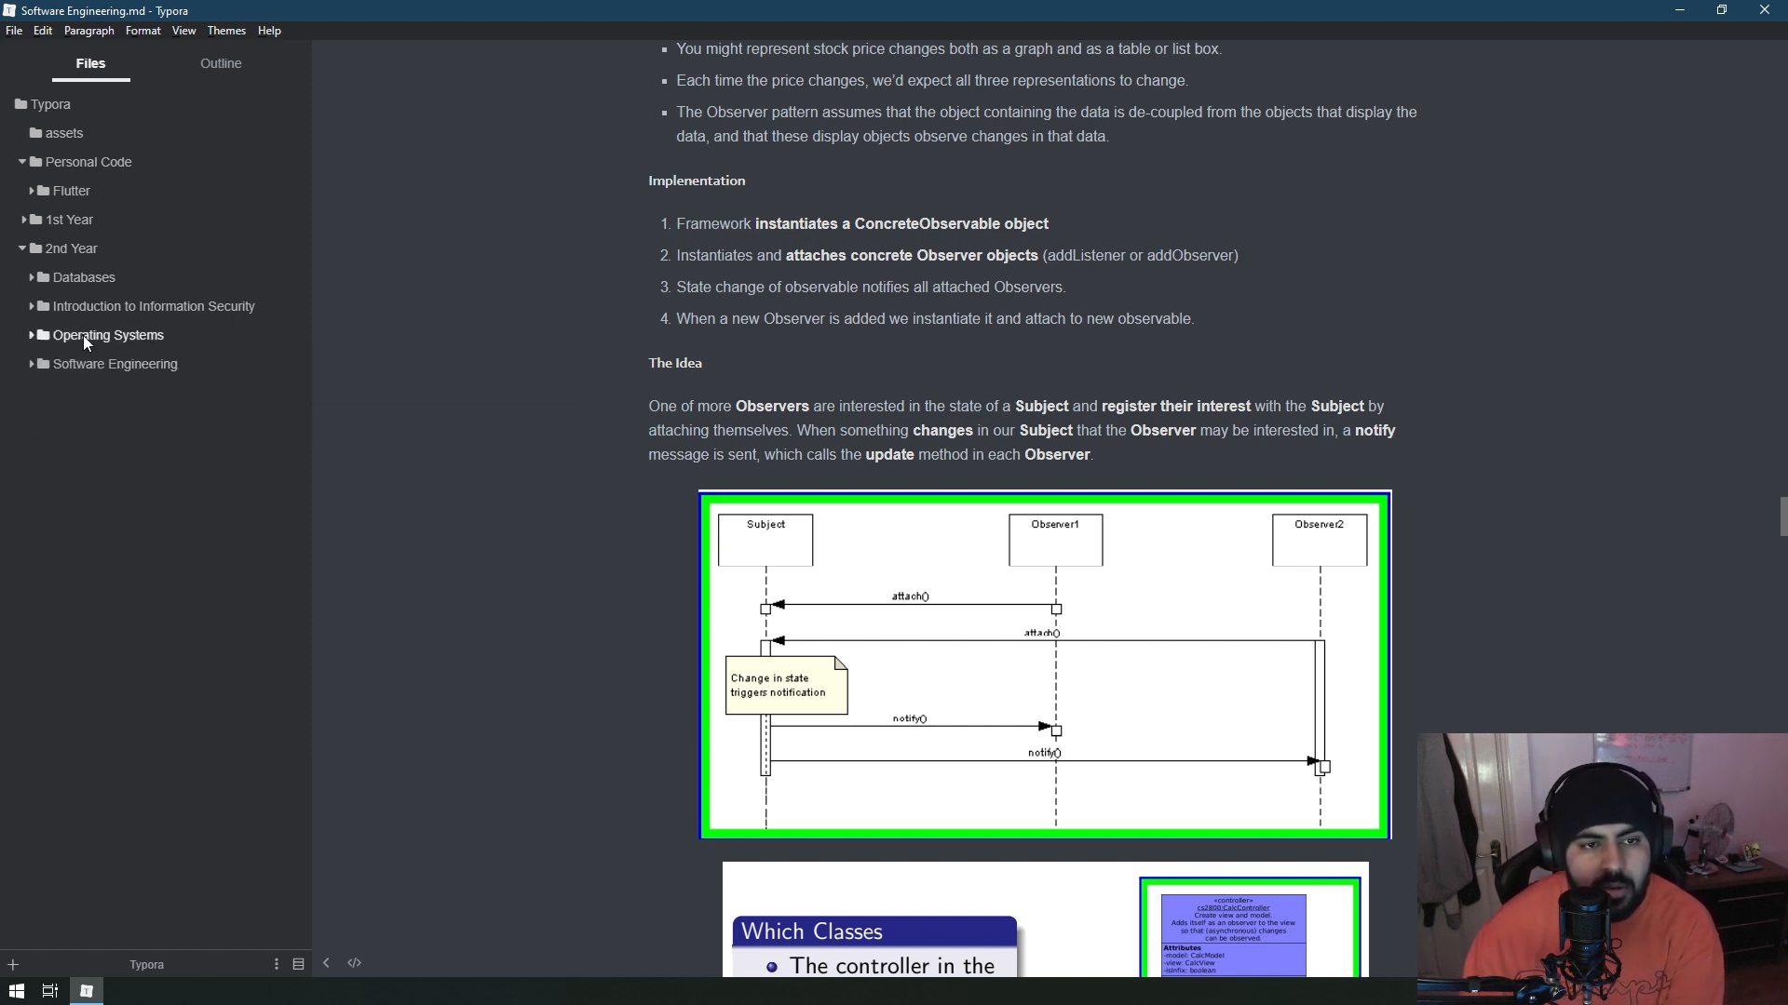
left_click(153, 306)
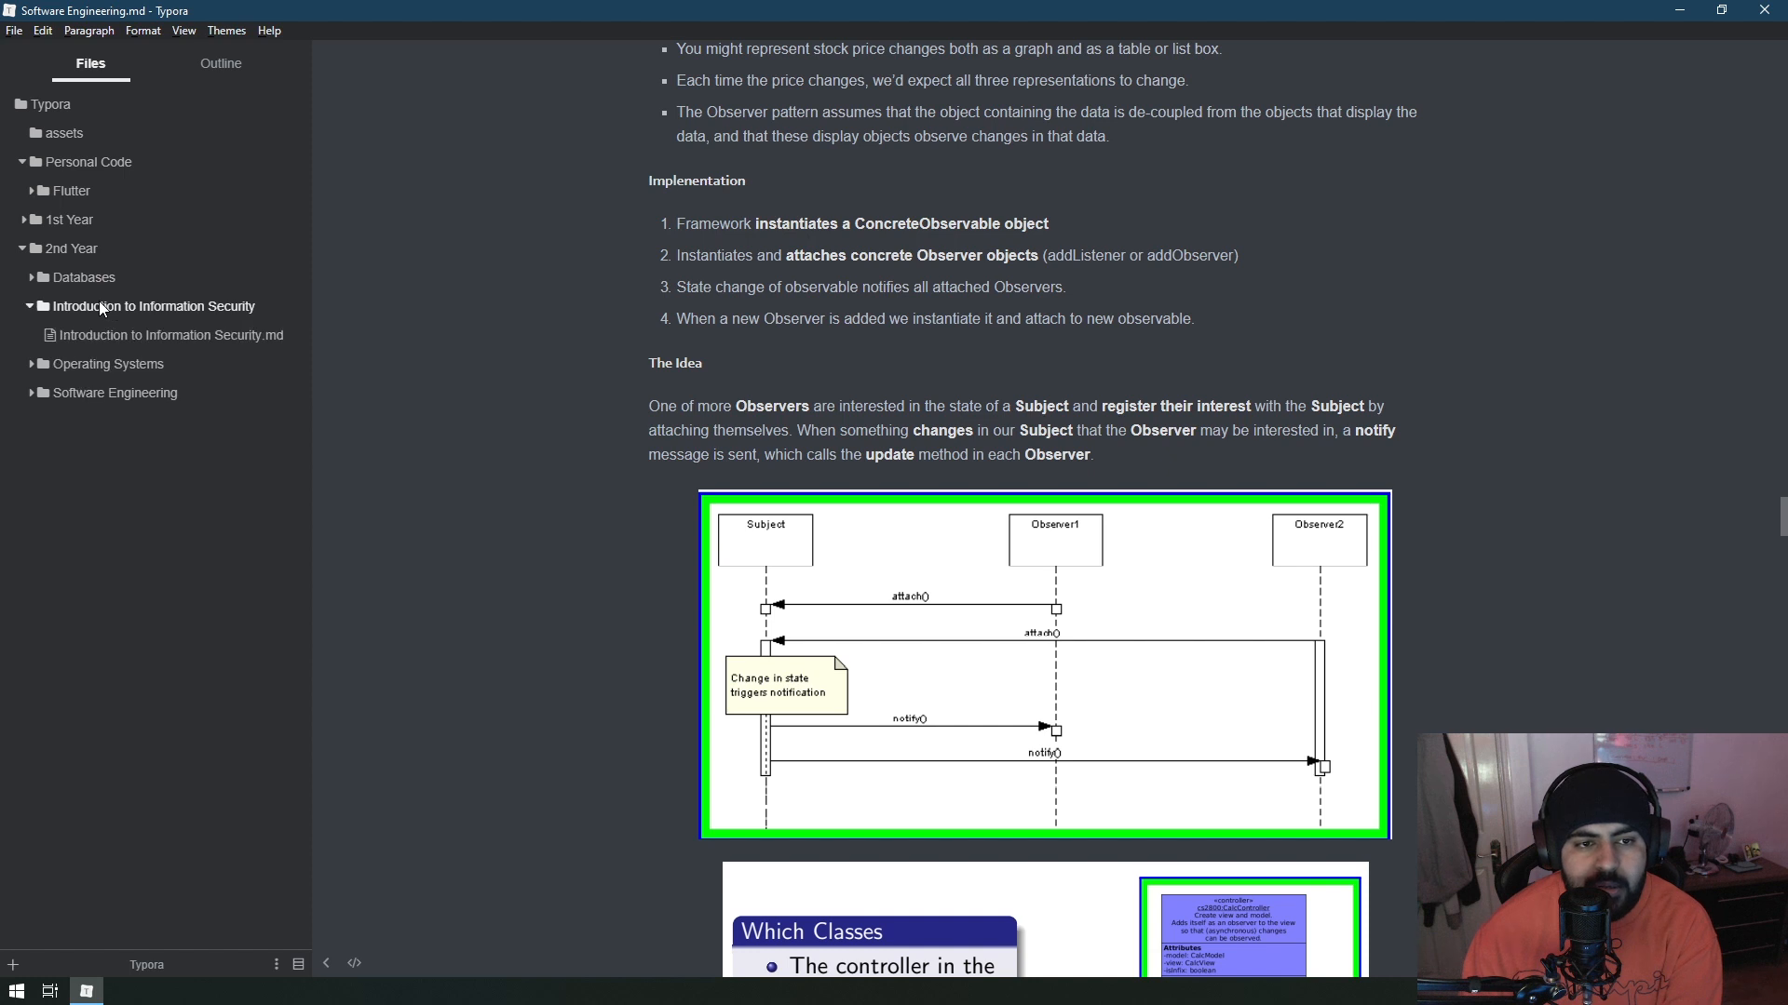
right_click(73, 248)
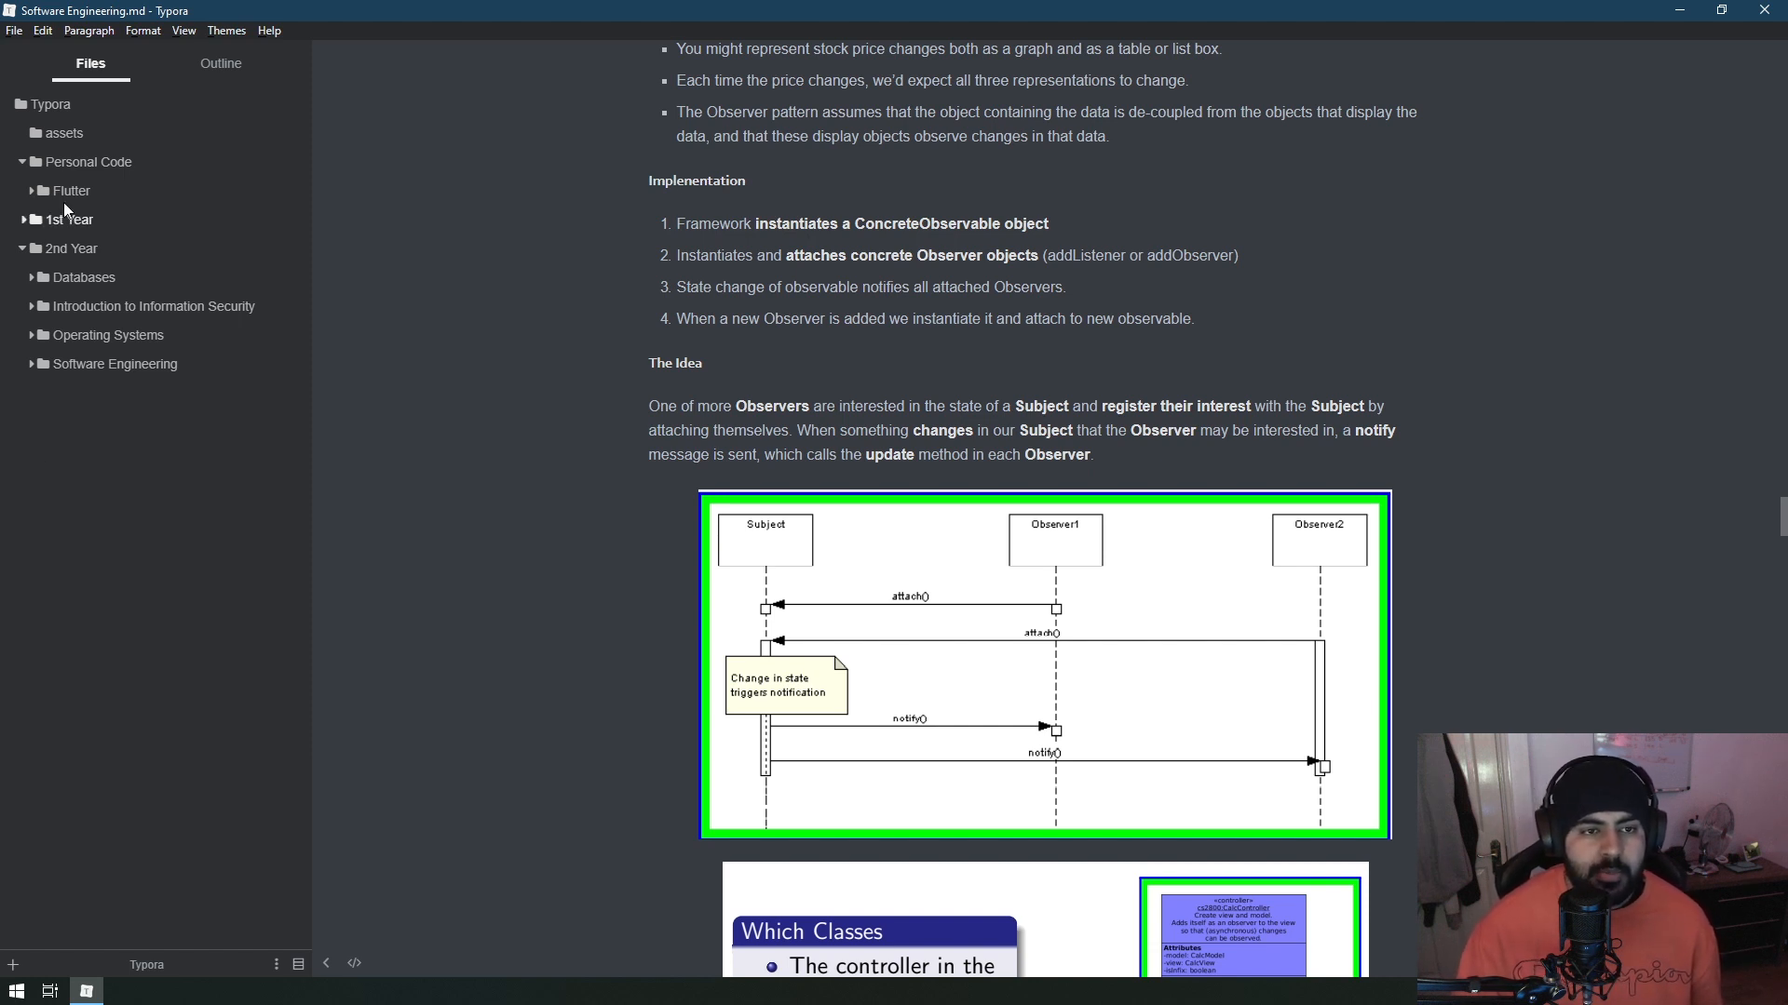
left_click(71, 220)
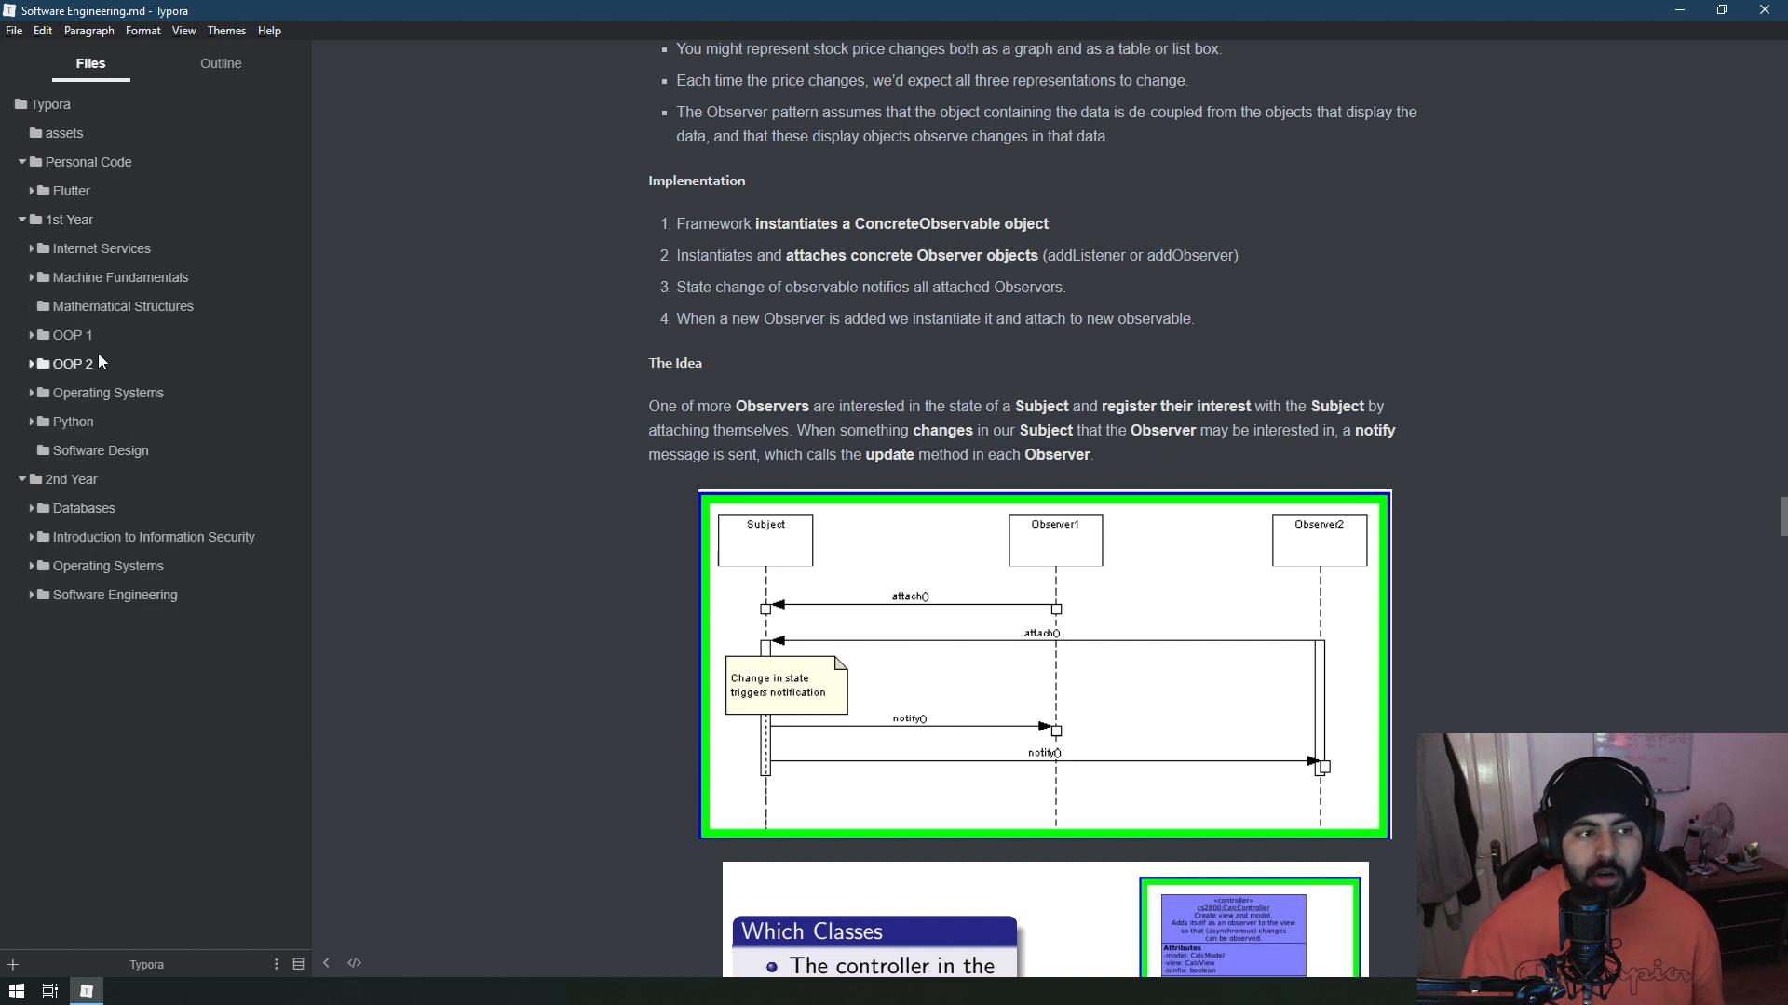
left_click(69, 220)
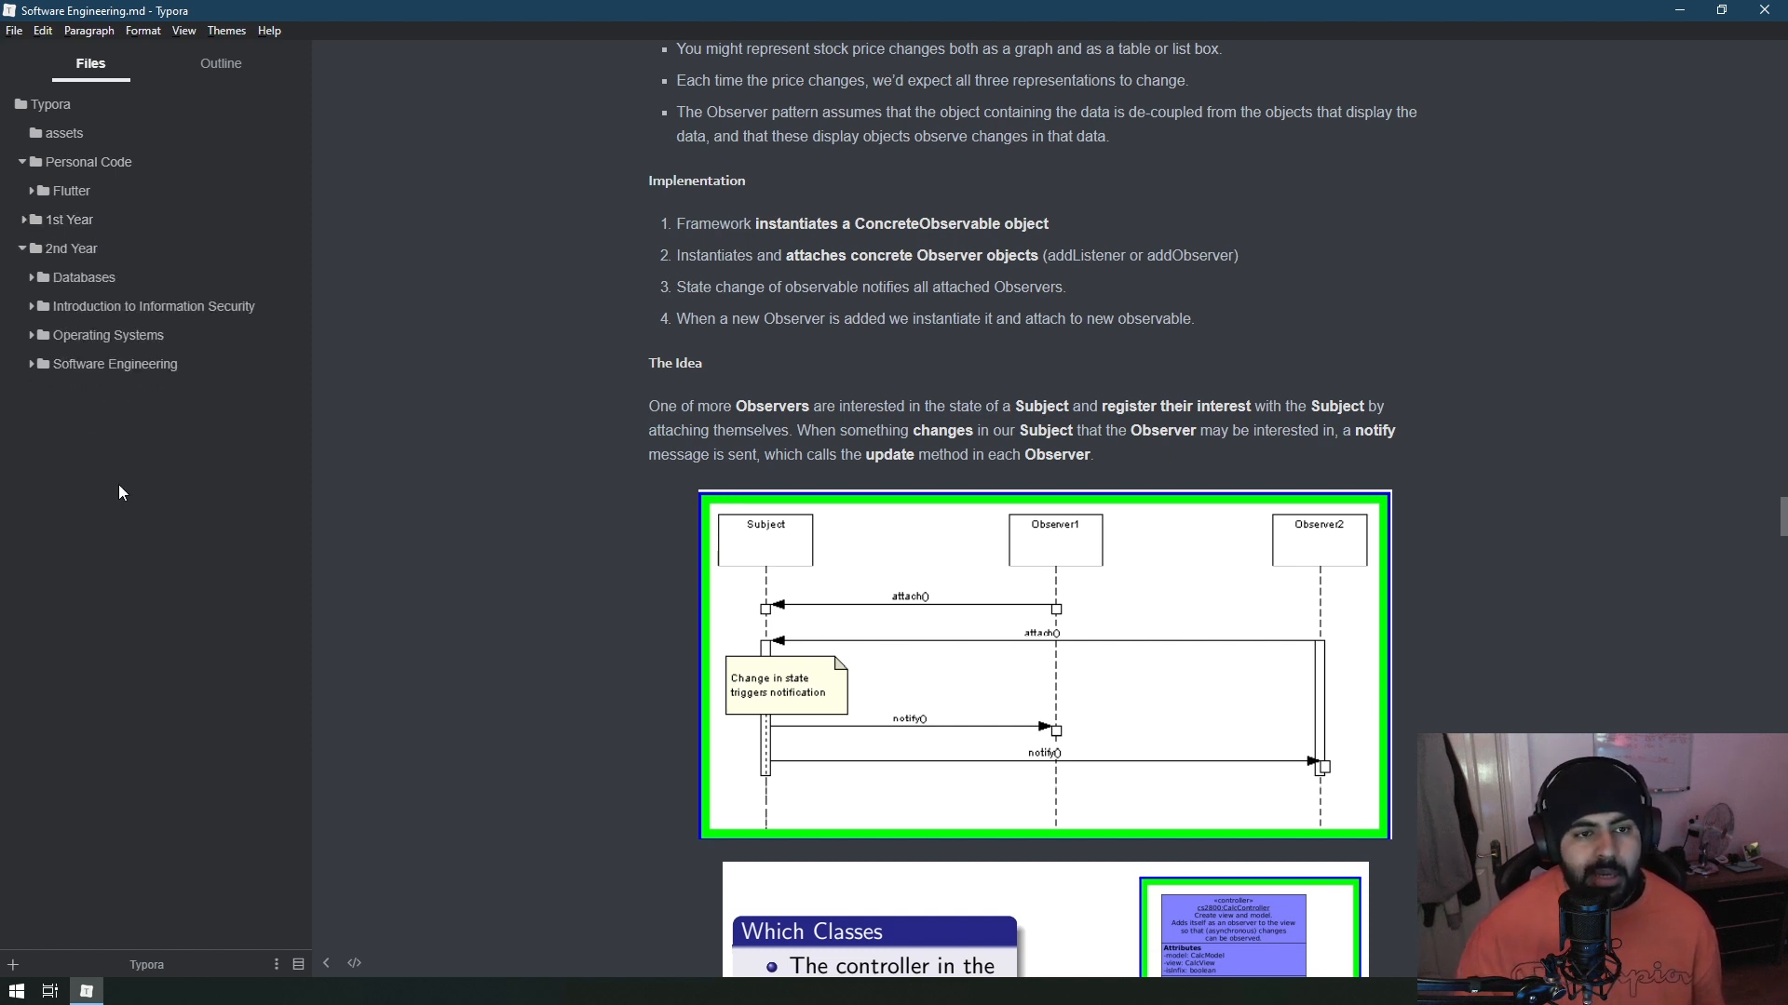